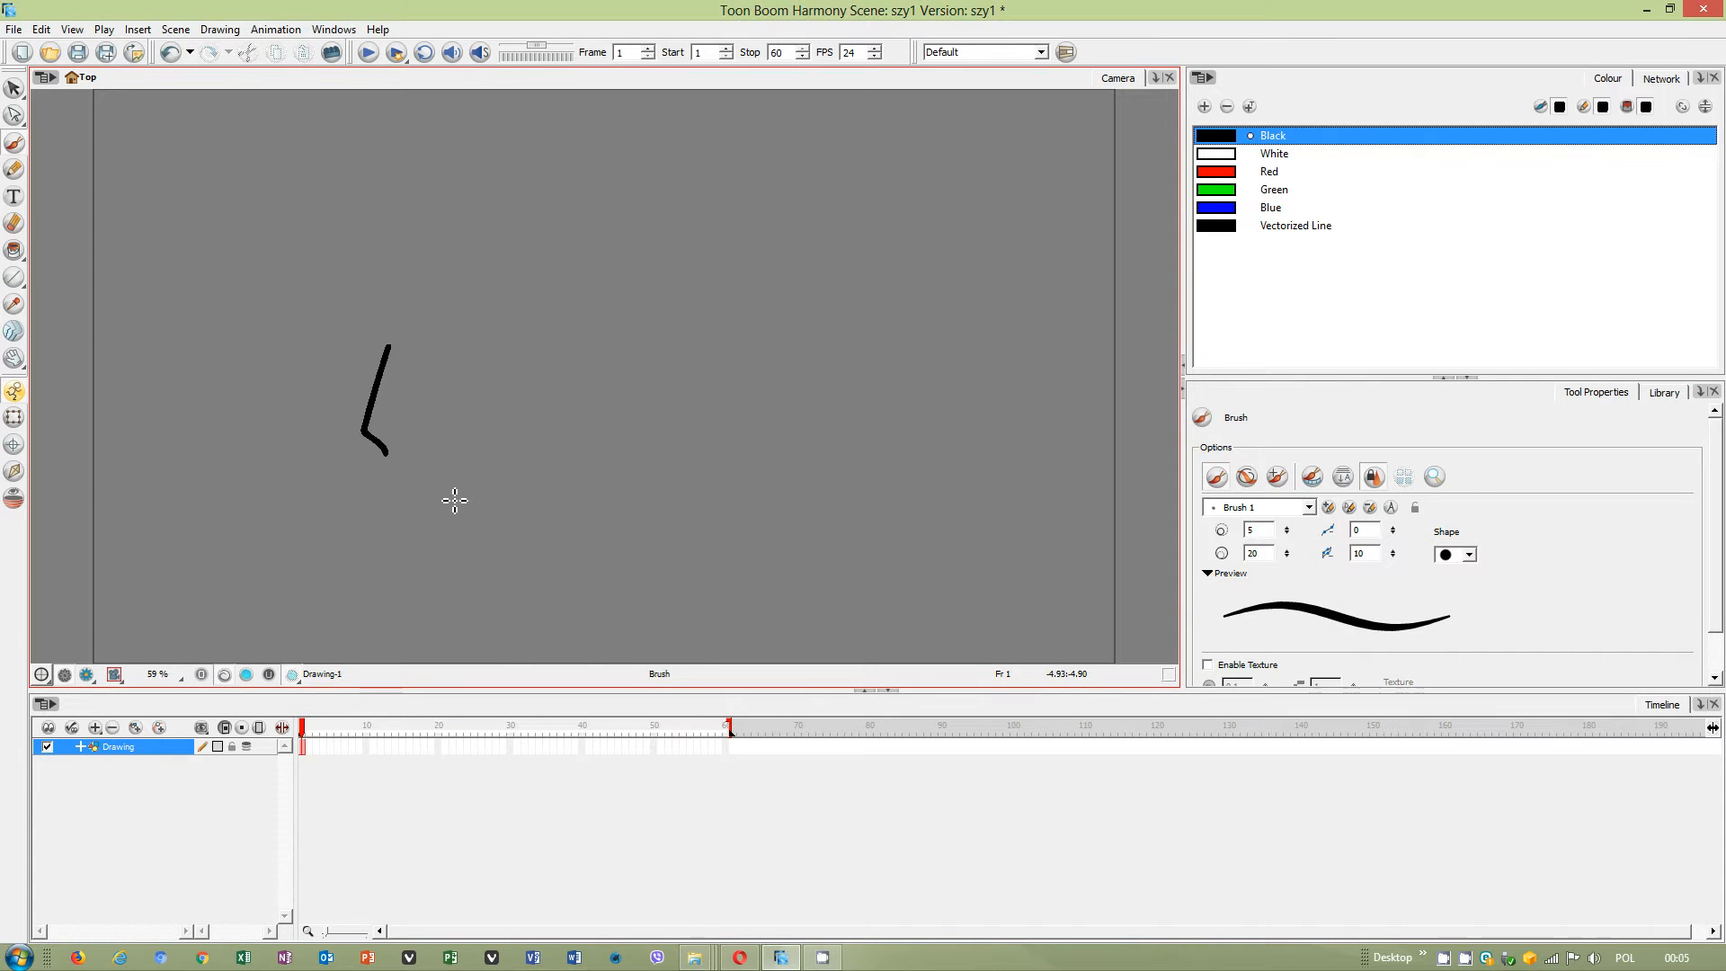
Select and delete the short black brushed stroke on the Drawing layer.
{"action": "left_click_drag", "start_coordinate": [385, 352], "coordinate": [594, 352]}
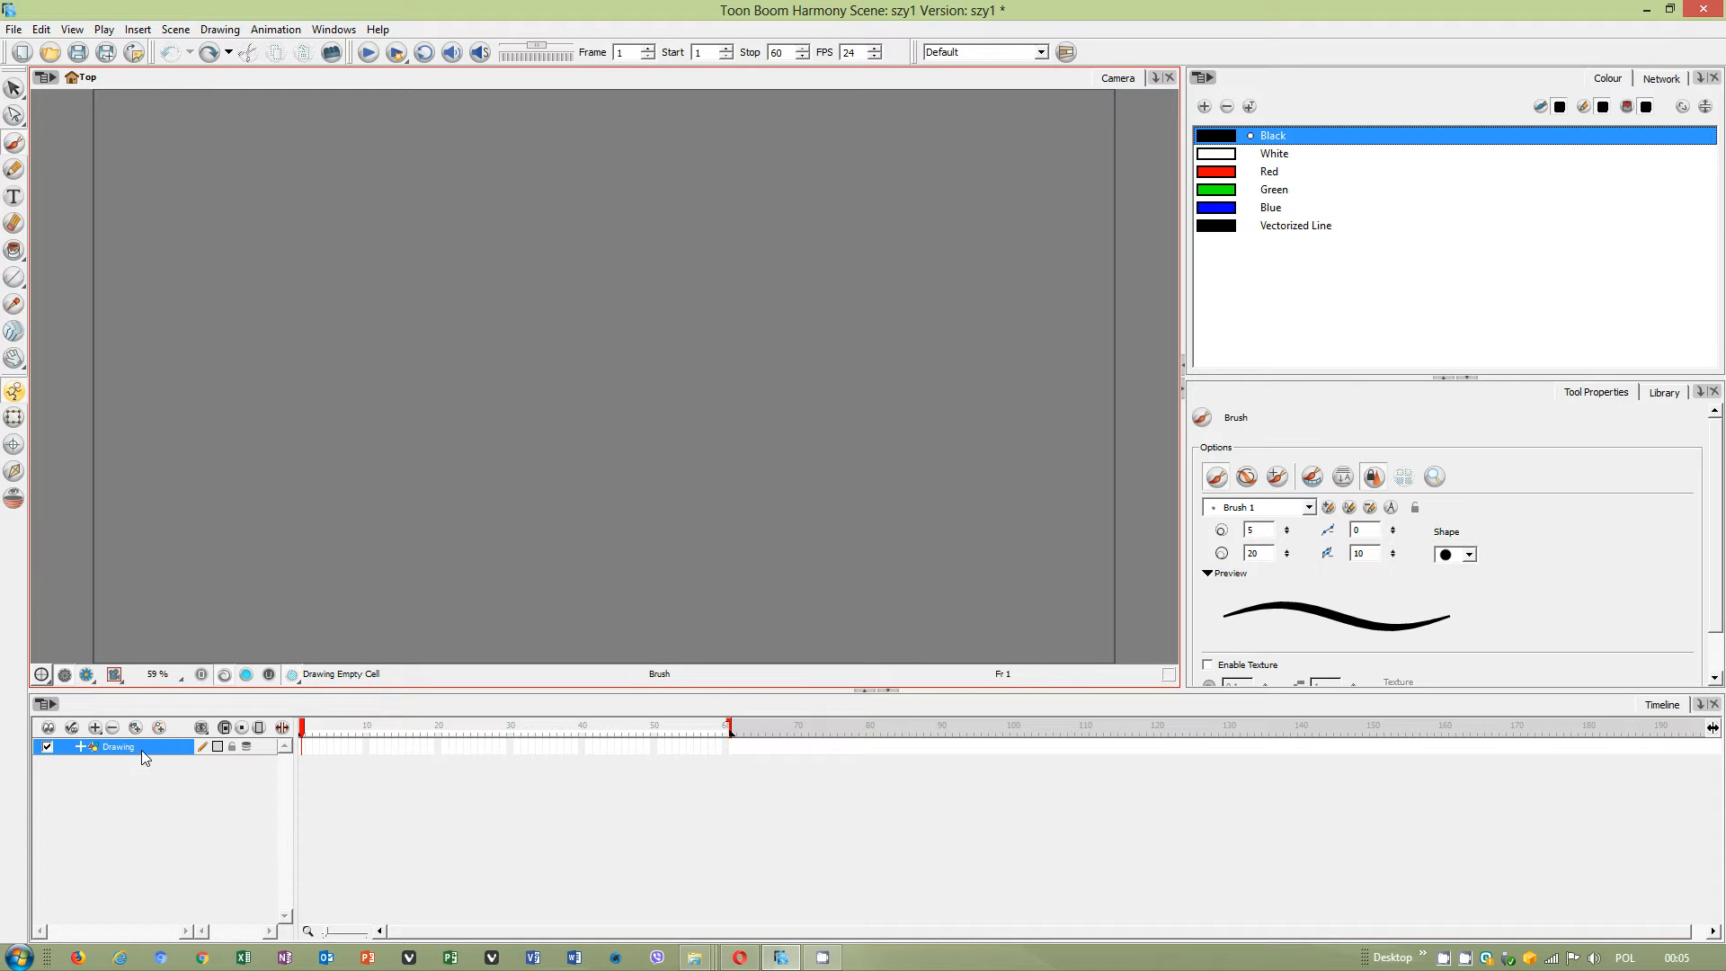
{"action": "mouse_move", "coordinate": [53, 724]}
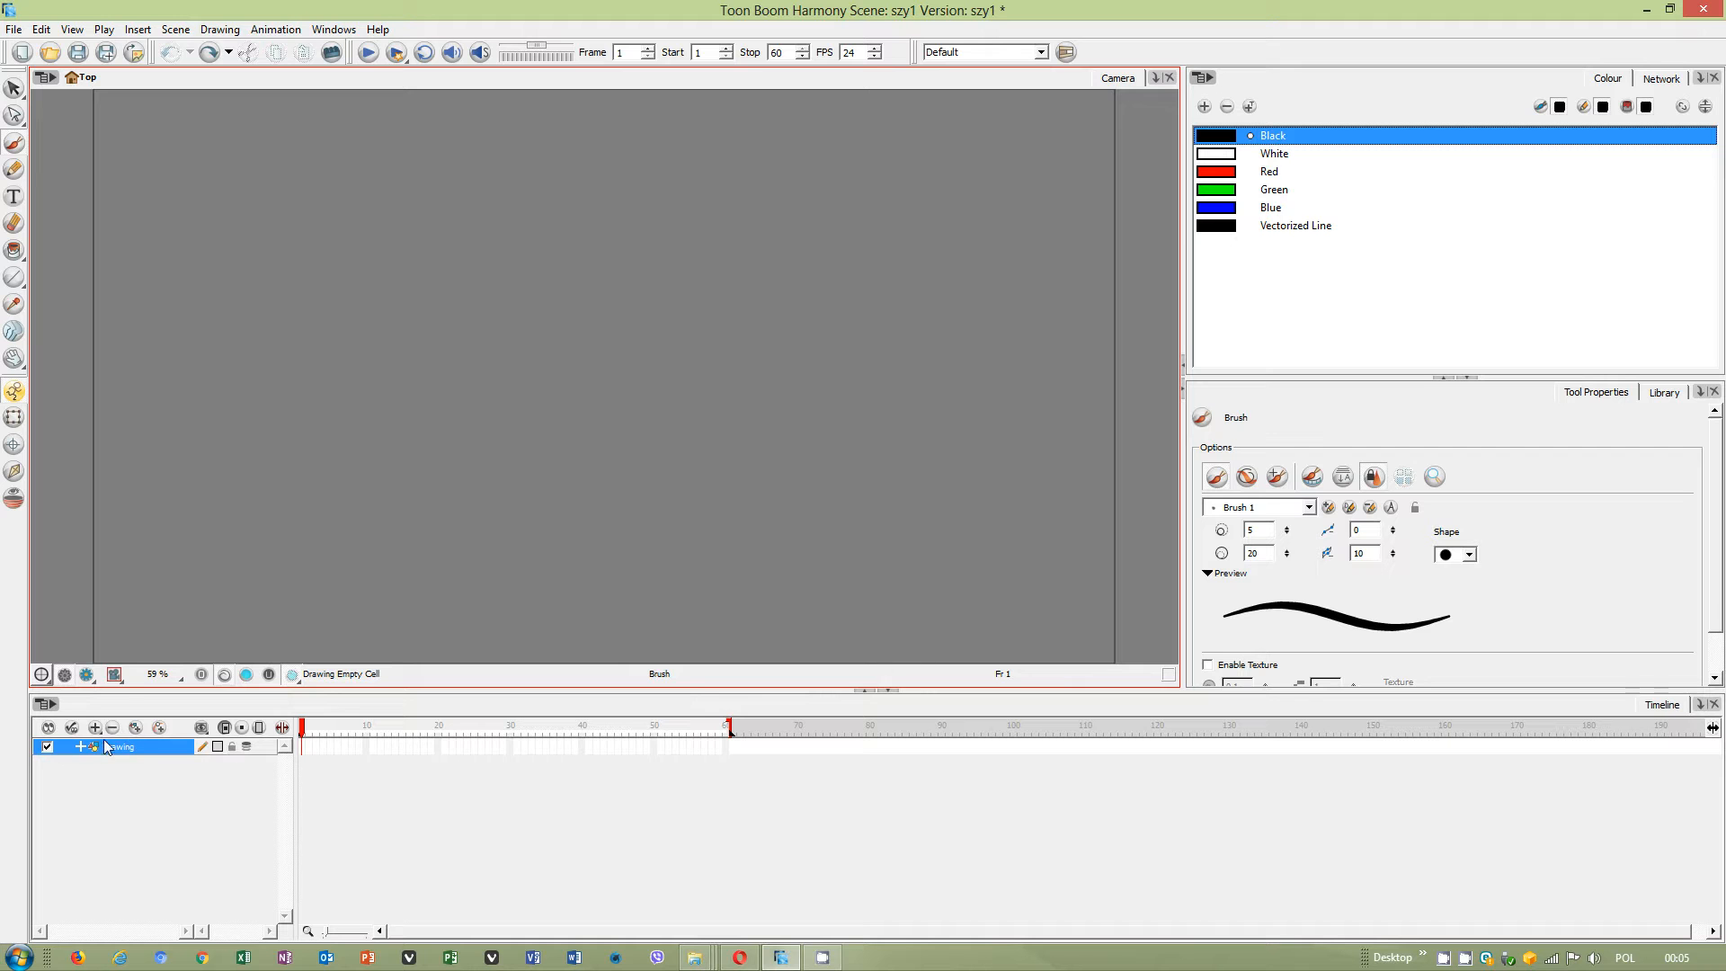
Add a white Colour-Card layer under Drawing, then check frame 6 and return to frame 2's sketch.
{"action": "left_click", "coordinate": [79, 746]}
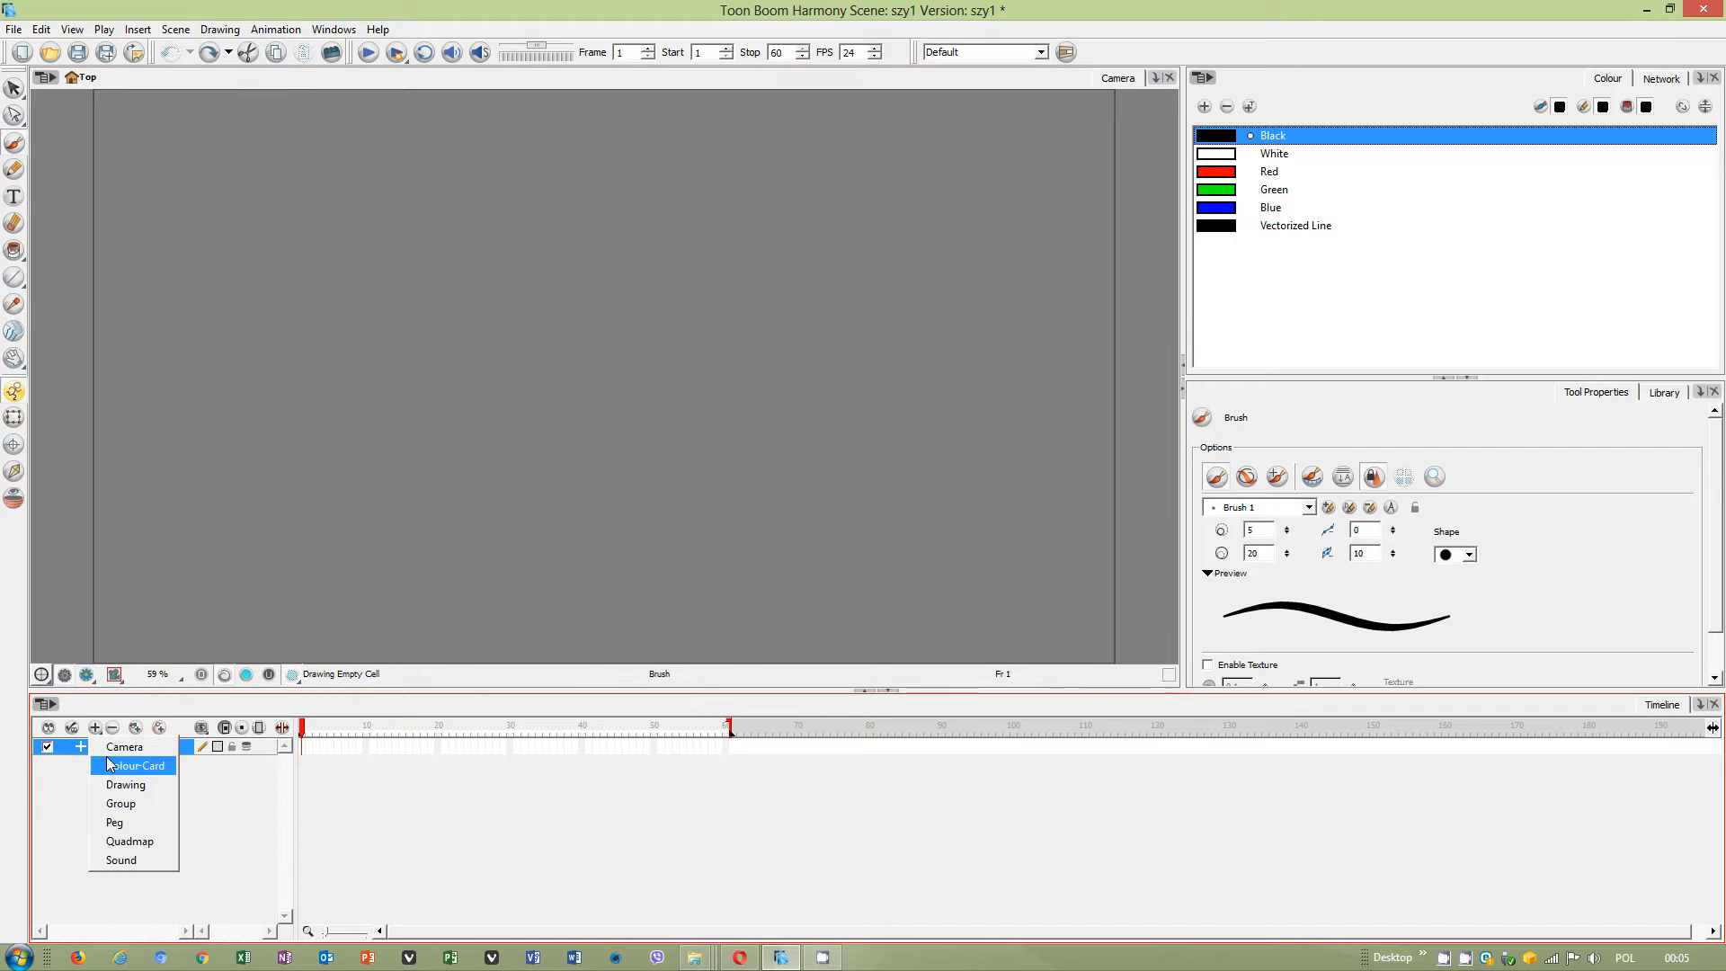
{"action": "left_click", "coordinate": [137, 765]}
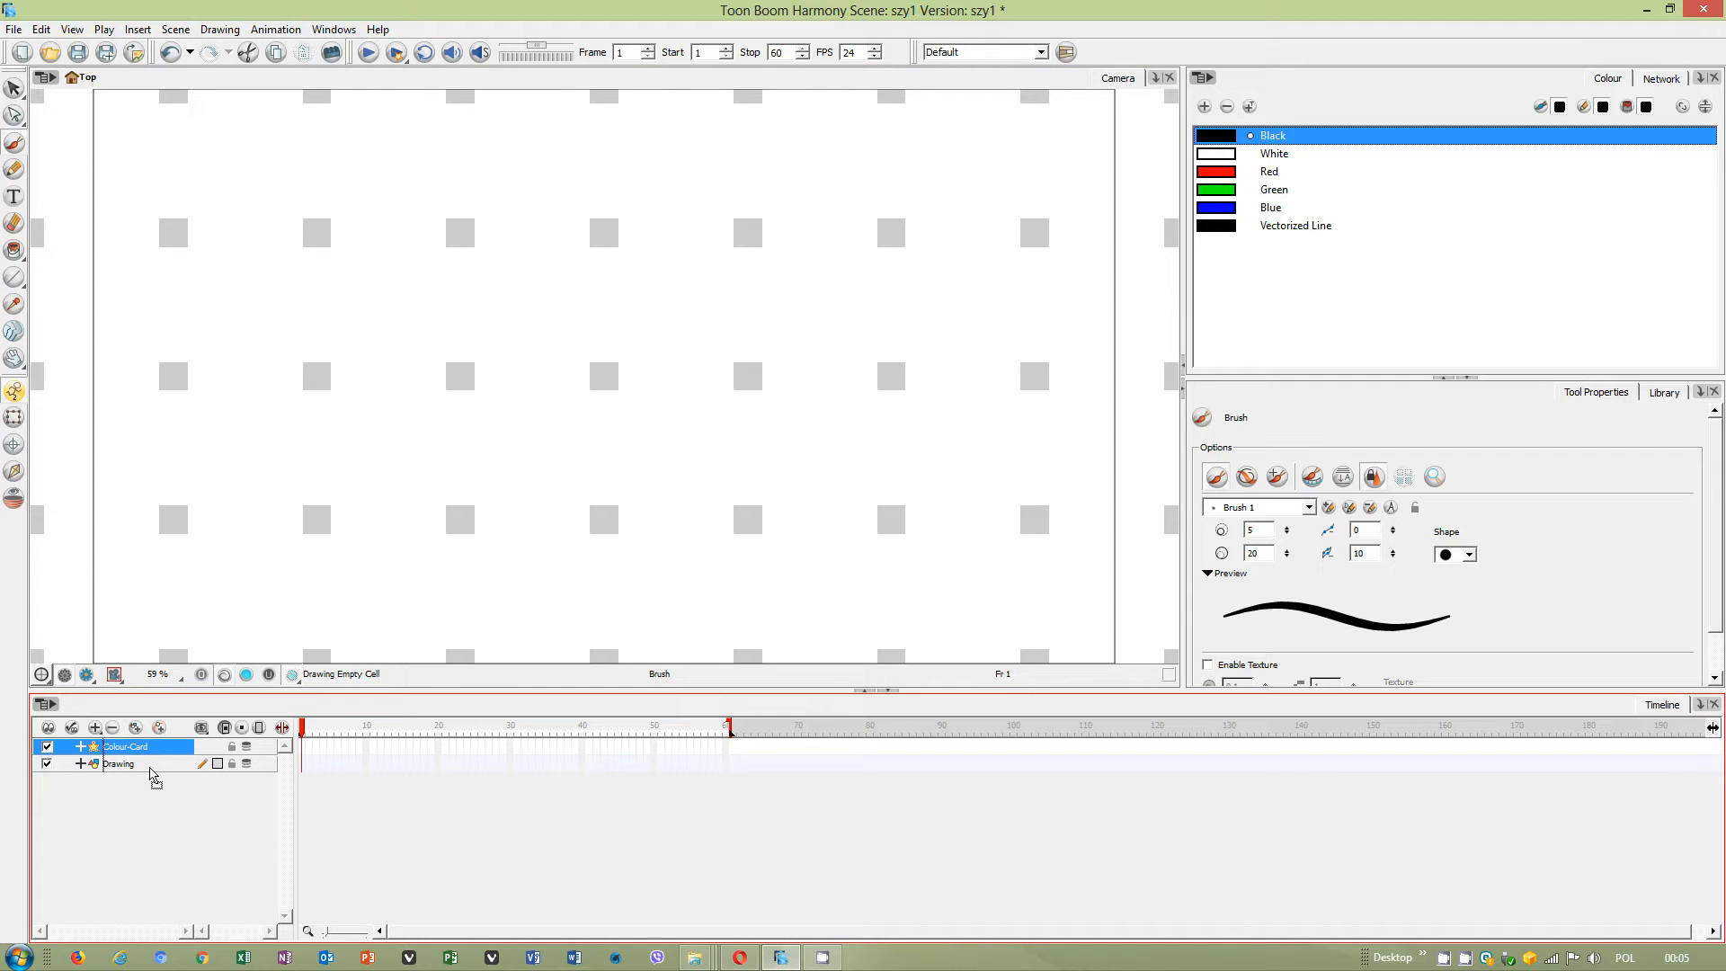
{"action": "left_click", "coordinate": [119, 764]}
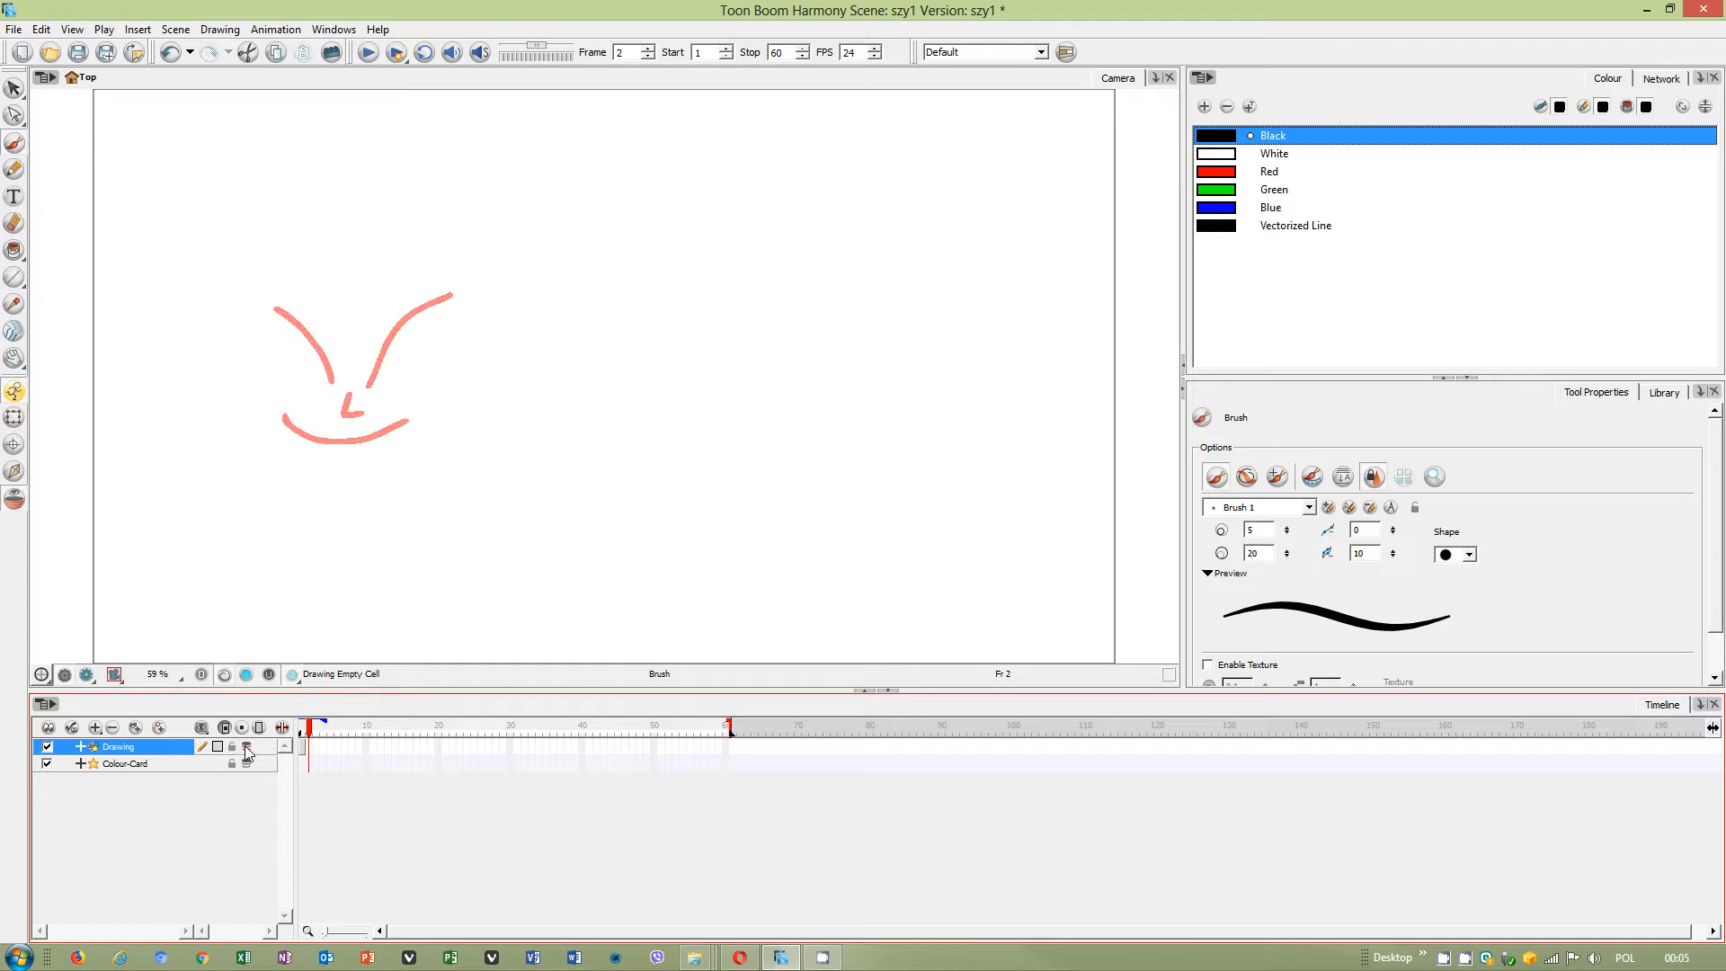
{"action": "mouse_move", "coordinate": [946, 531]}
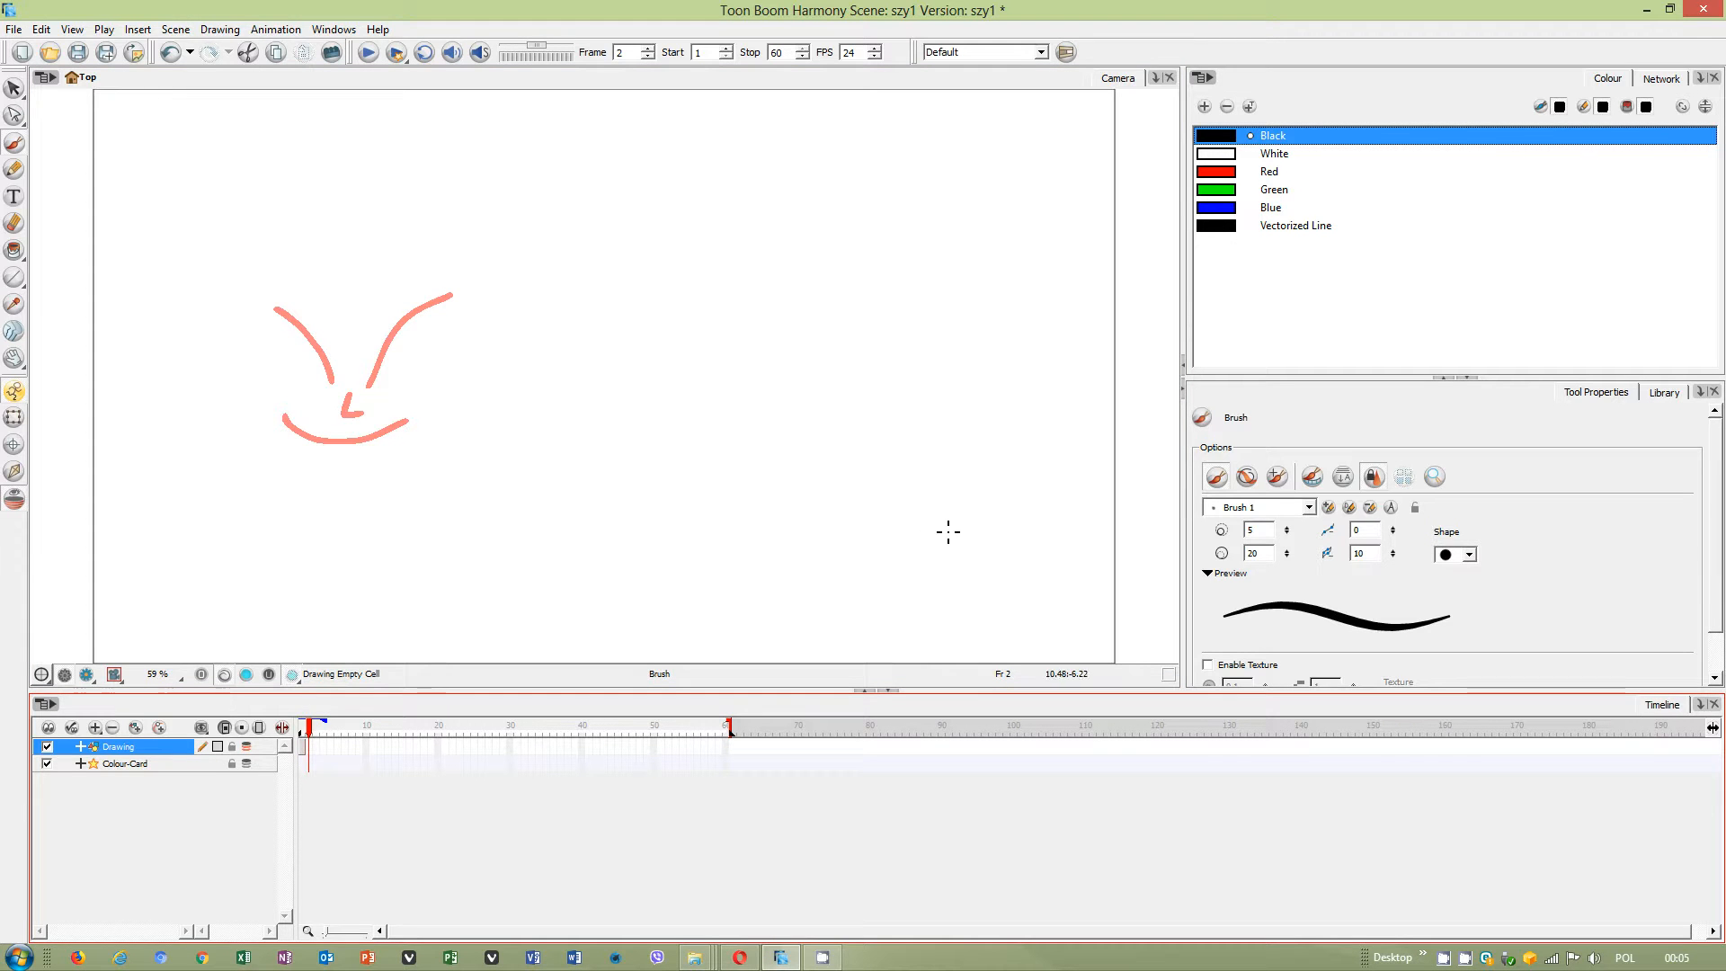
{"action": "mouse_move", "coordinate": [121, 394]}
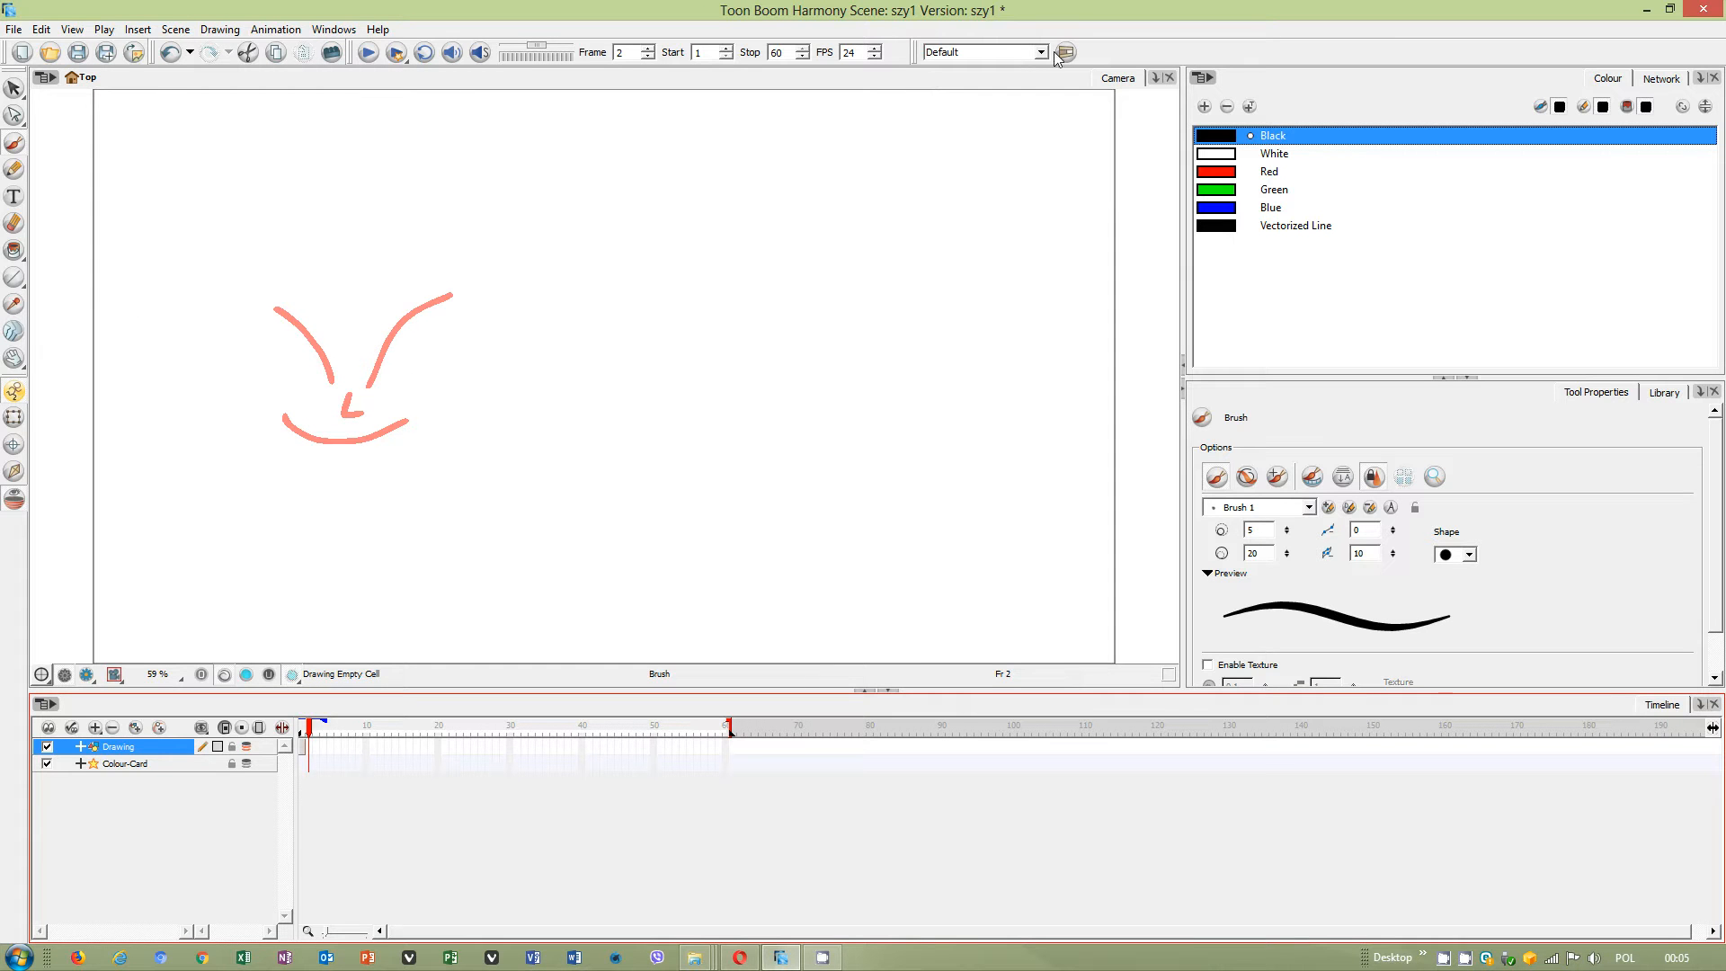
{"action": "mouse_move", "coordinate": [312, 315]}
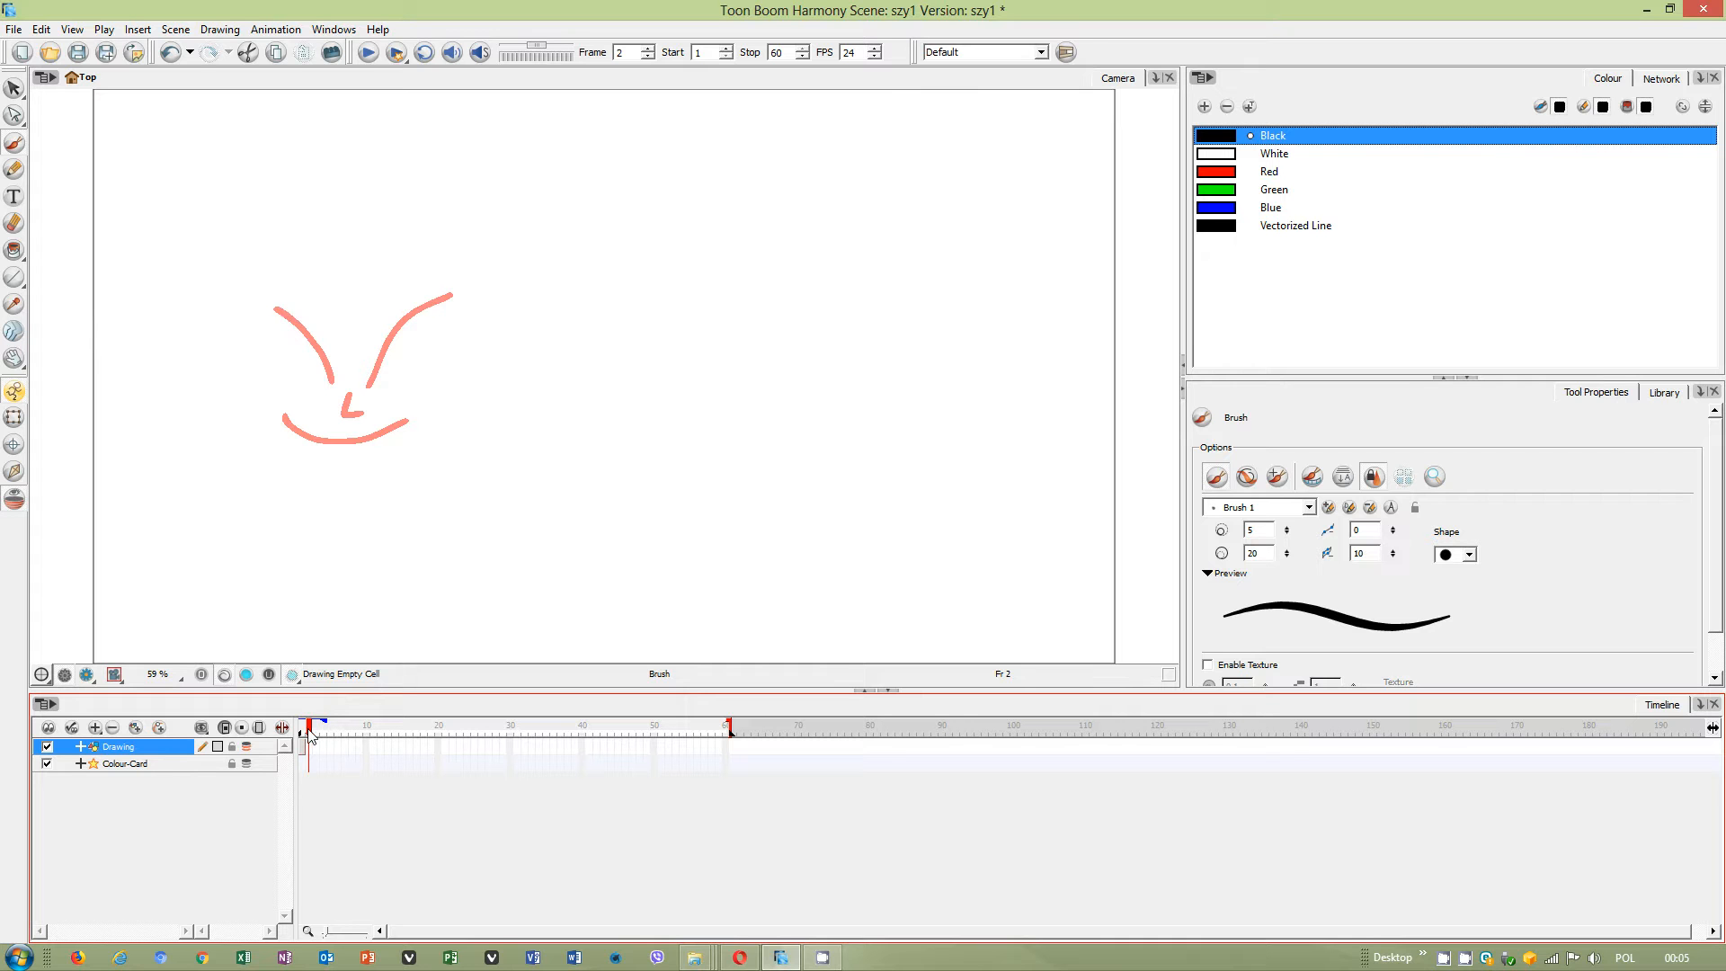
{"action": "left_click", "coordinate": [334, 725]}
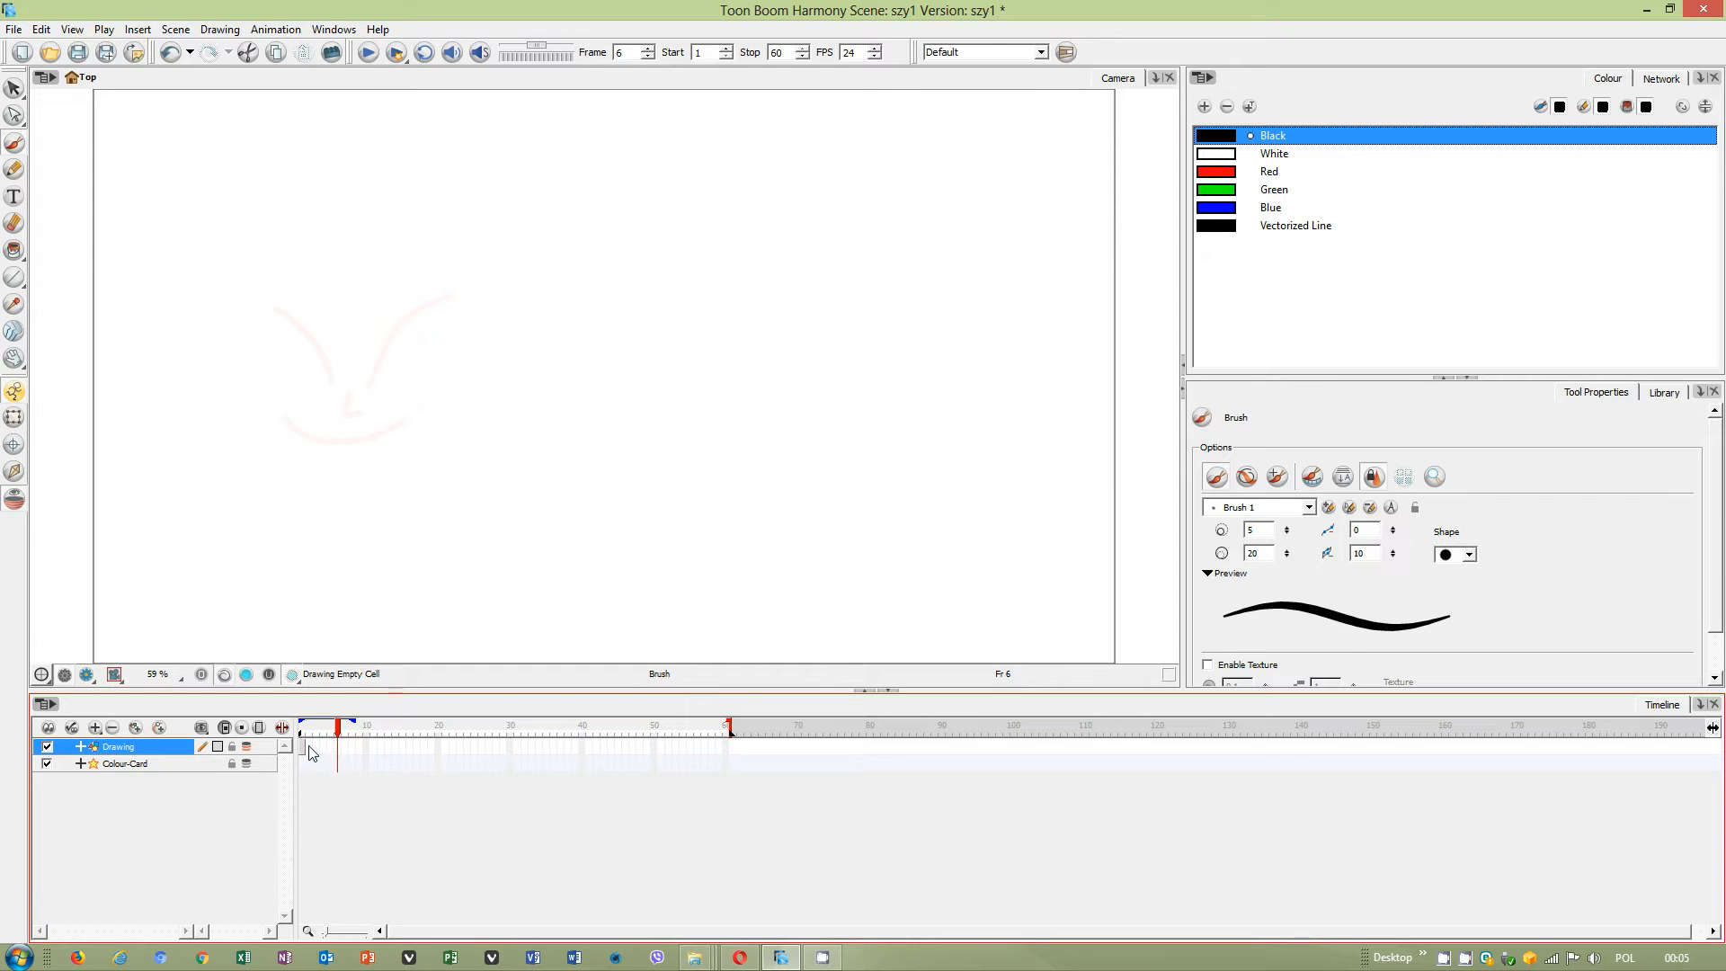
{"action": "left_click", "coordinate": [310, 724]}
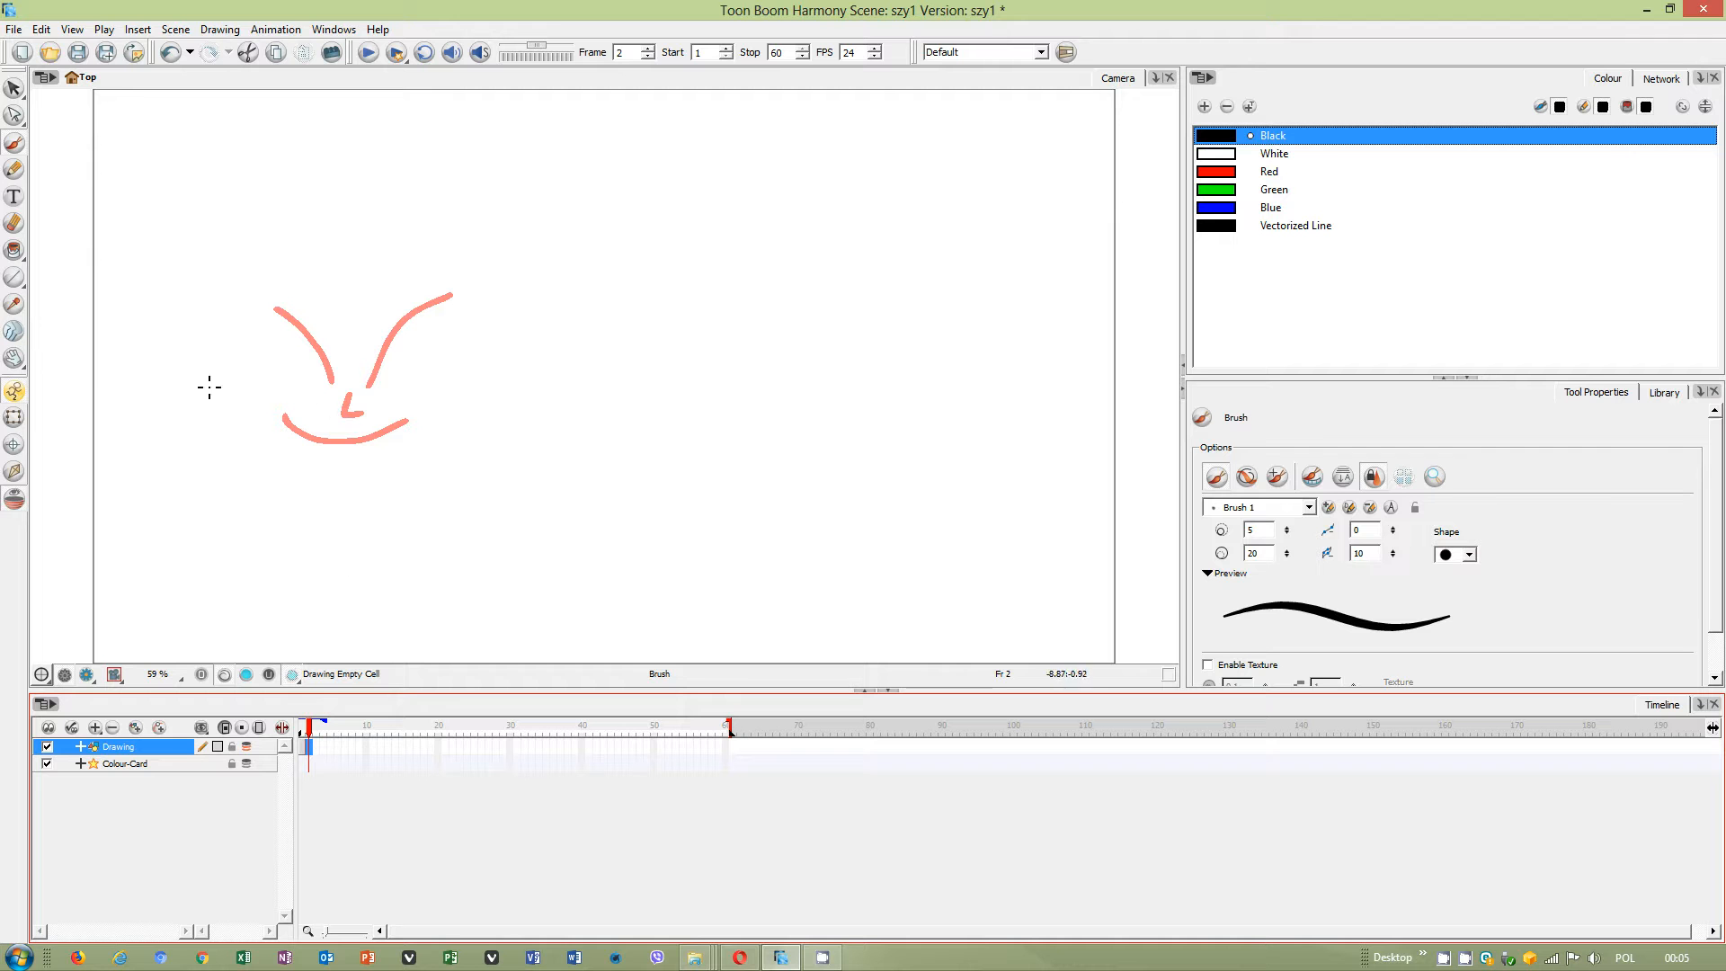
{"action": "mouse_move", "coordinate": [18, 440]}
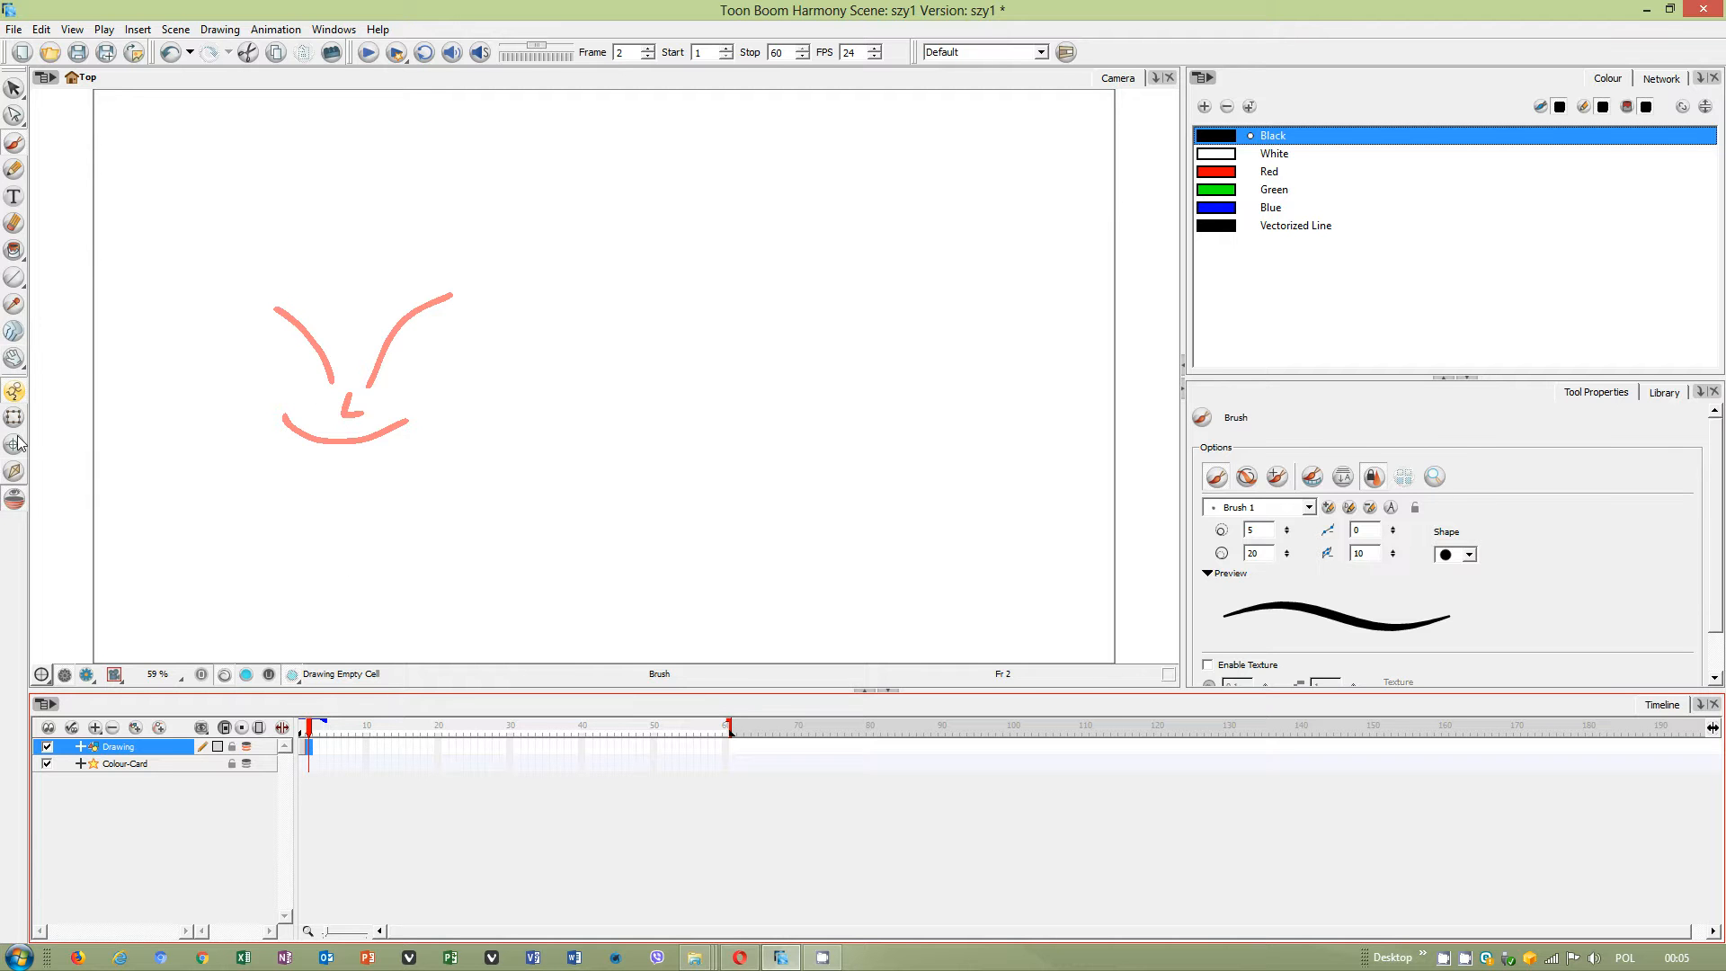
{"action": "mouse_move", "coordinate": [16, 523]}
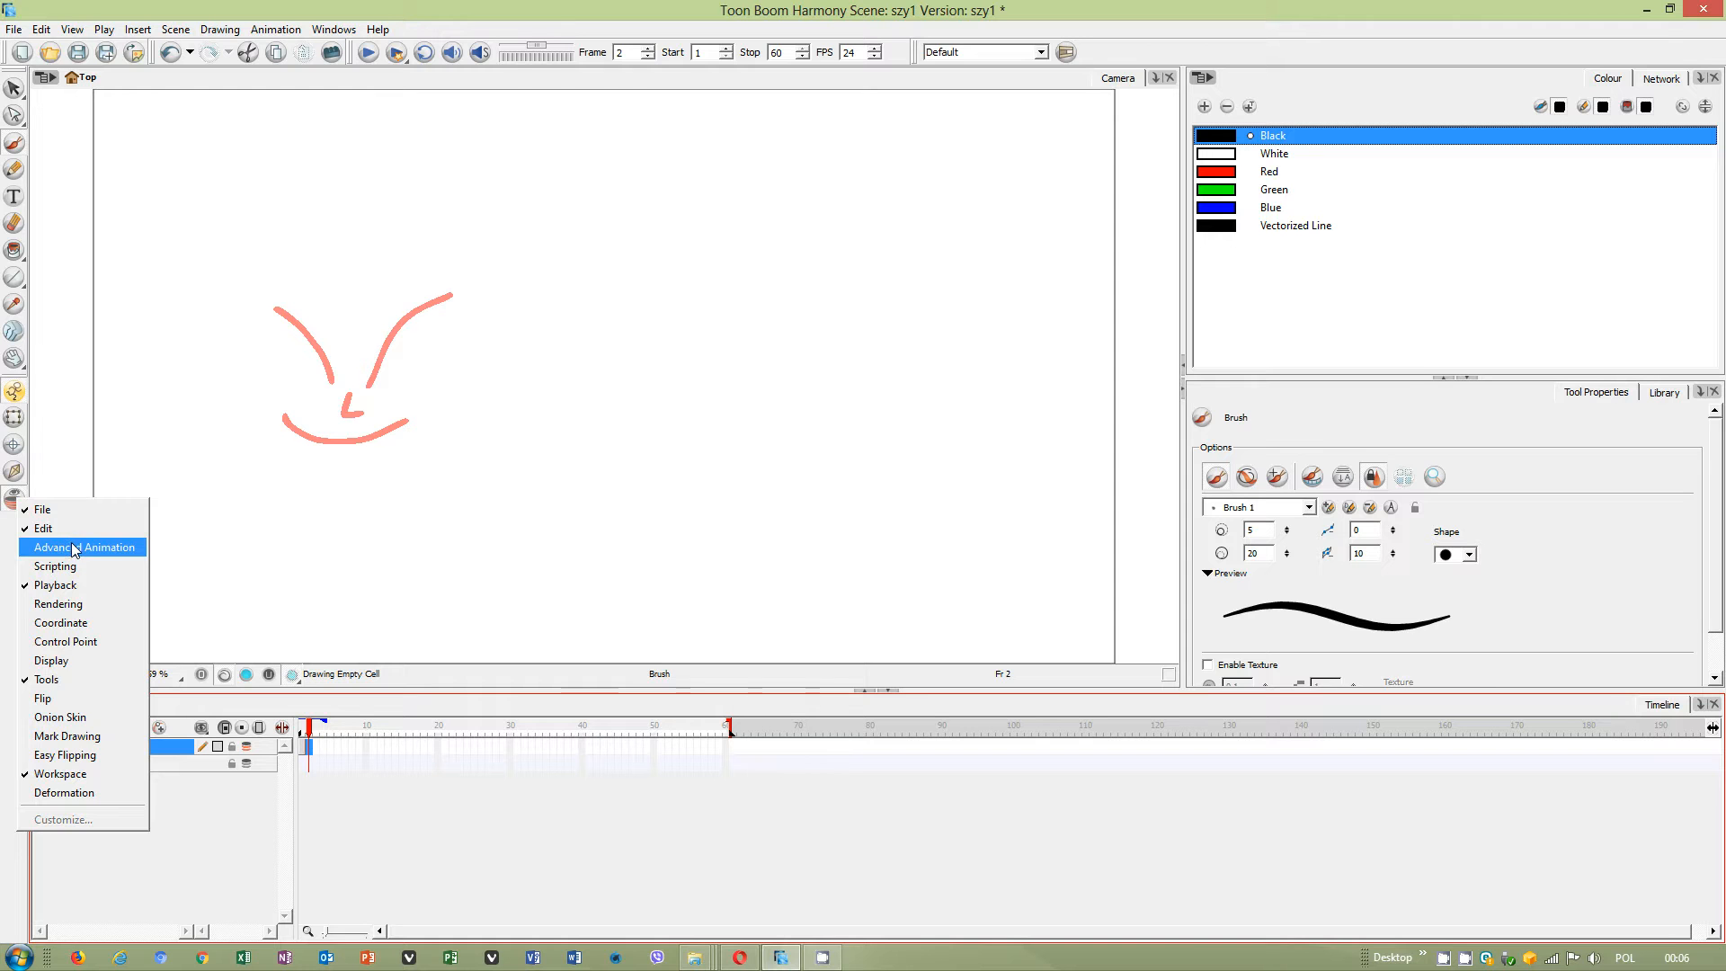
Enable the Advanced Animation toolbar and show the Onion Skin toolbar.
{"action": "left_click", "coordinate": [81, 548]}
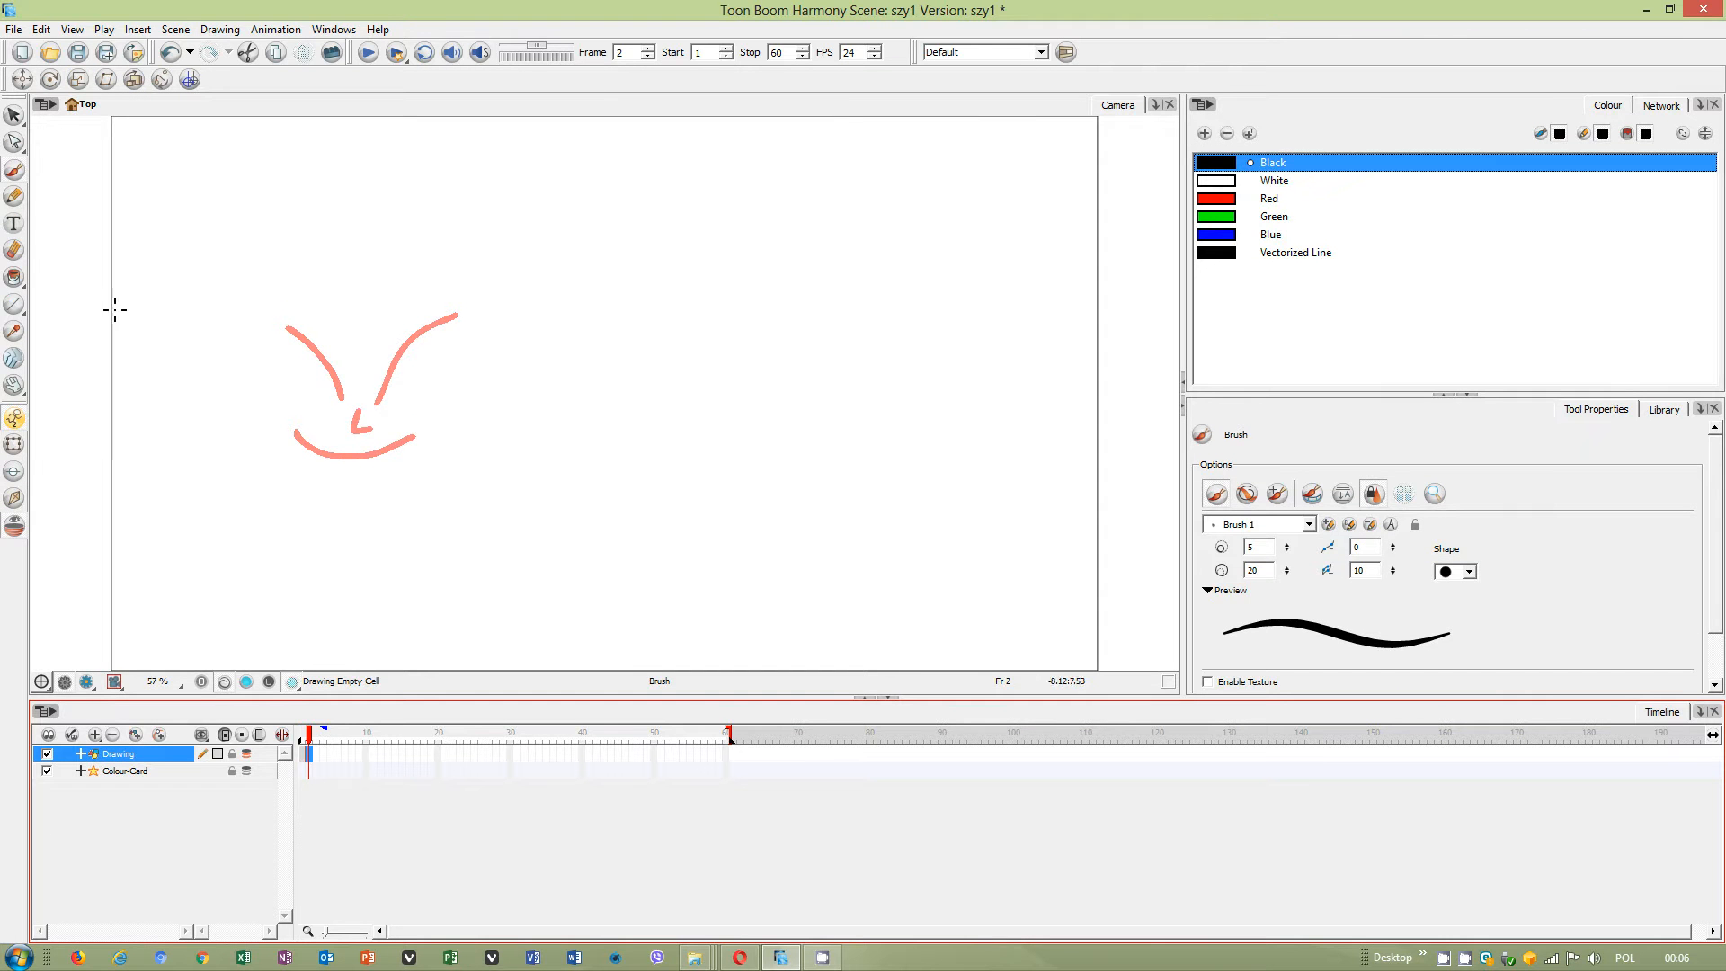
{"action": "left_click", "coordinate": [334, 29]}
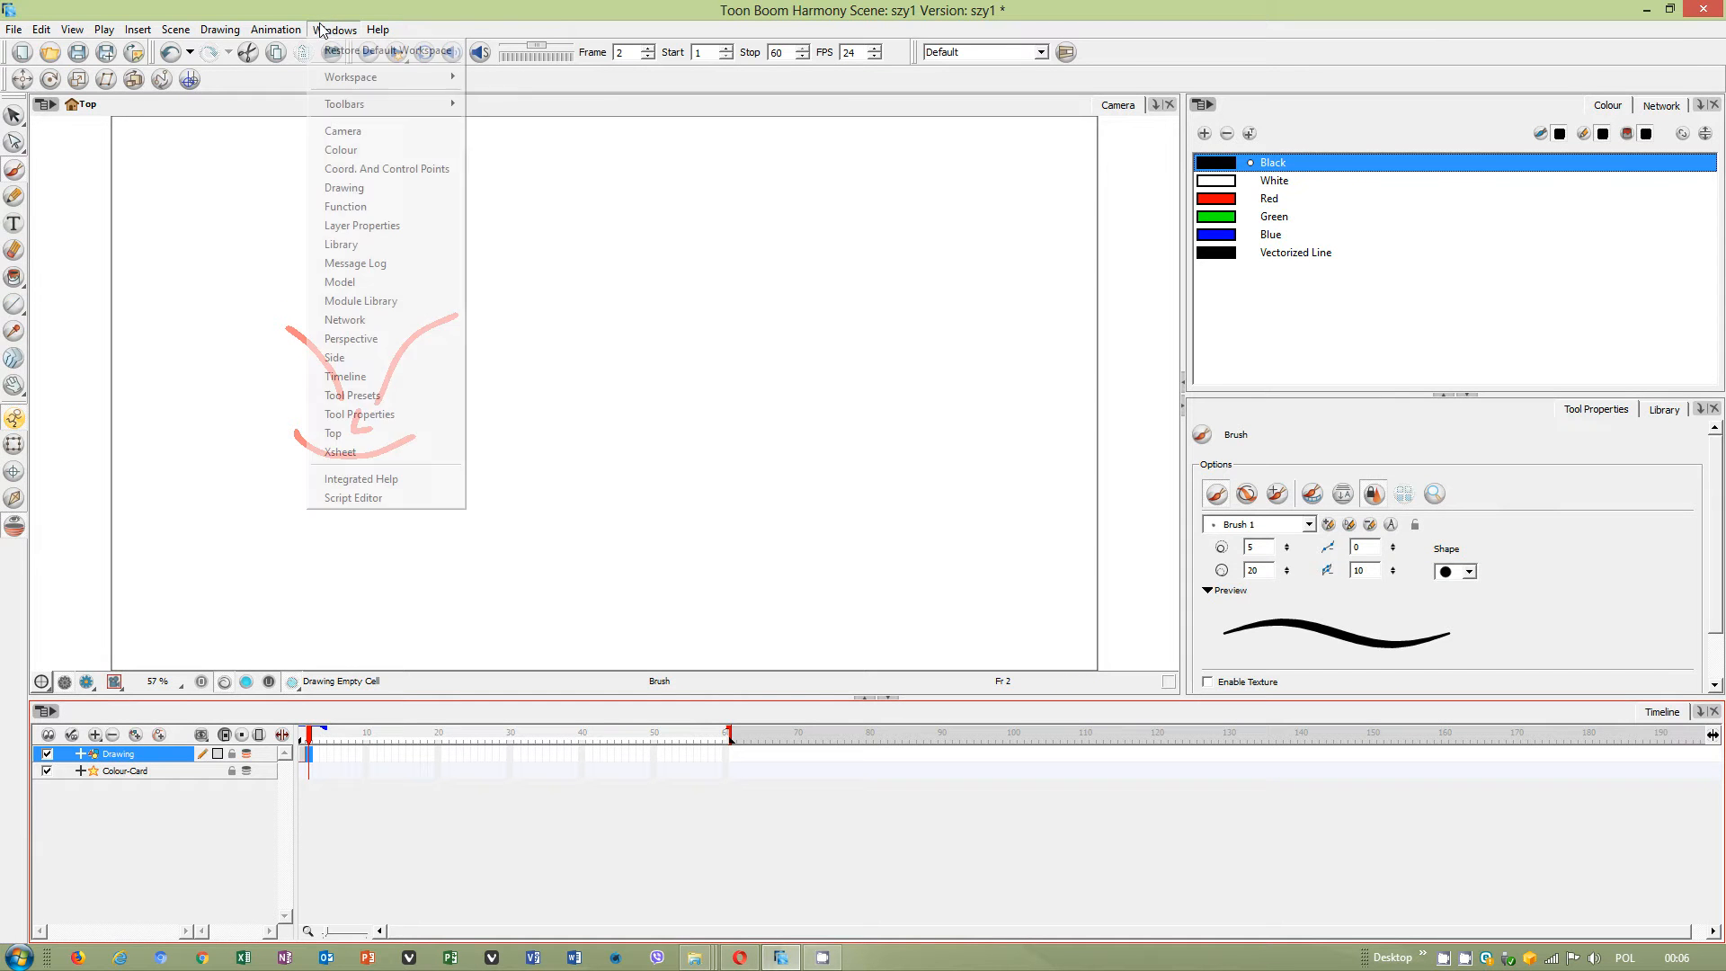
{"action": "left_click", "coordinate": [275, 29]}
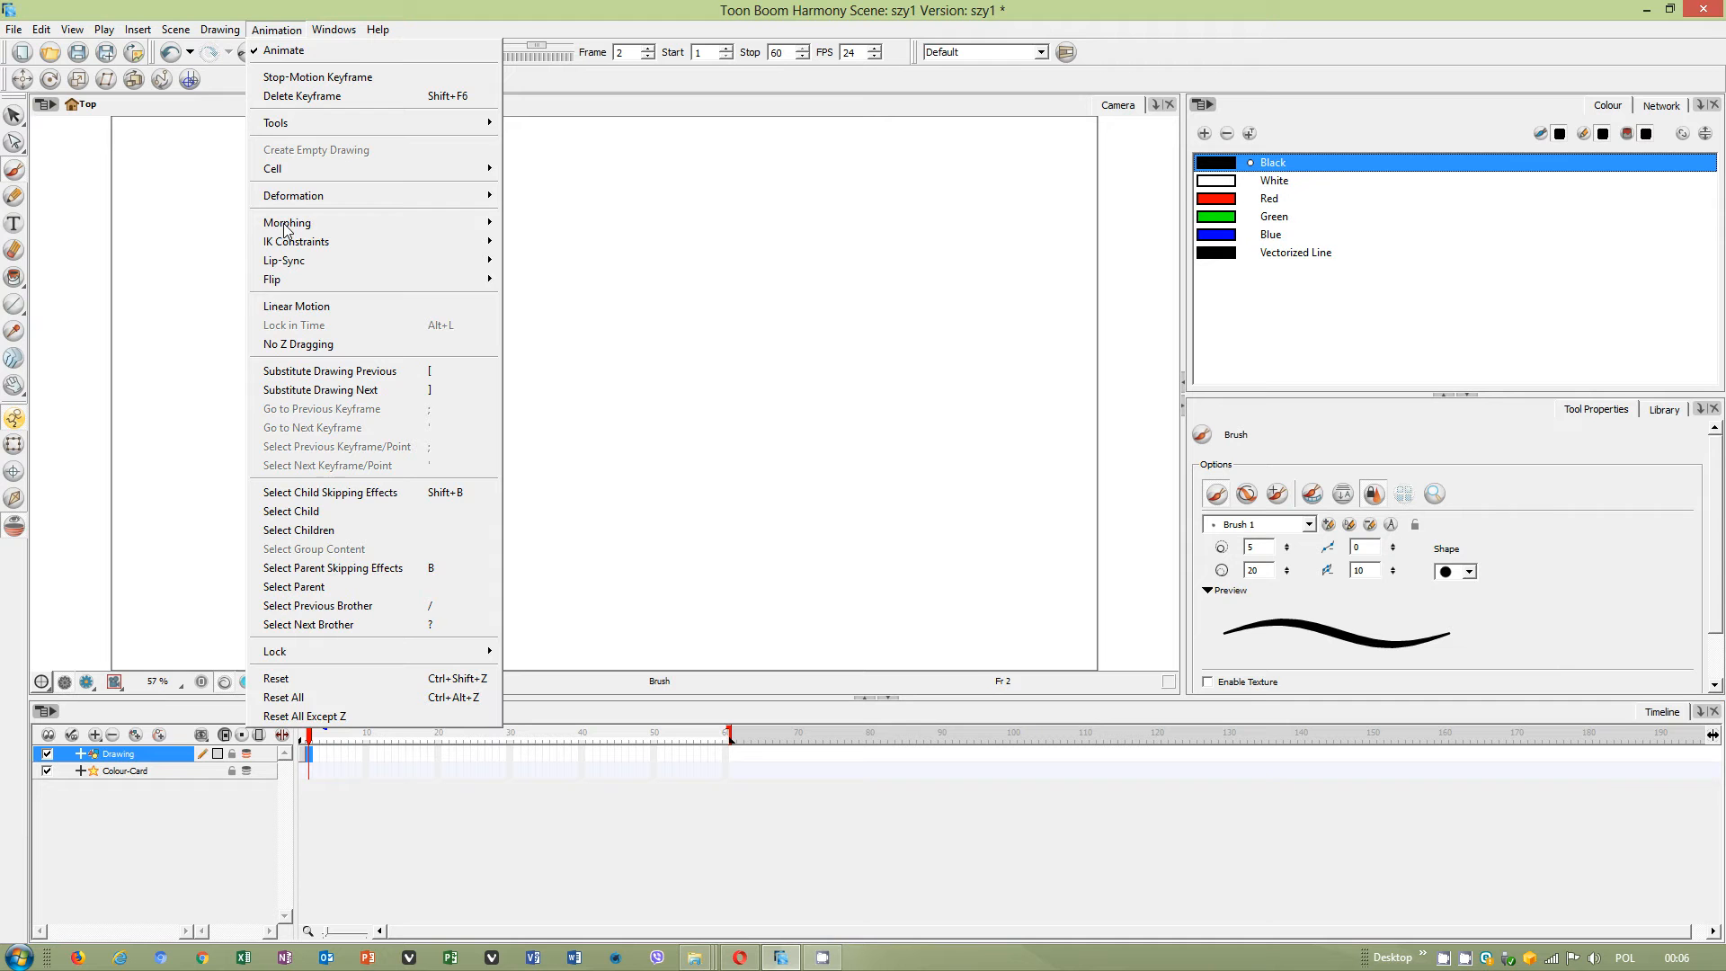
{"action": "mouse_move", "coordinate": [347, 54]}
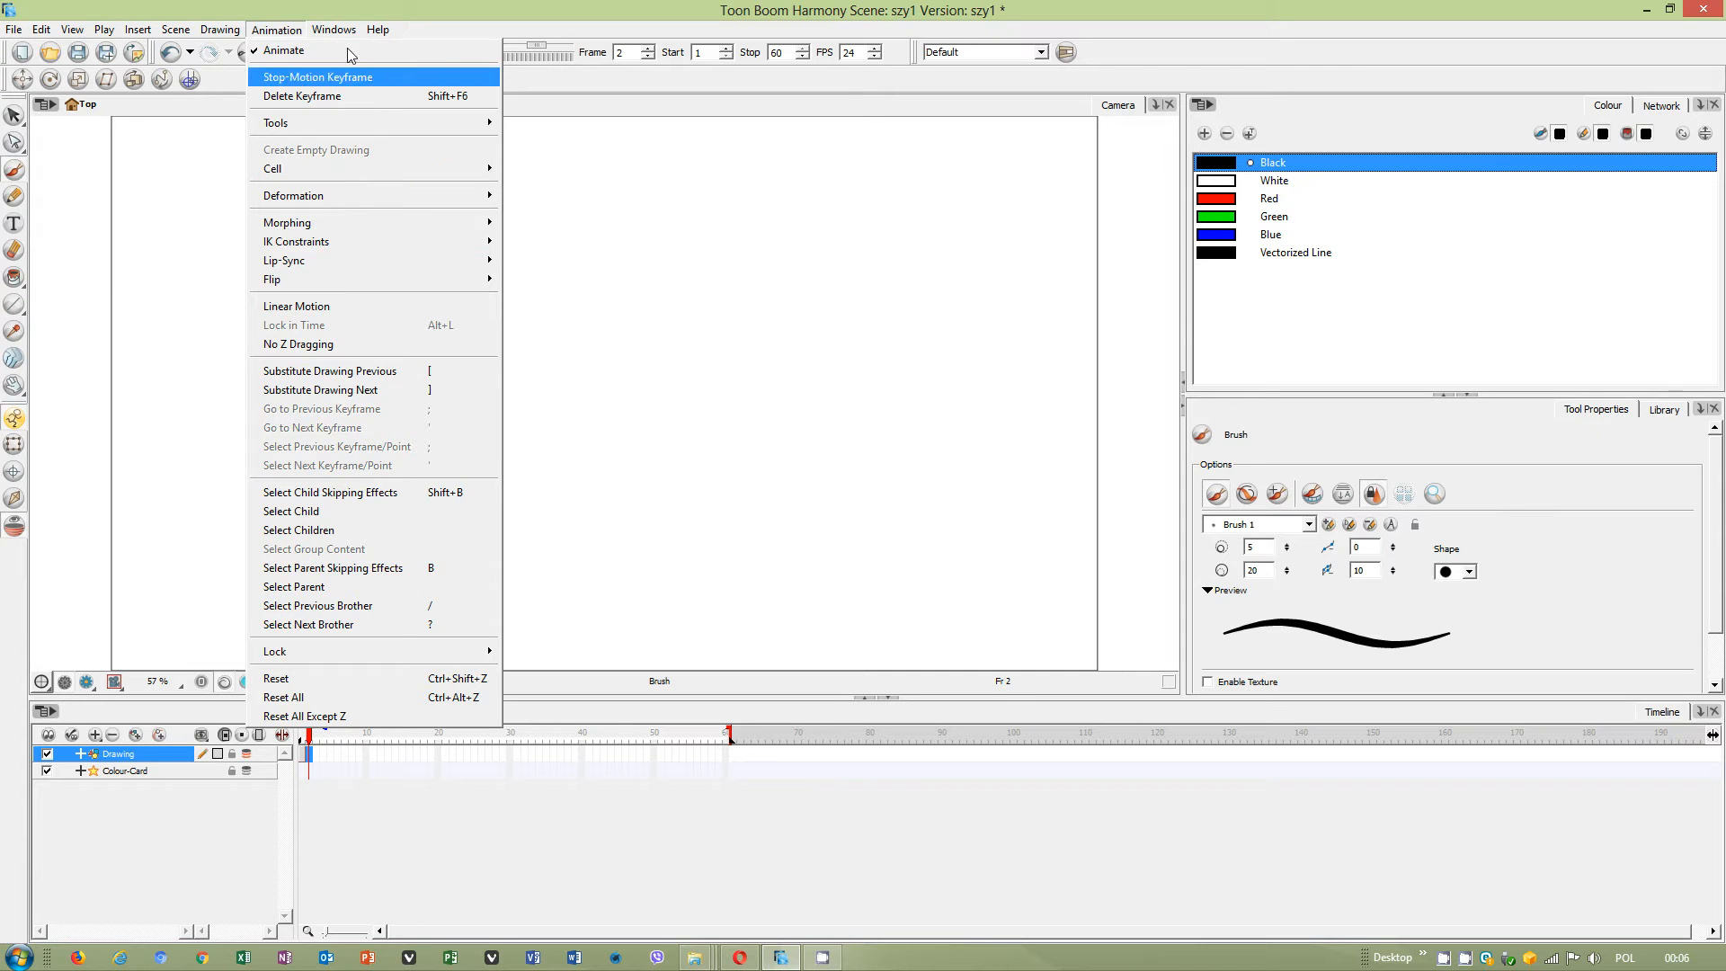
{"action": "left_click", "coordinate": [333, 30]}
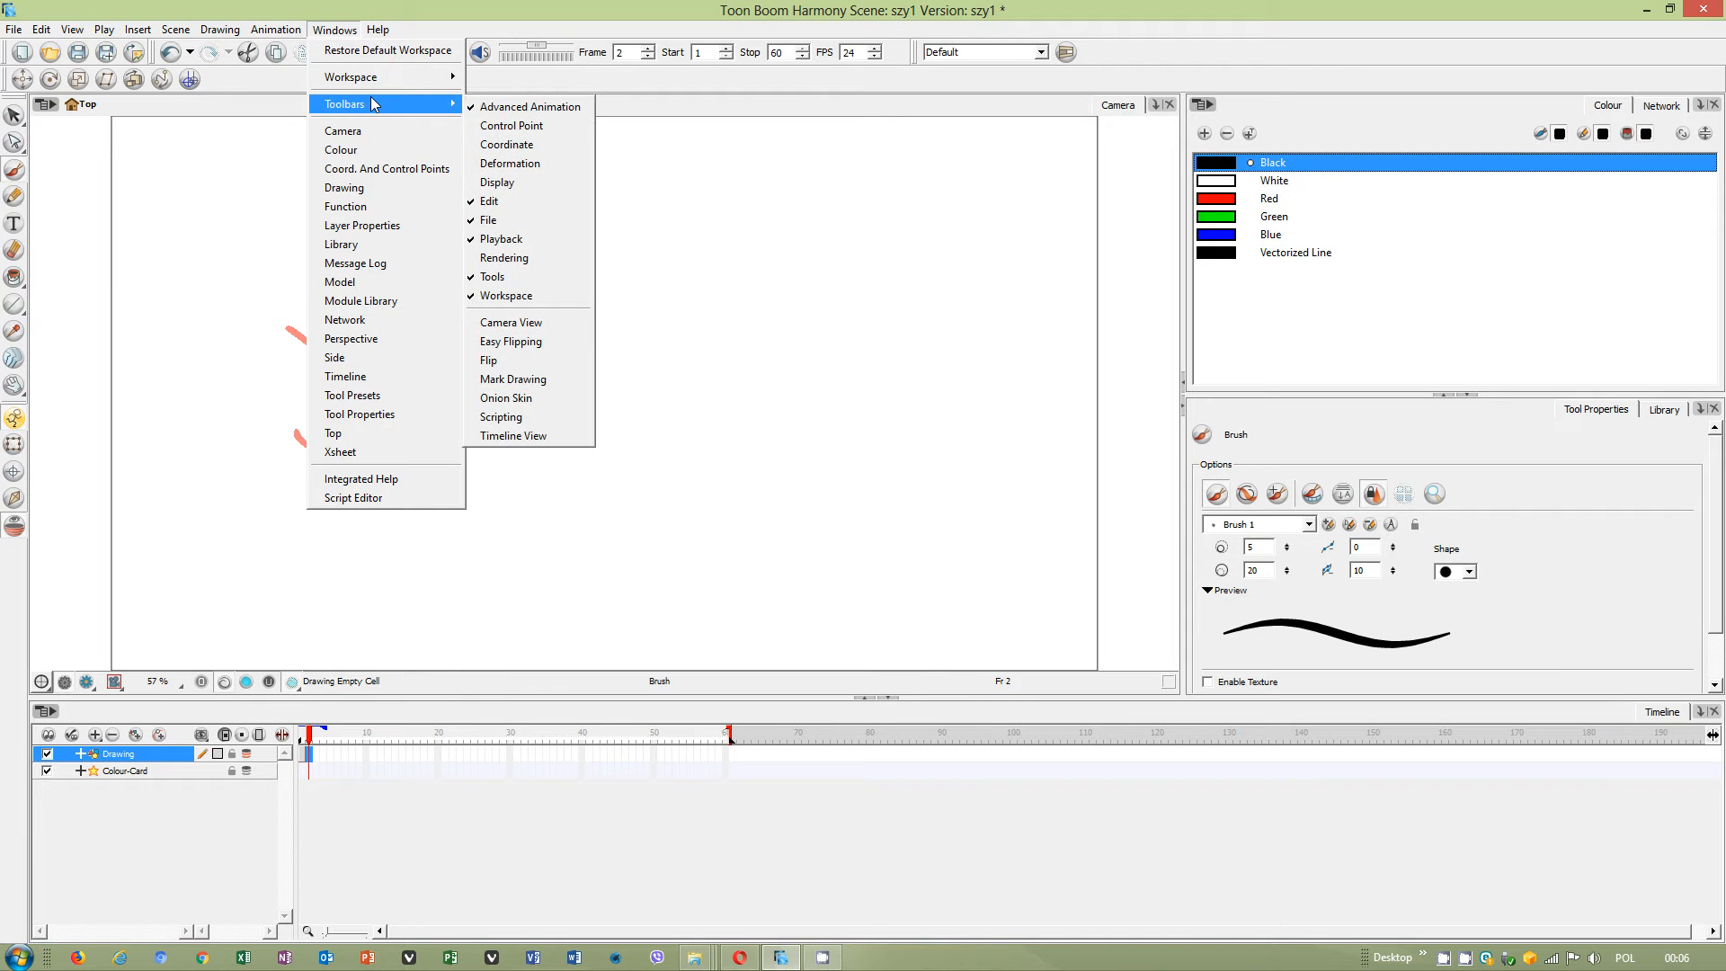
{"action": "mouse_move", "coordinate": [511, 378]}
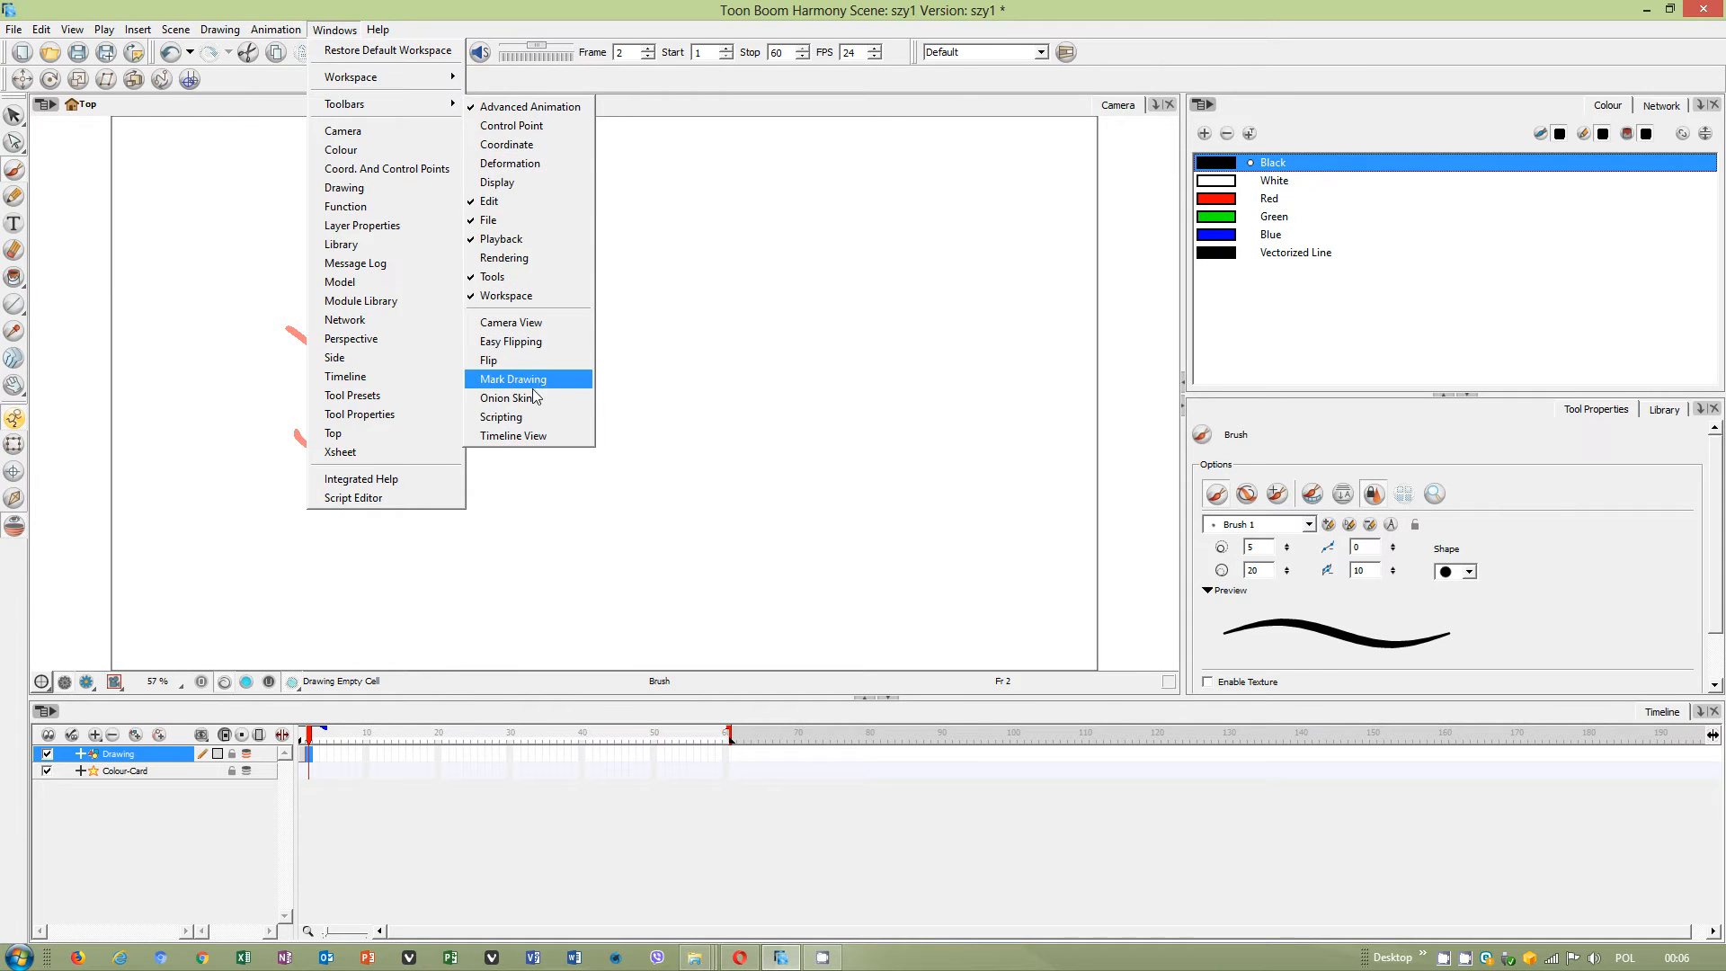
{"action": "left_click", "coordinate": [511, 378]}
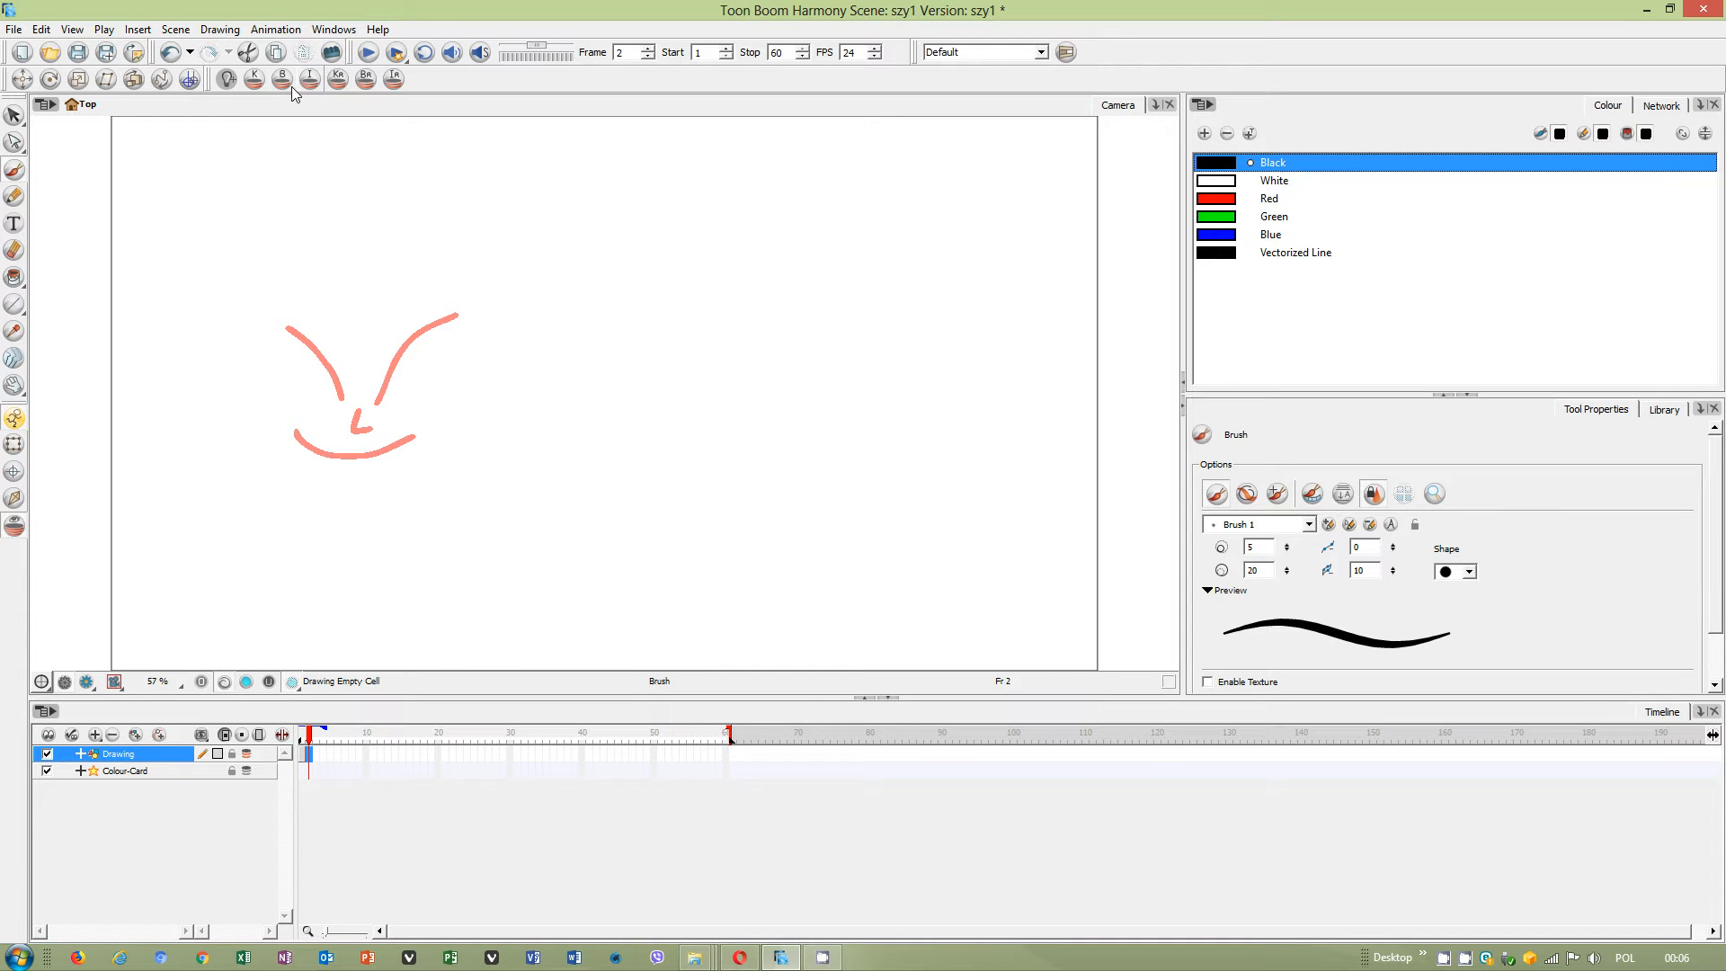
{"action": "mouse_move", "coordinate": [284, 78]}
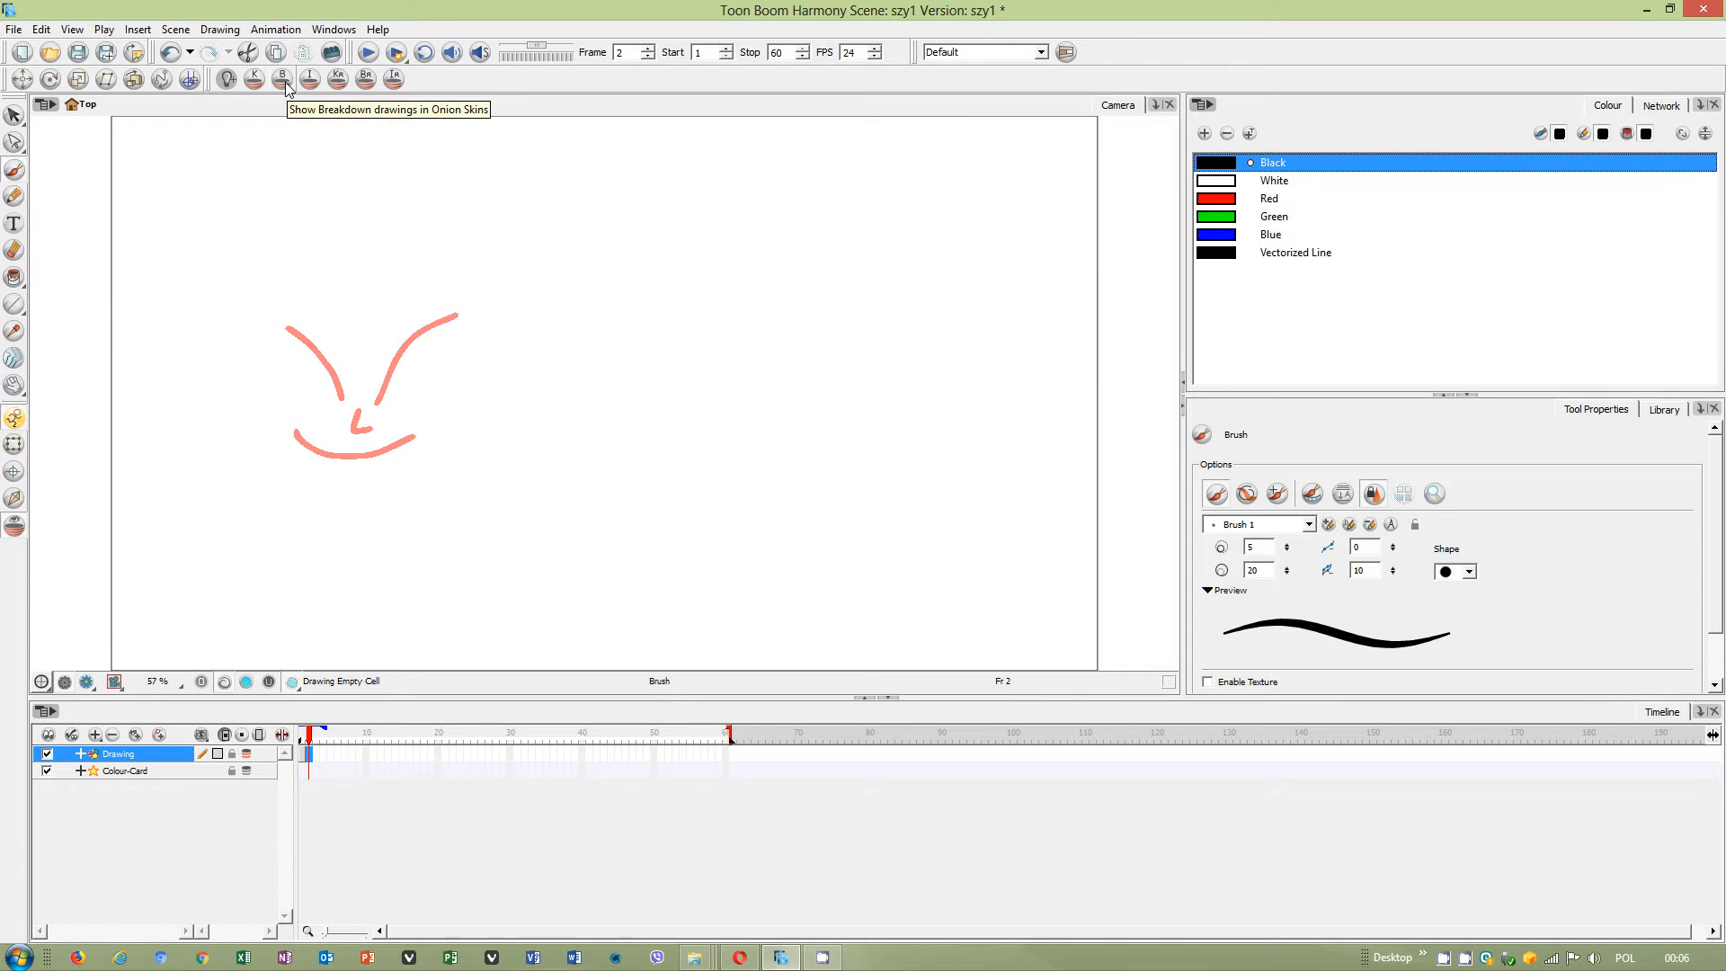
{"action": "mouse_move", "coordinate": [225, 78]}
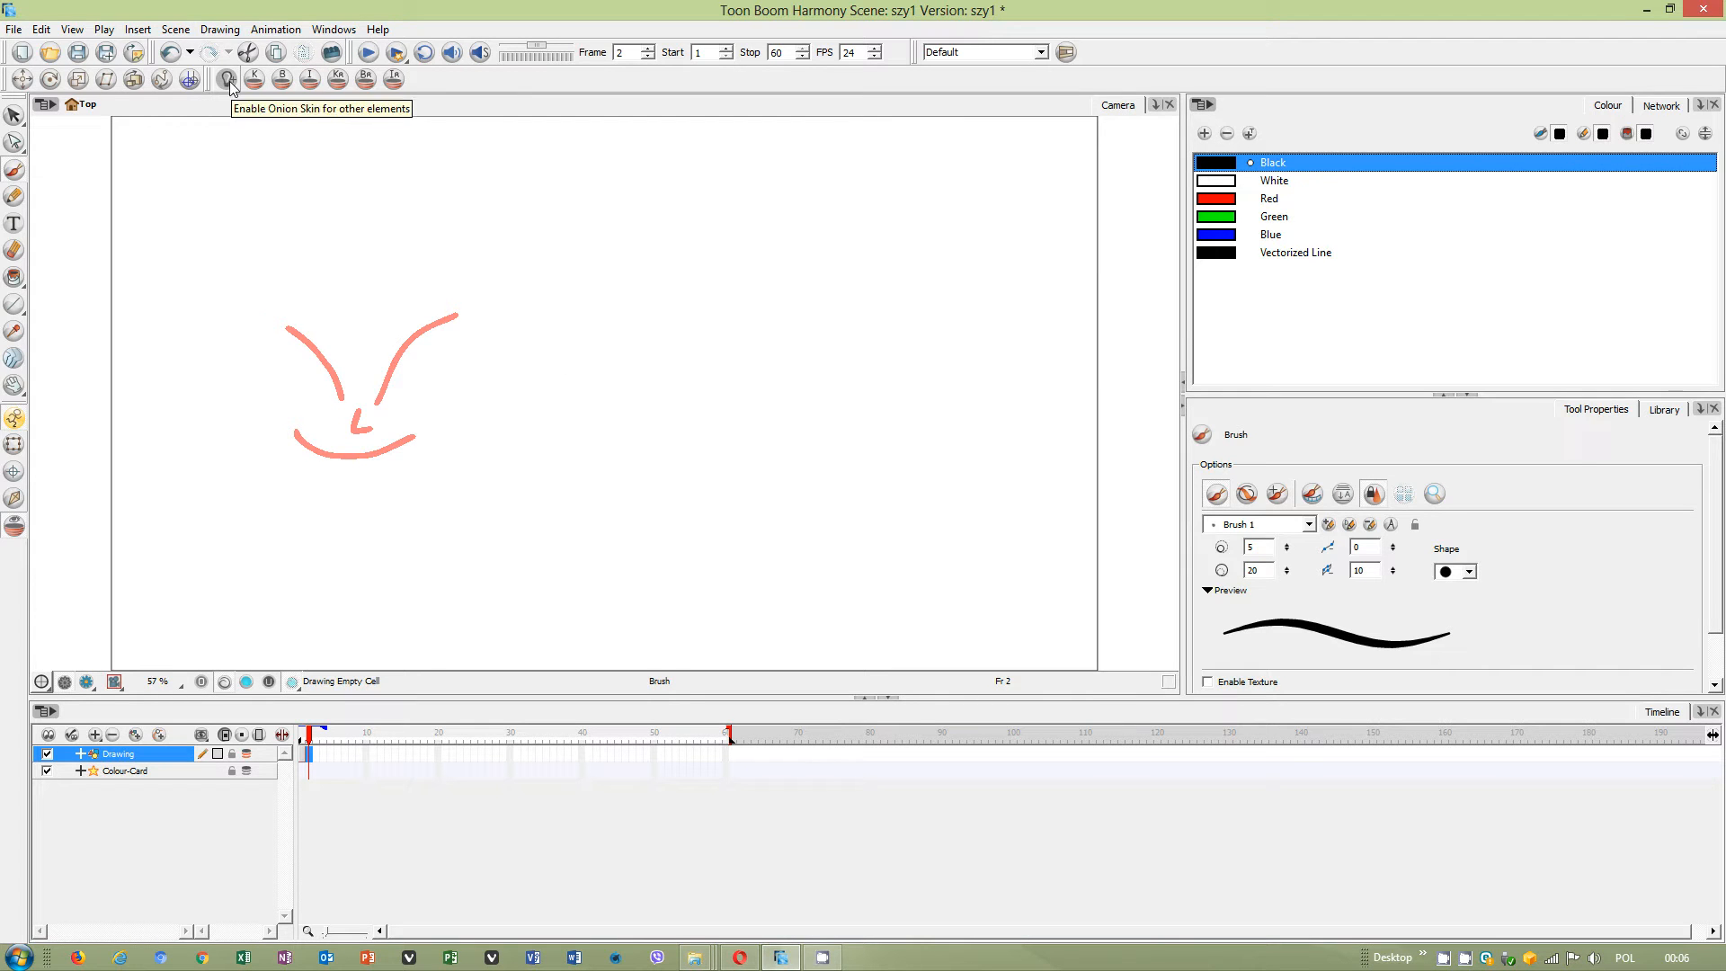
{"action": "mouse_move", "coordinate": [217, 127]}
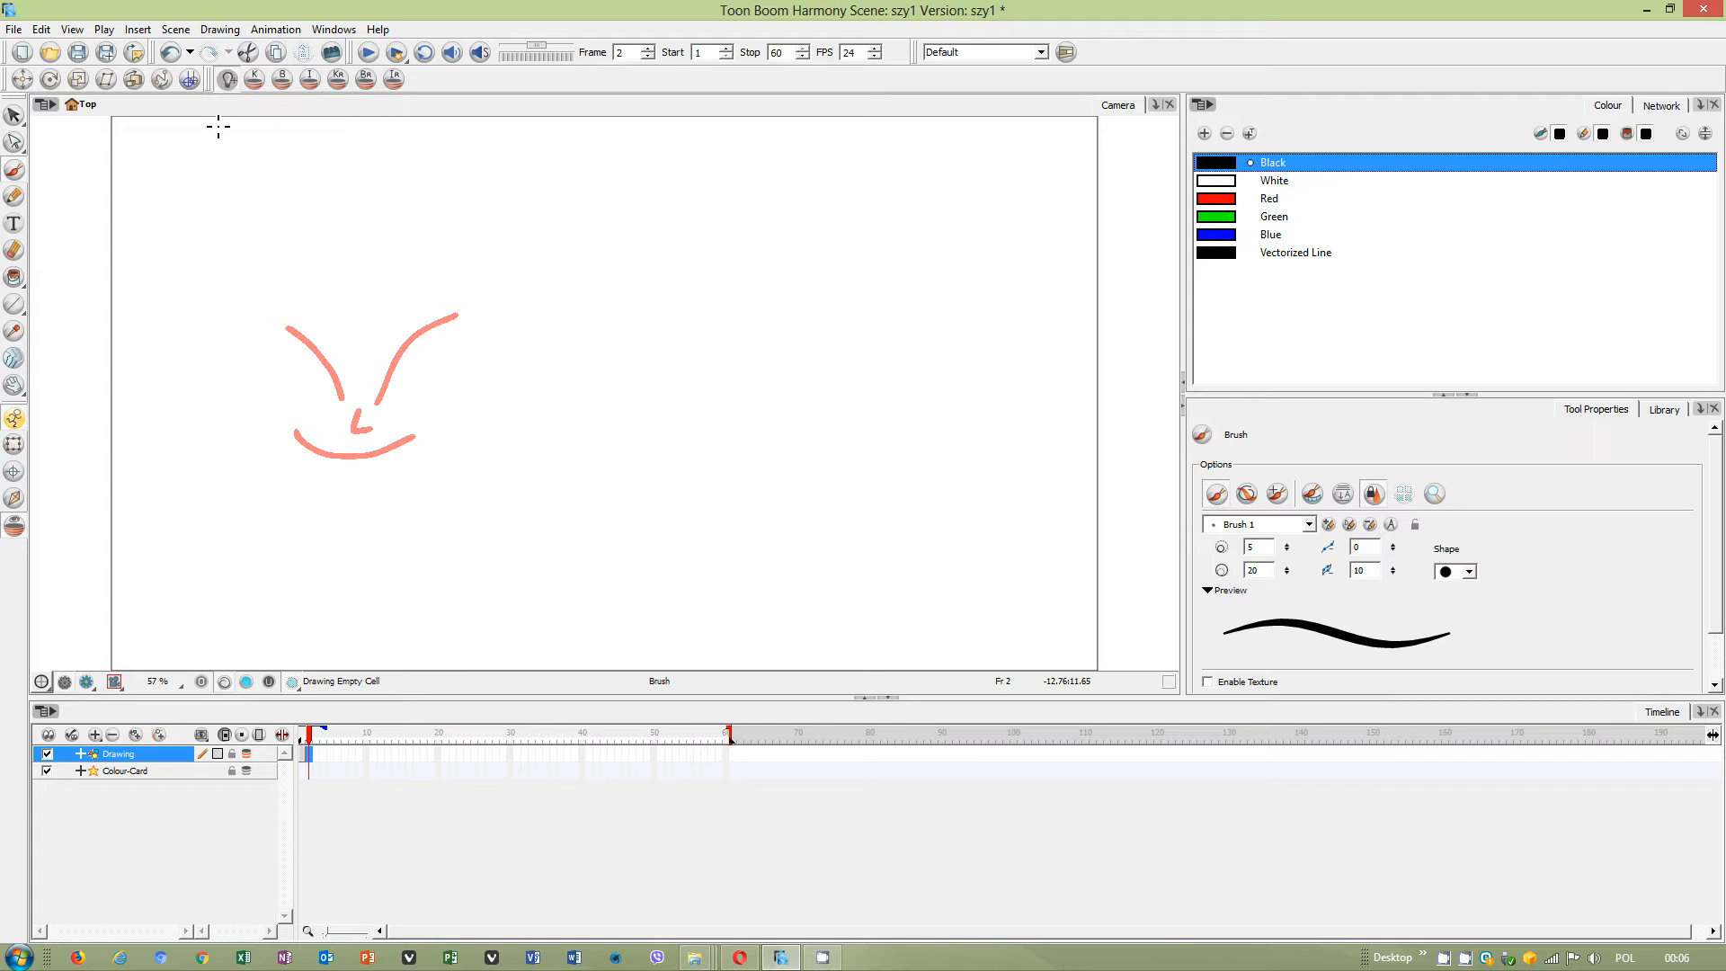
{"action": "mouse_move", "coordinate": [334, 358]}
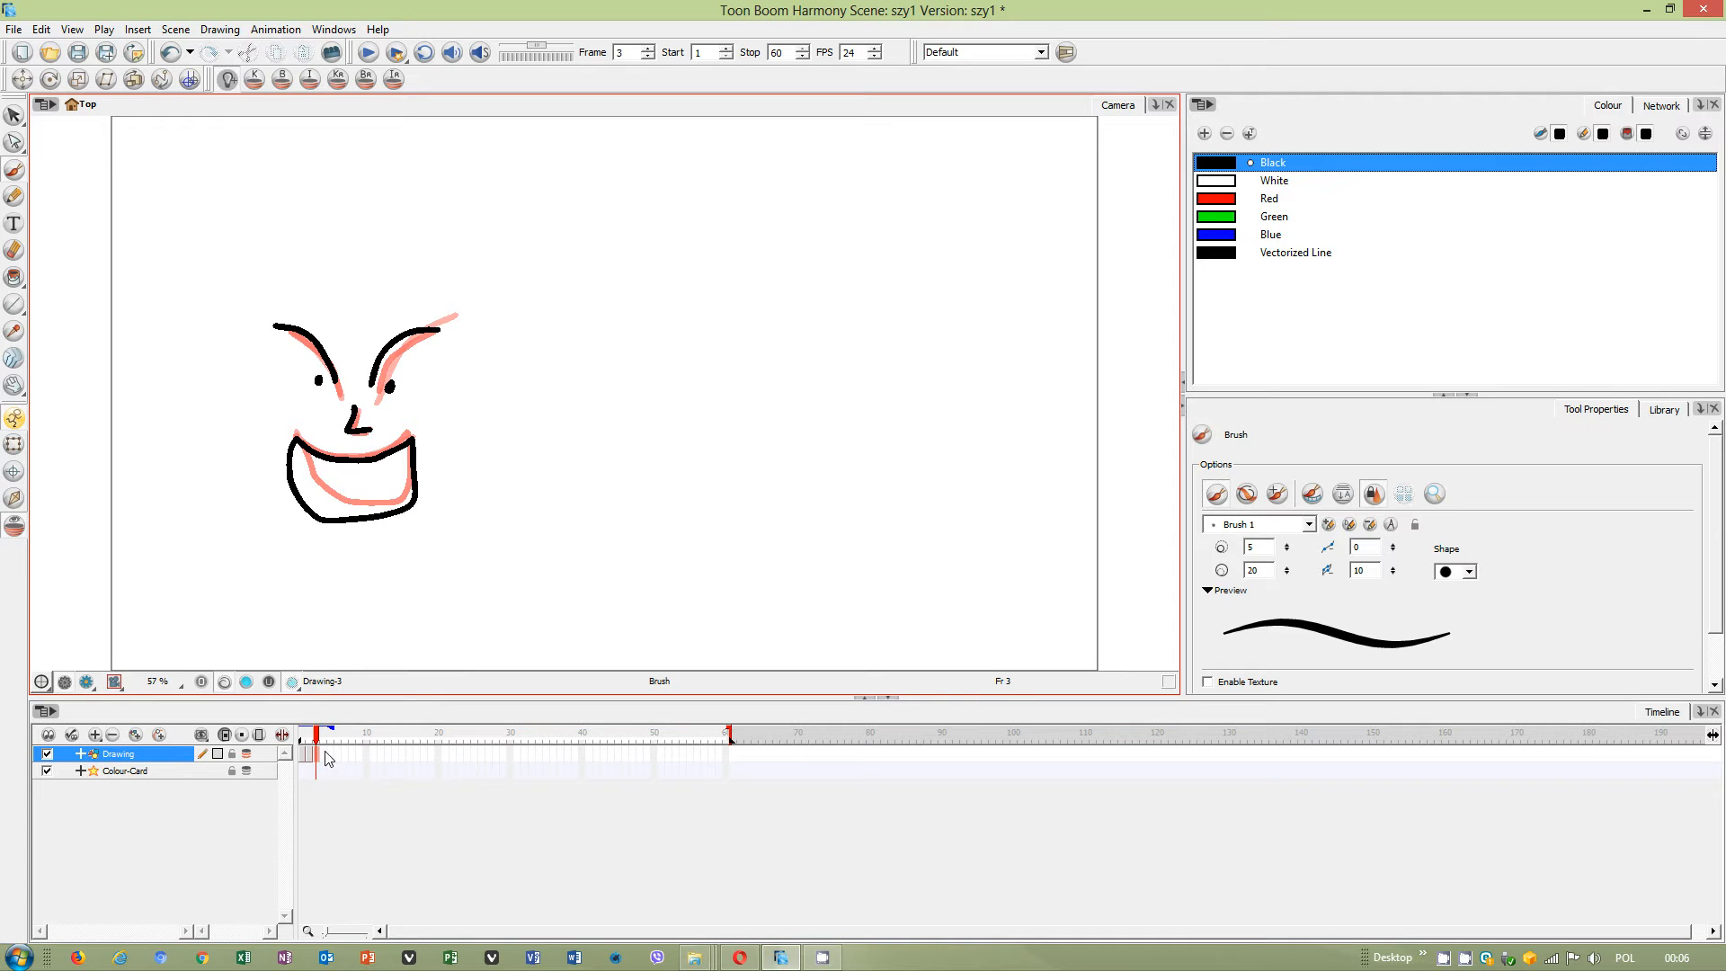
Move between frames 3, 4 and later empty frames to draw and review the black faces.
{"action": "left_click", "coordinate": [323, 732]}
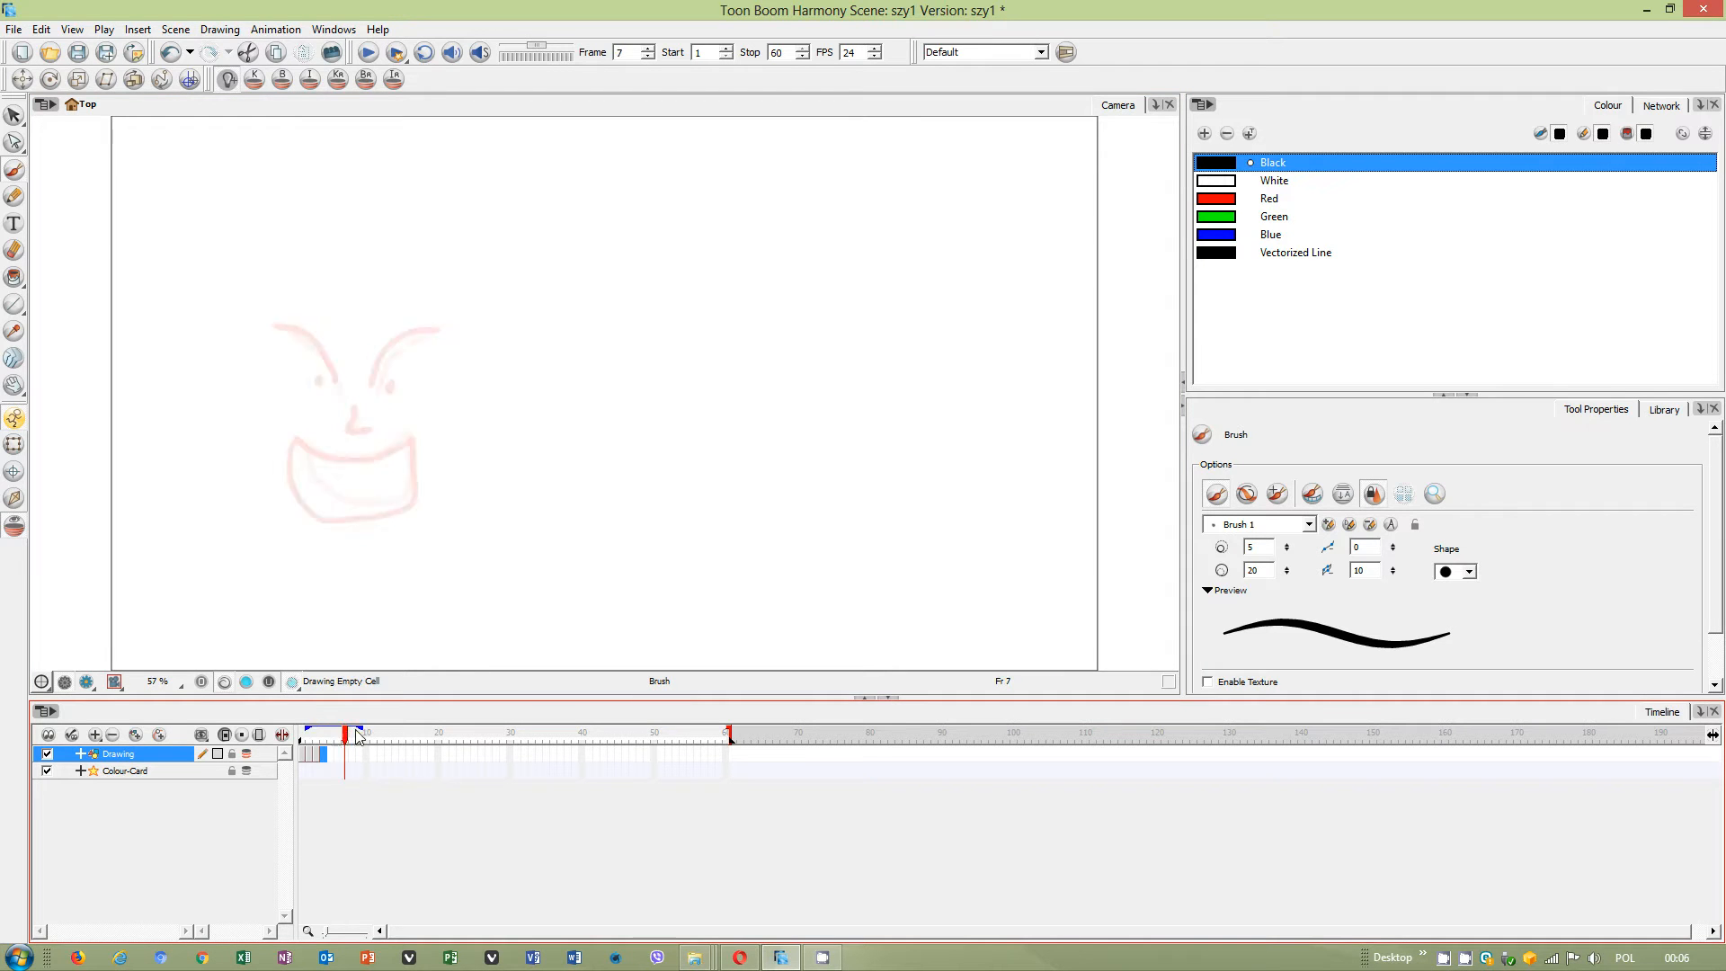
{"action": "left_click", "coordinate": [367, 732]}
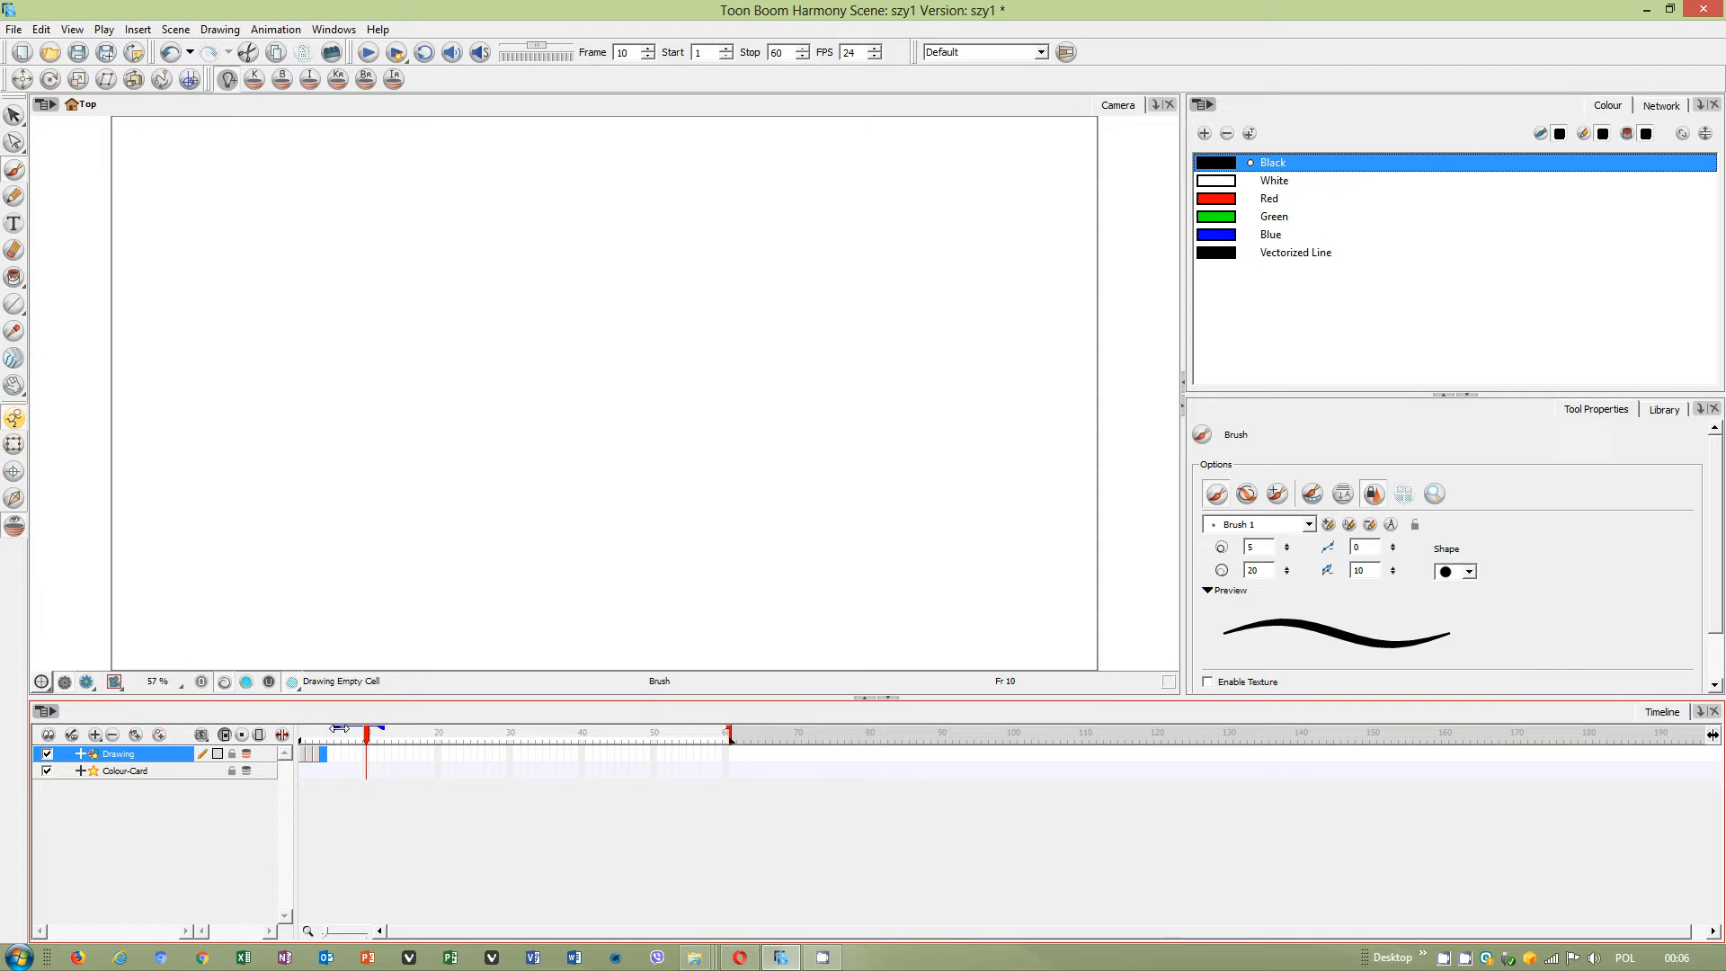
{"action": "left_click", "coordinate": [335, 731]}
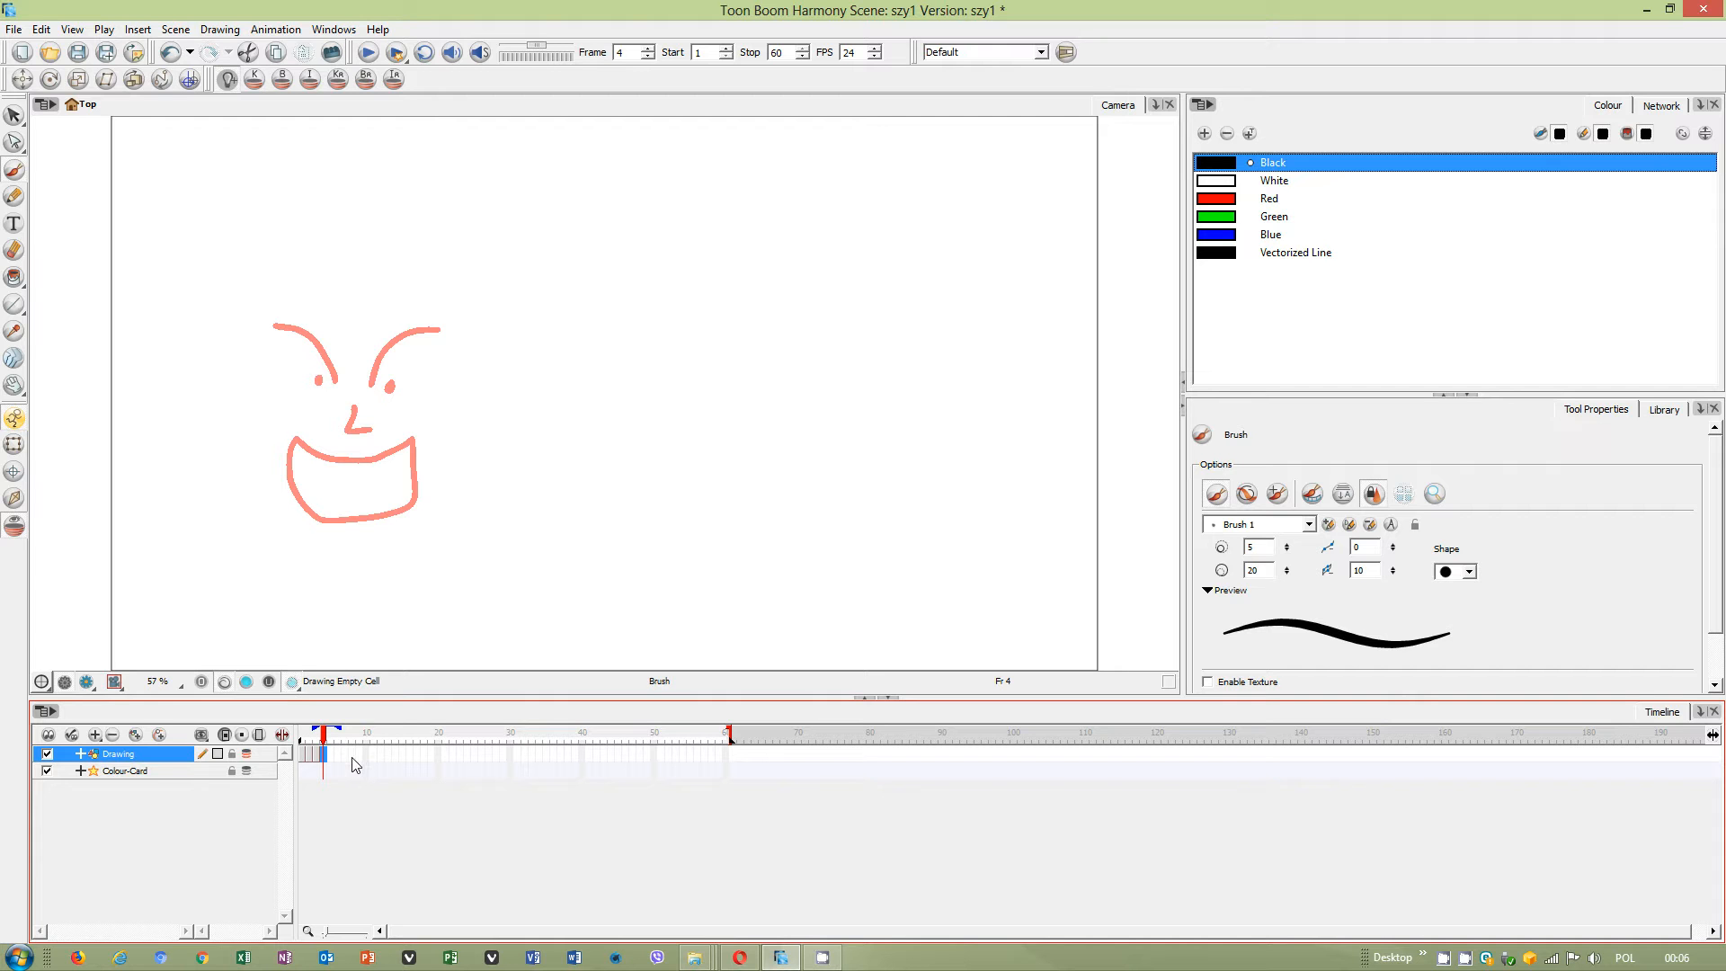
{"action": "mouse_move", "coordinate": [377, 599]}
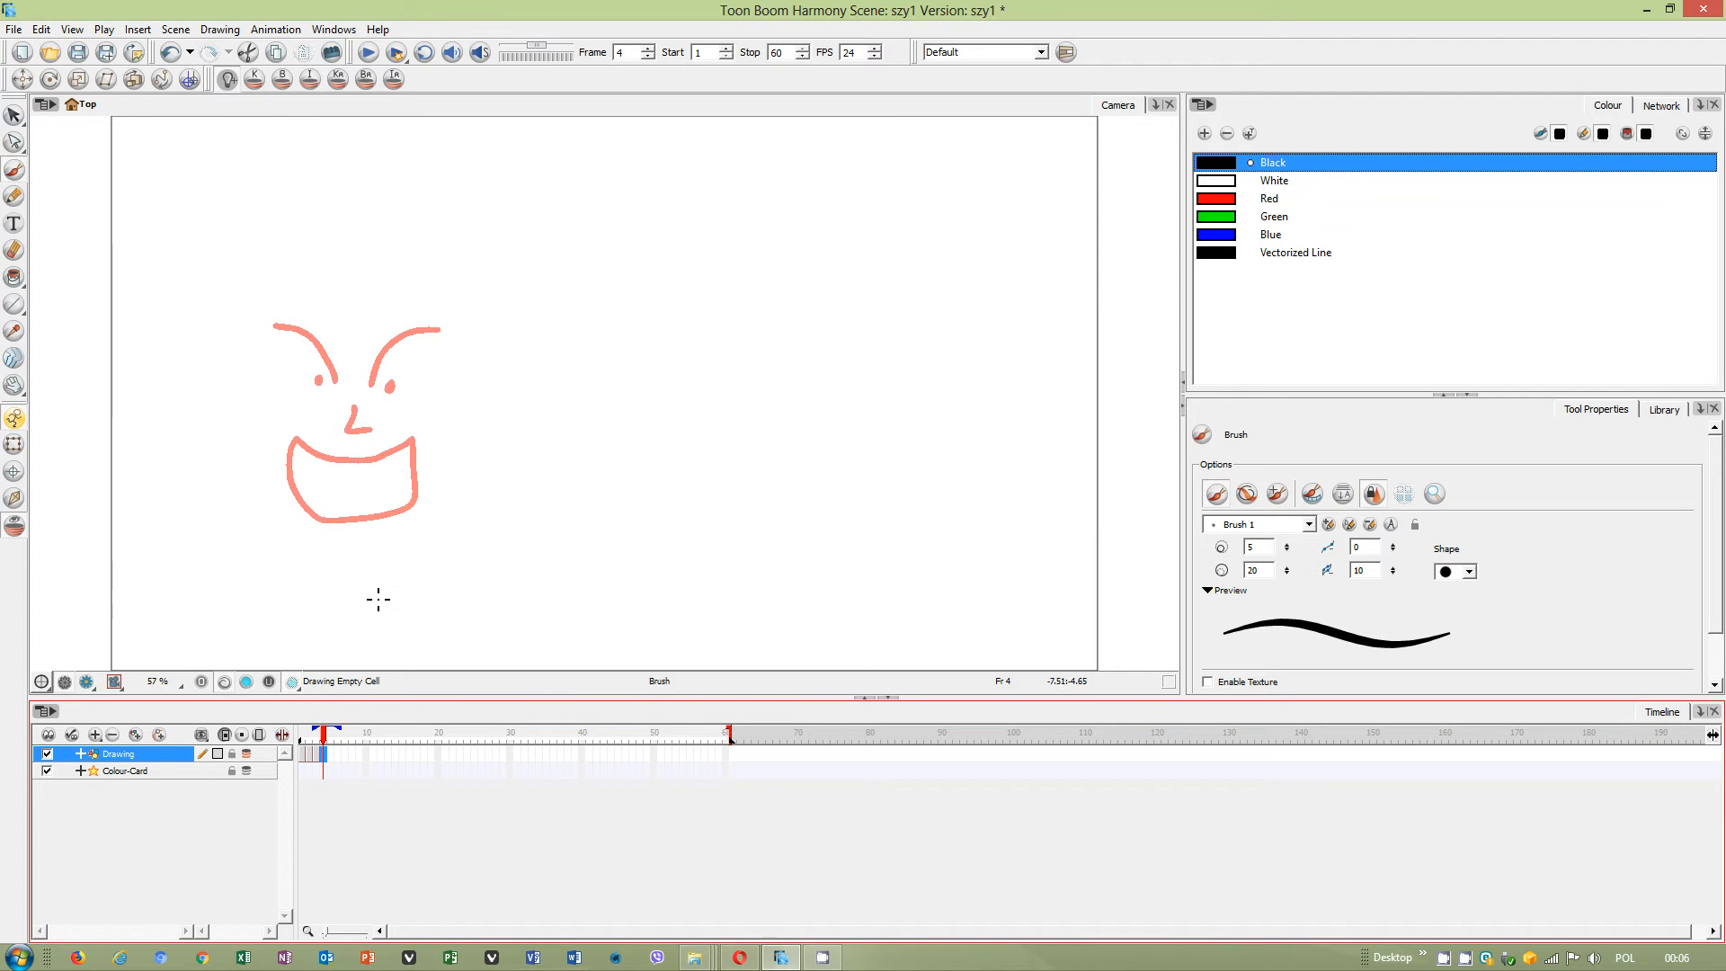
{"action": "left_click", "coordinate": [324, 756]}
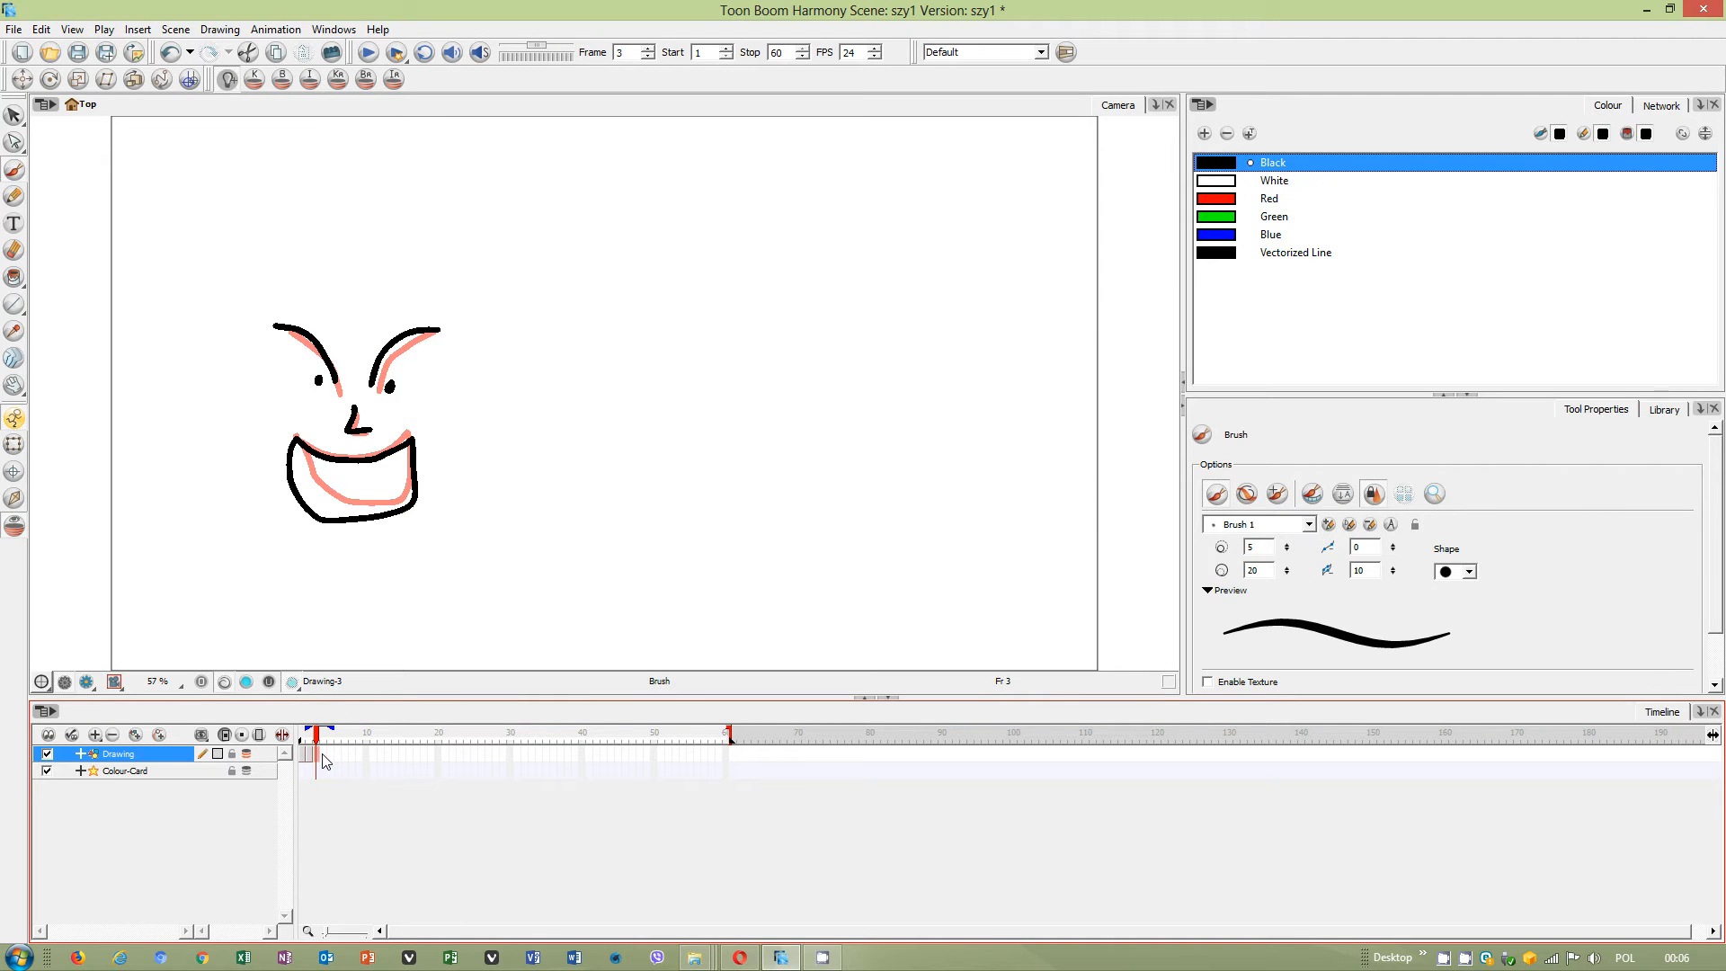
{"action": "left_click", "coordinate": [327, 732]}
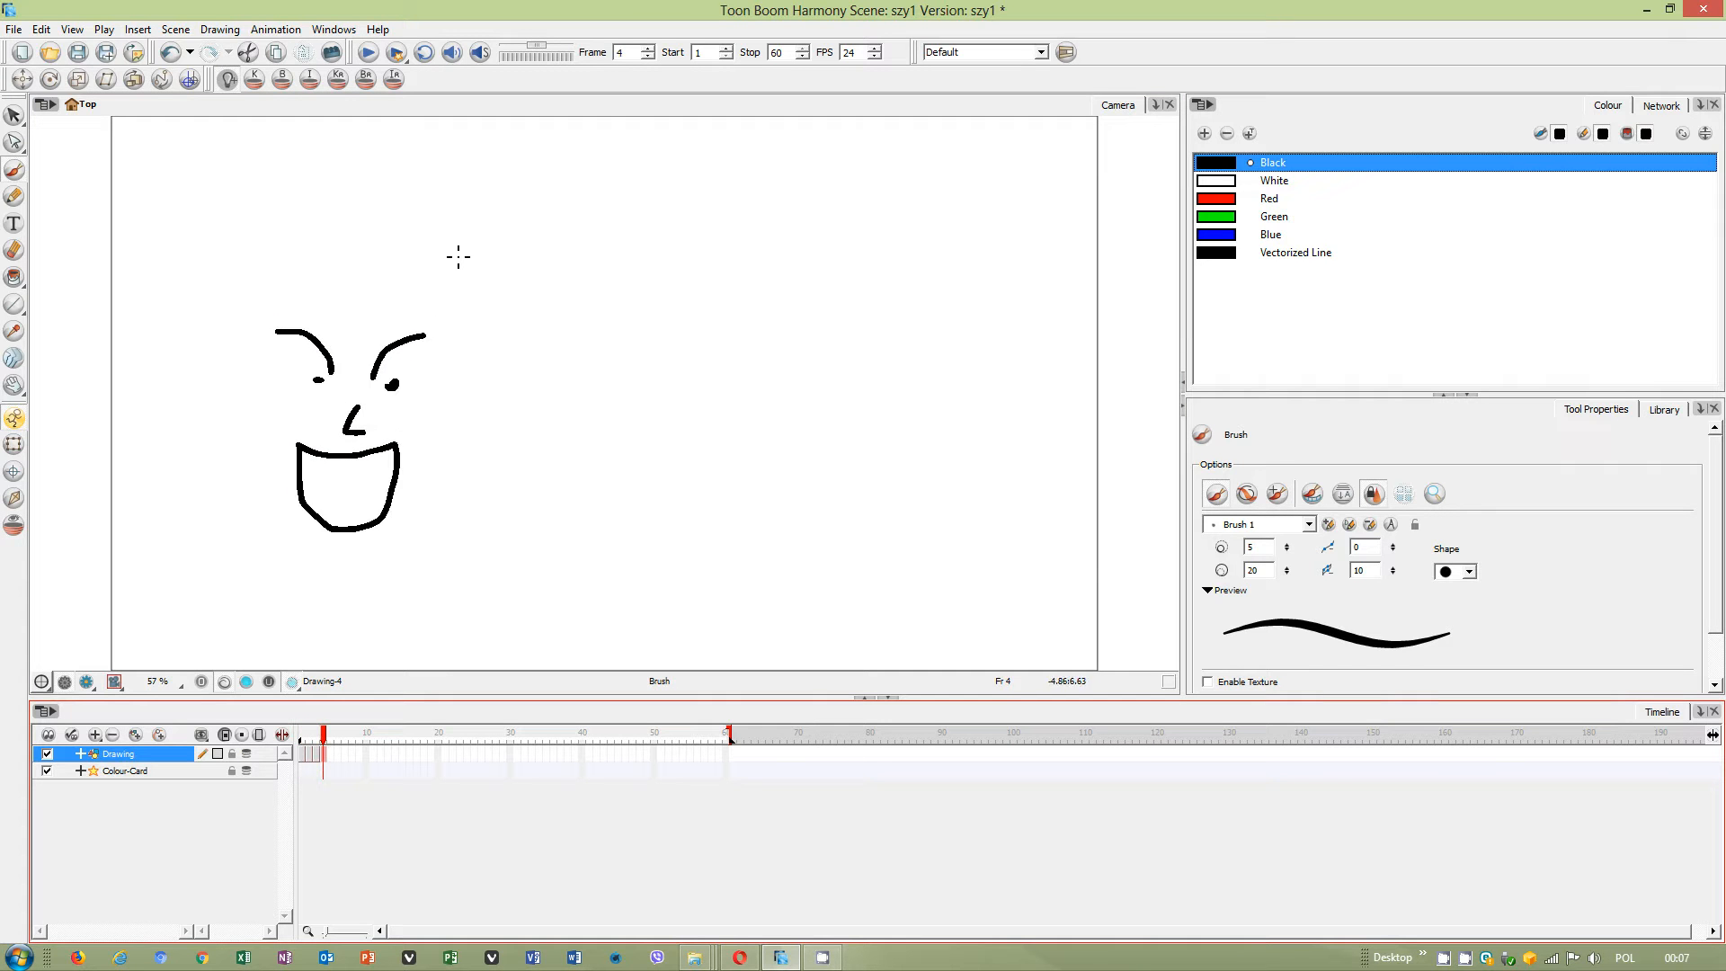
Set the scene's frame rate to 5 fps in Scene Settings.
{"action": "left_click", "coordinate": [219, 29]}
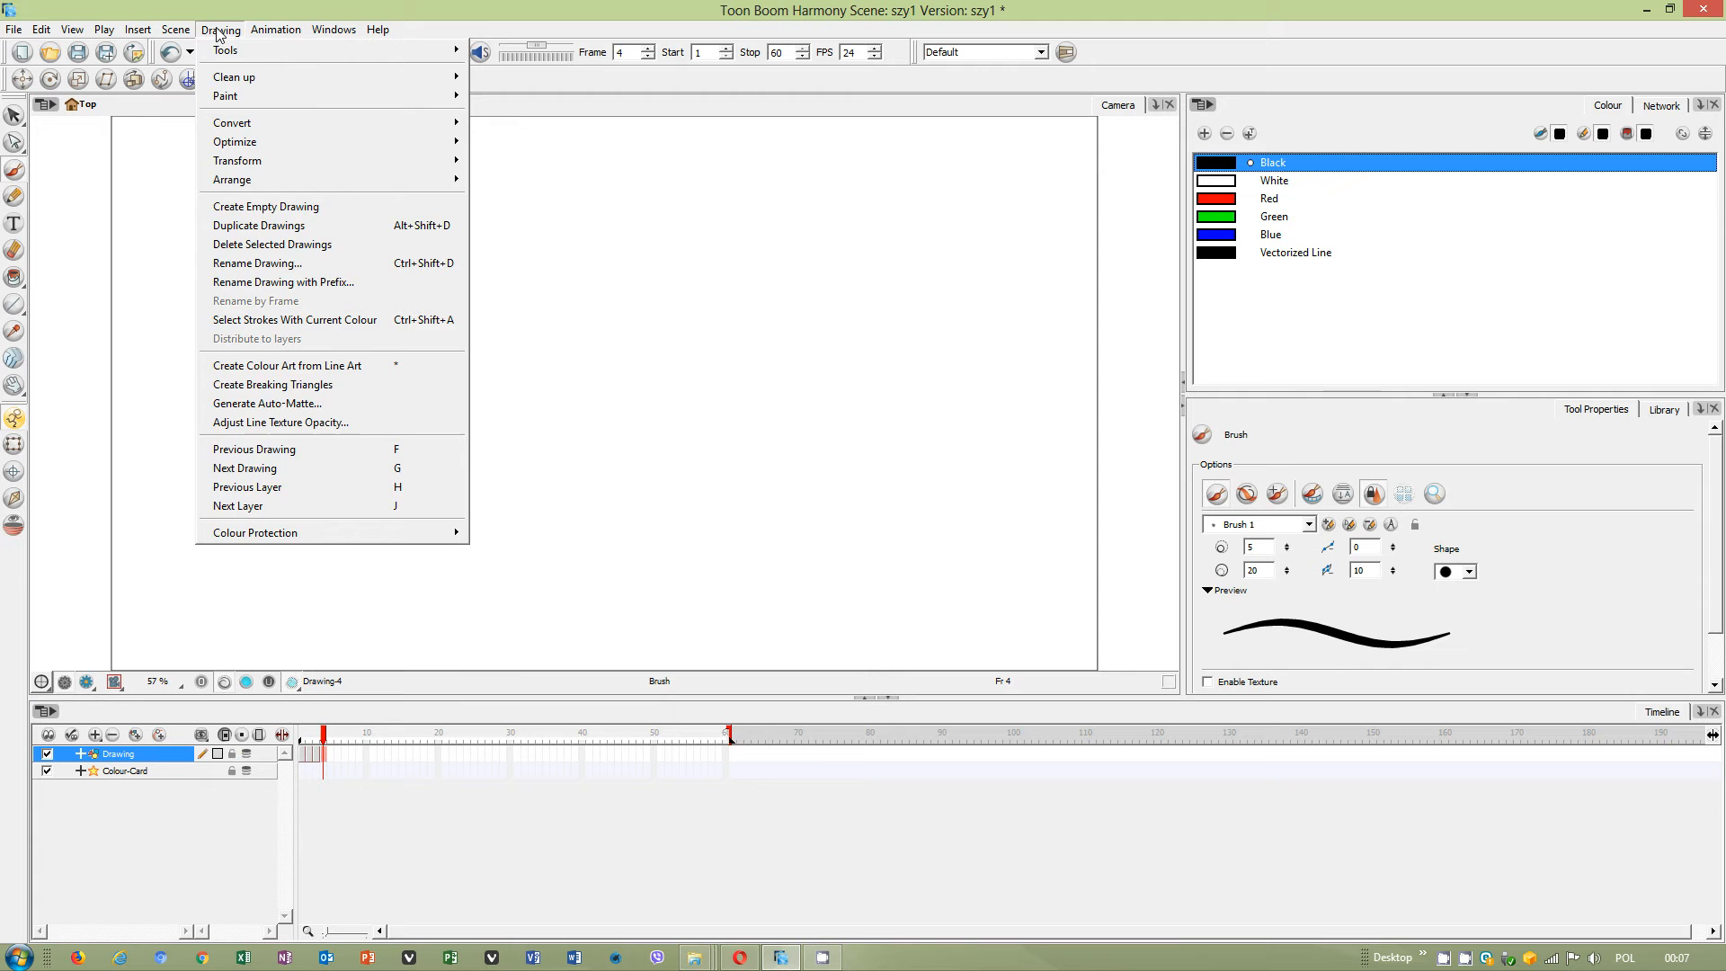
{"action": "left_click", "coordinate": [176, 29]}
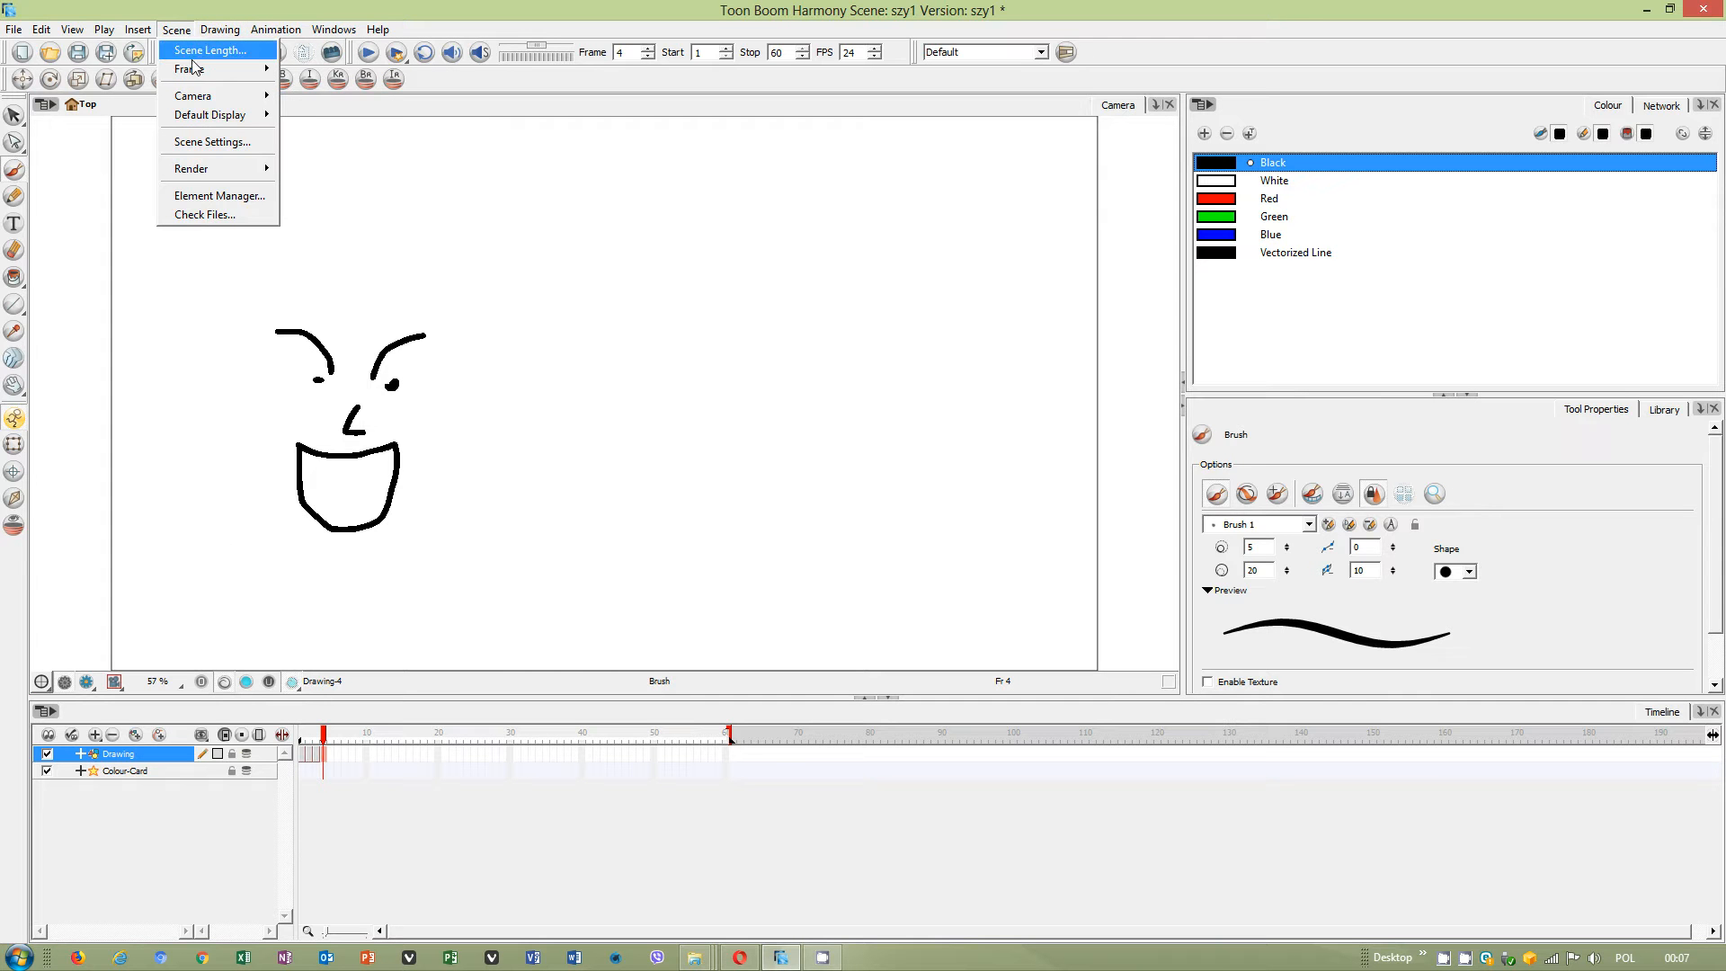
{"action": "left_click", "coordinate": [210, 141]}
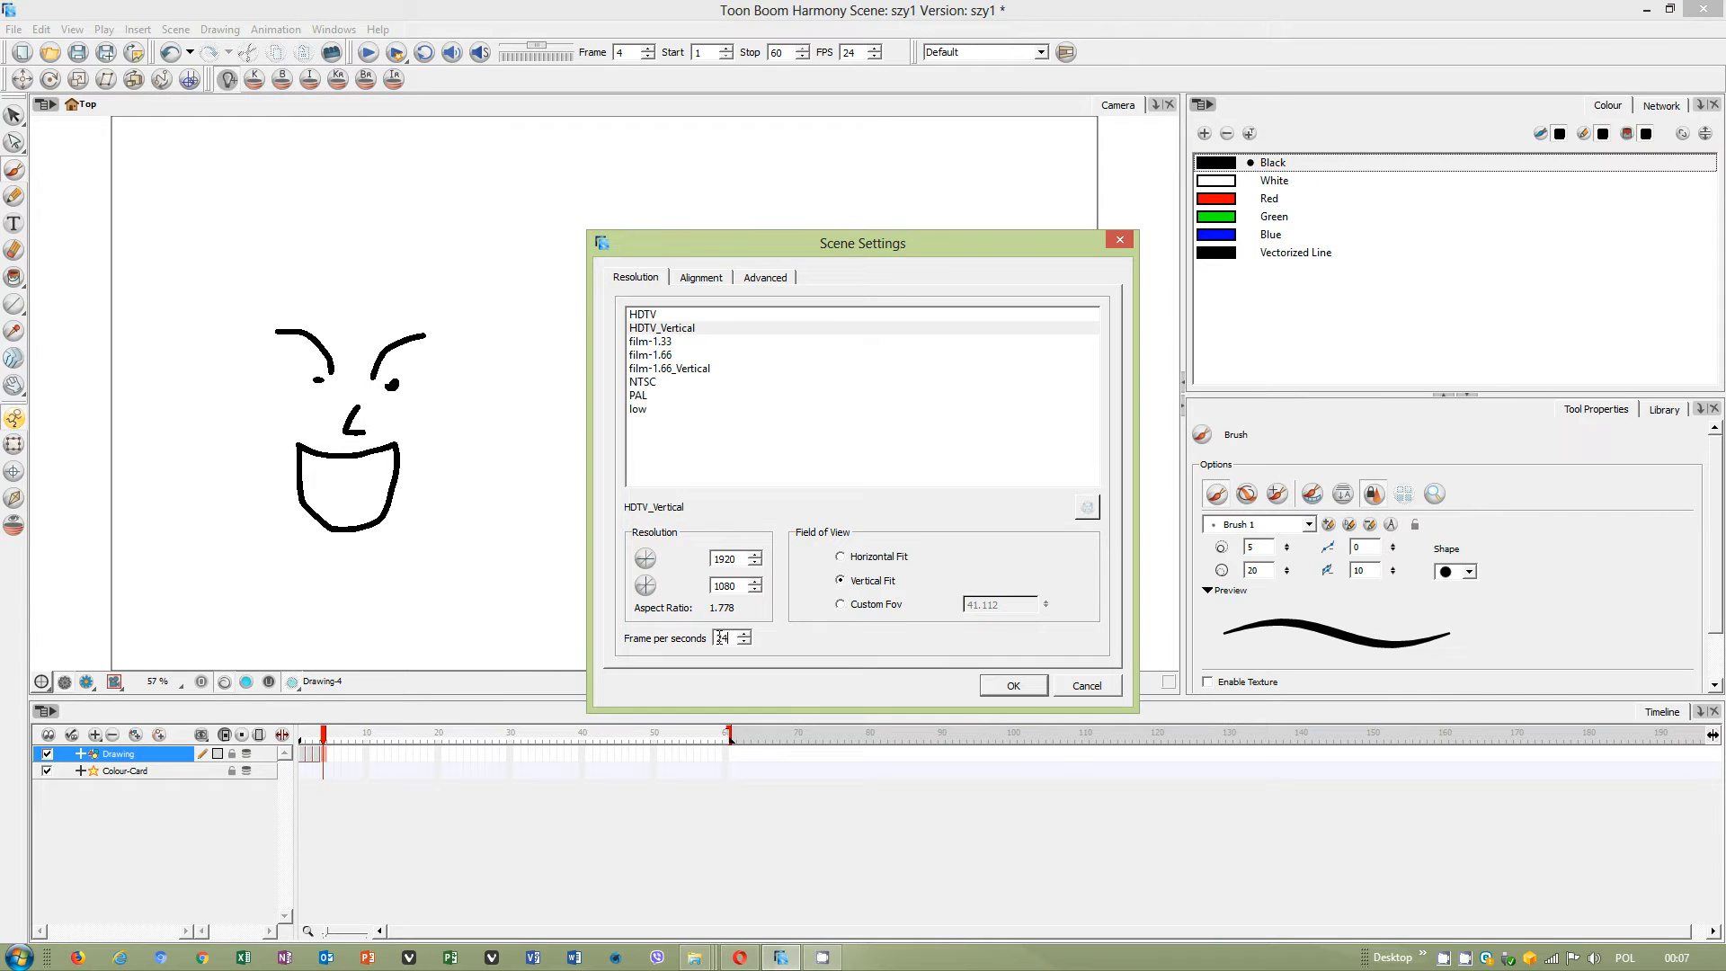
{"action": "triple_click", "coordinate": [721, 637]}
{"action": "type", "text": "5"}
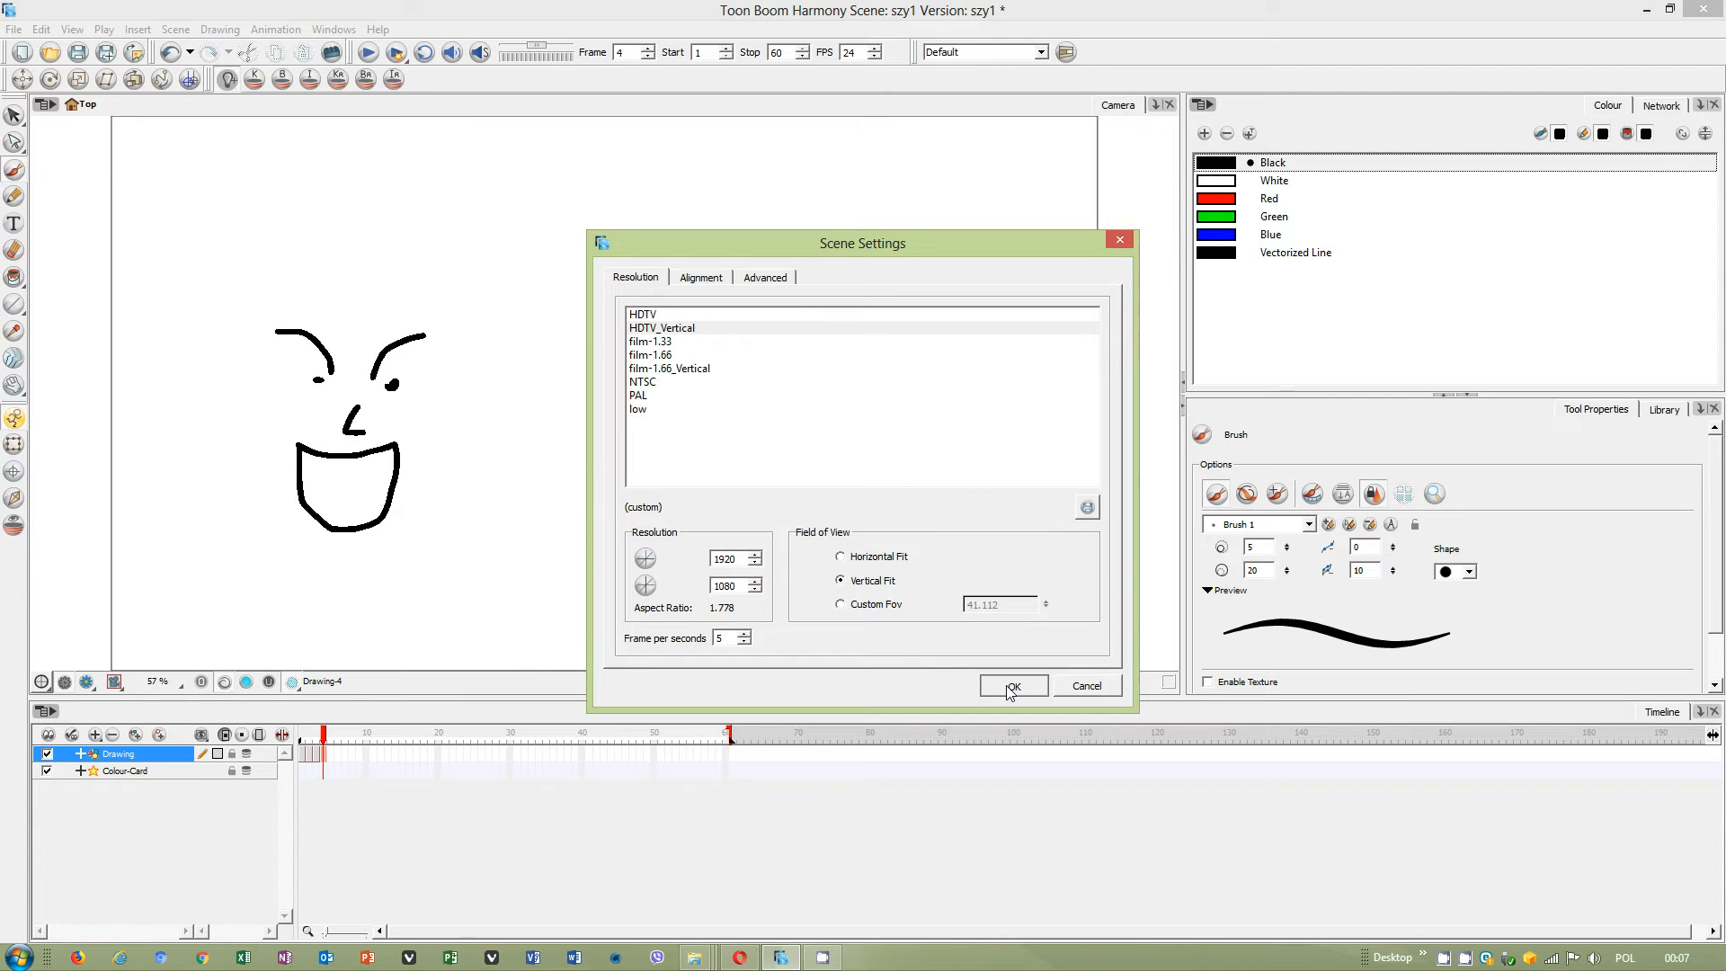
{"action": "left_click", "coordinate": [1010, 686]}
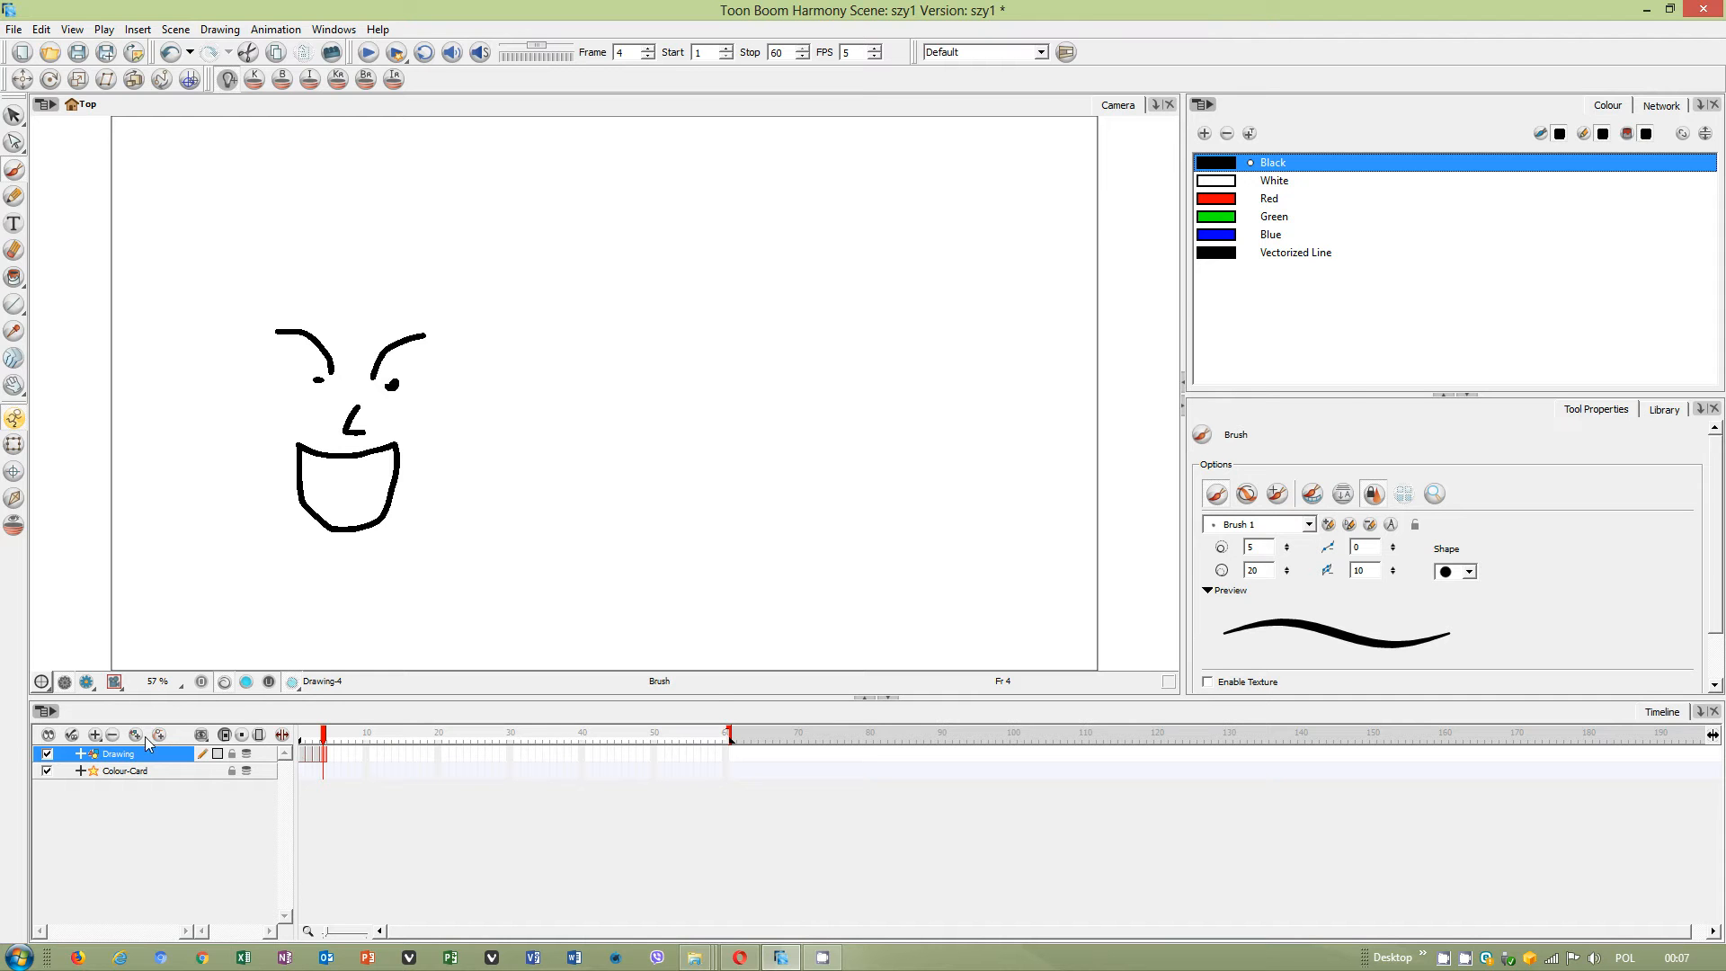
{"action": "mouse_move", "coordinate": [1342, 366]}
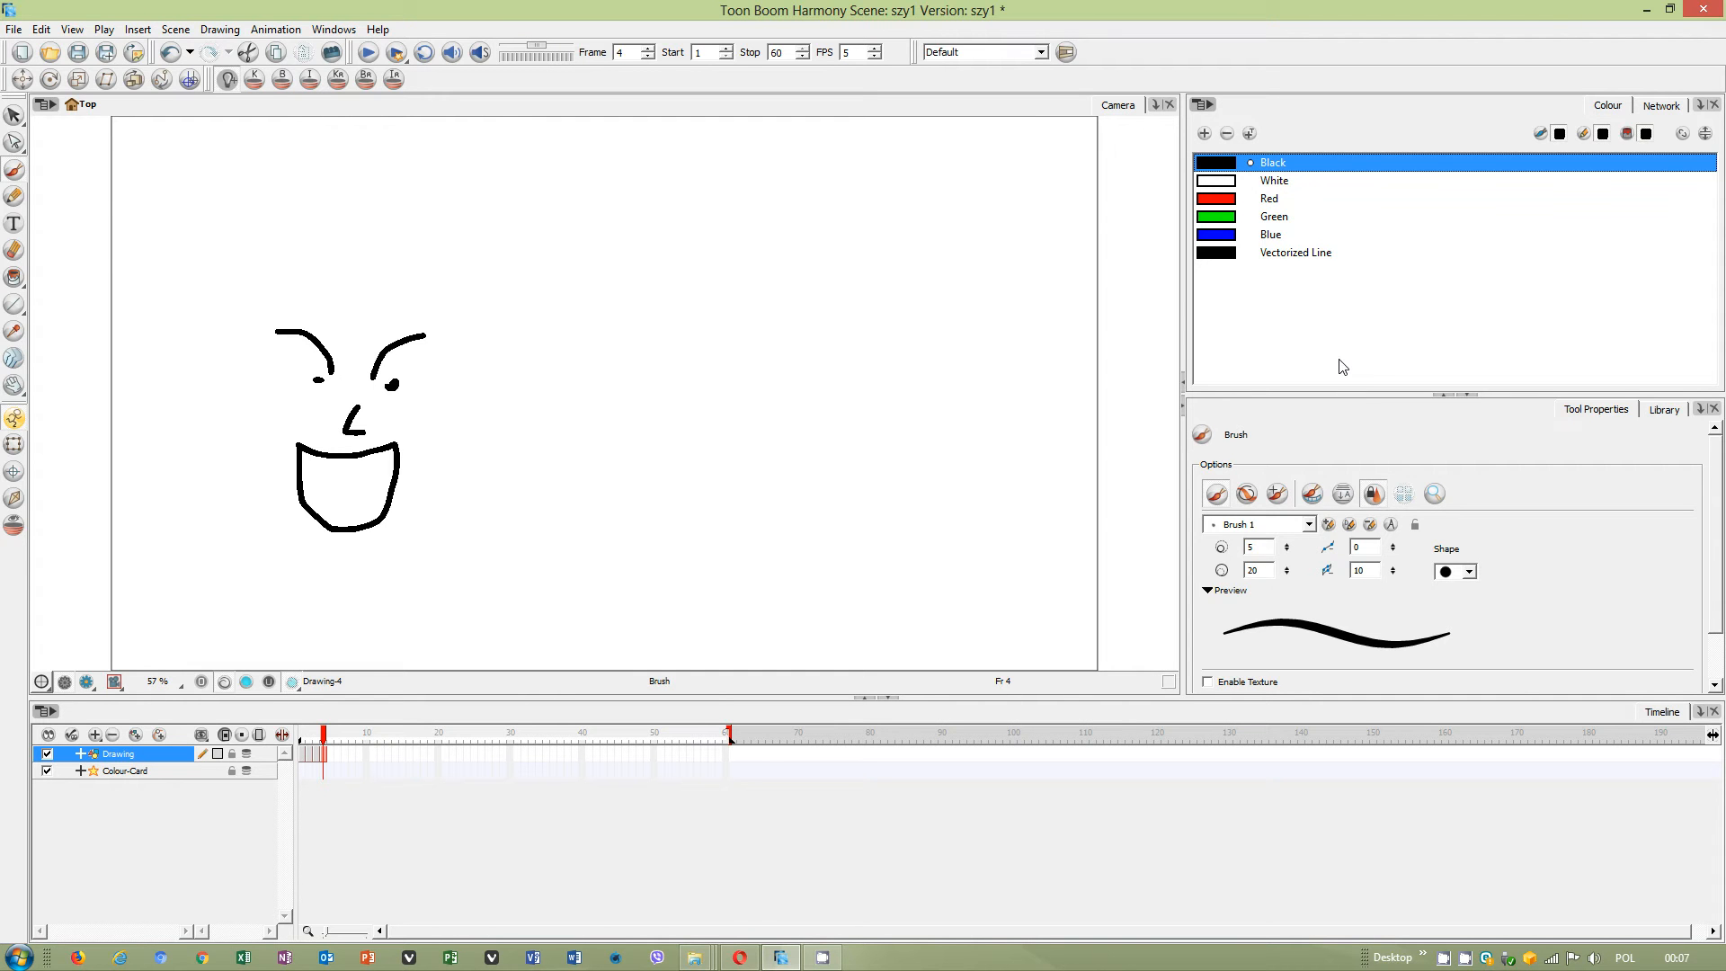
Start a movie export and name the output file szy1 on the Desktop.
{"action": "left_click", "coordinate": [15, 29]}
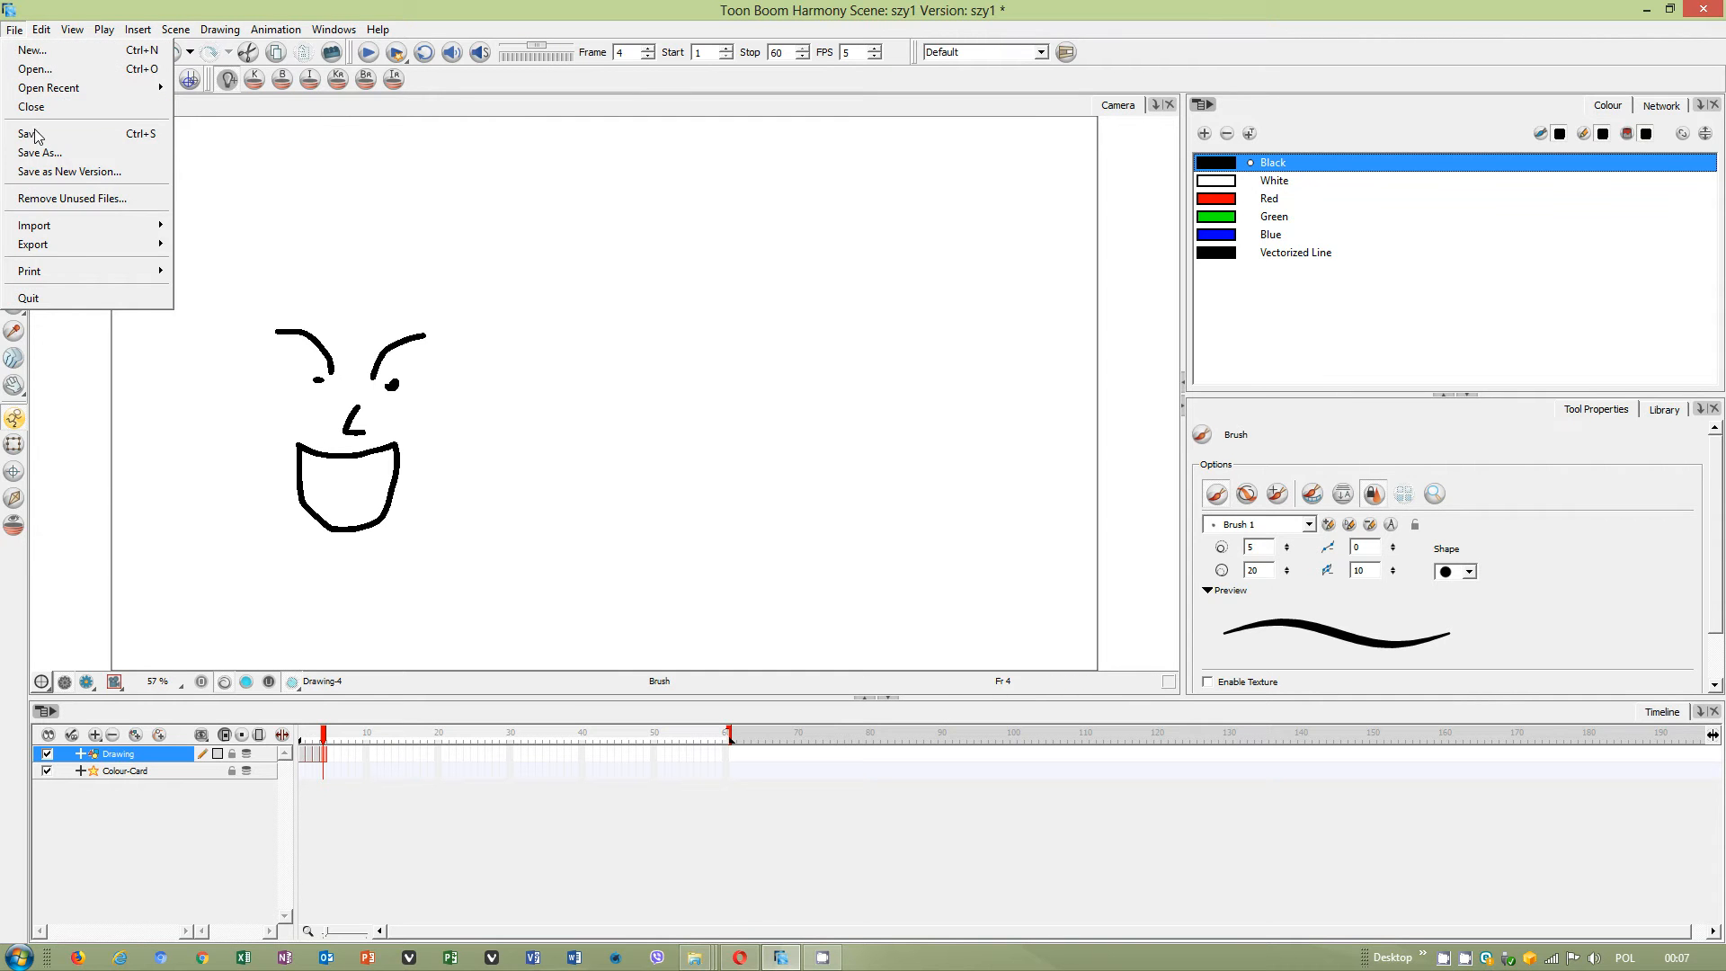
{"action": "left_click", "coordinate": [34, 244]}
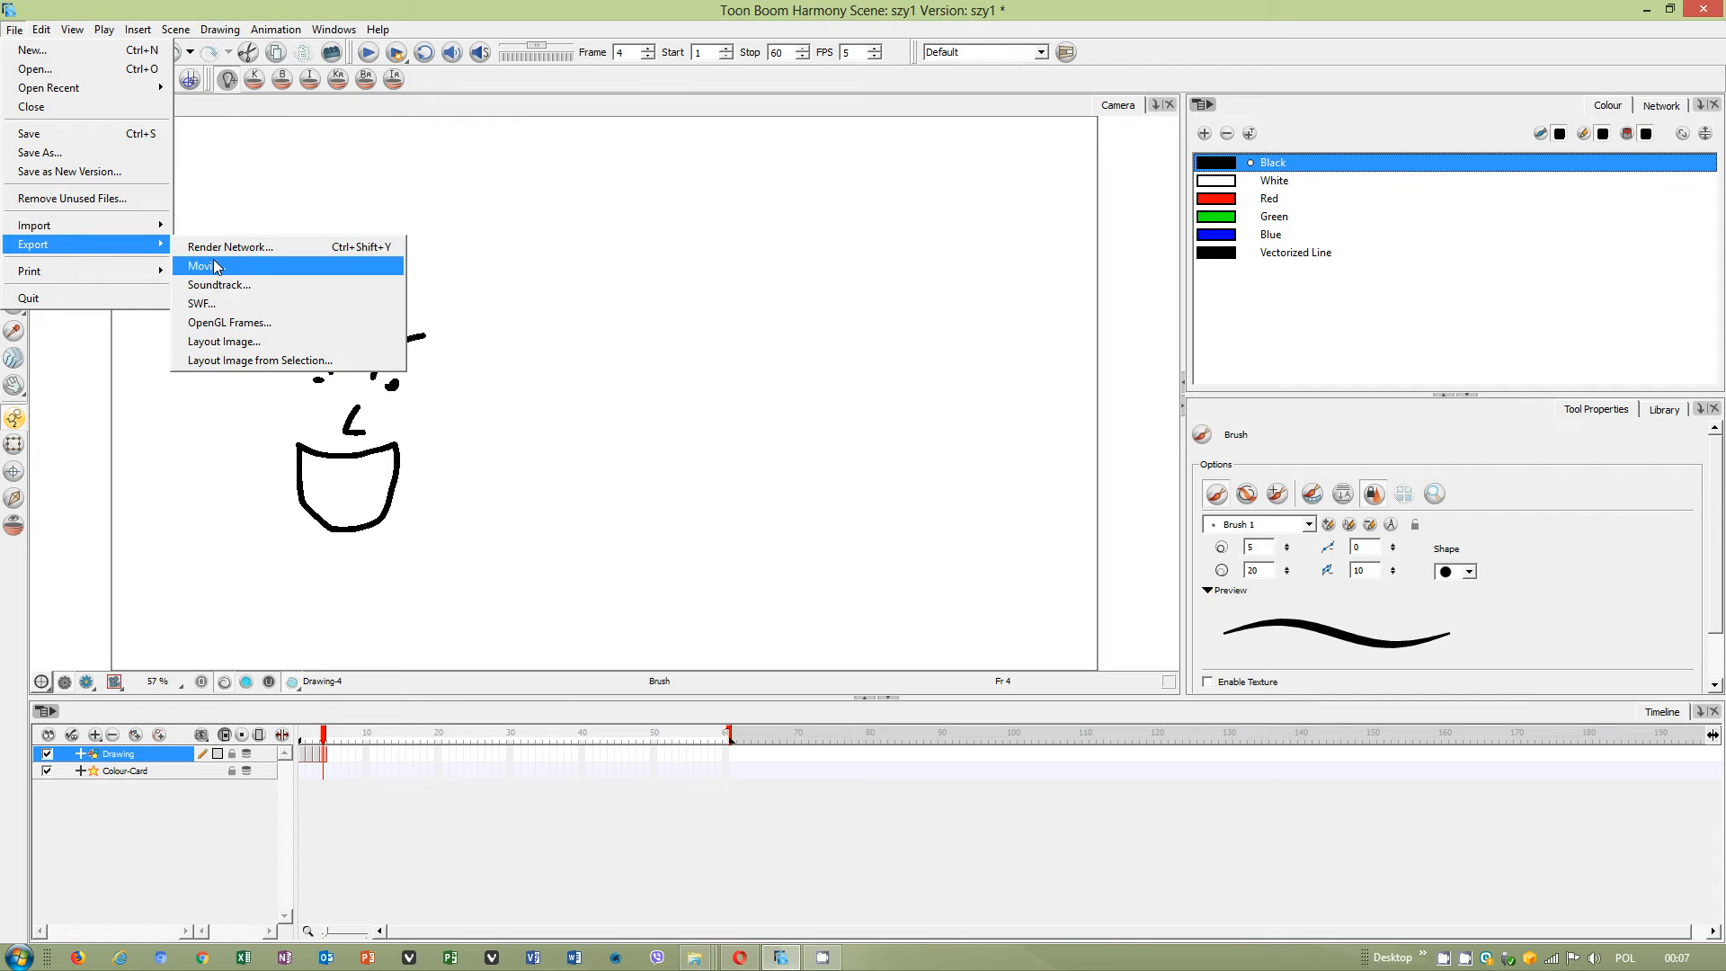
{"action": "left_click", "coordinate": [204, 266]}
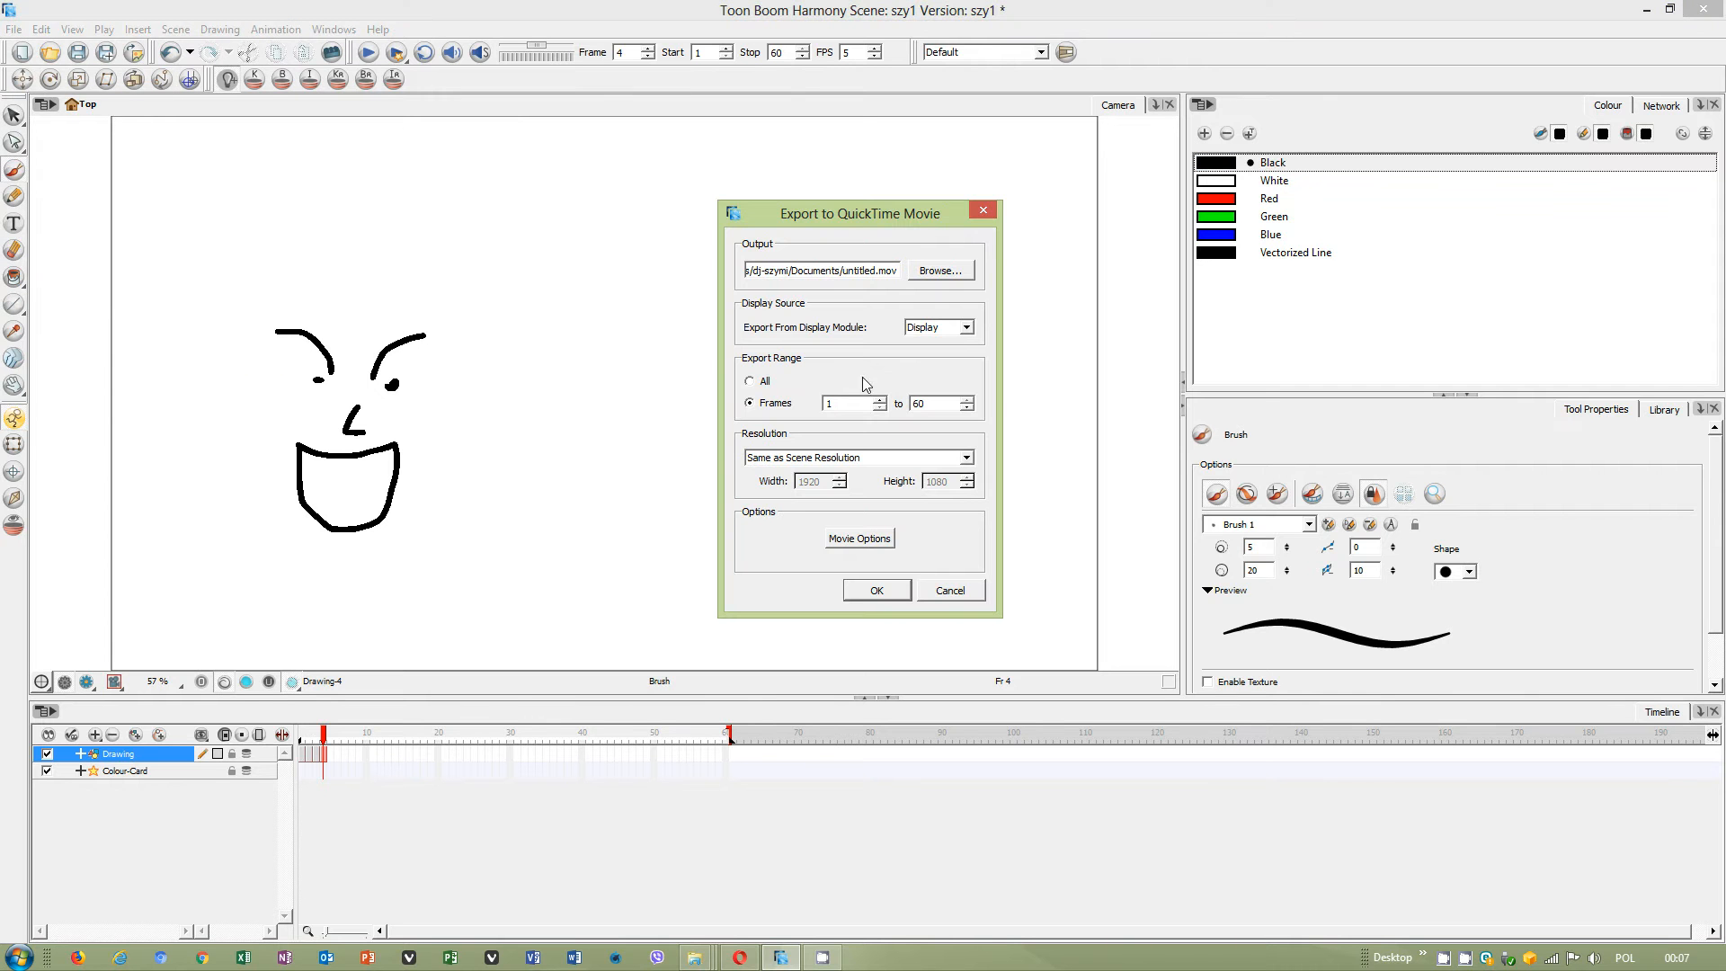
{"action": "left_click", "coordinate": [939, 271]}
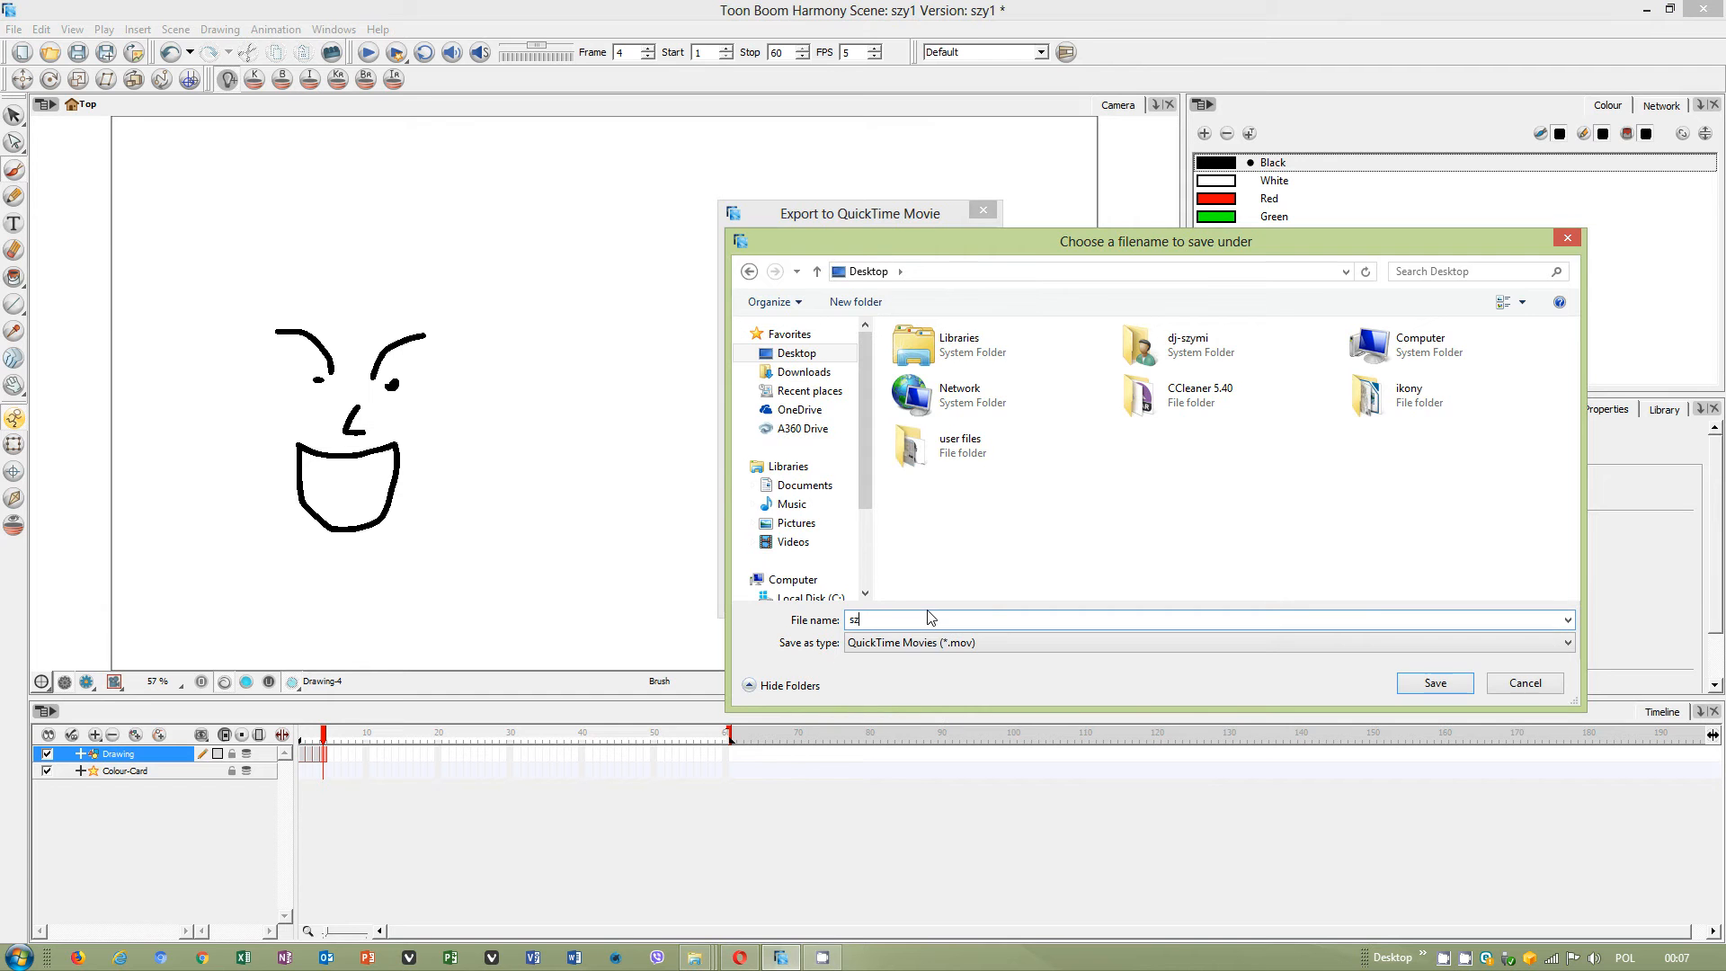
{"action": "type", "text": "szy1"}
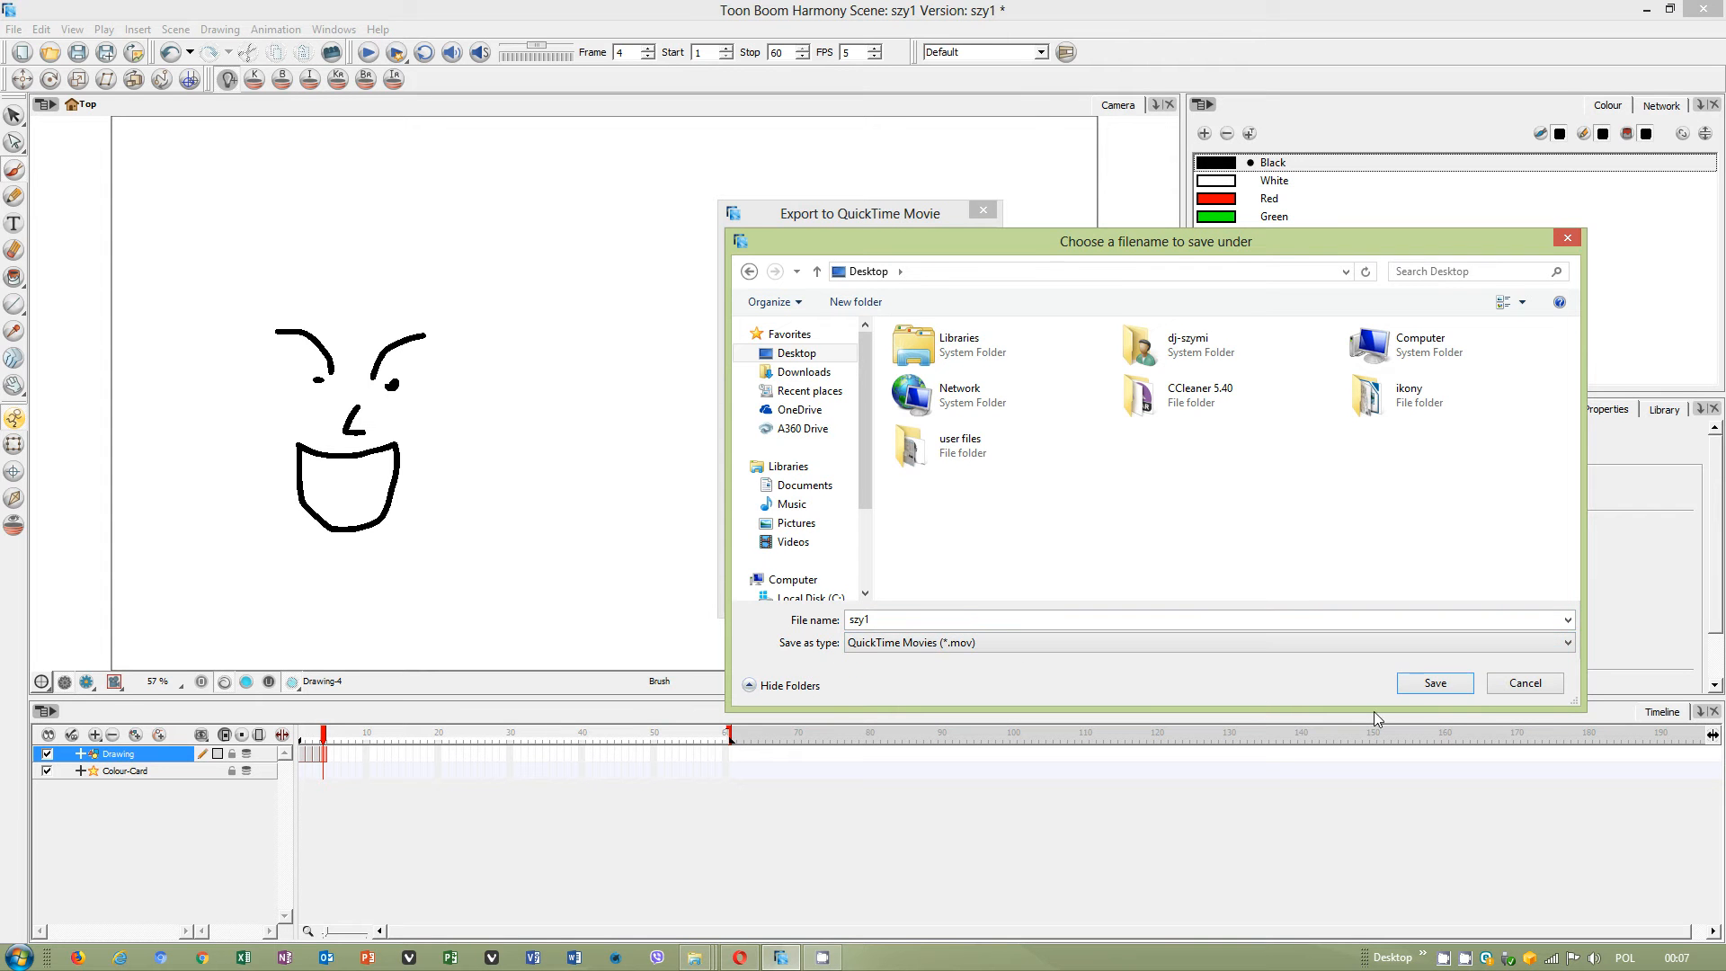
{"action": "left_click", "coordinate": [1433, 683]}
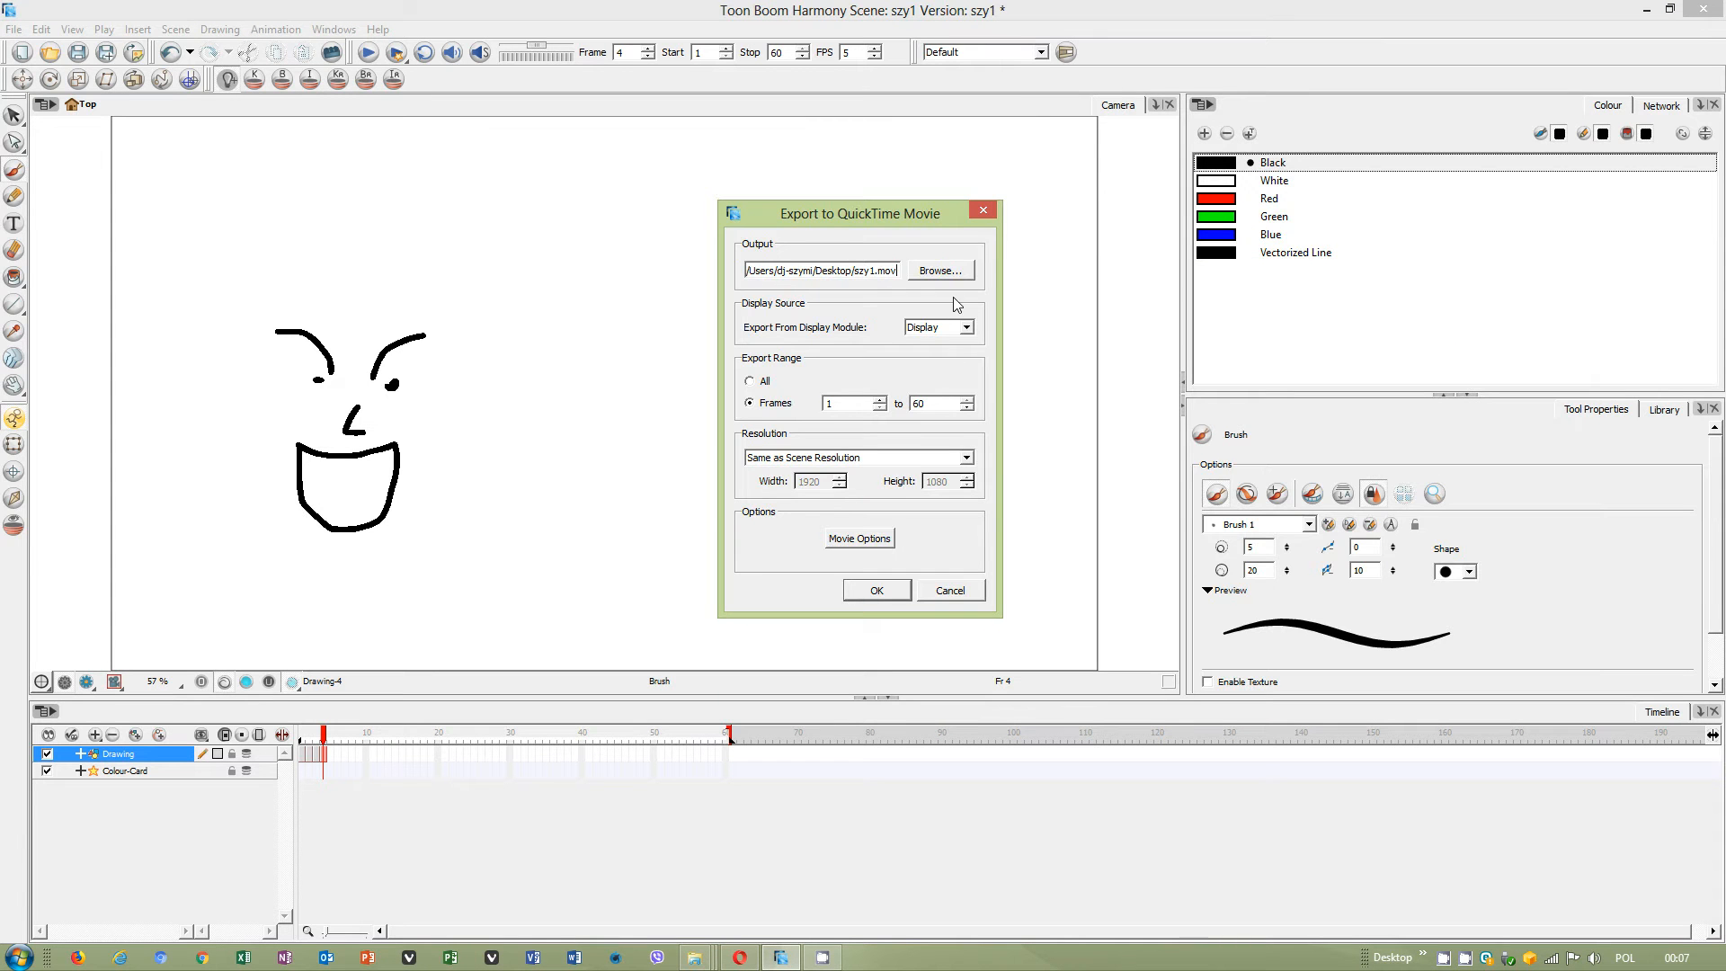
Review the QuickTime movie options and video compression settings, keeping them unchanged.
{"action": "left_click", "coordinate": [858, 539]}
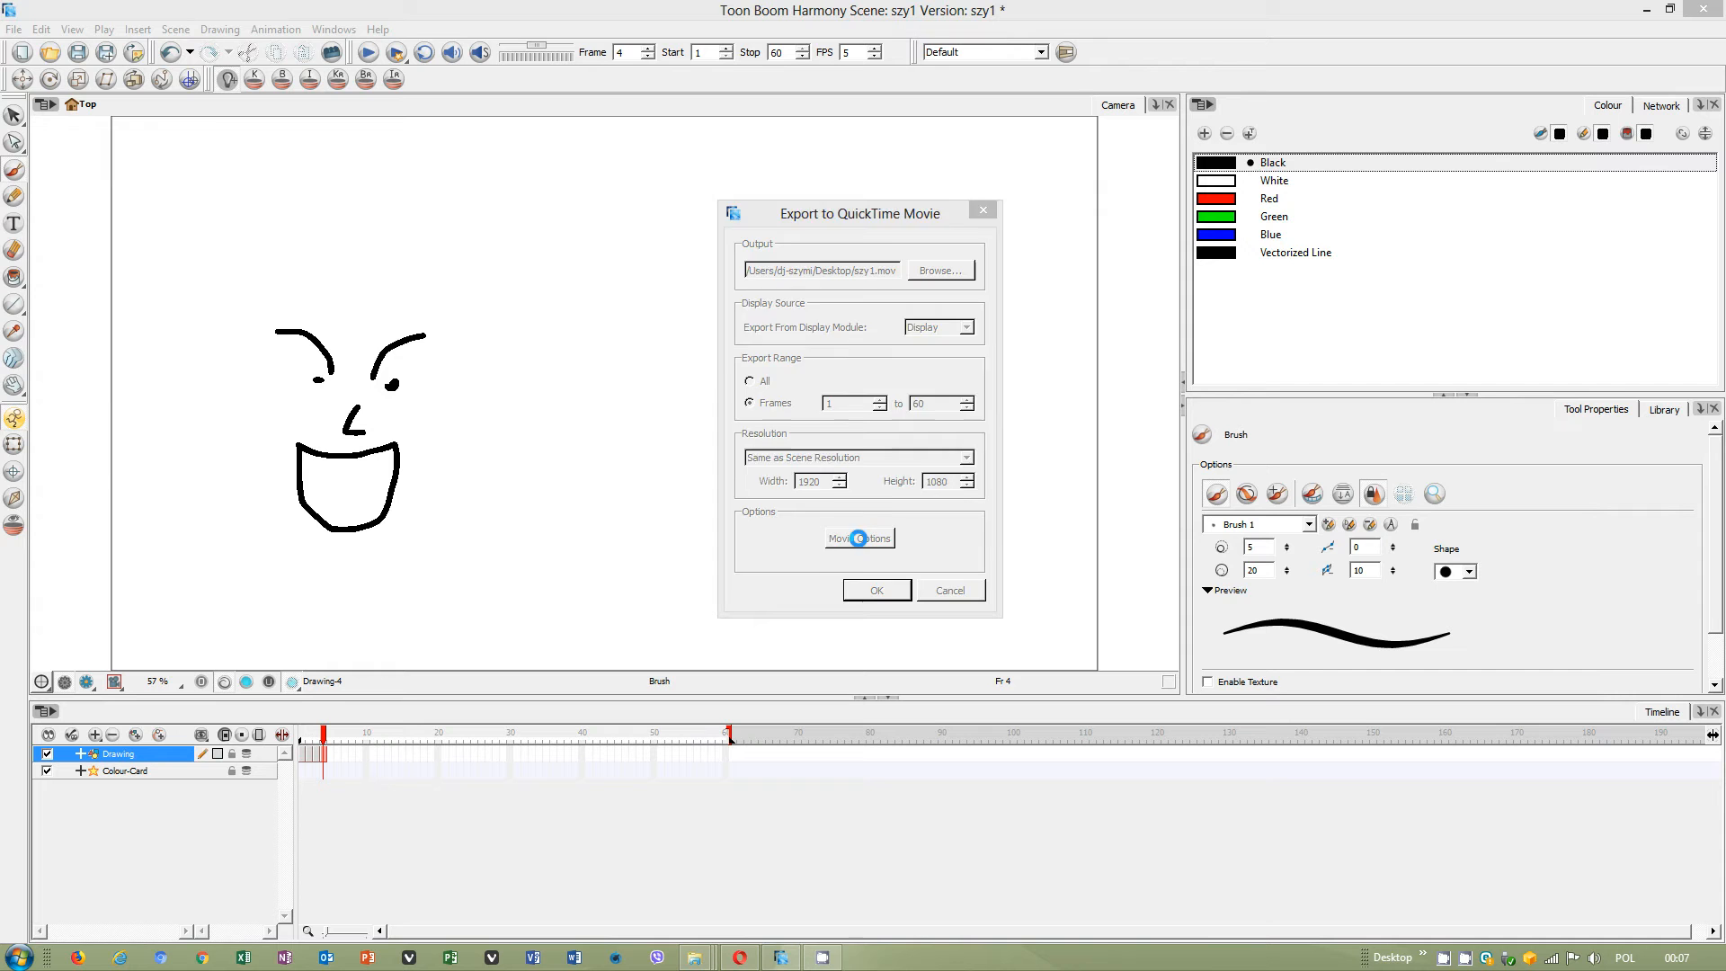
{"action": "left_click", "coordinate": [859, 538]}
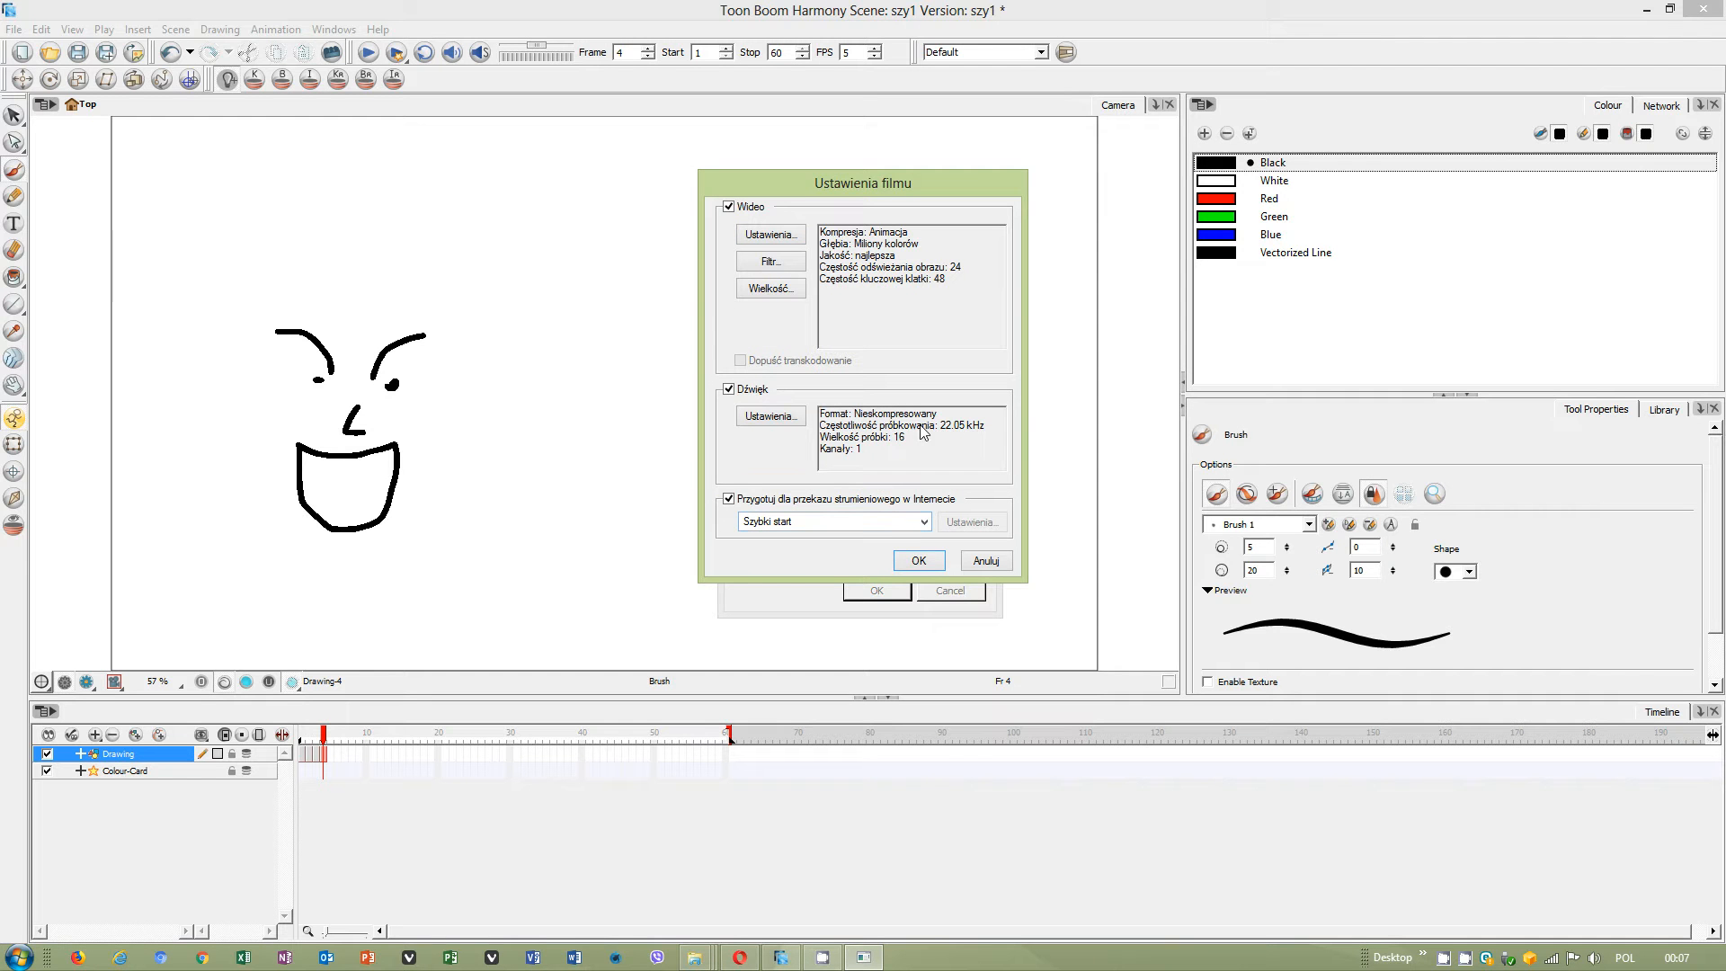
{"action": "left_click", "coordinate": [769, 234]}
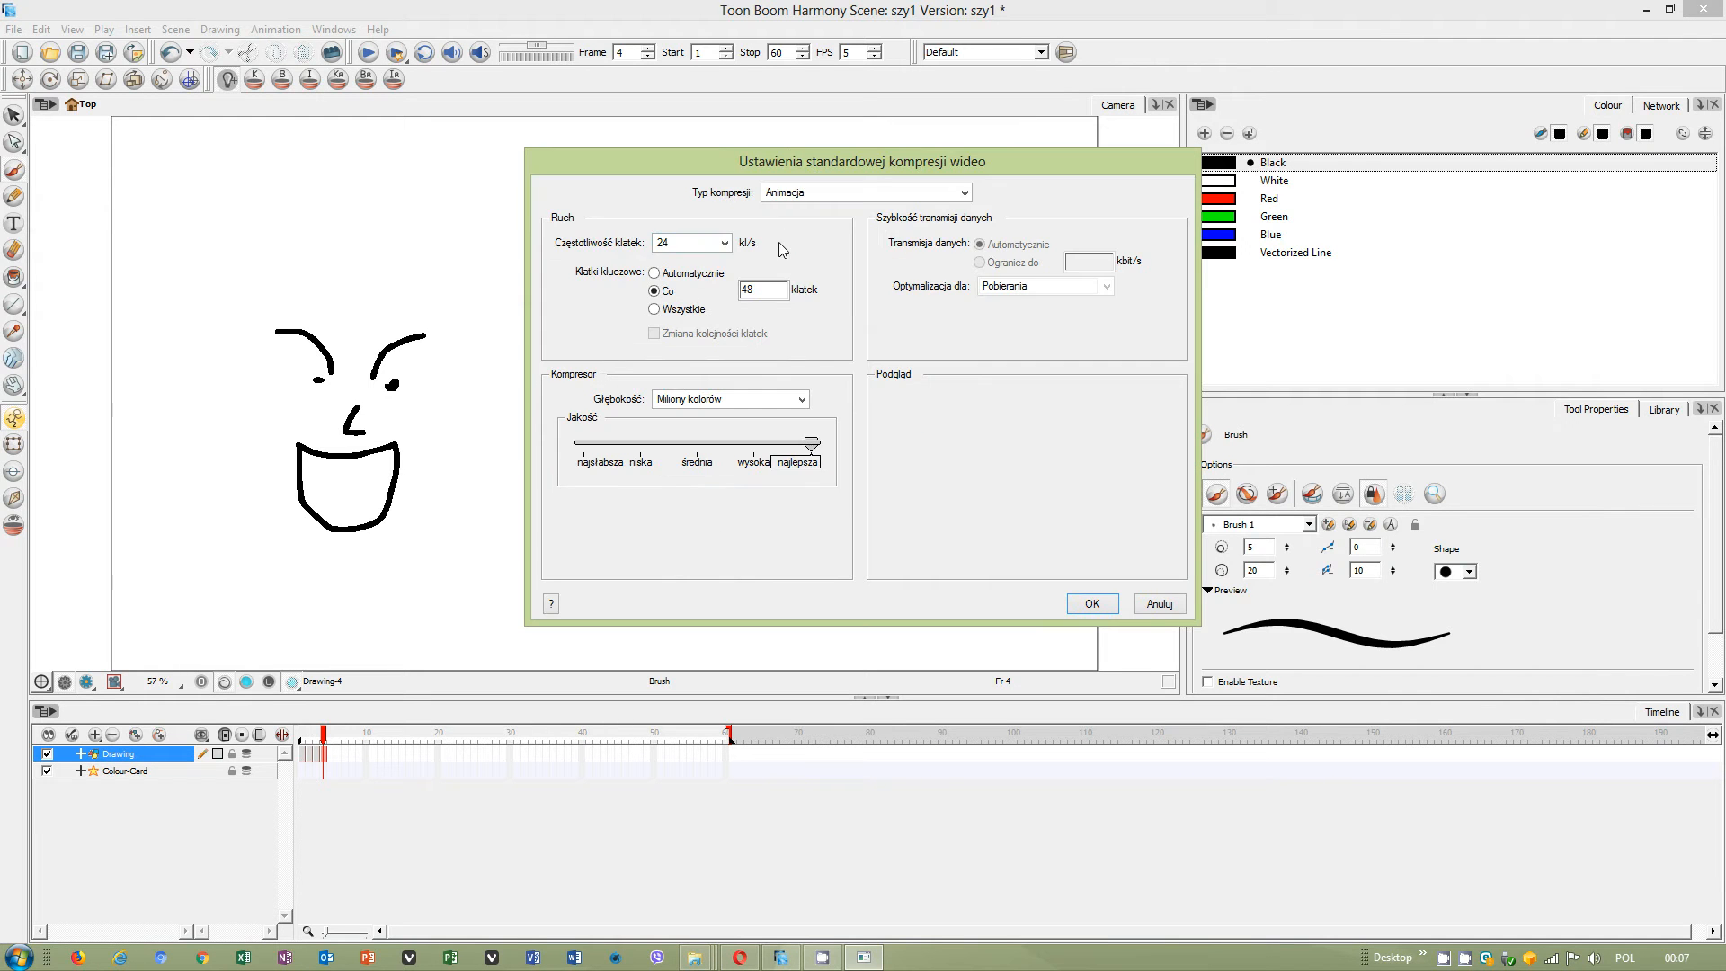
{"action": "left_click", "coordinate": [1088, 603]}
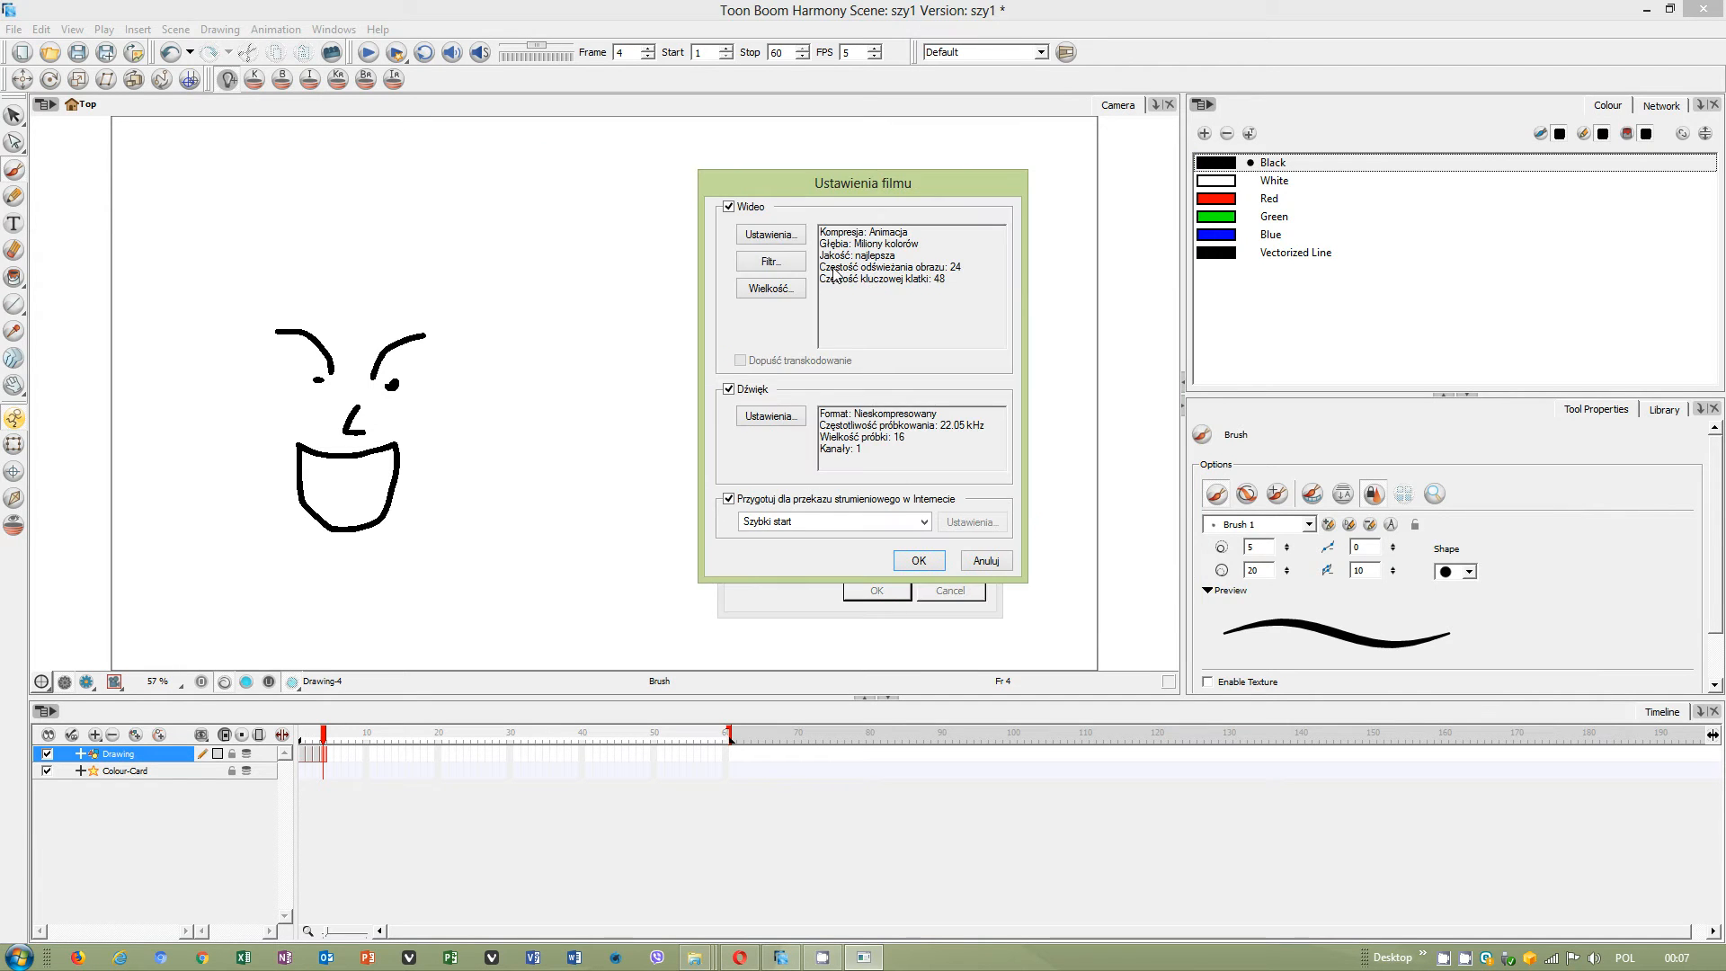
{"action": "left_click", "coordinate": [916, 560]}
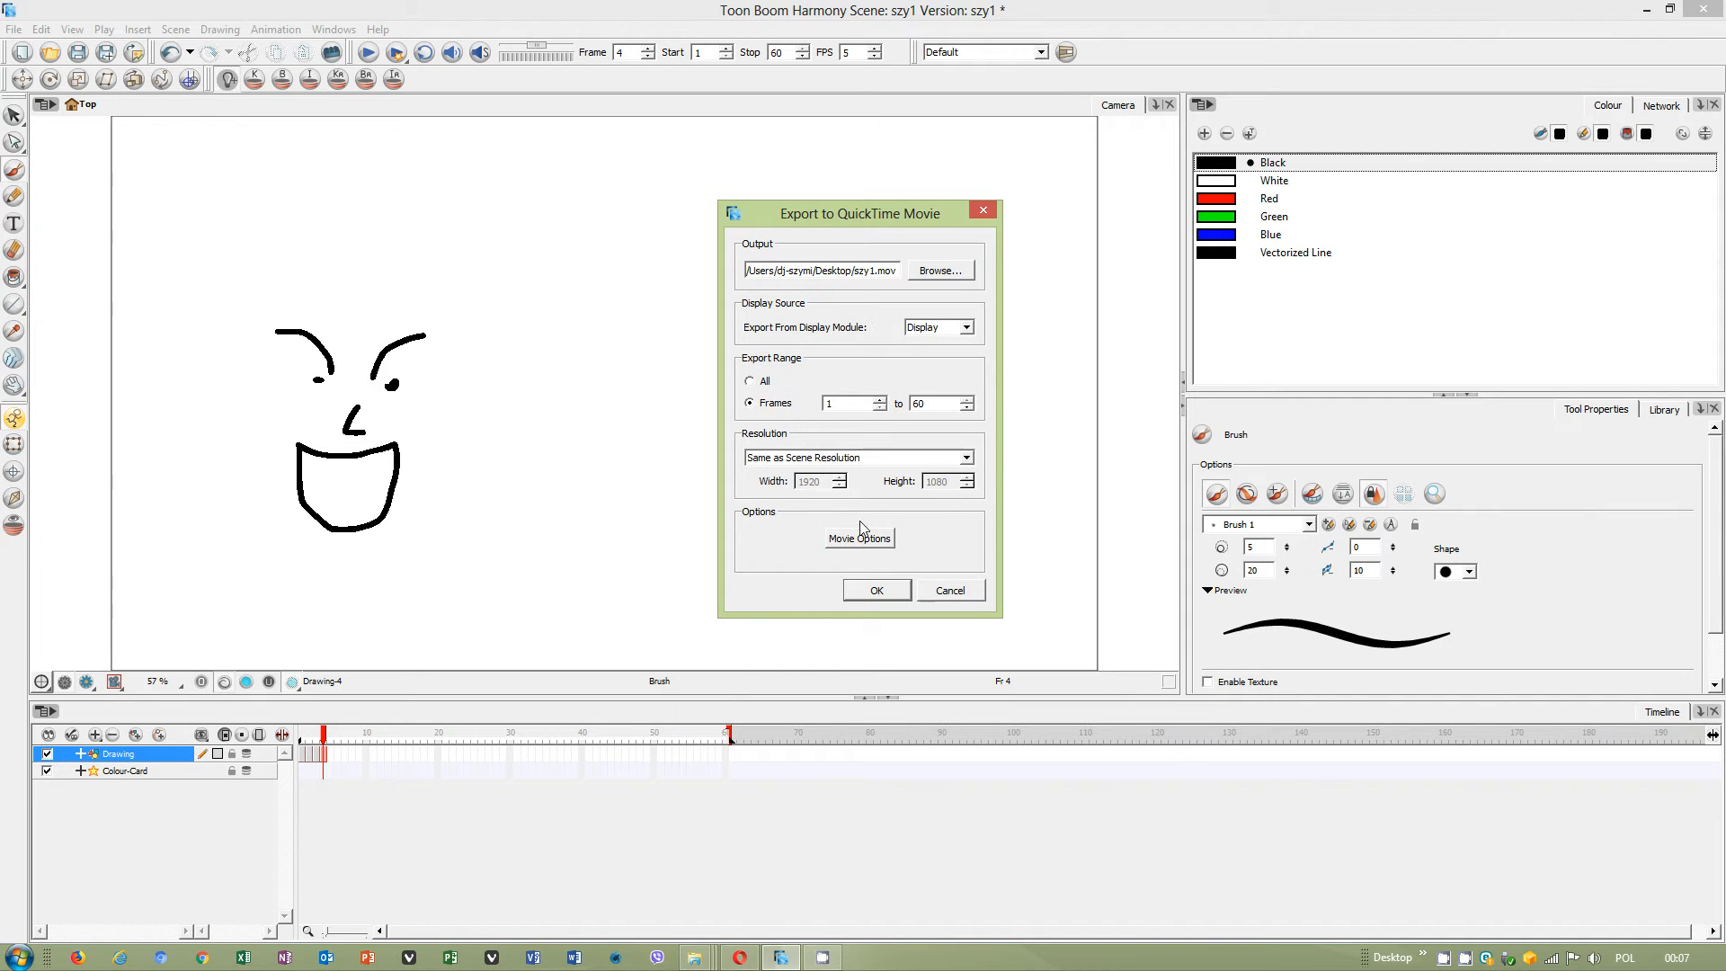
{"action": "left_click", "coordinate": [859, 538]}
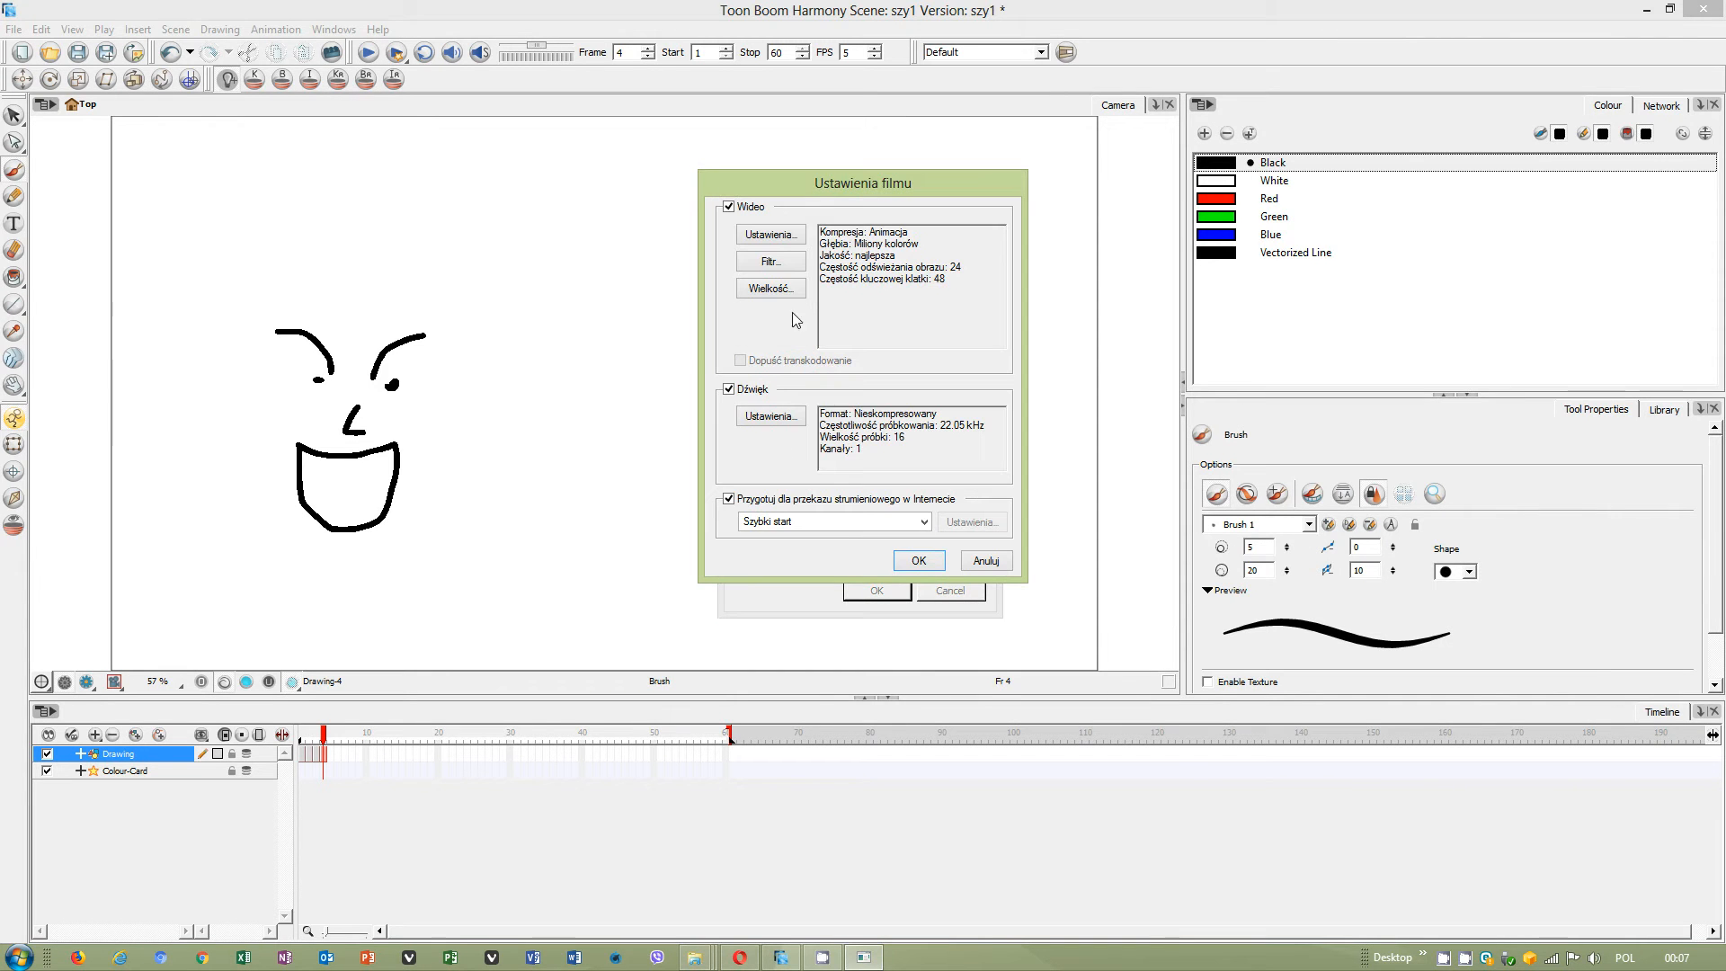
{"action": "left_click", "coordinate": [768, 234]}
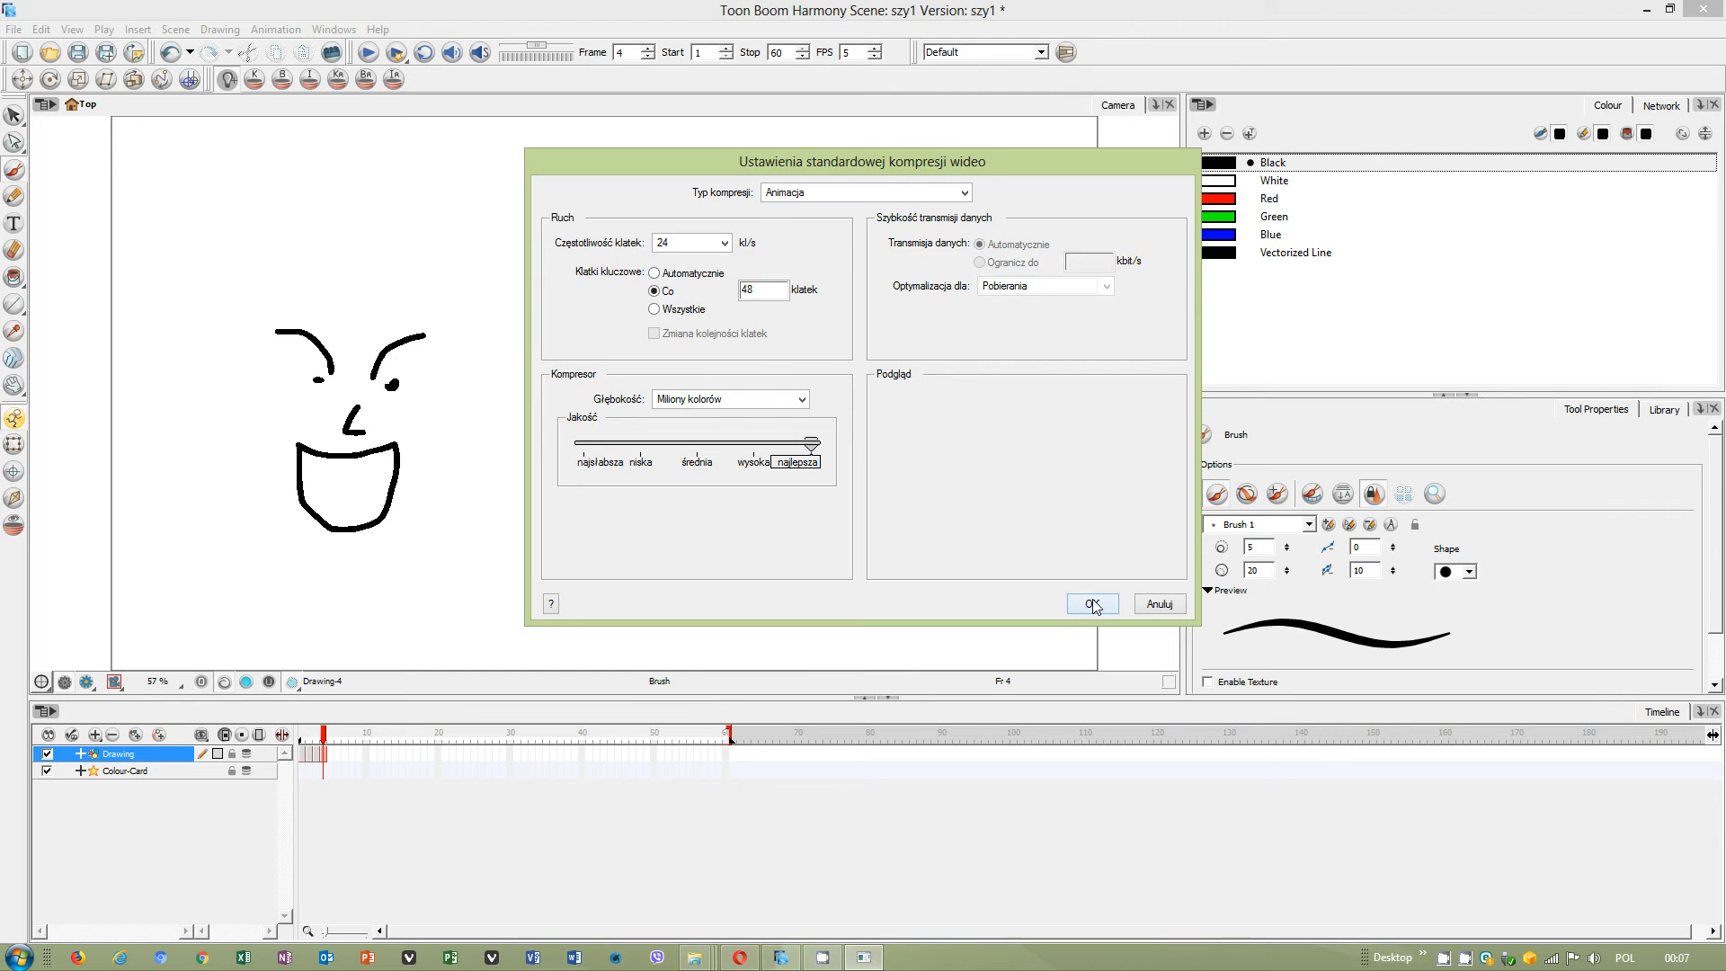
{"action": "left_click", "coordinate": [1088, 603]}
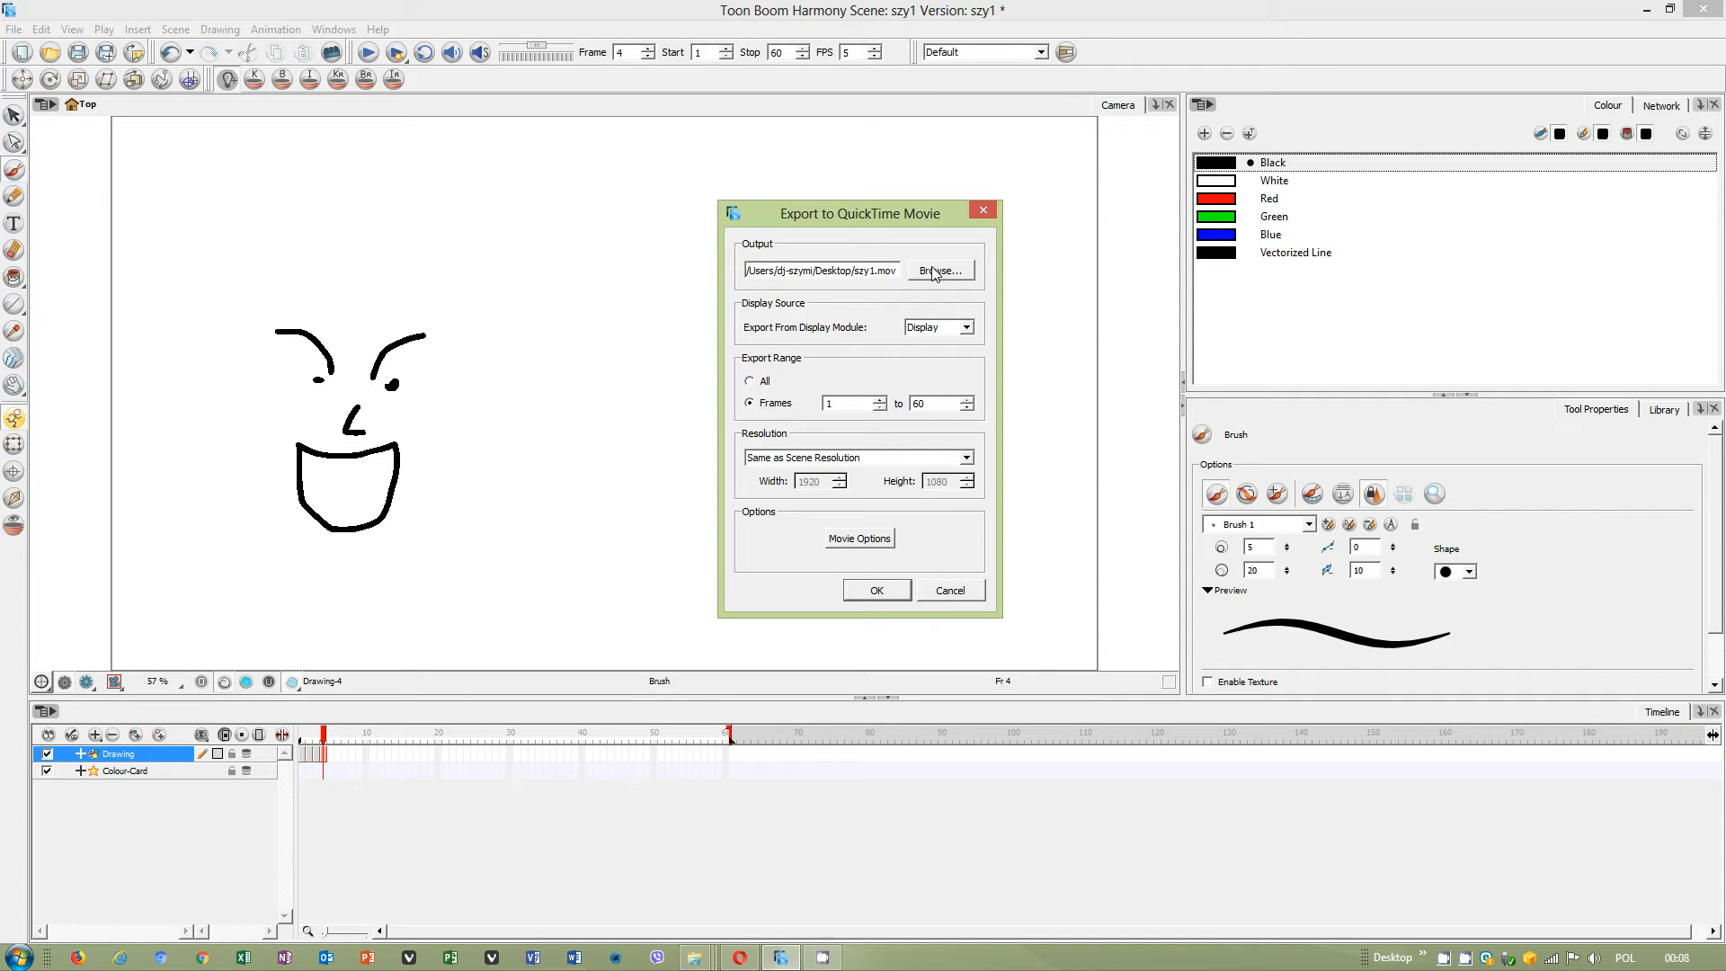
Save the movie as 'toon boom test1' in D:\obs studio projects.
{"action": "left_click", "coordinate": [936, 270]}
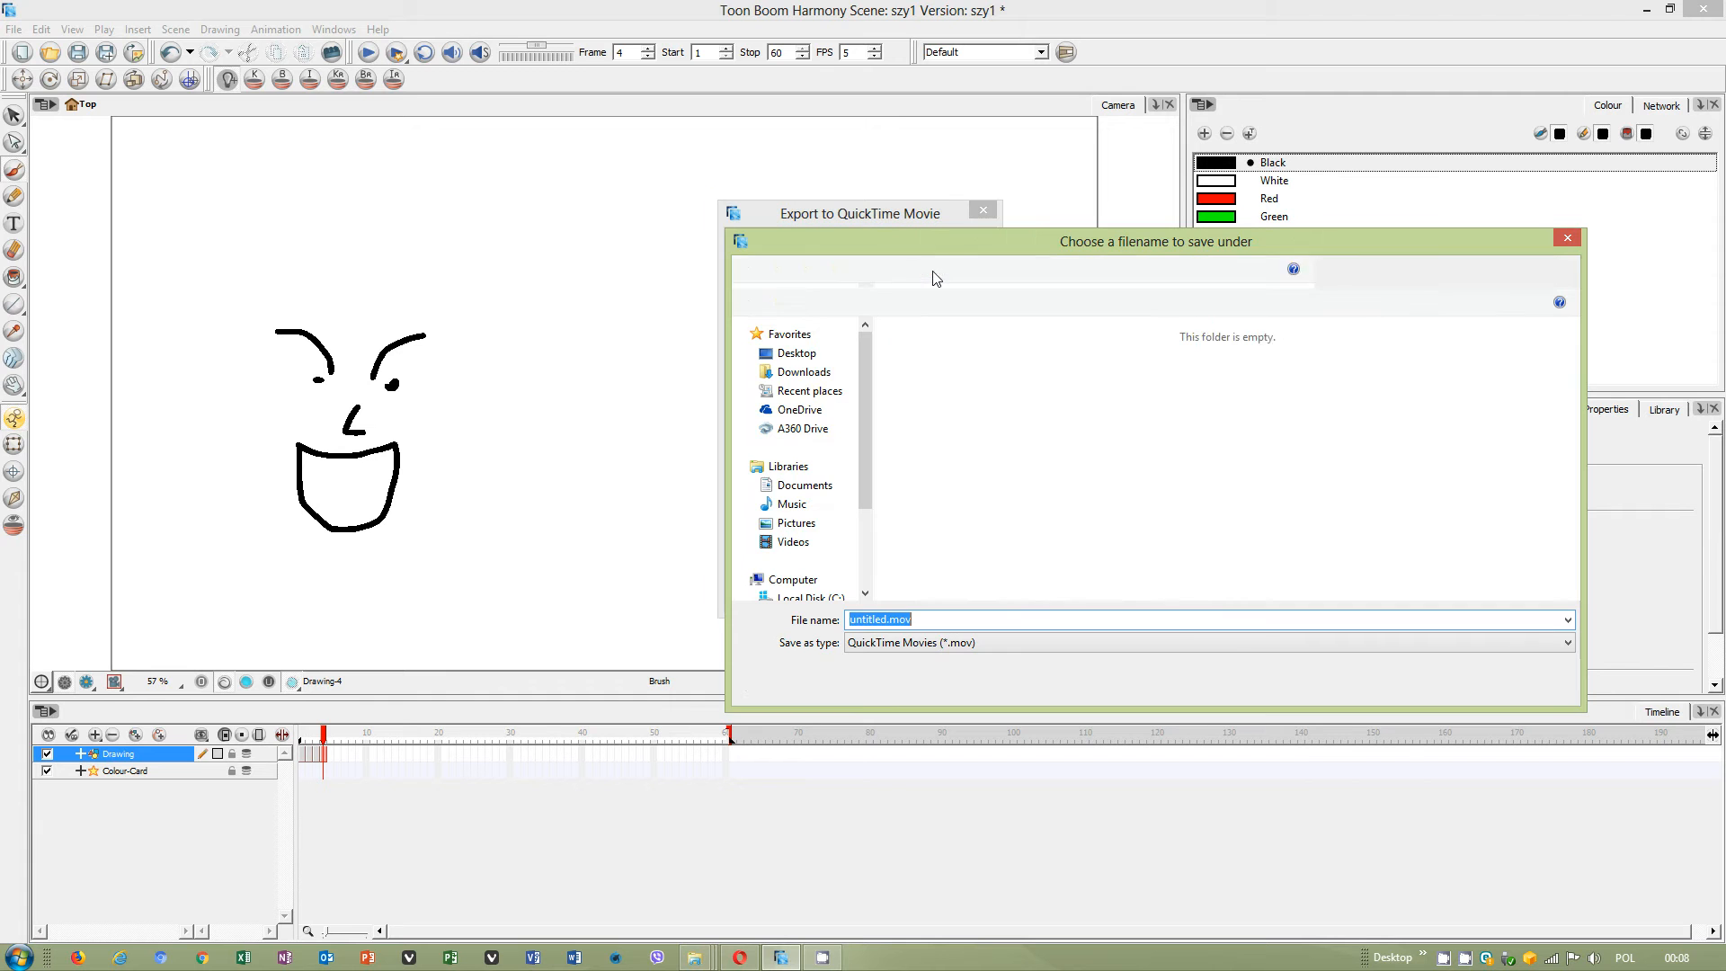
{"action": "left_click", "coordinate": [790, 579]}
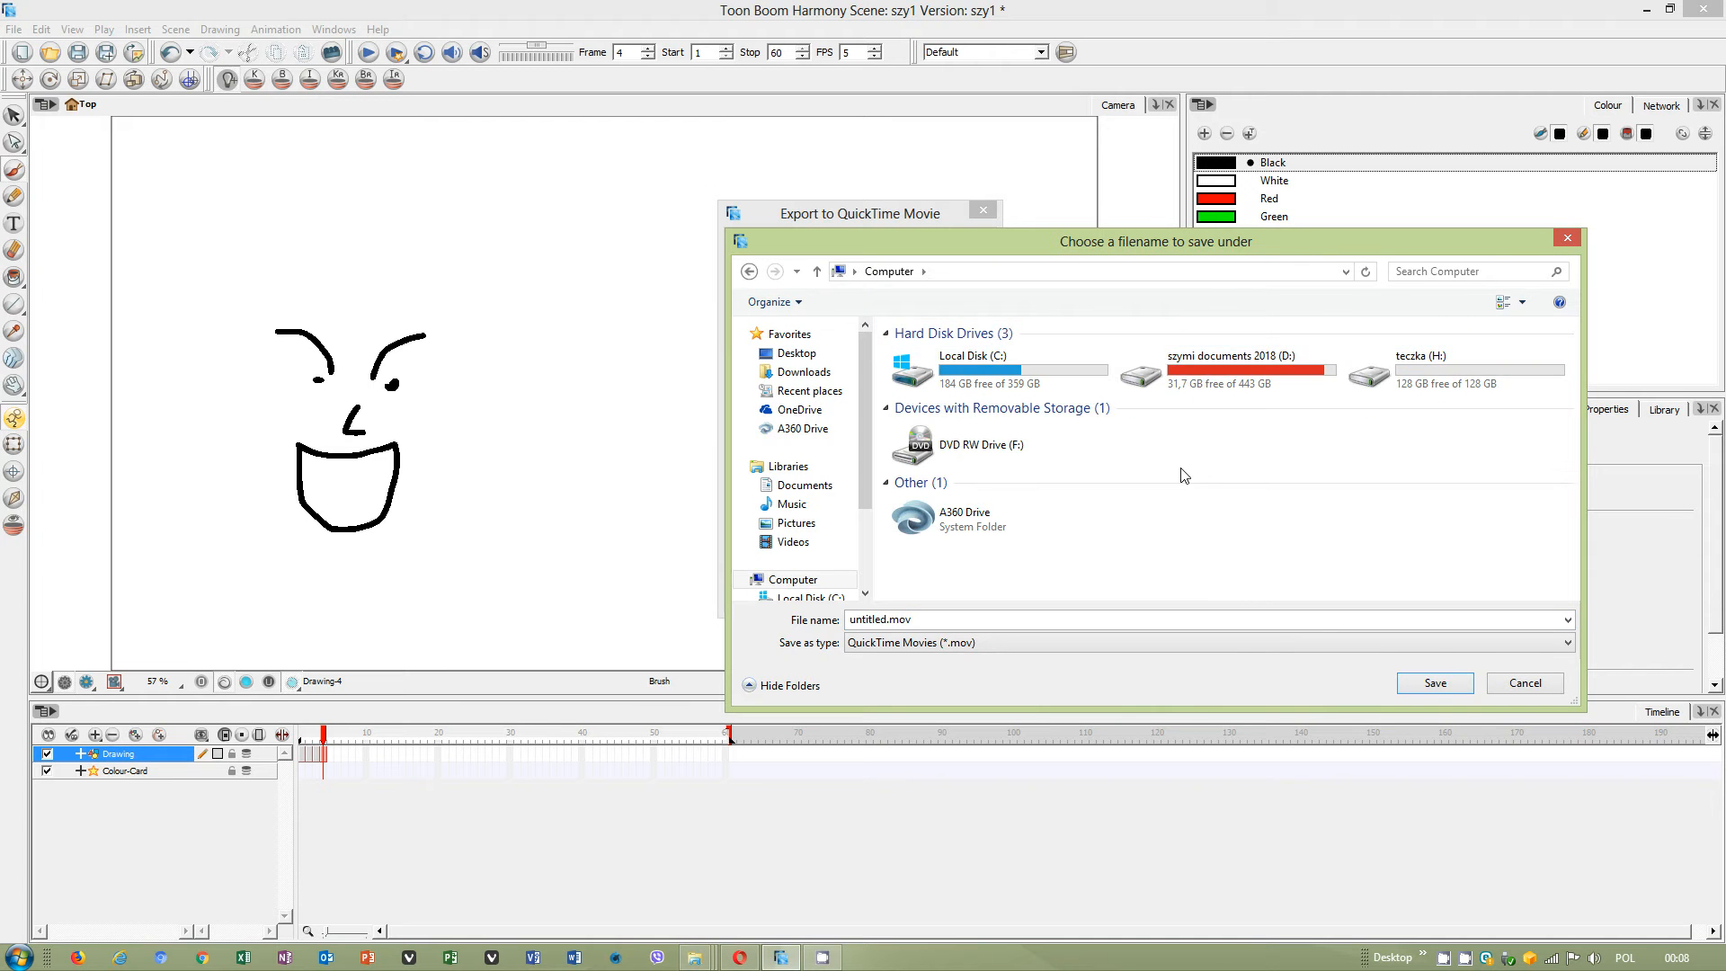
{"action": "double_click", "coordinate": [1228, 370]}
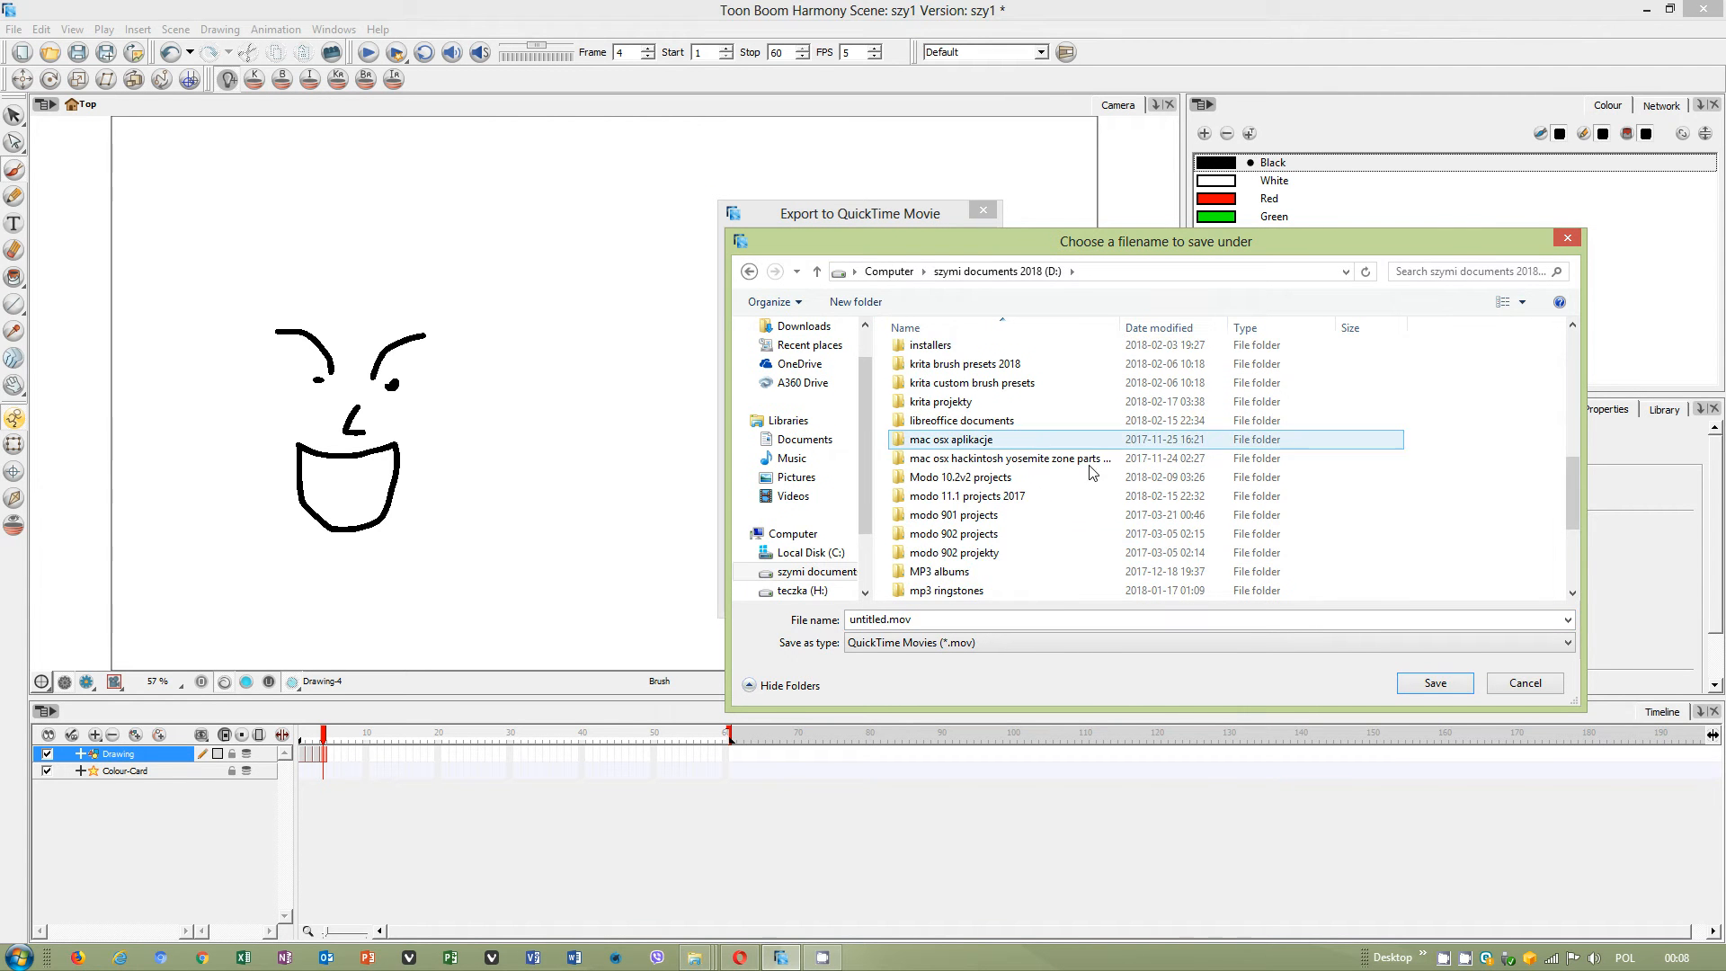
{"action": "double_click", "coordinate": [991, 439]}
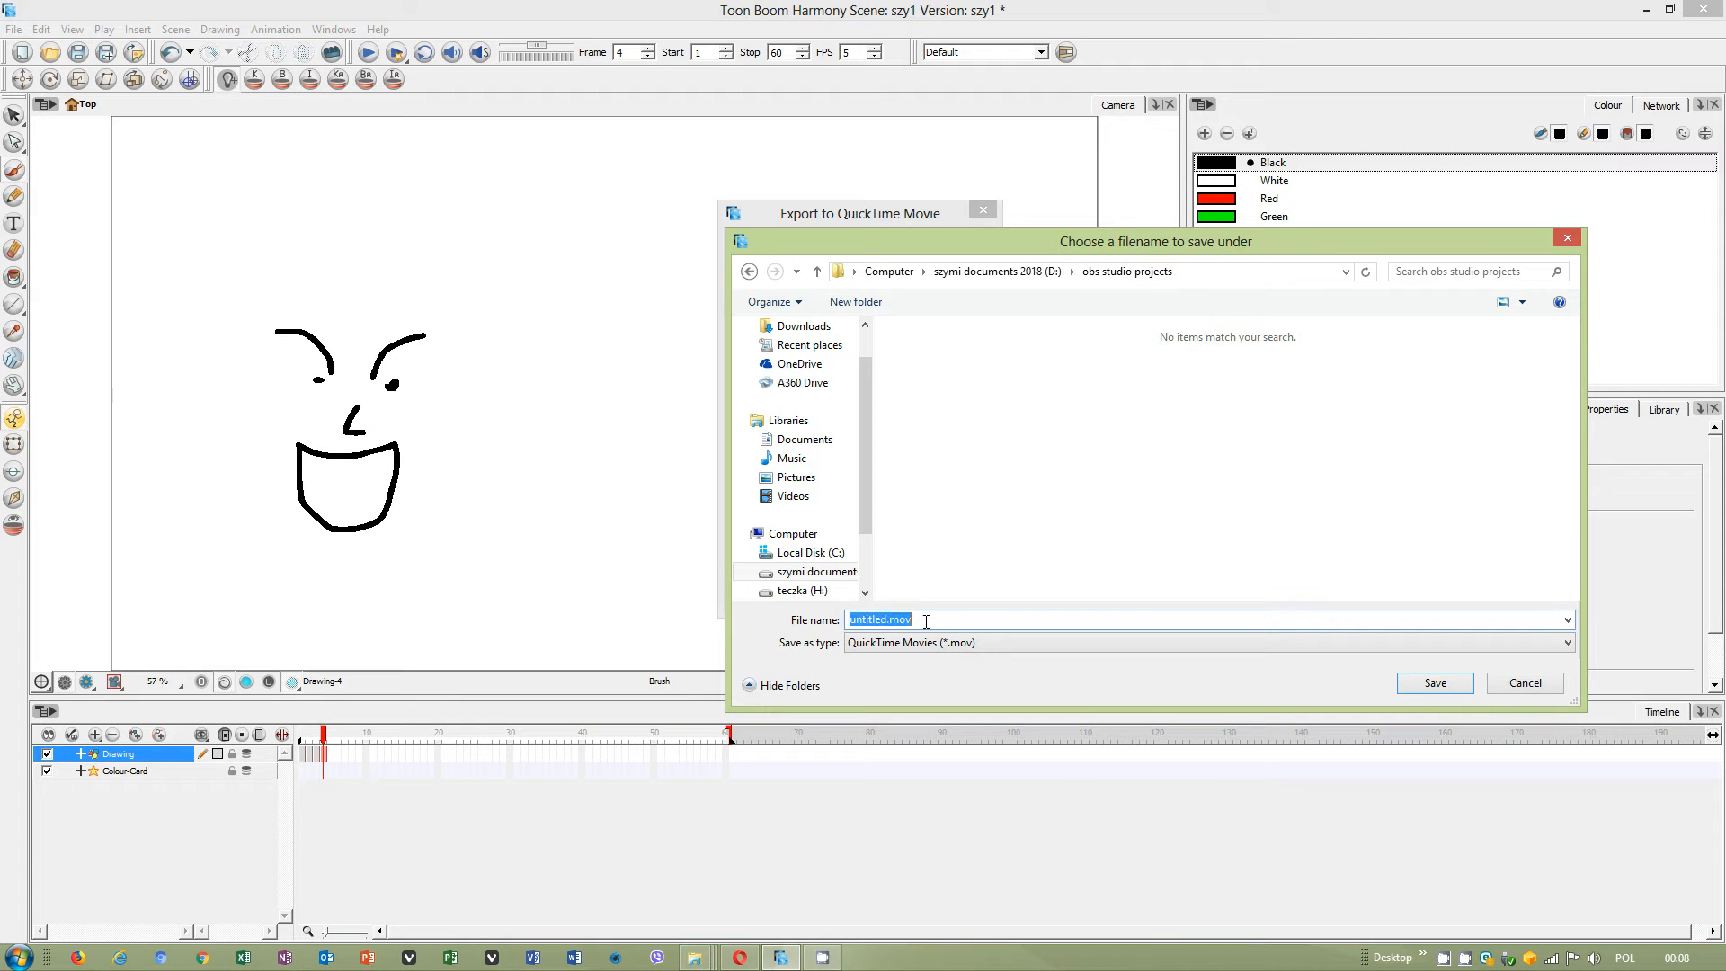
{"action": "type", "text": "toon"}
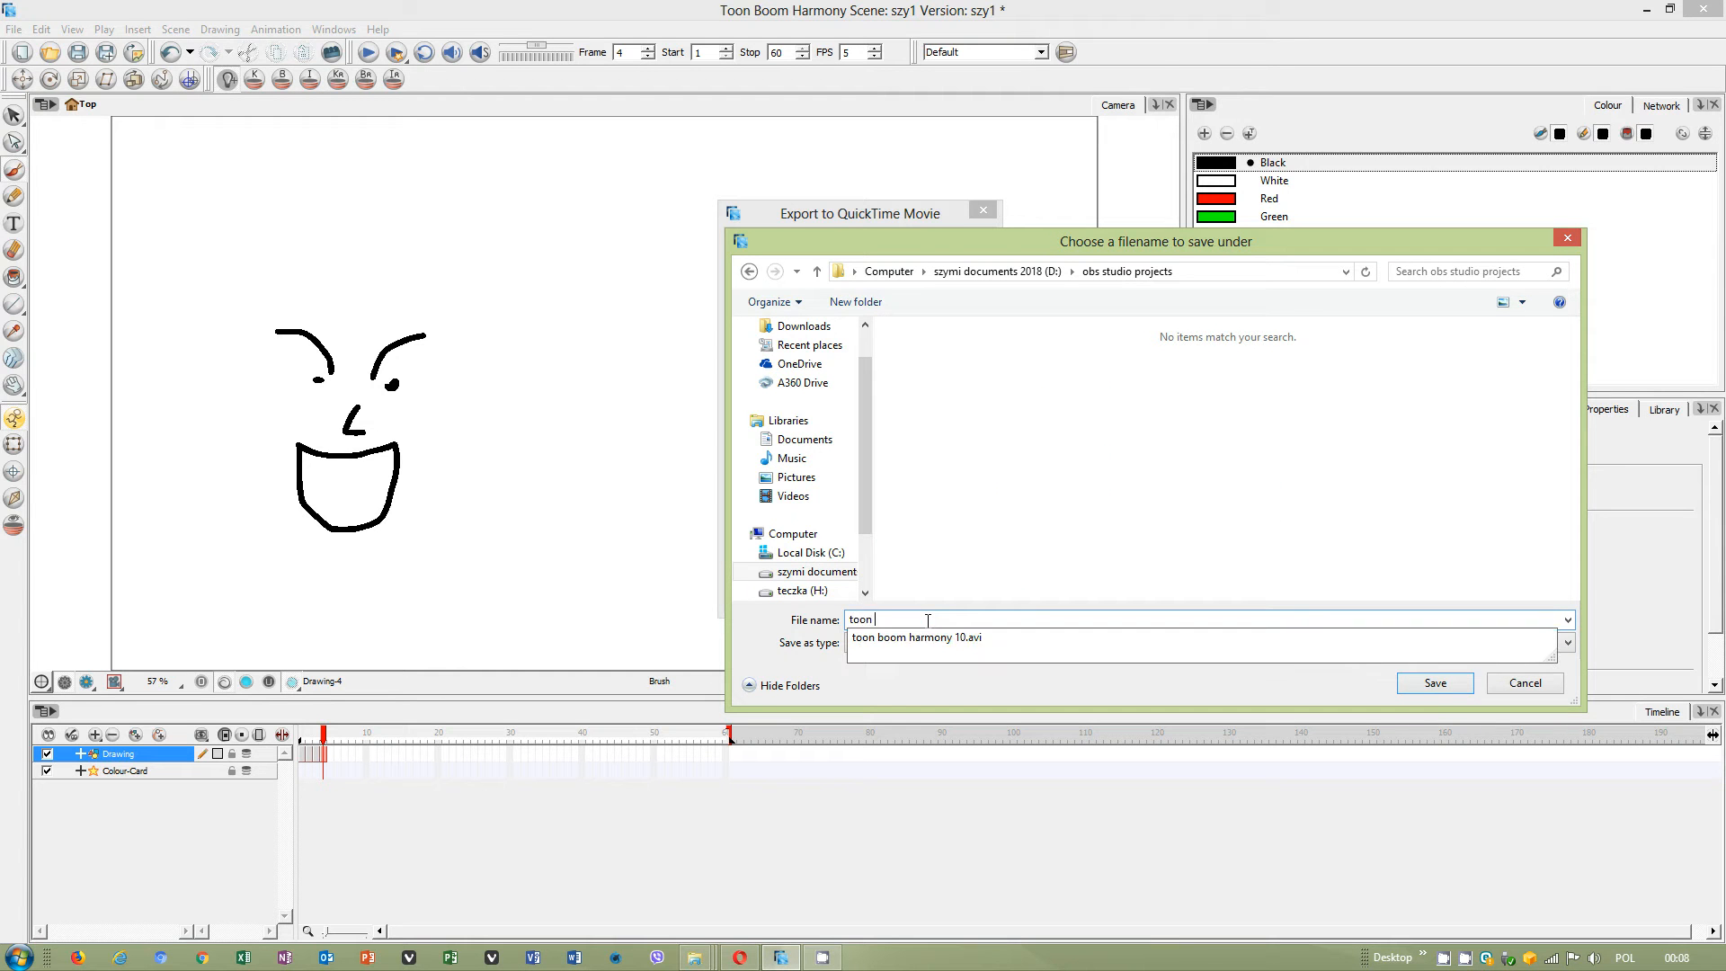
{"action": "type", "text": "boom tes"}
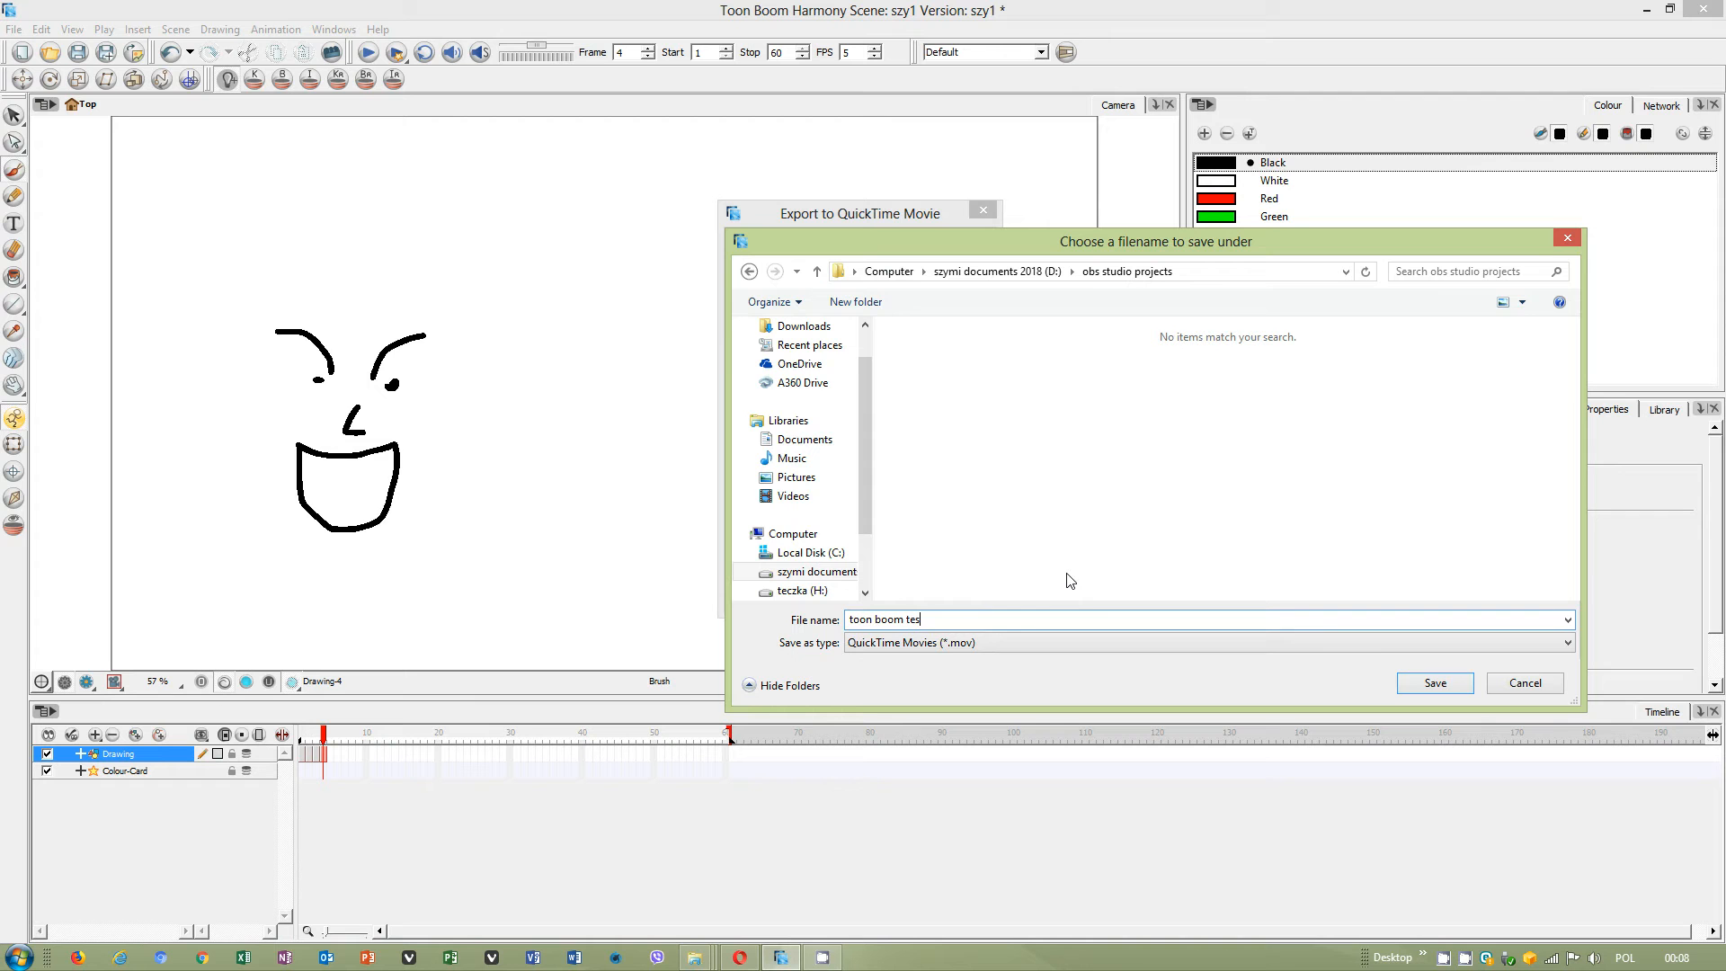
{"action": "type", "text": "t1"}
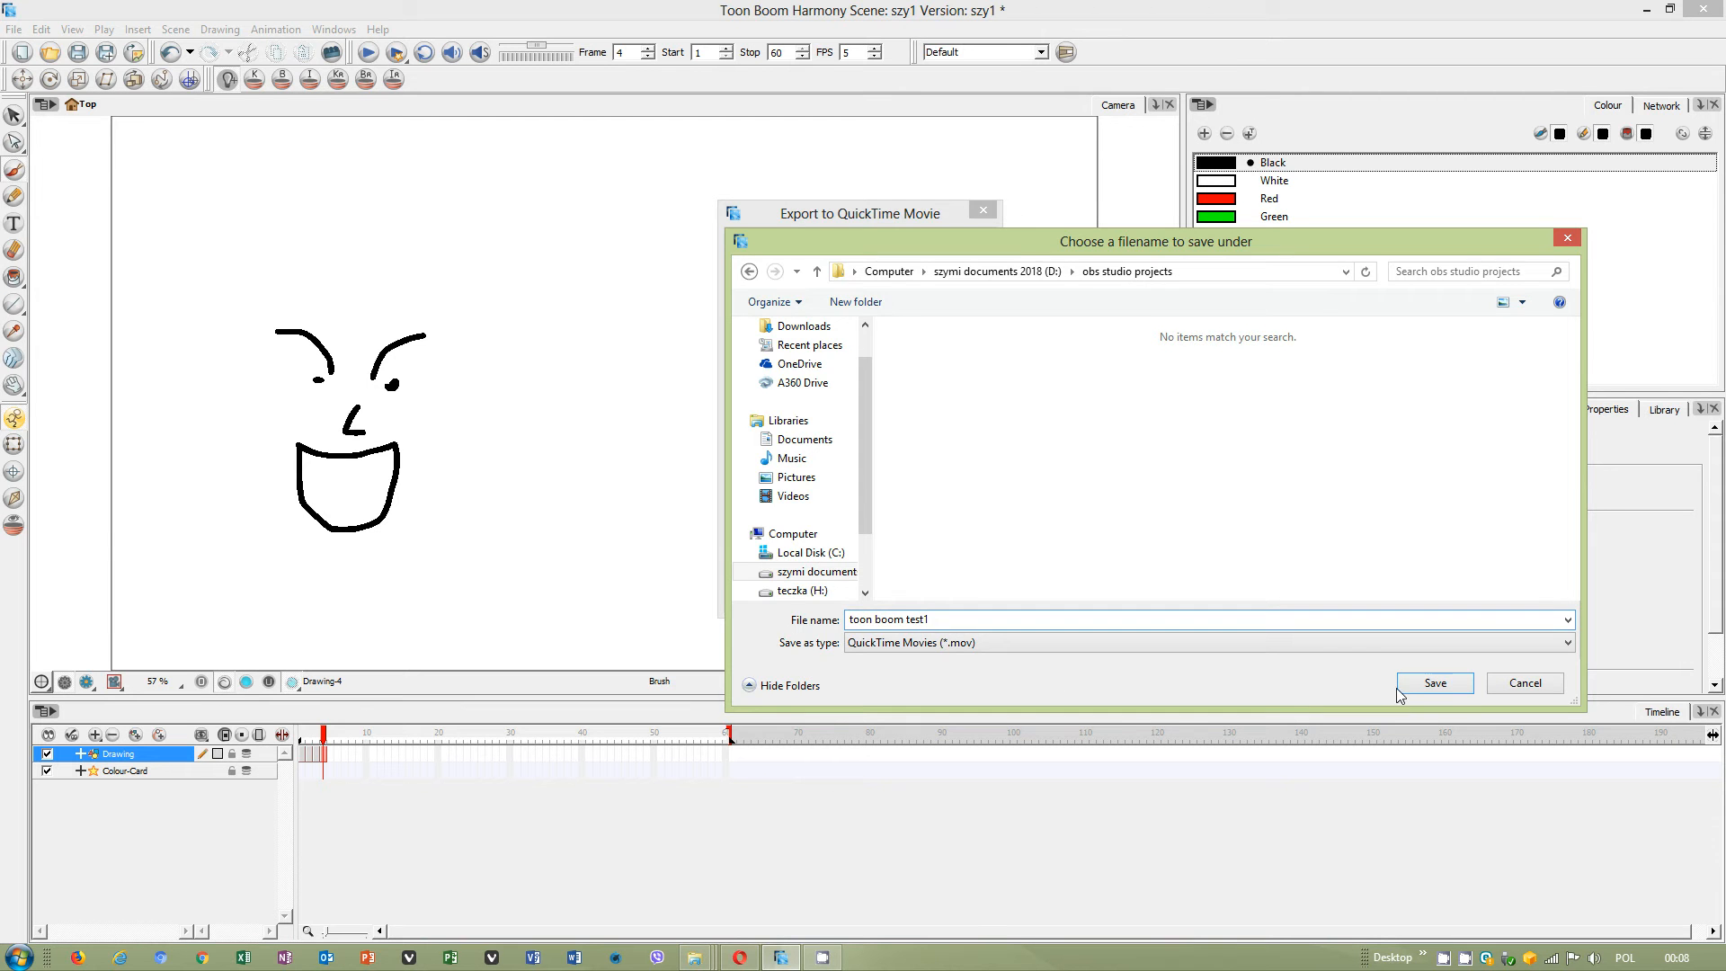
{"action": "left_click", "coordinate": [1432, 682]}
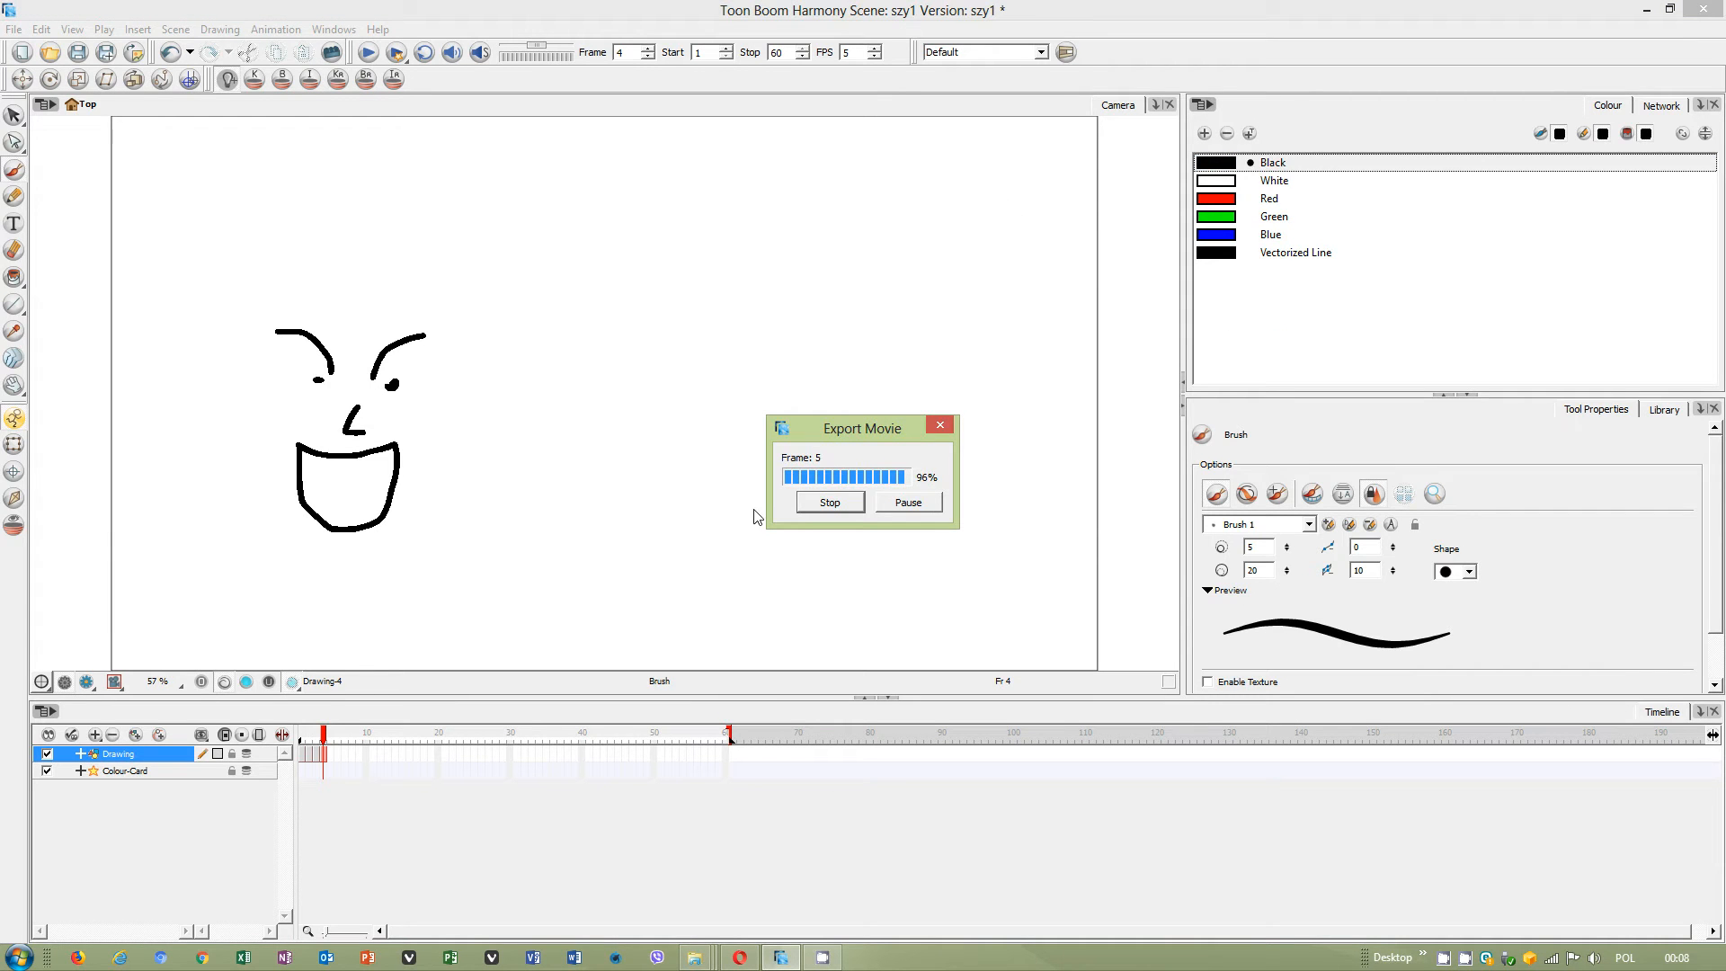
Open D:\obs studio projects in File Explorer and play toon boom test1.mov.
{"action": "left_click", "coordinate": [18, 956]}
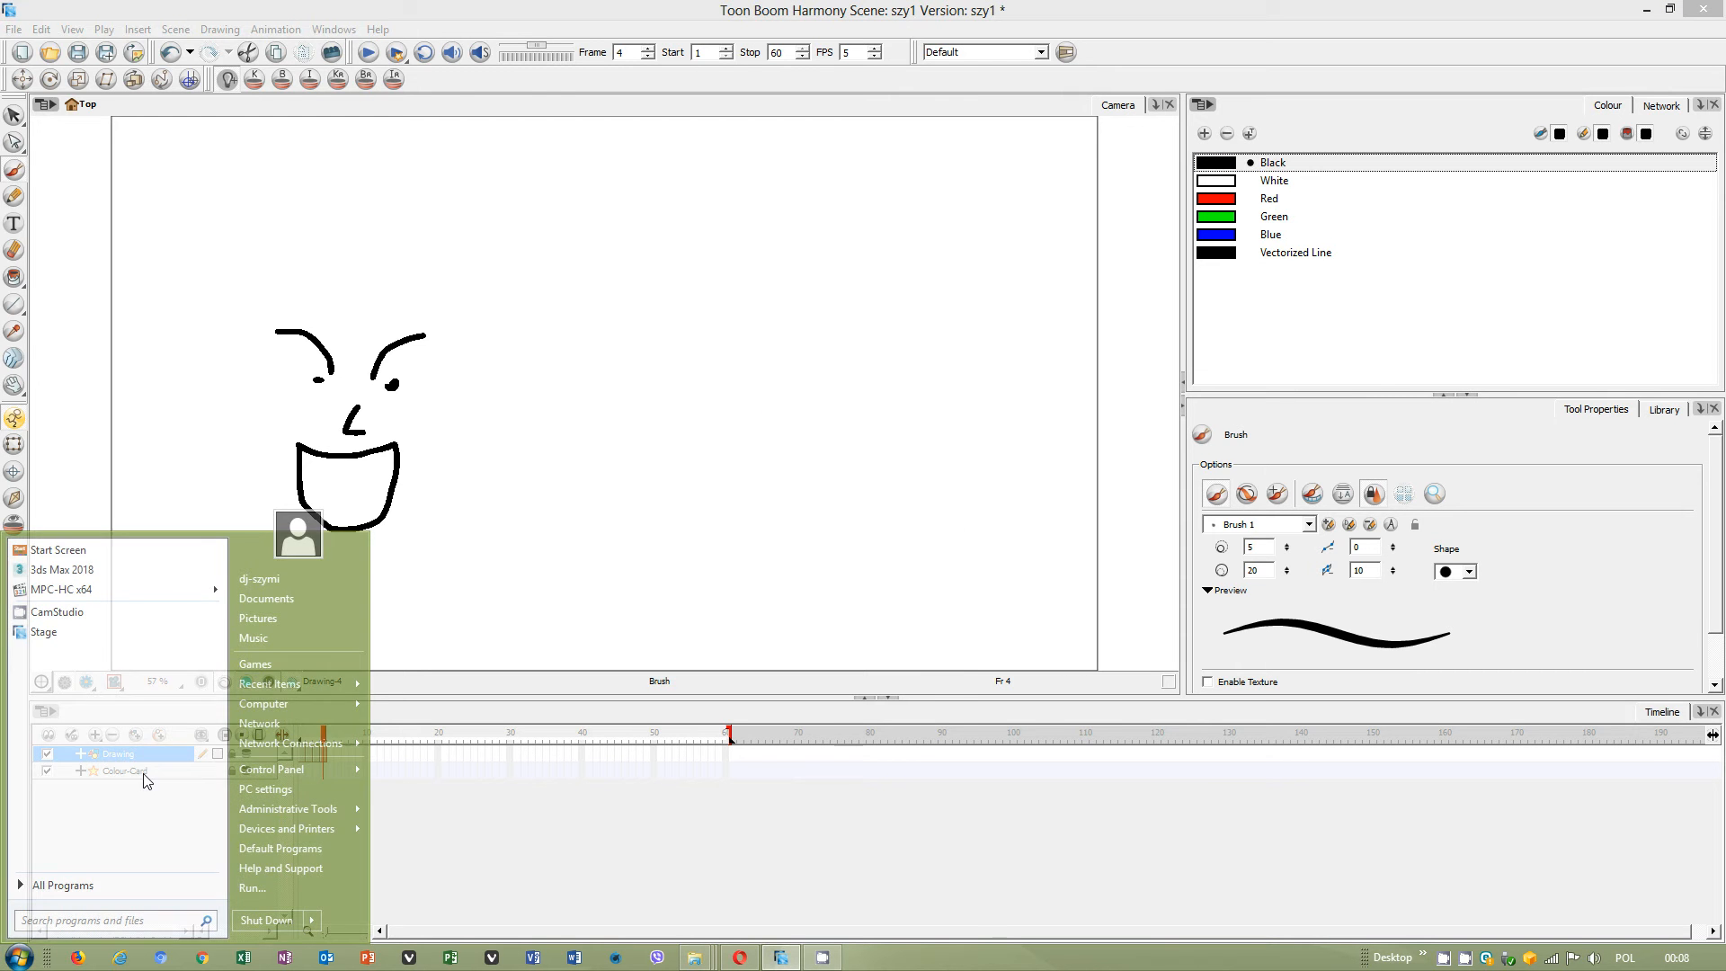
{"action": "left_click", "coordinate": [264, 702]}
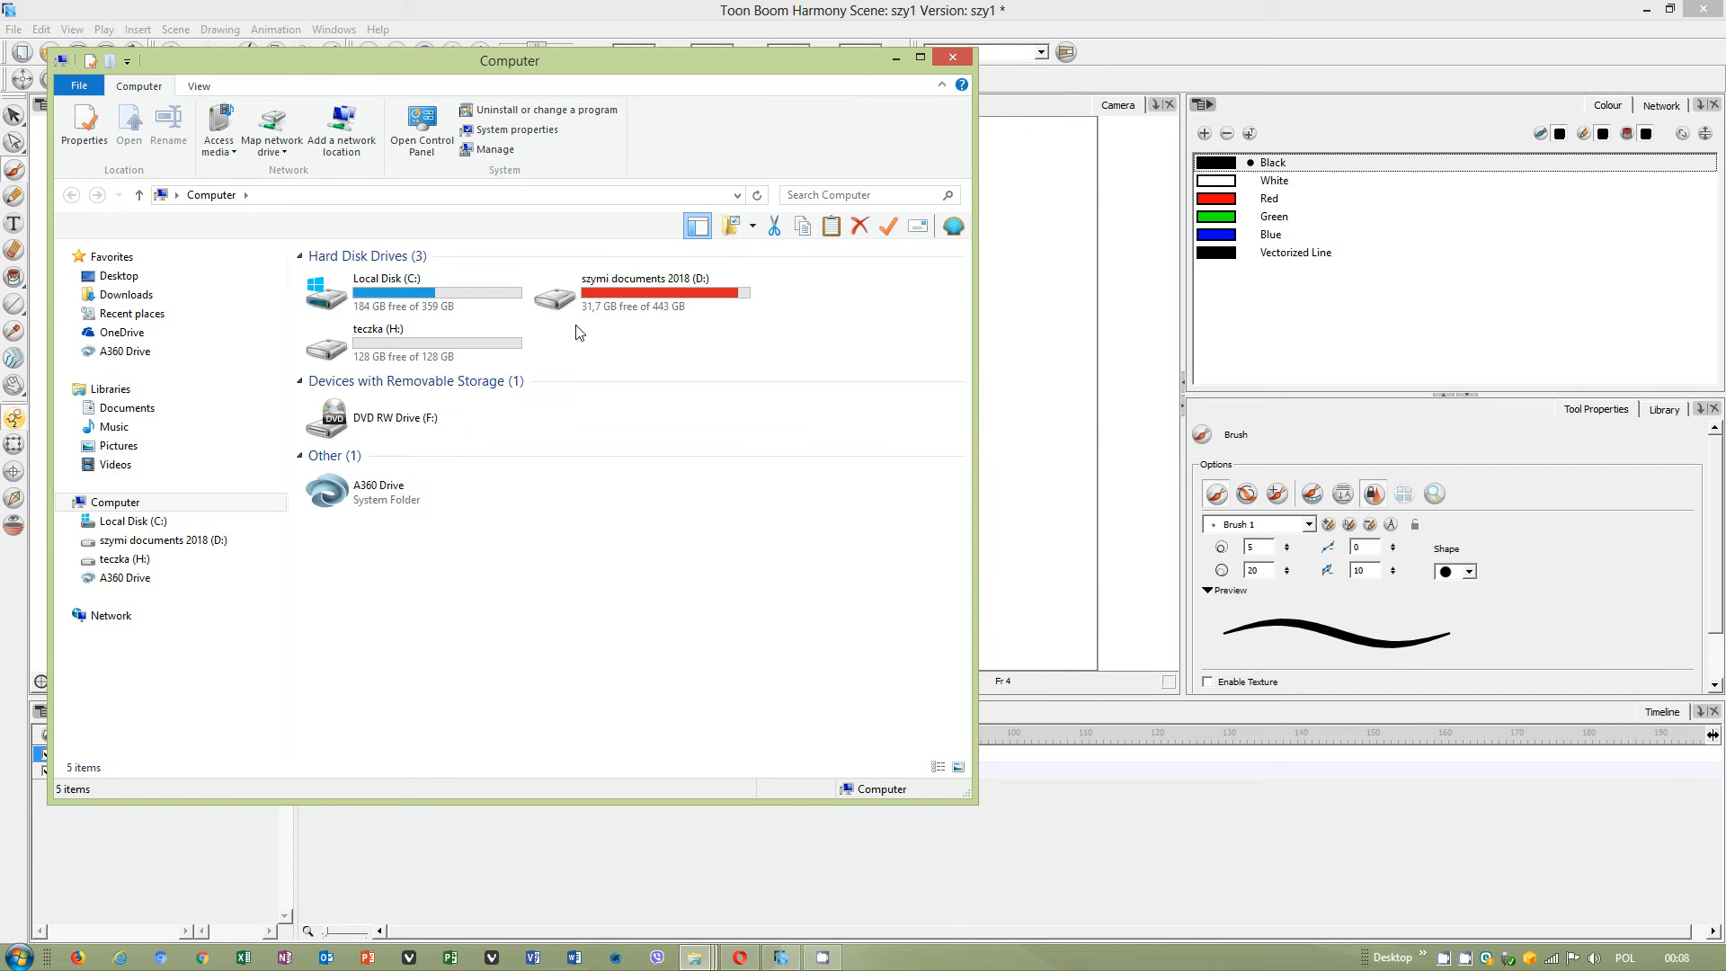
{"action": "double_click", "coordinate": [643, 291]}
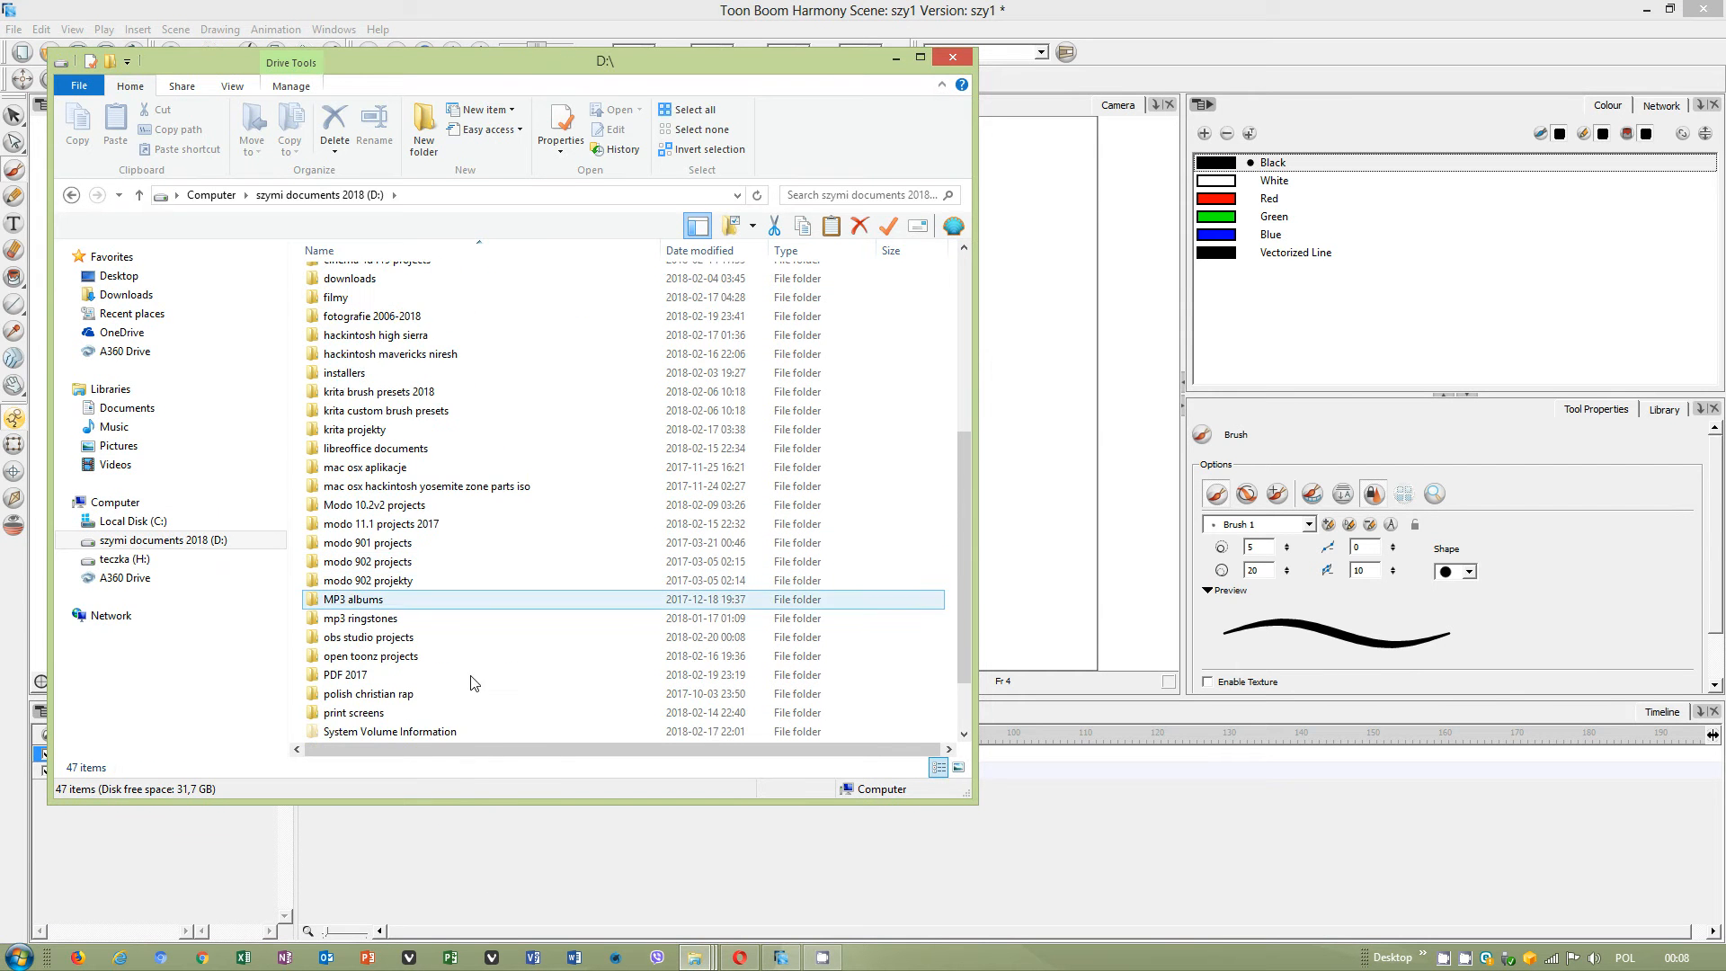
{"action": "scroll", "scroll_direction": "down", "scroll_amount": 3}
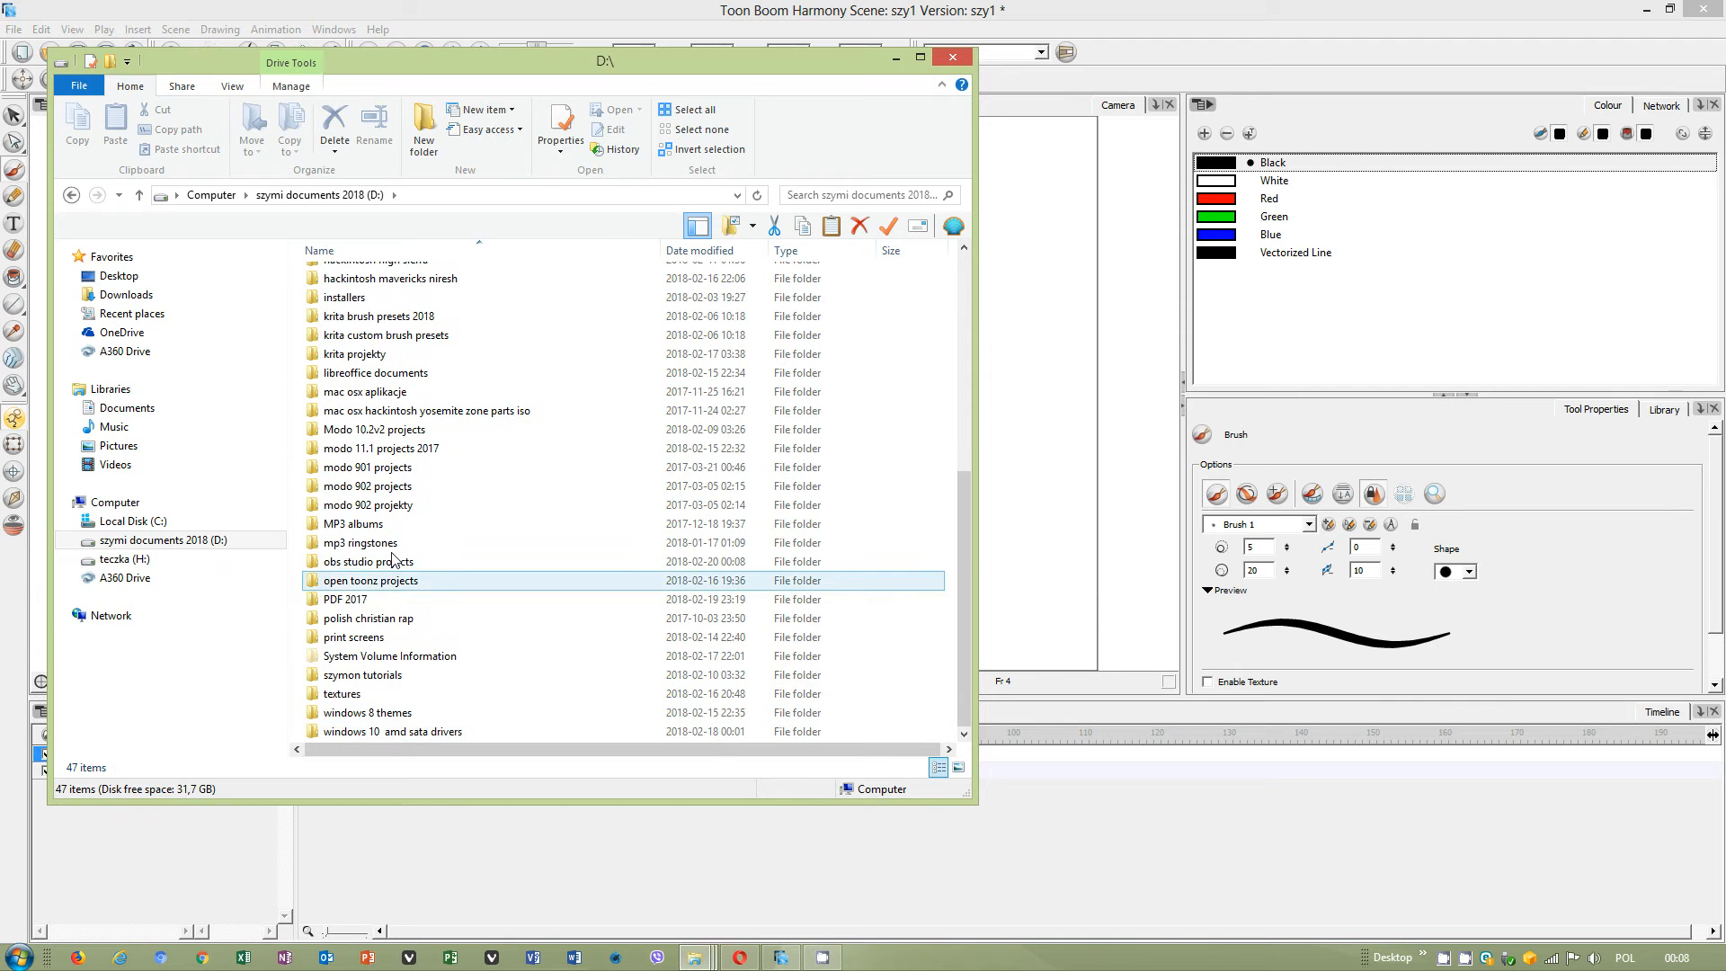
{"action": "double_click", "coordinate": [369, 560]}
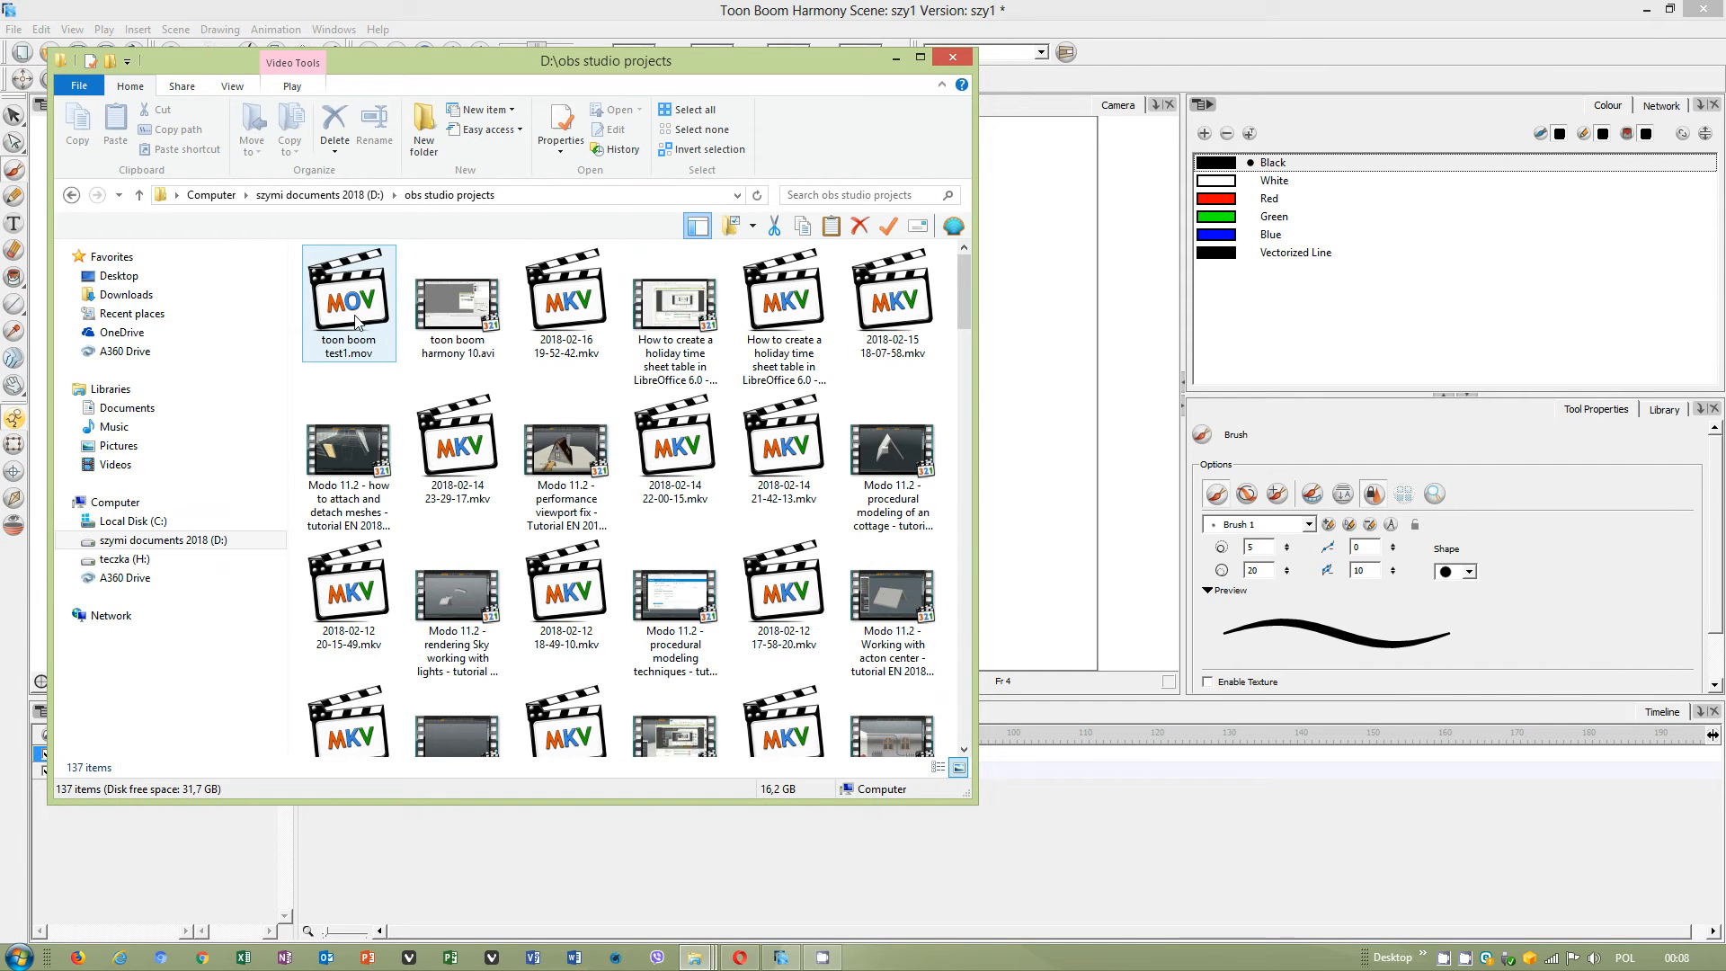
{"action": "double_click", "coordinate": [348, 294]}
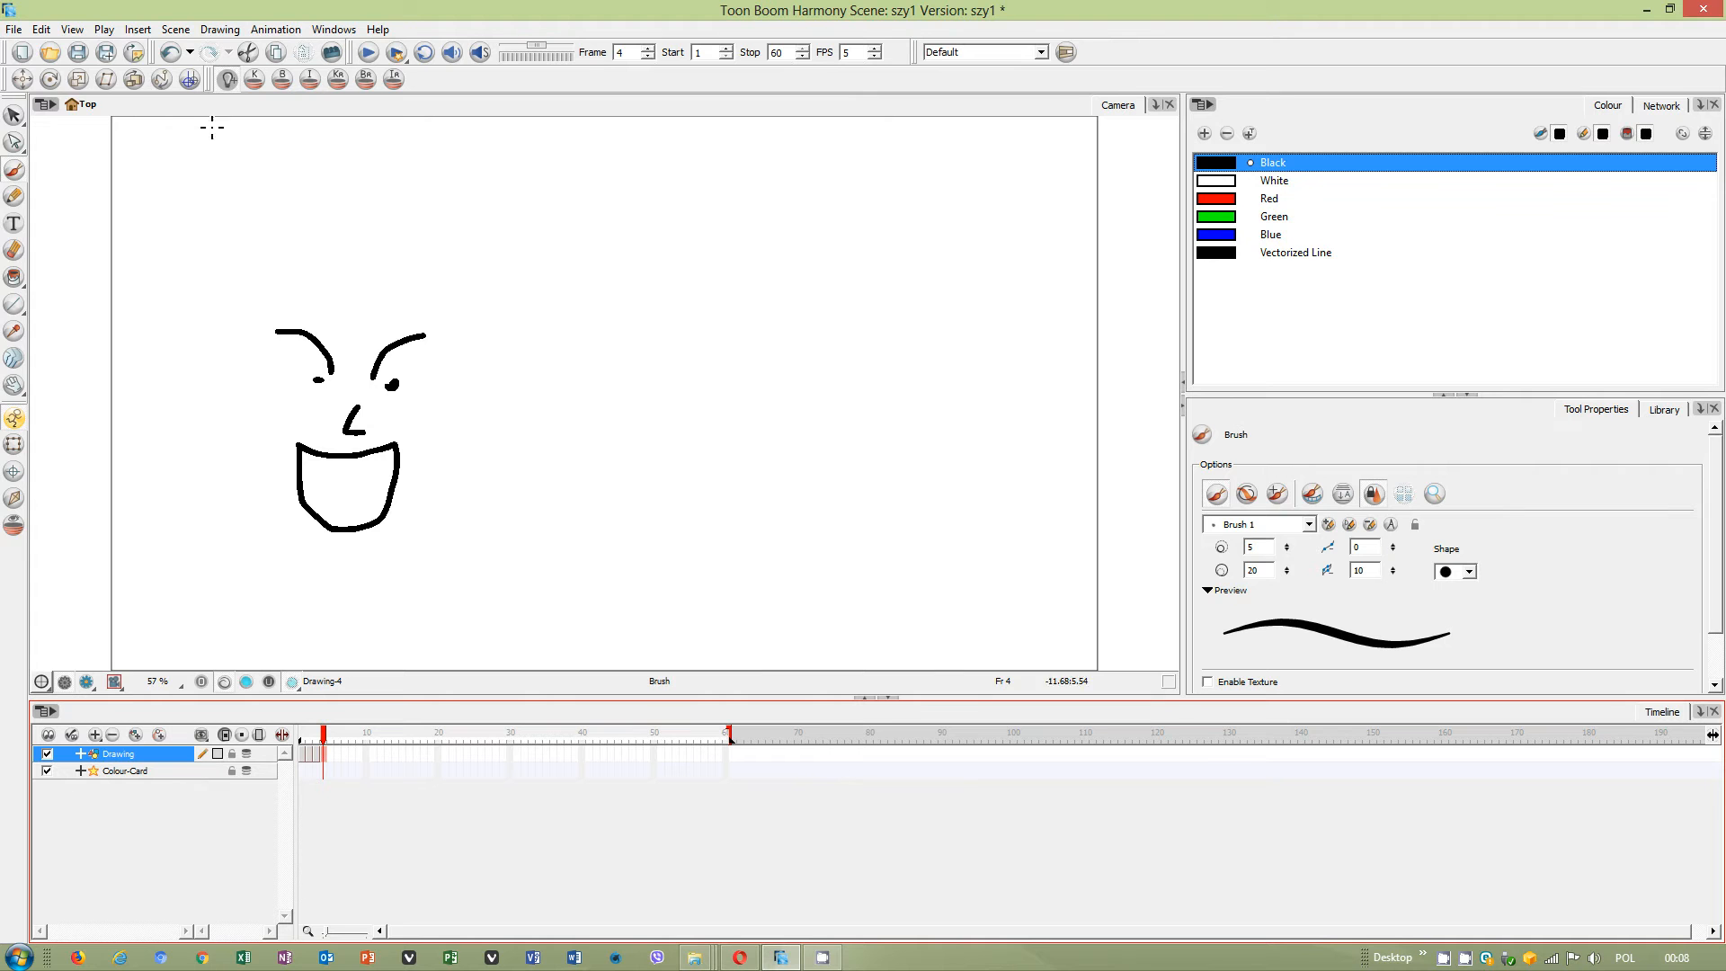
Cancel the movie export, go to frame 5, and switch to the Paint tool.
{"action": "left_click", "coordinate": [14, 28]}
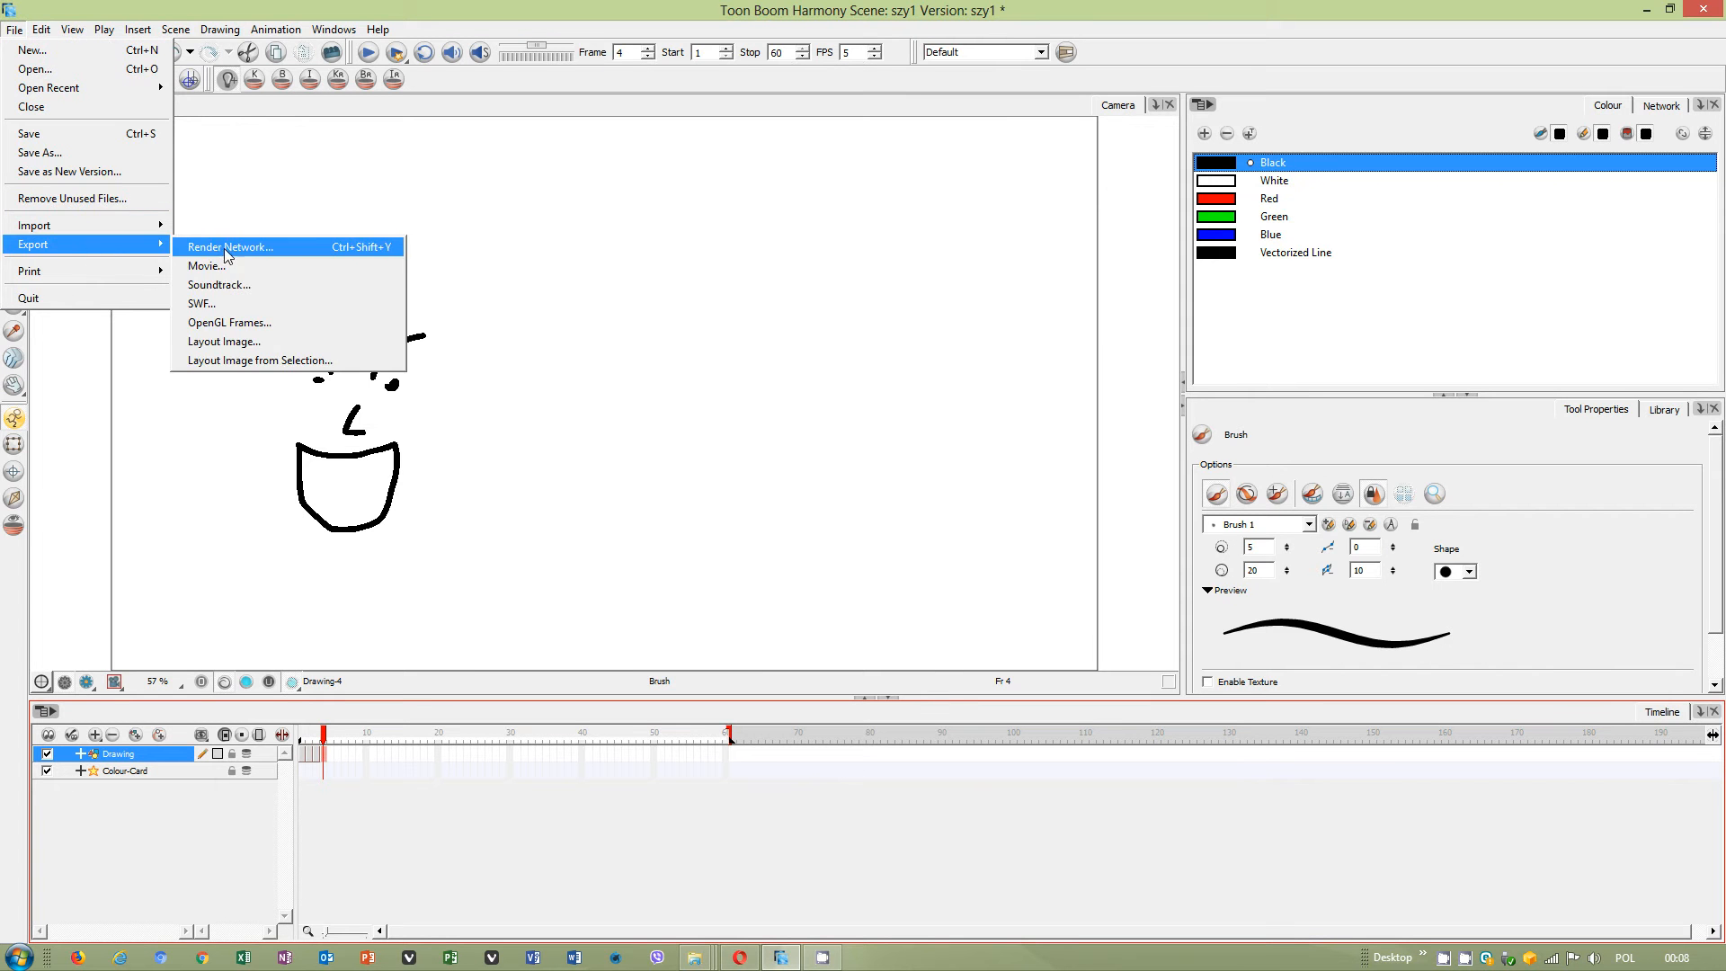
{"action": "left_click", "coordinate": [208, 266]}
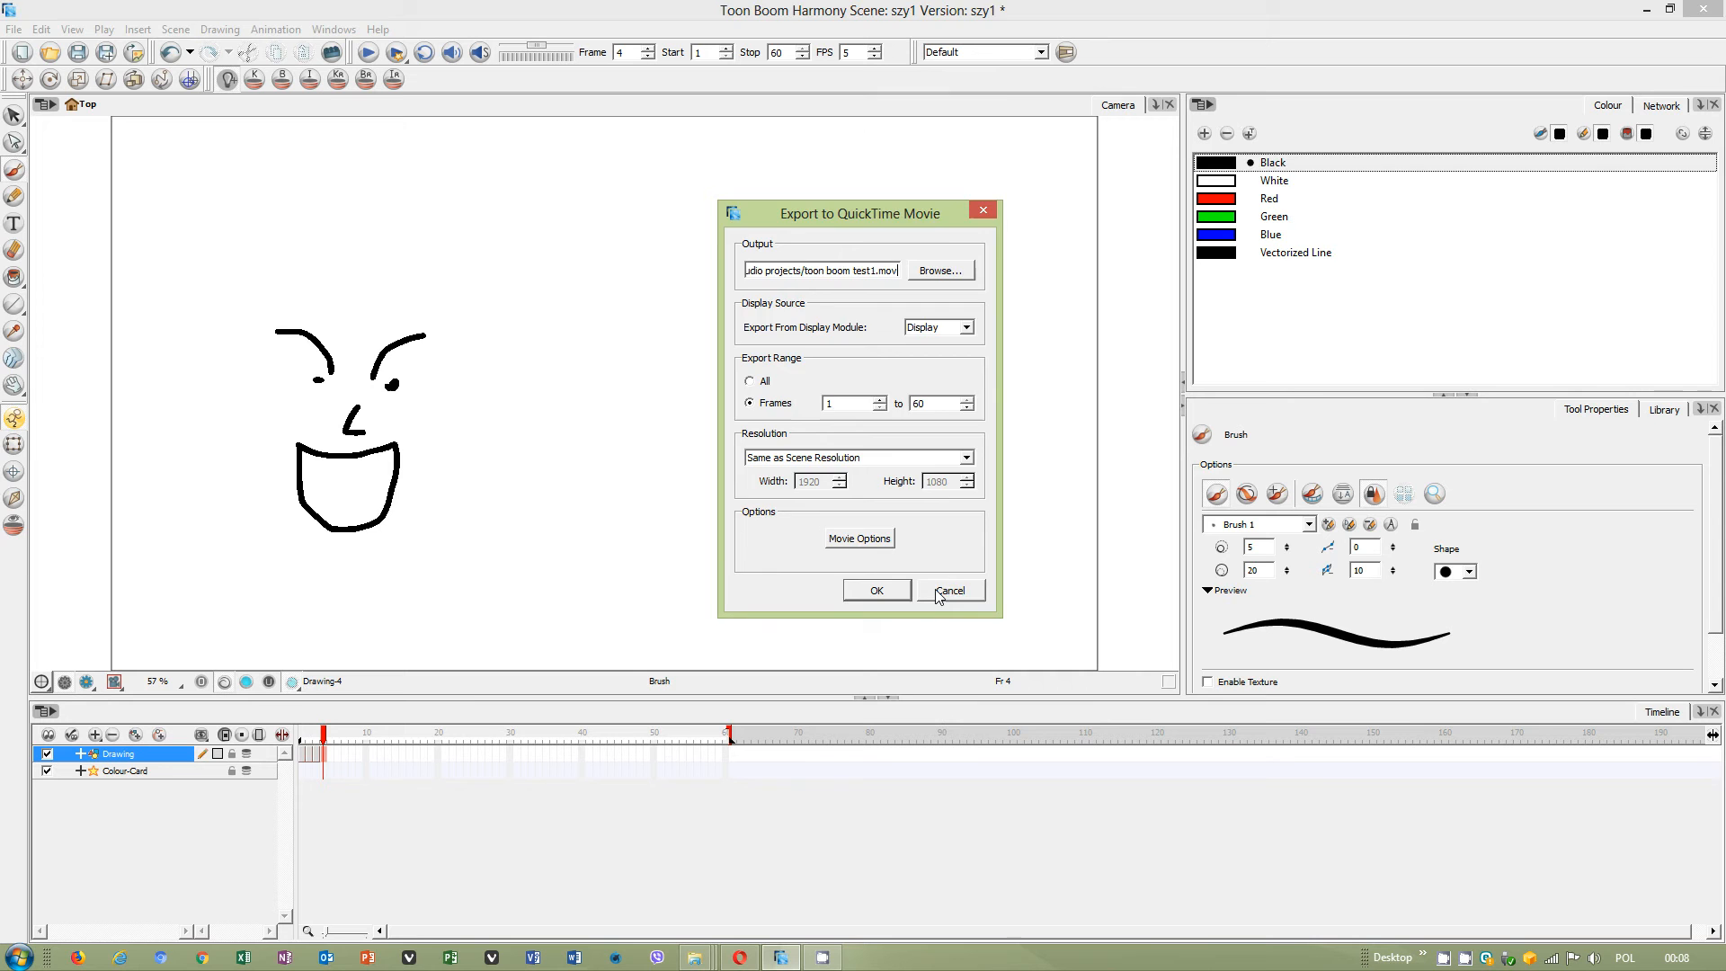
{"action": "left_click", "coordinate": [949, 590]}
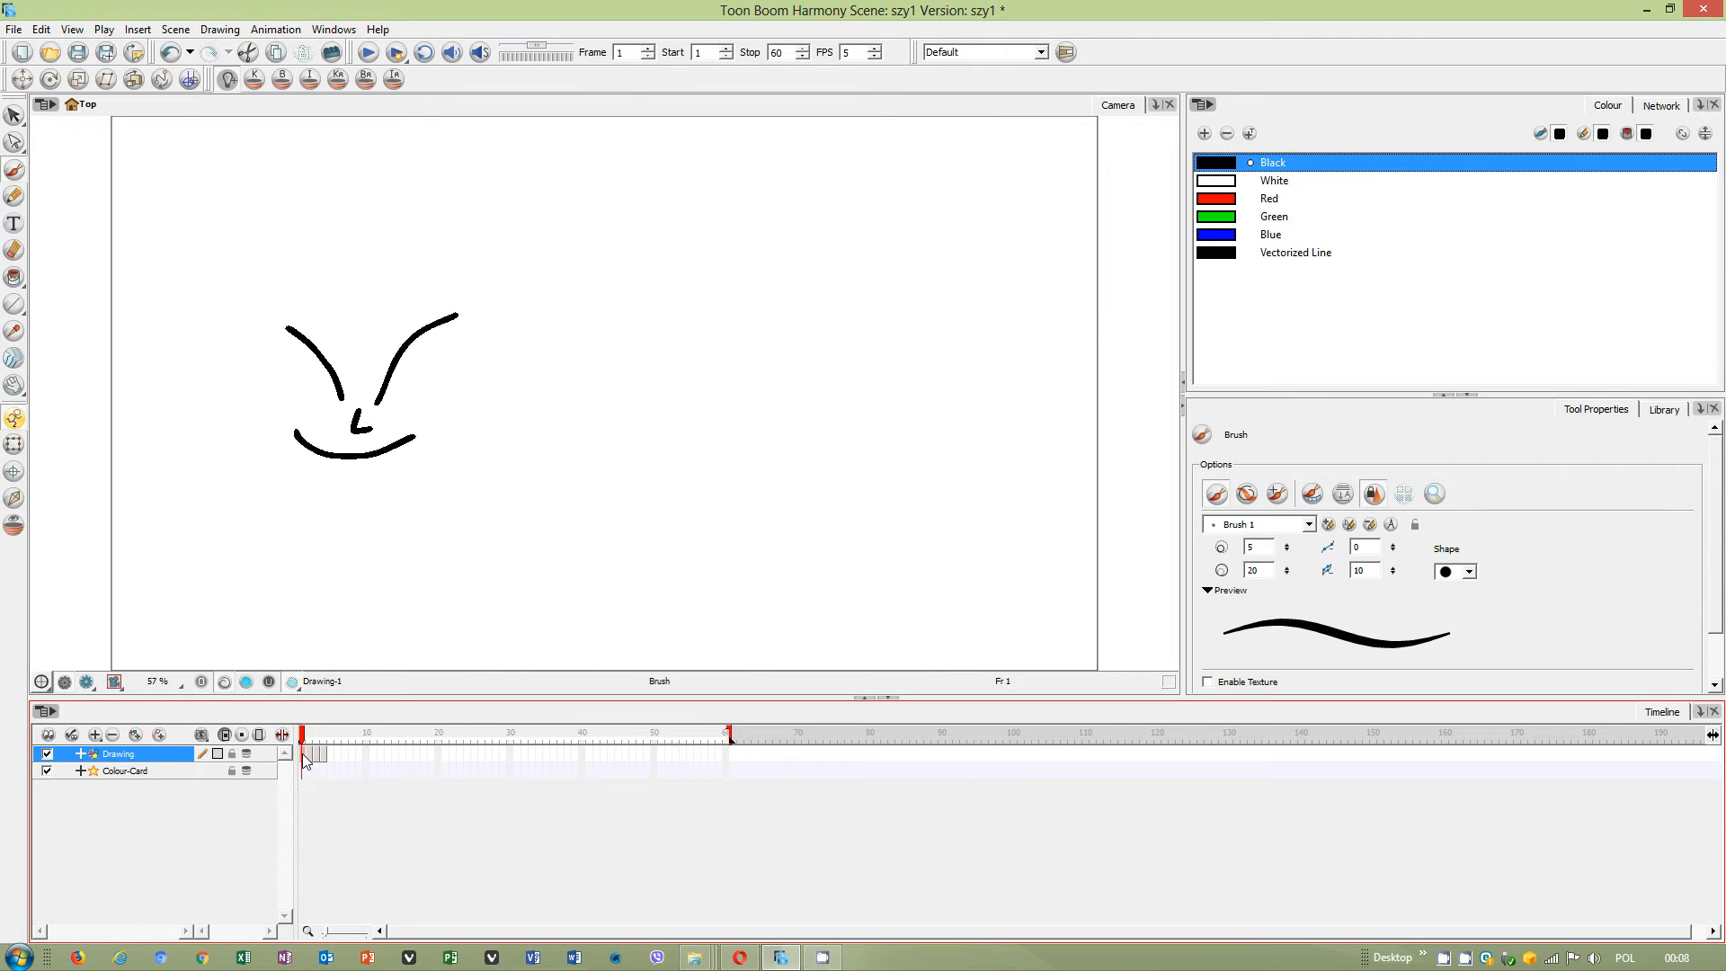
{"action": "left_click", "coordinate": [330, 743]}
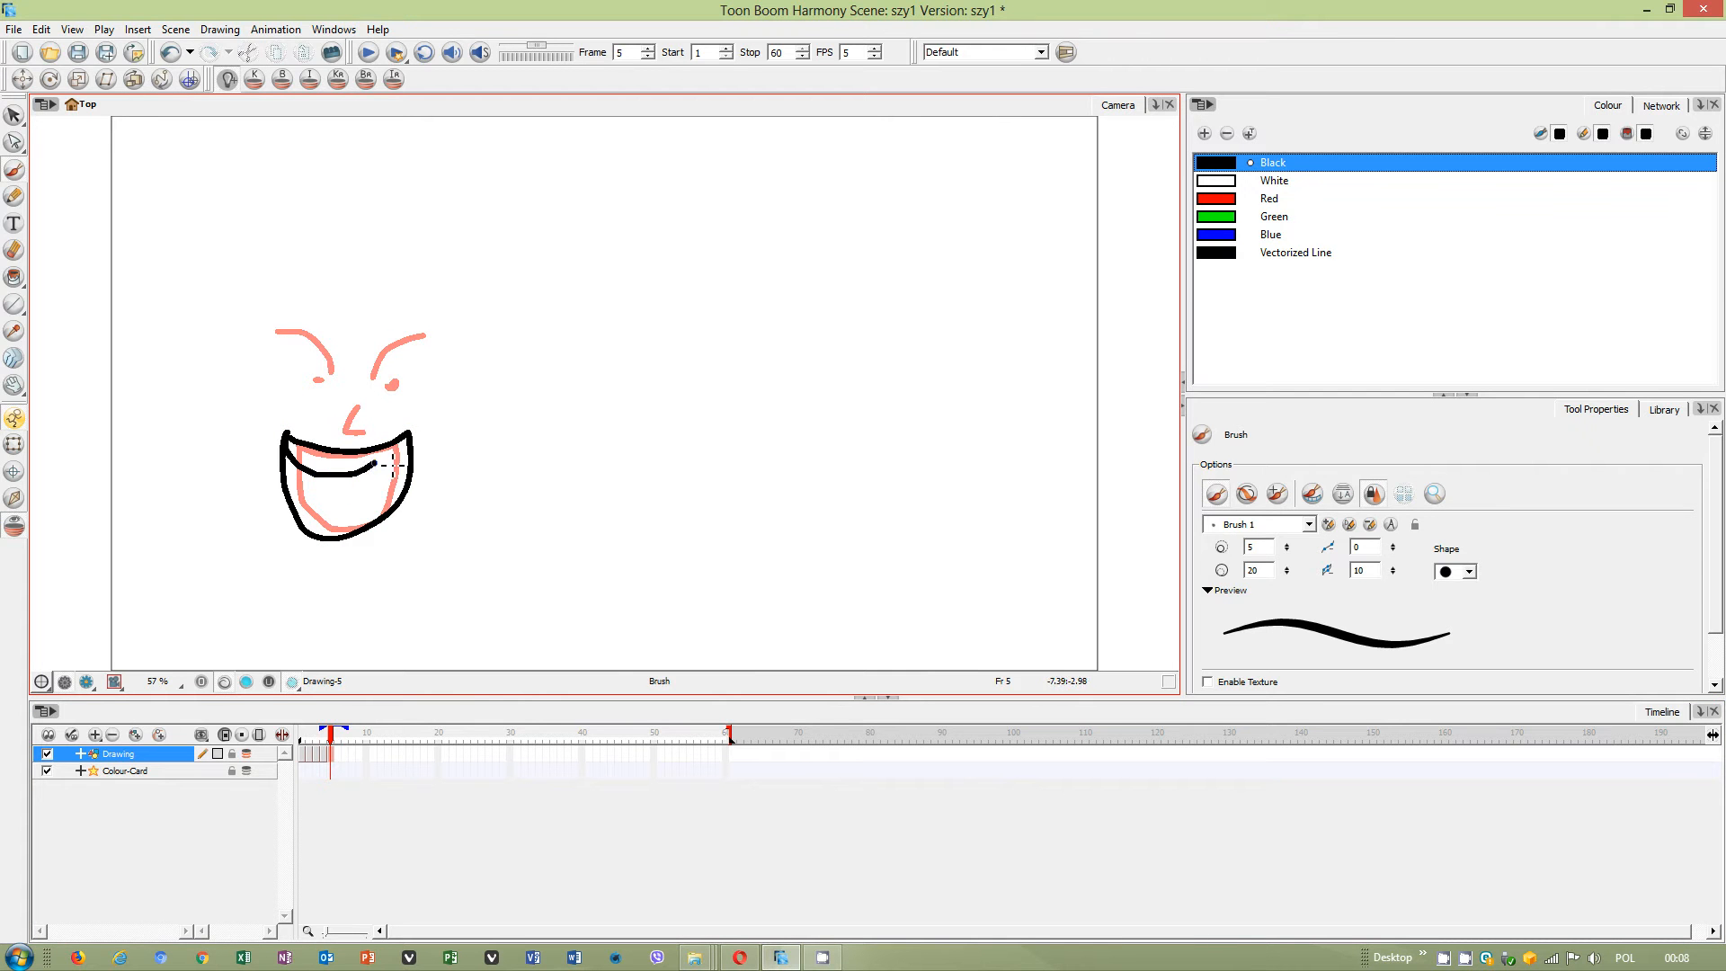
{"action": "left_click", "coordinate": [15, 279]}
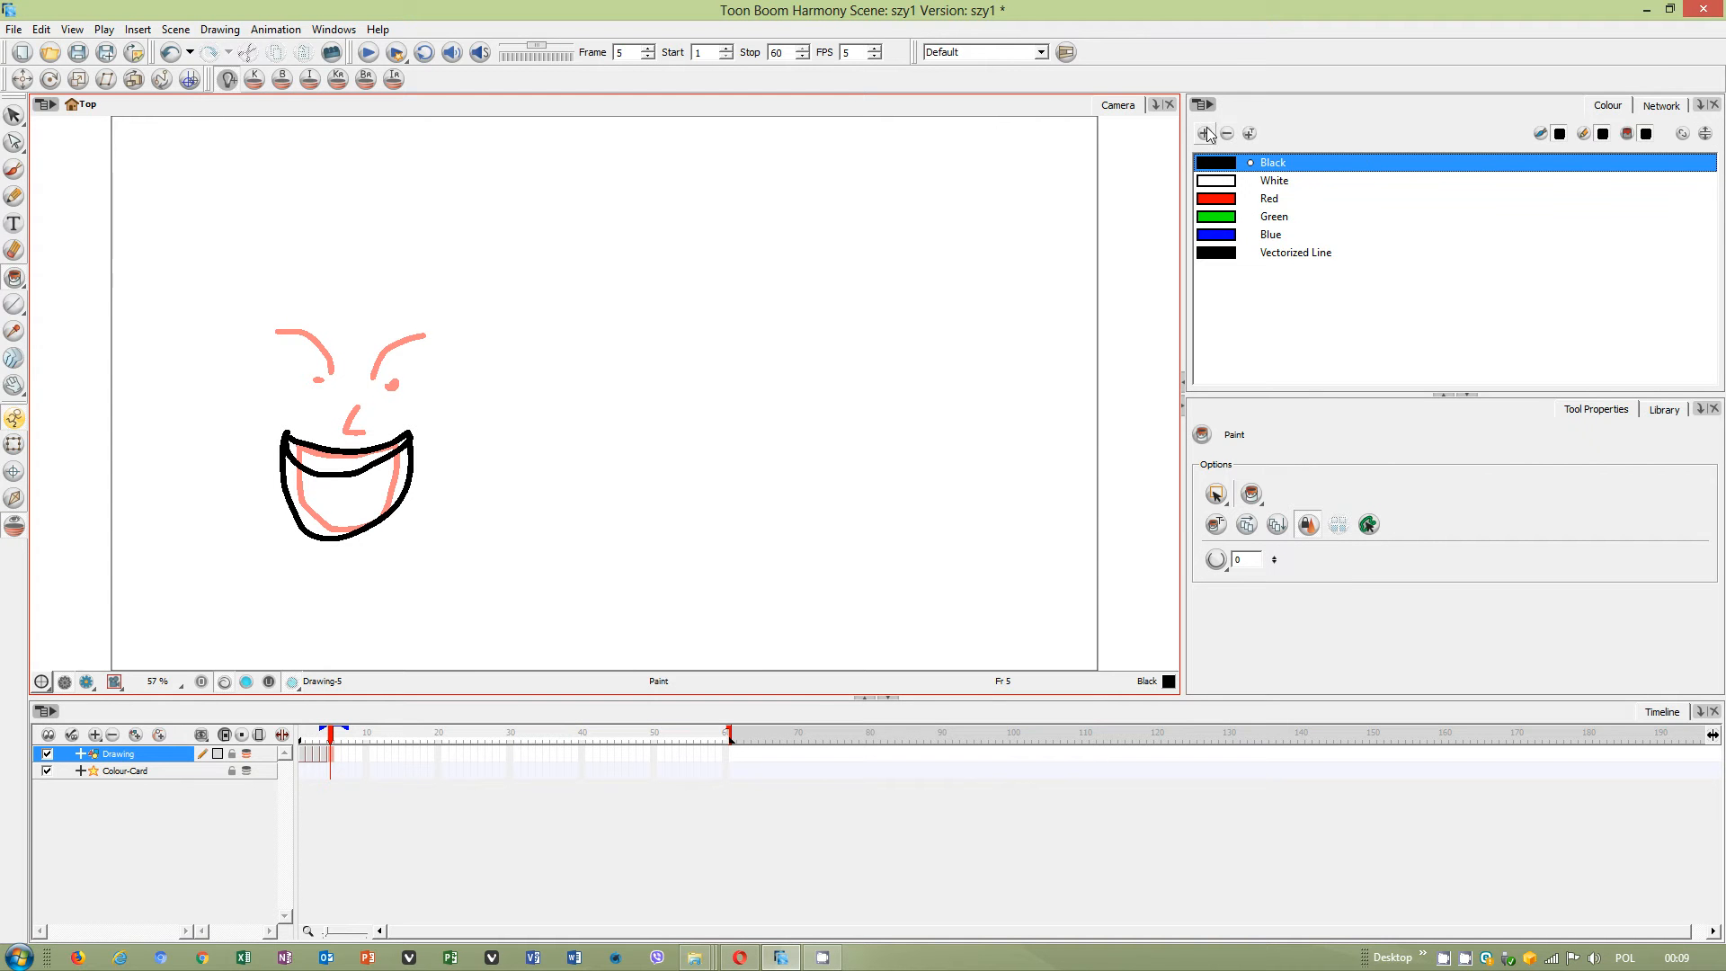
{"action": "mouse_move", "coordinate": [1252, 226]}
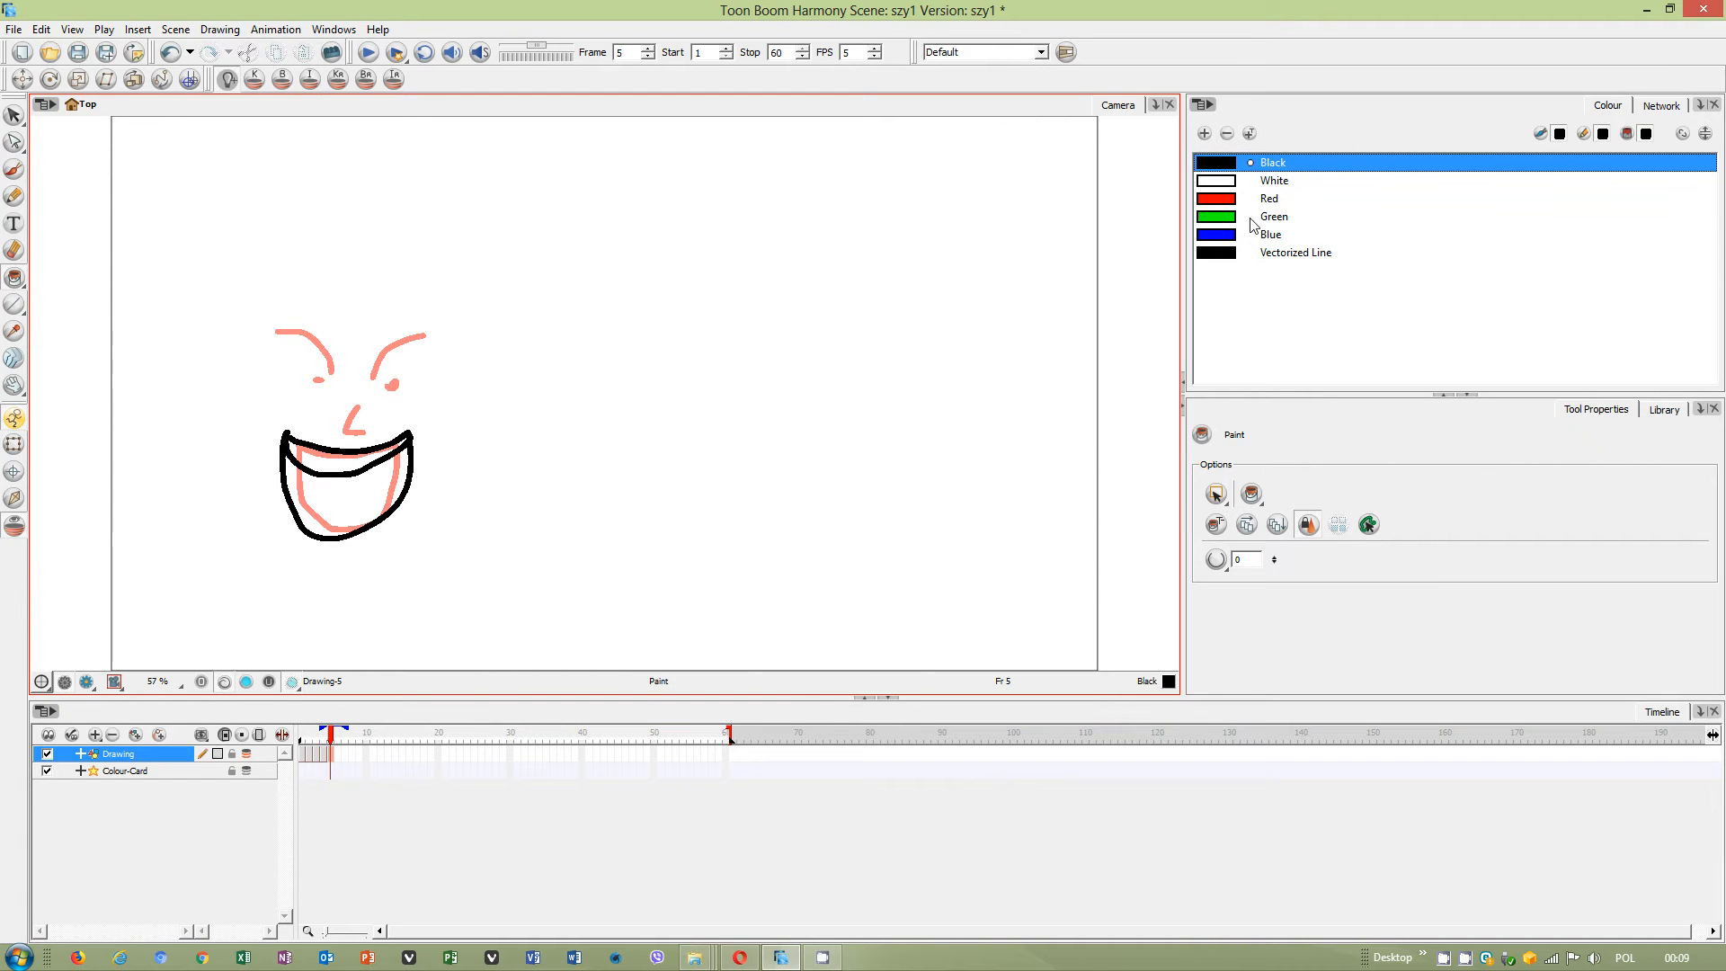
{"action": "mouse_move", "coordinate": [1244, 534]}
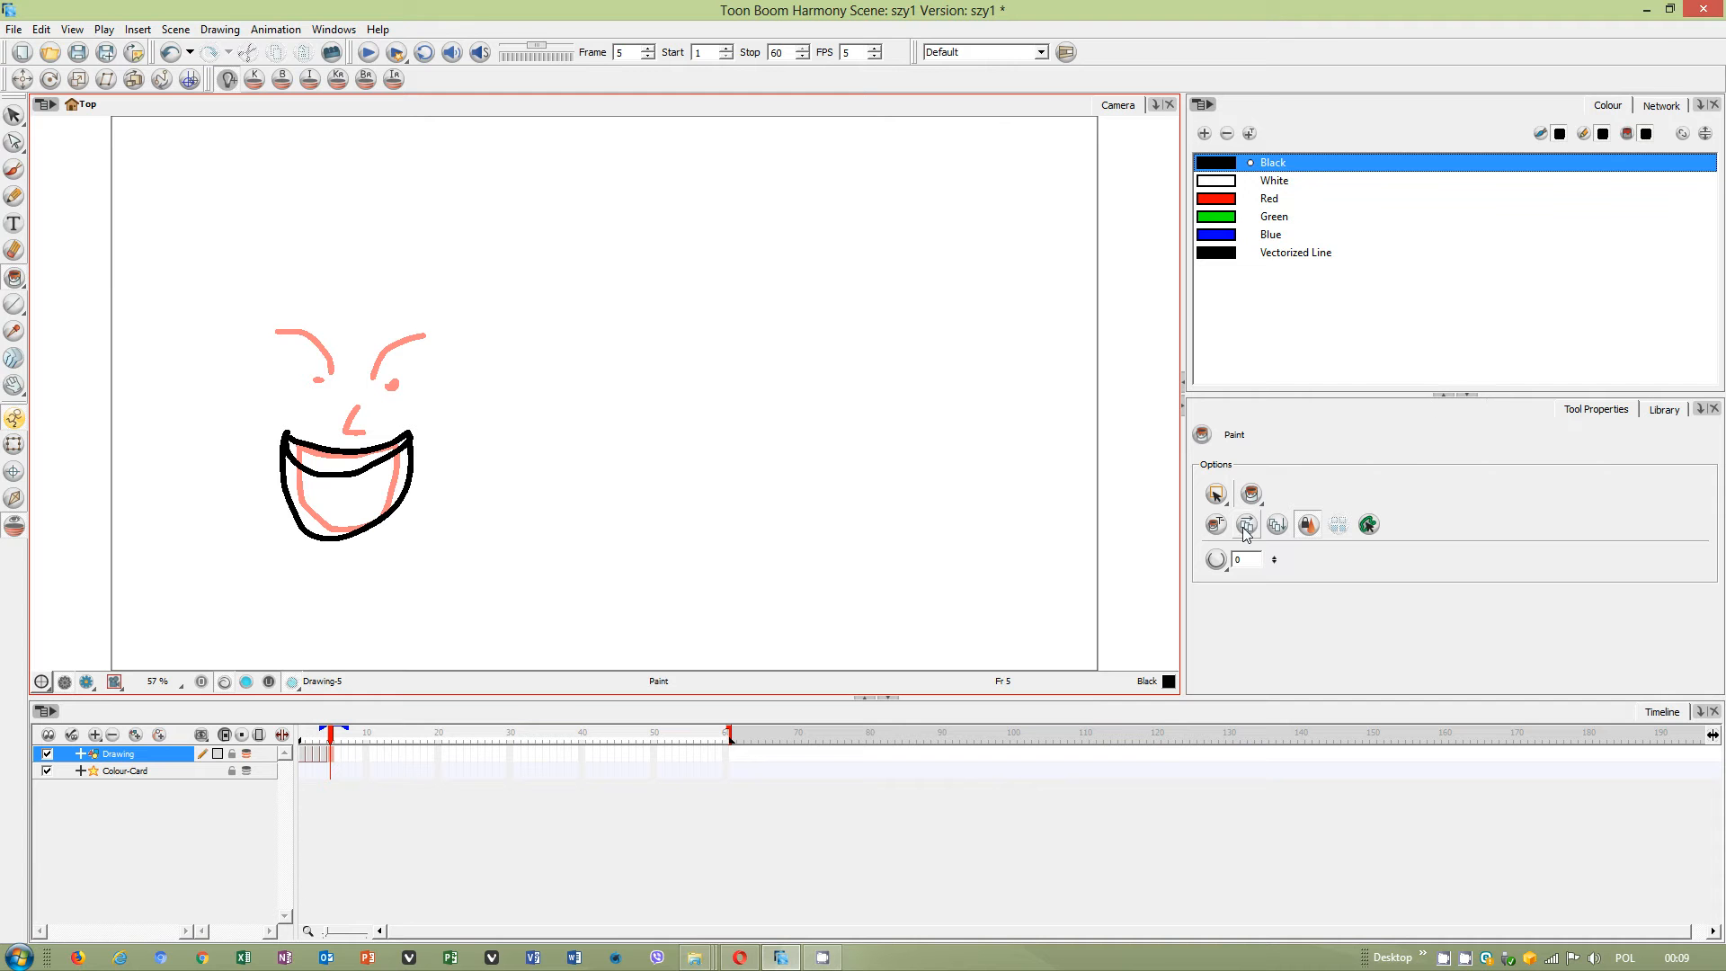
Add red palette colour New 0 and display the palette in Swatch Mode.
{"action": "left_click", "coordinate": [1269, 198]}
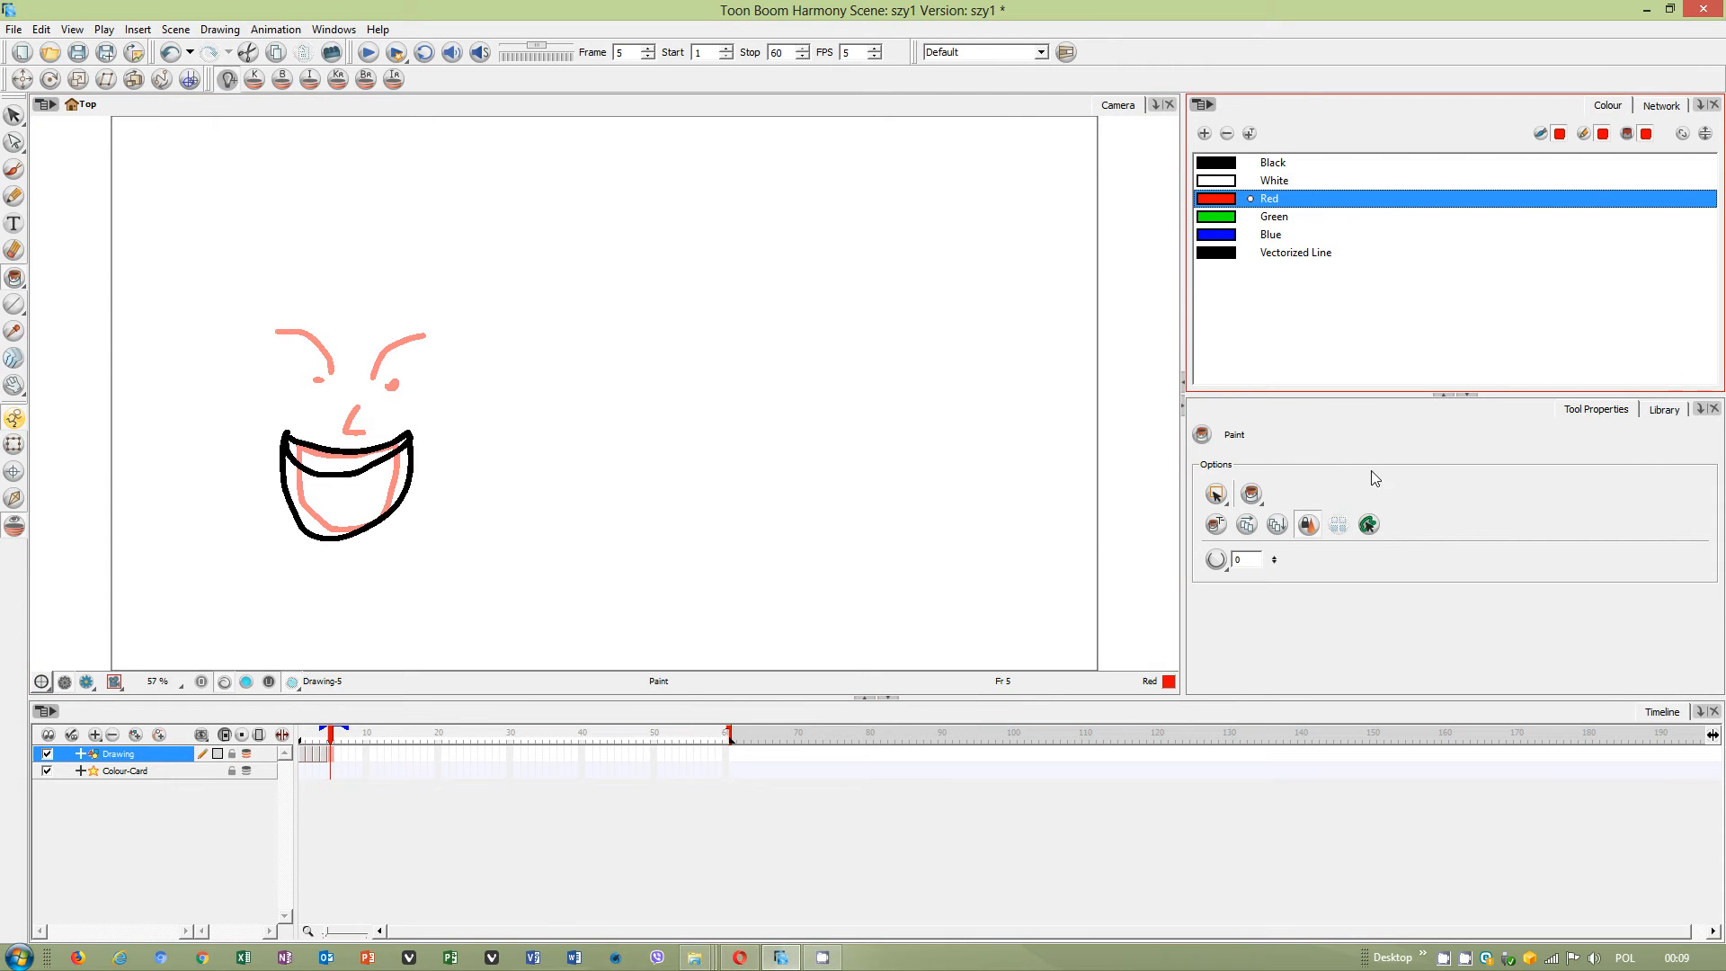
{"action": "mouse_move", "coordinate": [1258, 127]}
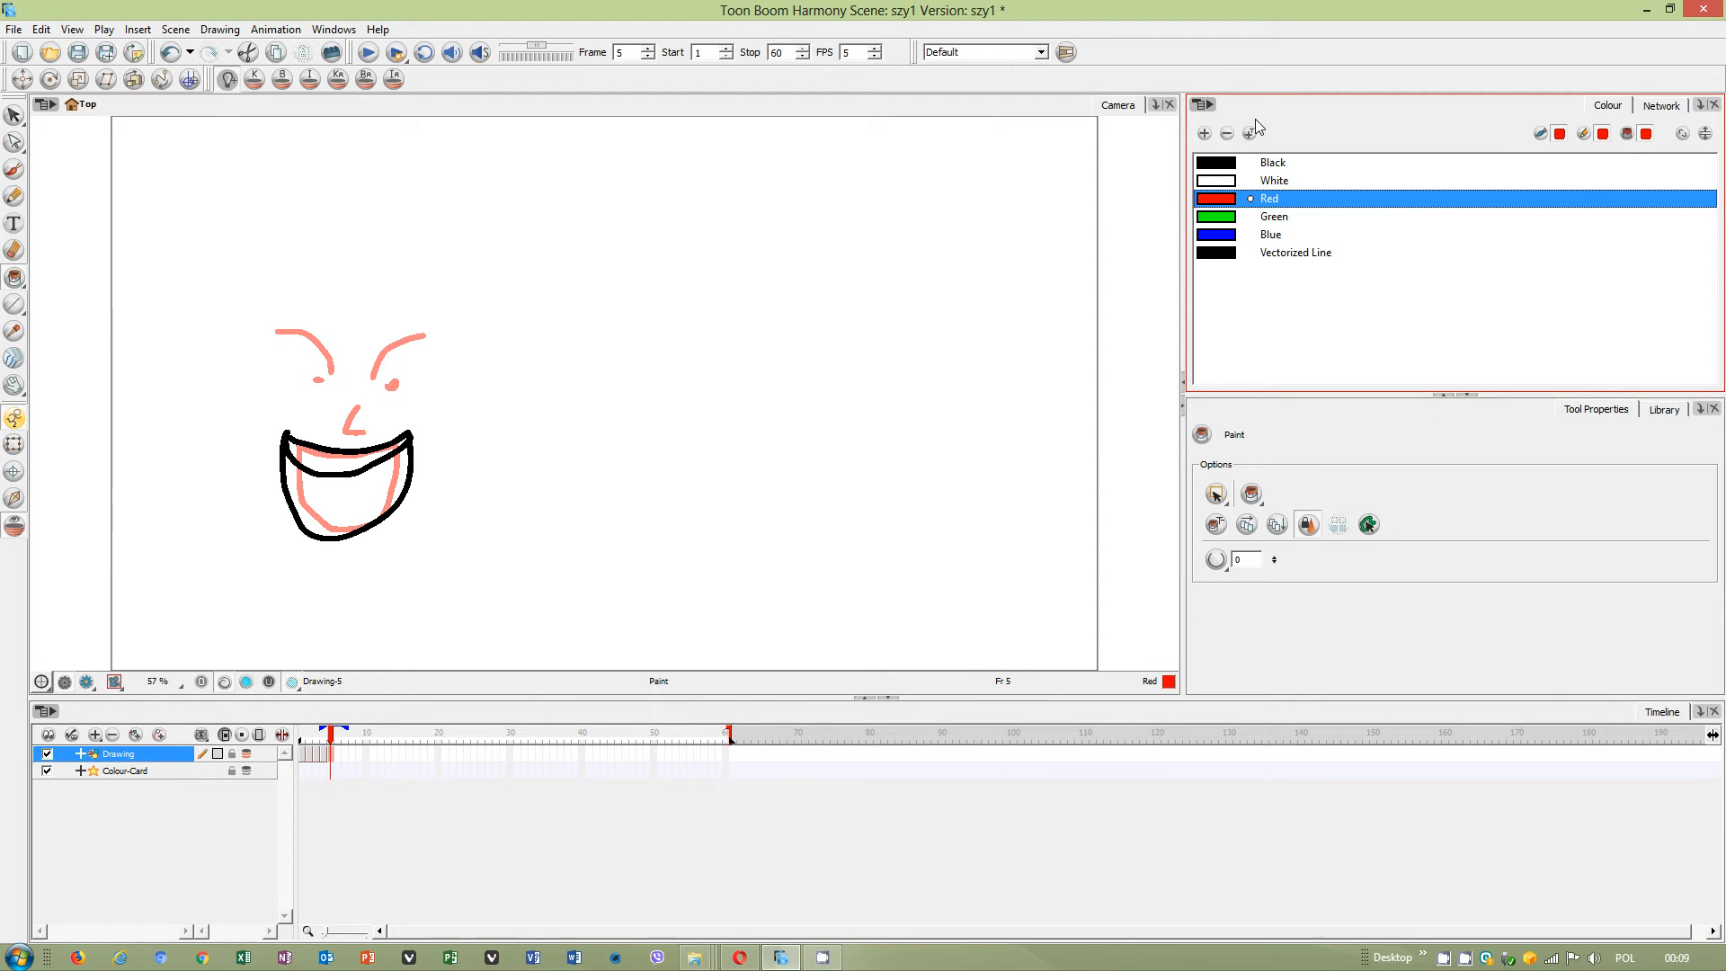
{"action": "left_click", "coordinate": [1202, 133]}
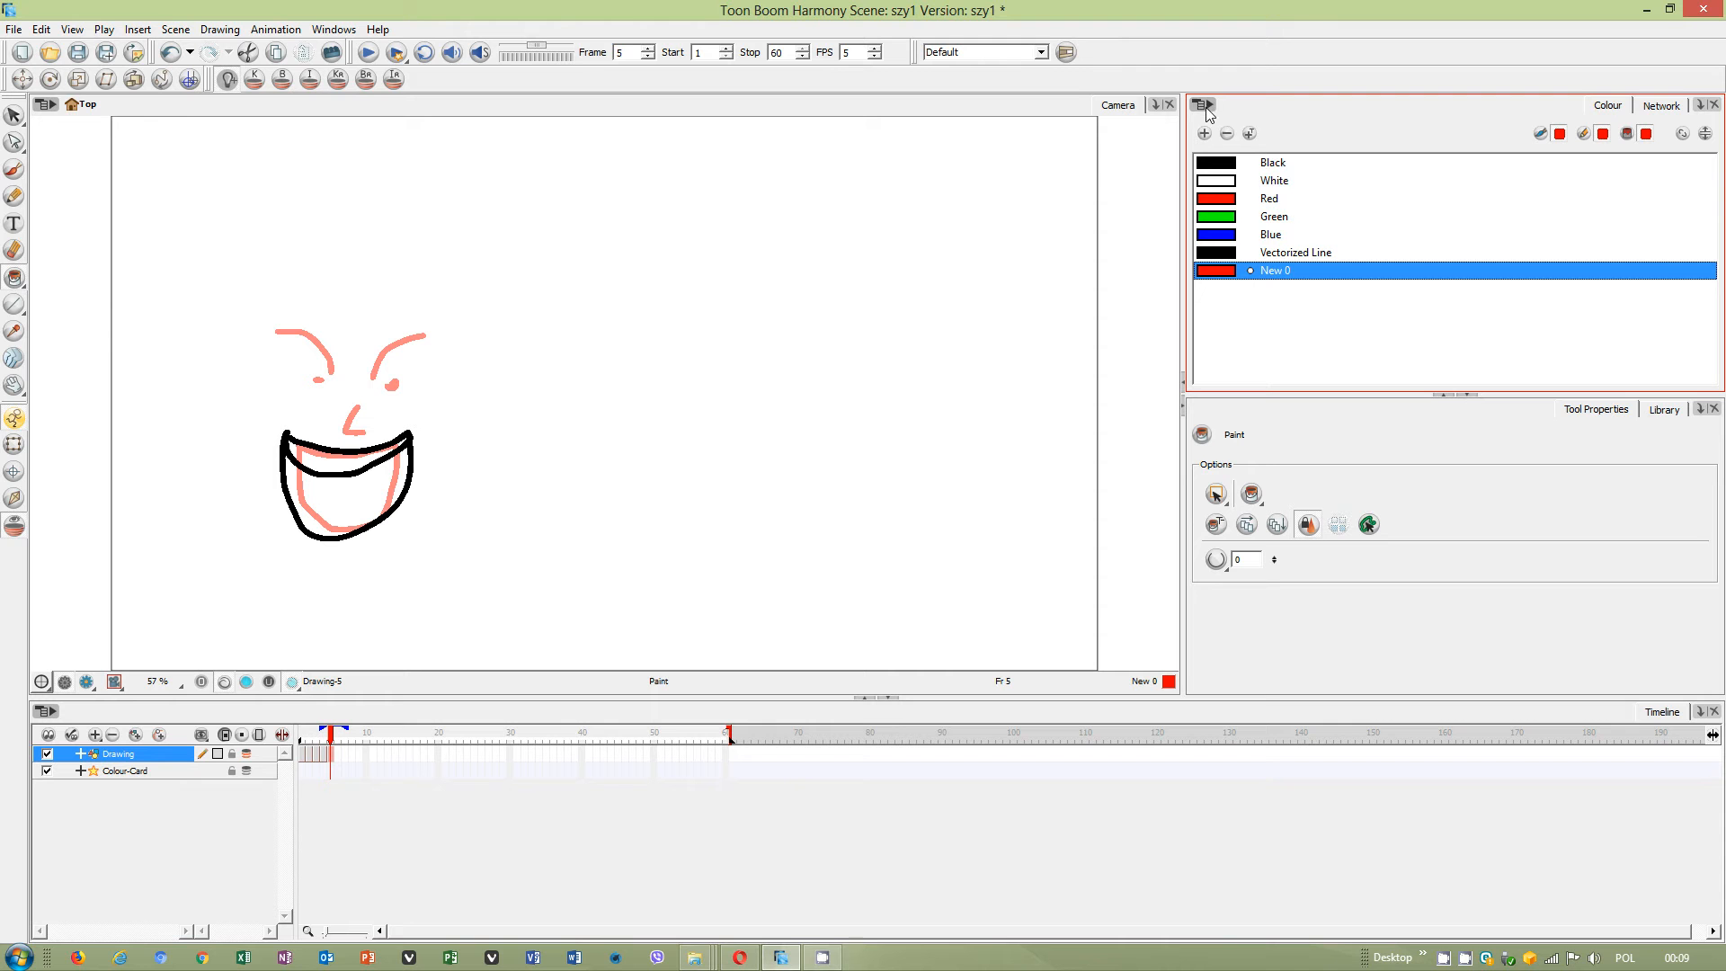
{"action": "left_click", "coordinate": [1203, 103]}
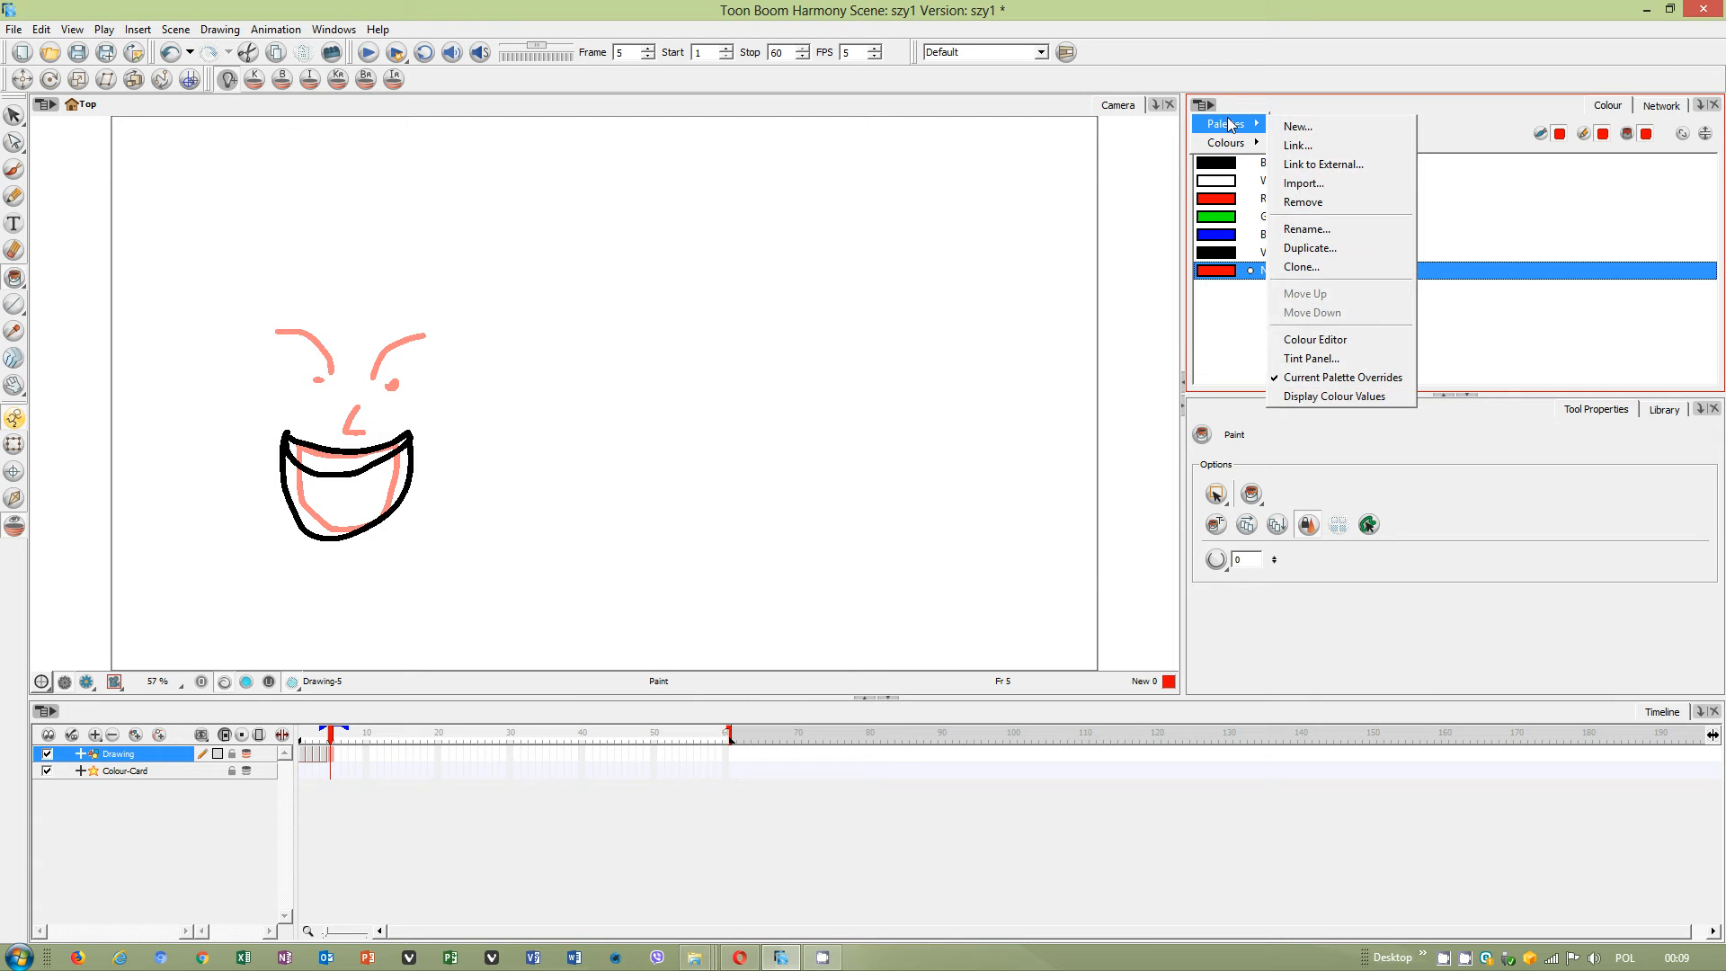
{"action": "left_click", "coordinate": [1225, 143]}
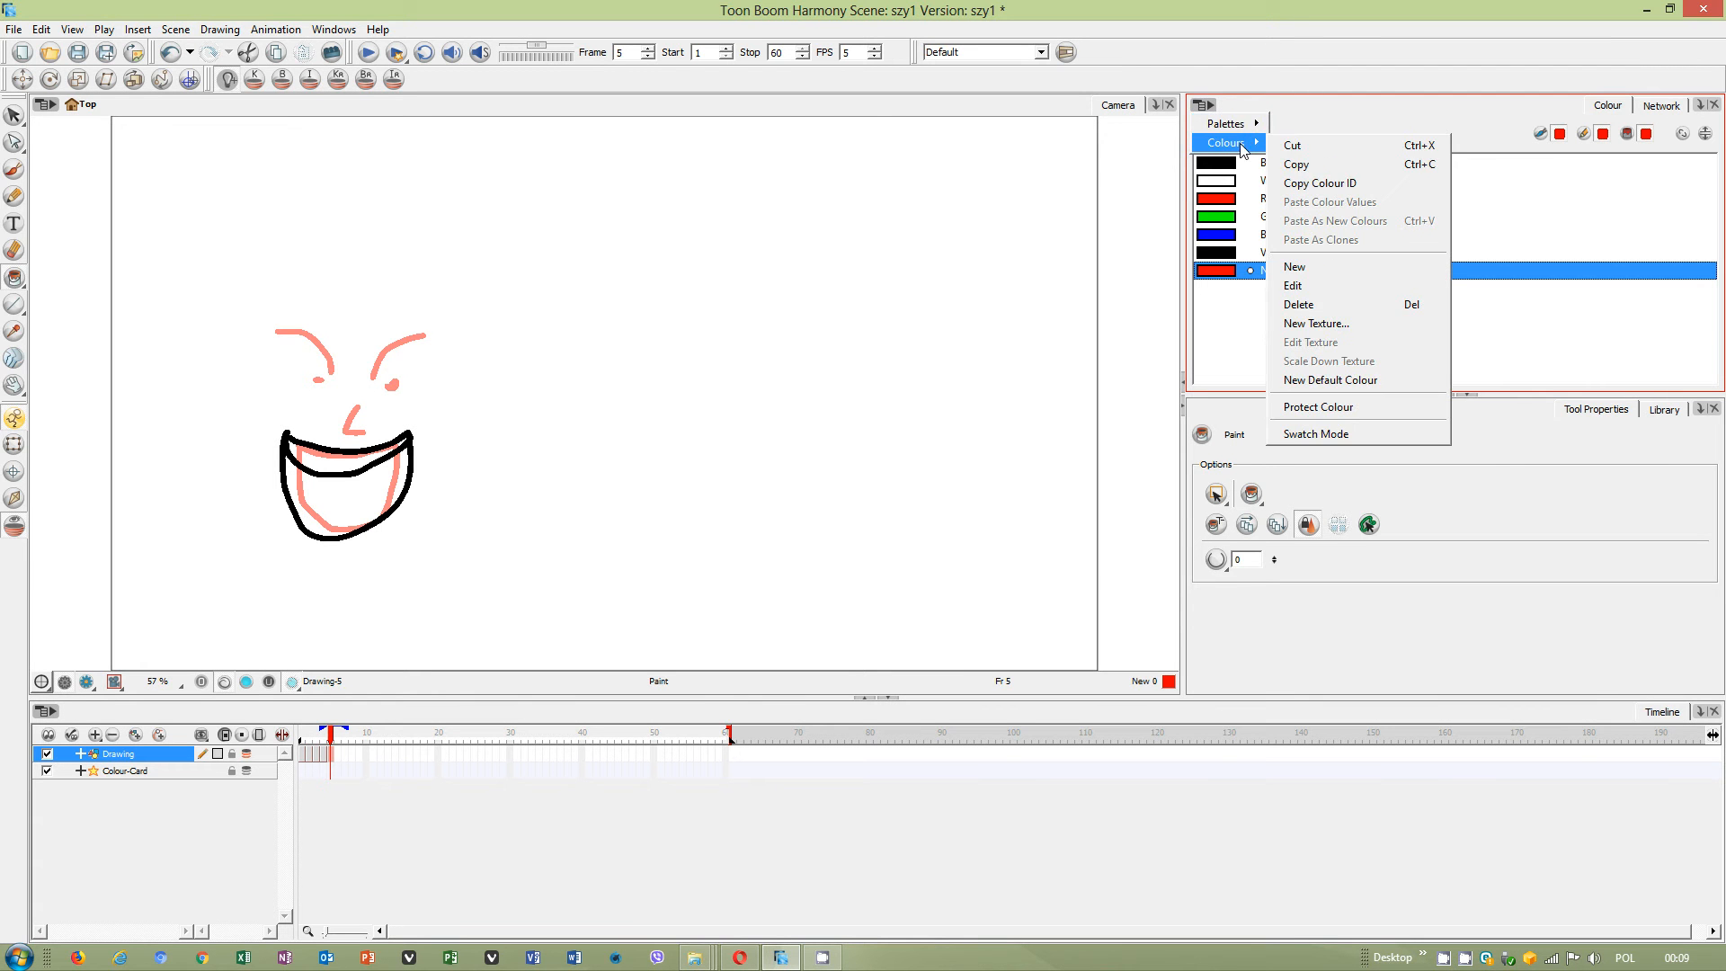
{"action": "left_click", "coordinate": [1225, 143]}
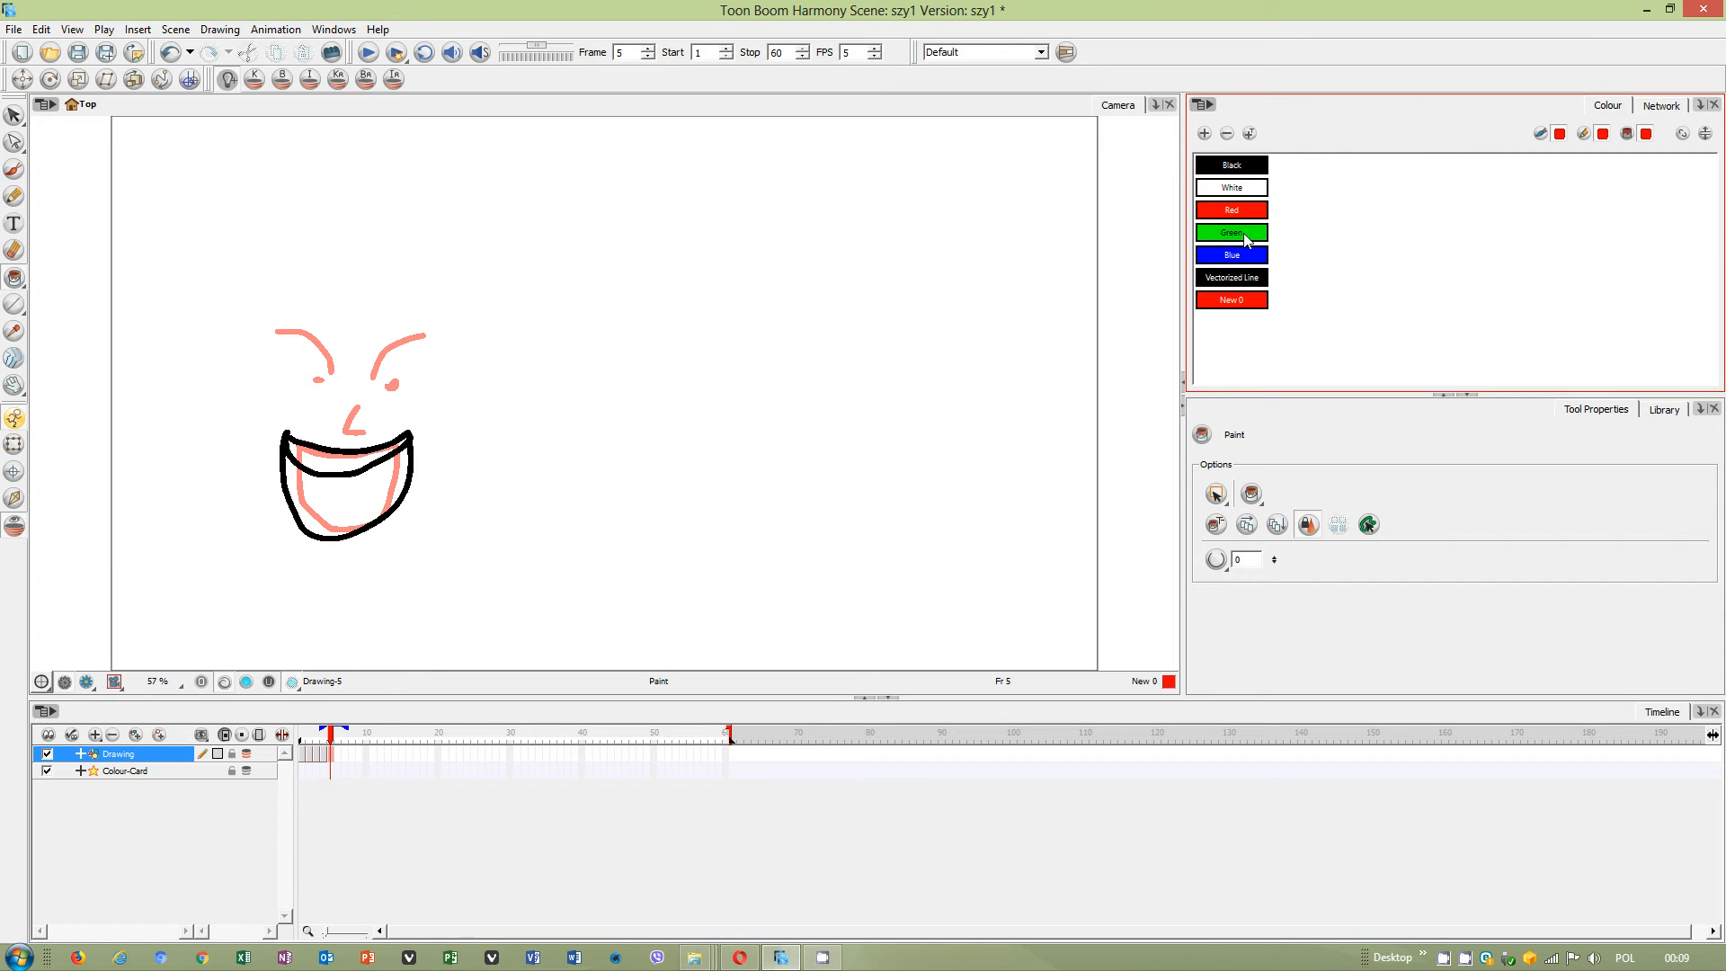
{"action": "right_click", "coordinate": [1244, 237]}
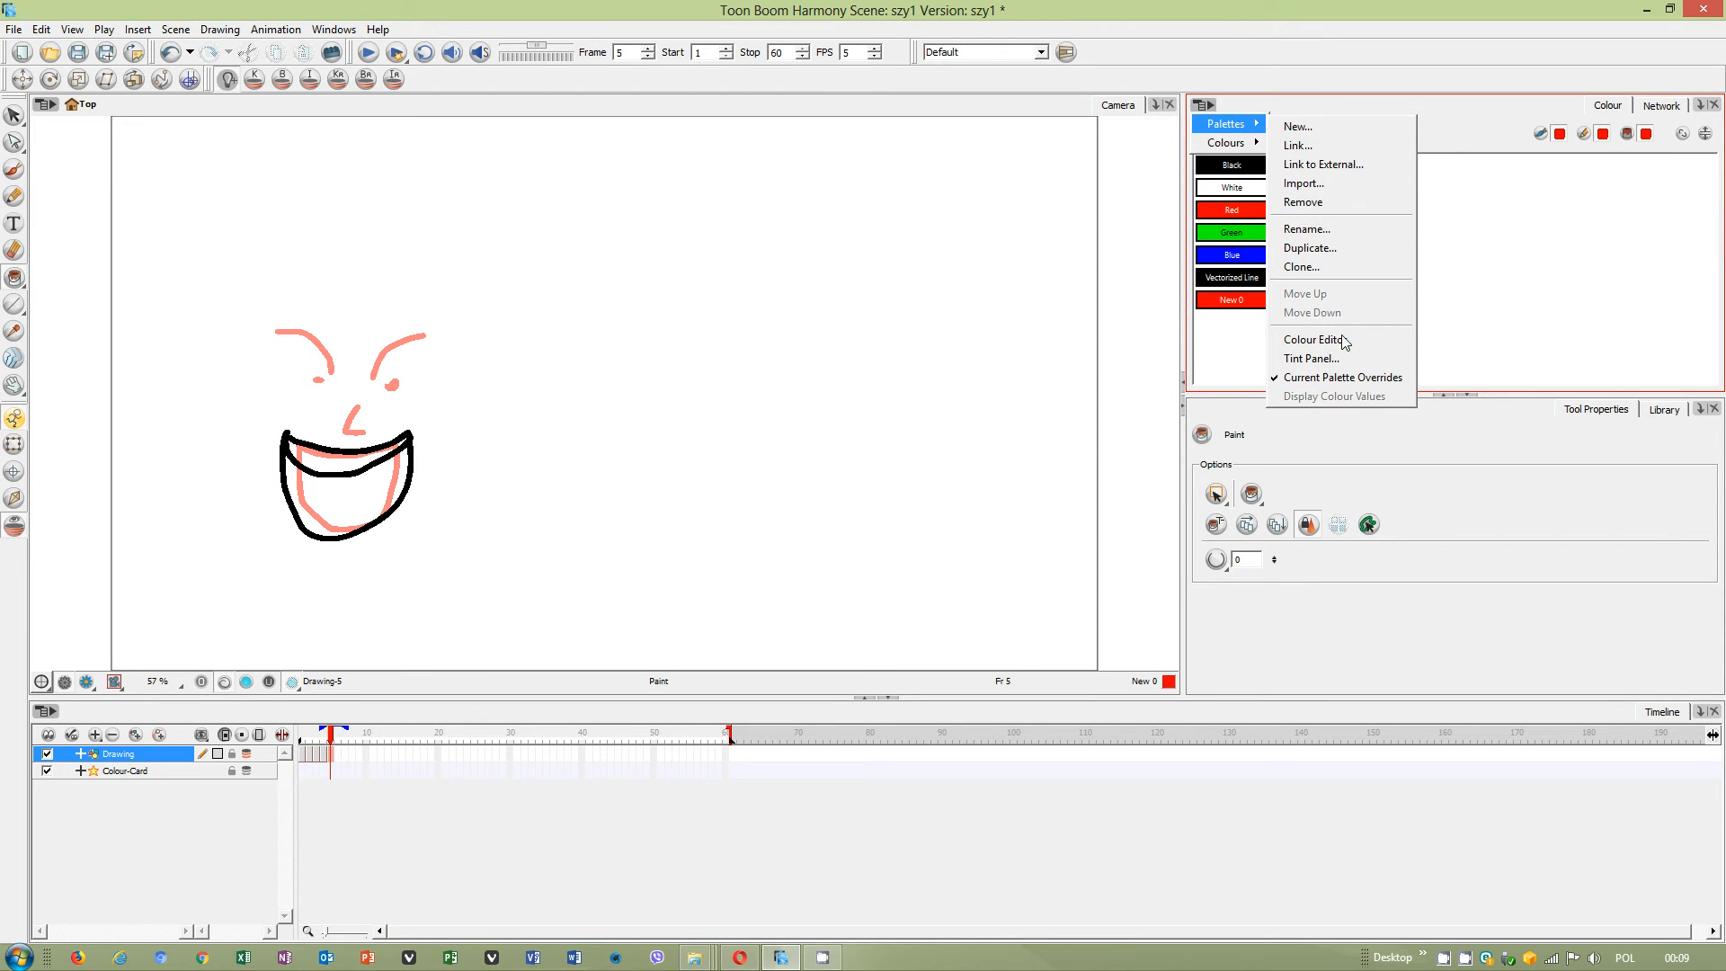
Show the Colour Editor sliders, select the Red colour, then hide the sliders.
{"action": "left_click", "coordinate": [1312, 339]}
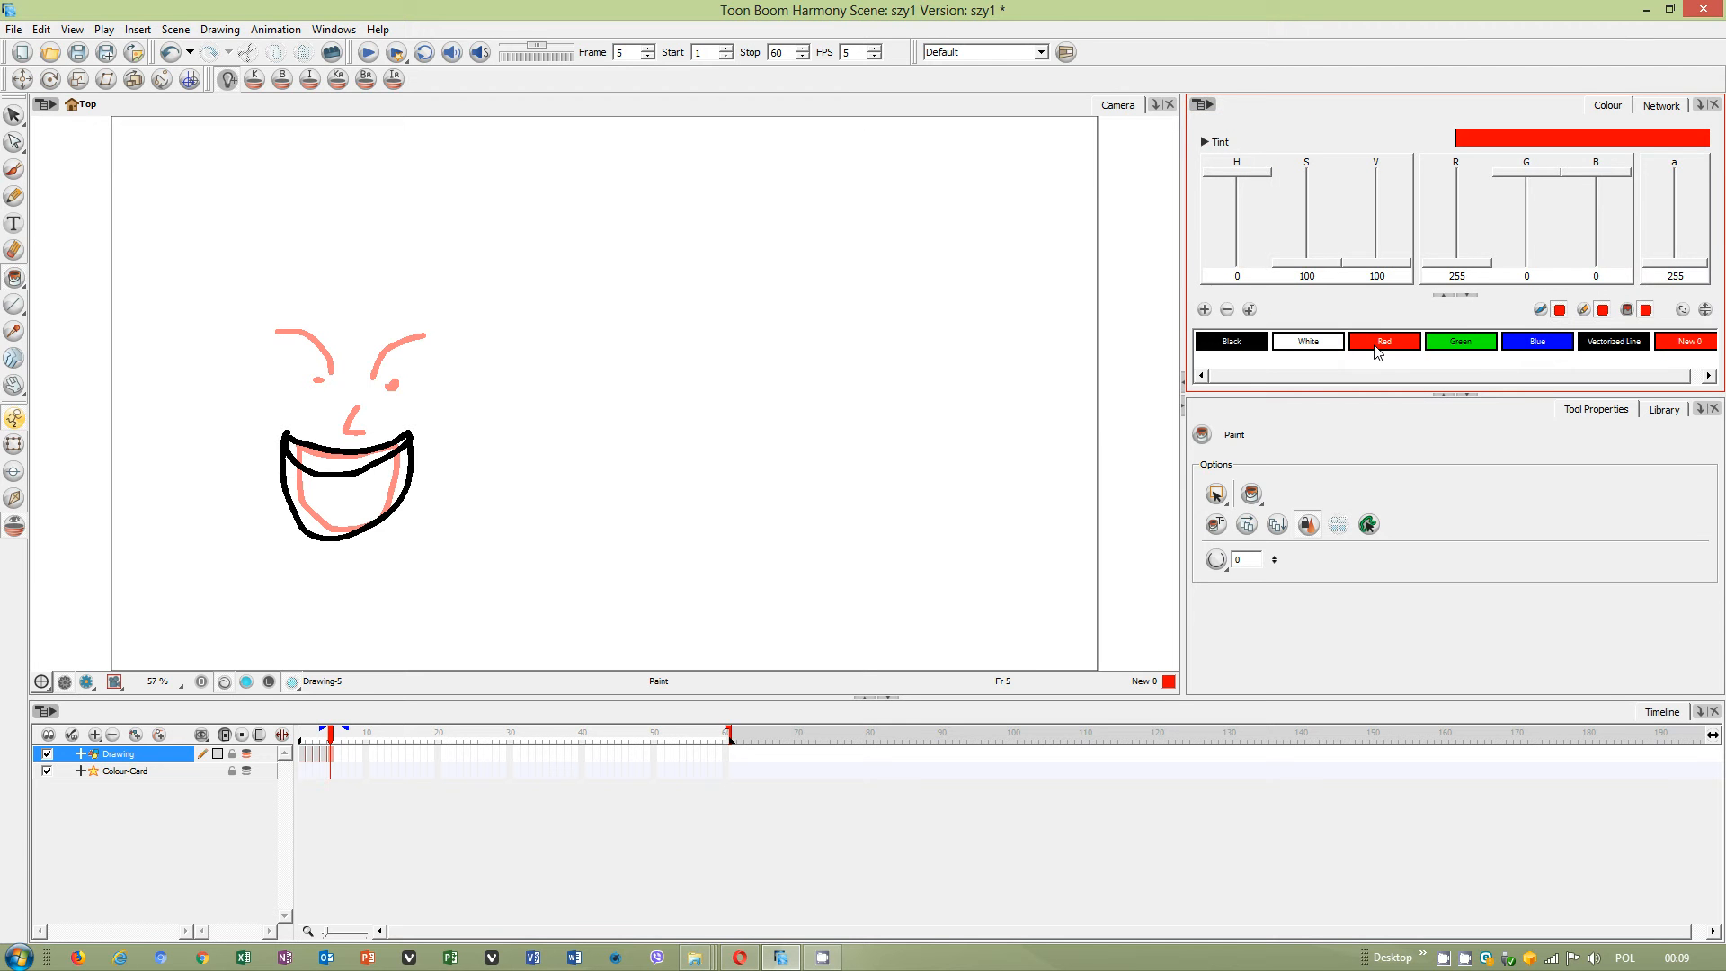
{"action": "left_click", "coordinate": [1382, 342]}
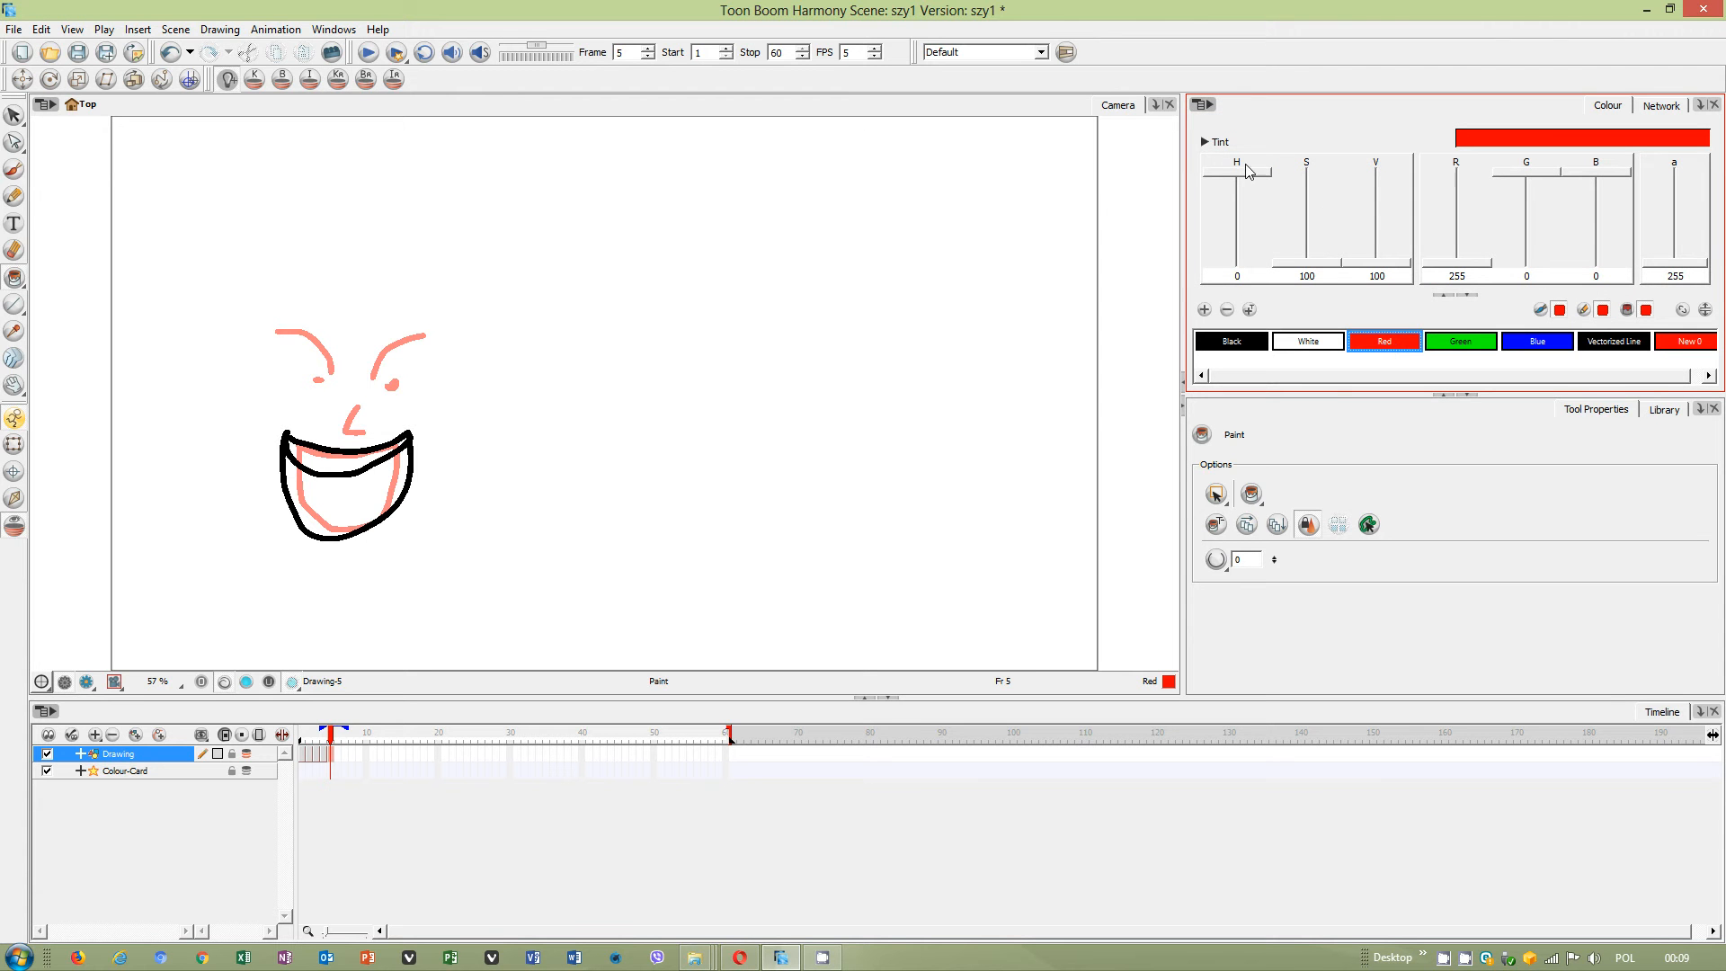
{"action": "left_click", "coordinate": [1202, 104]}
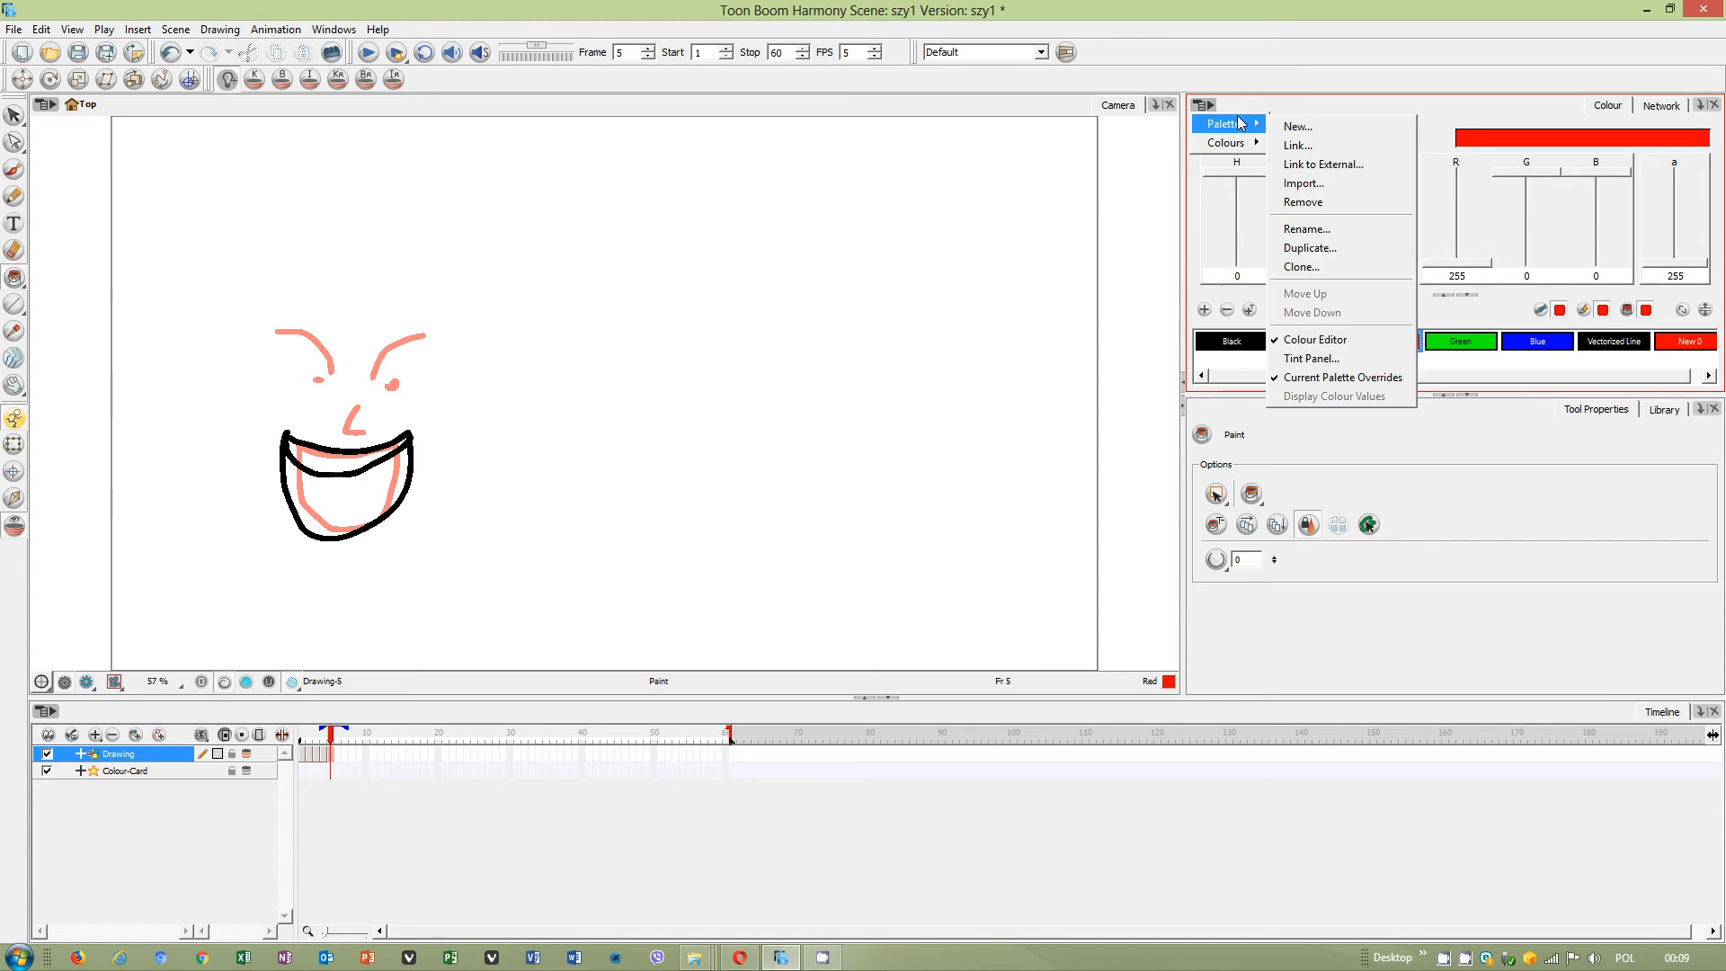
{"action": "left_click", "coordinate": [1225, 143]}
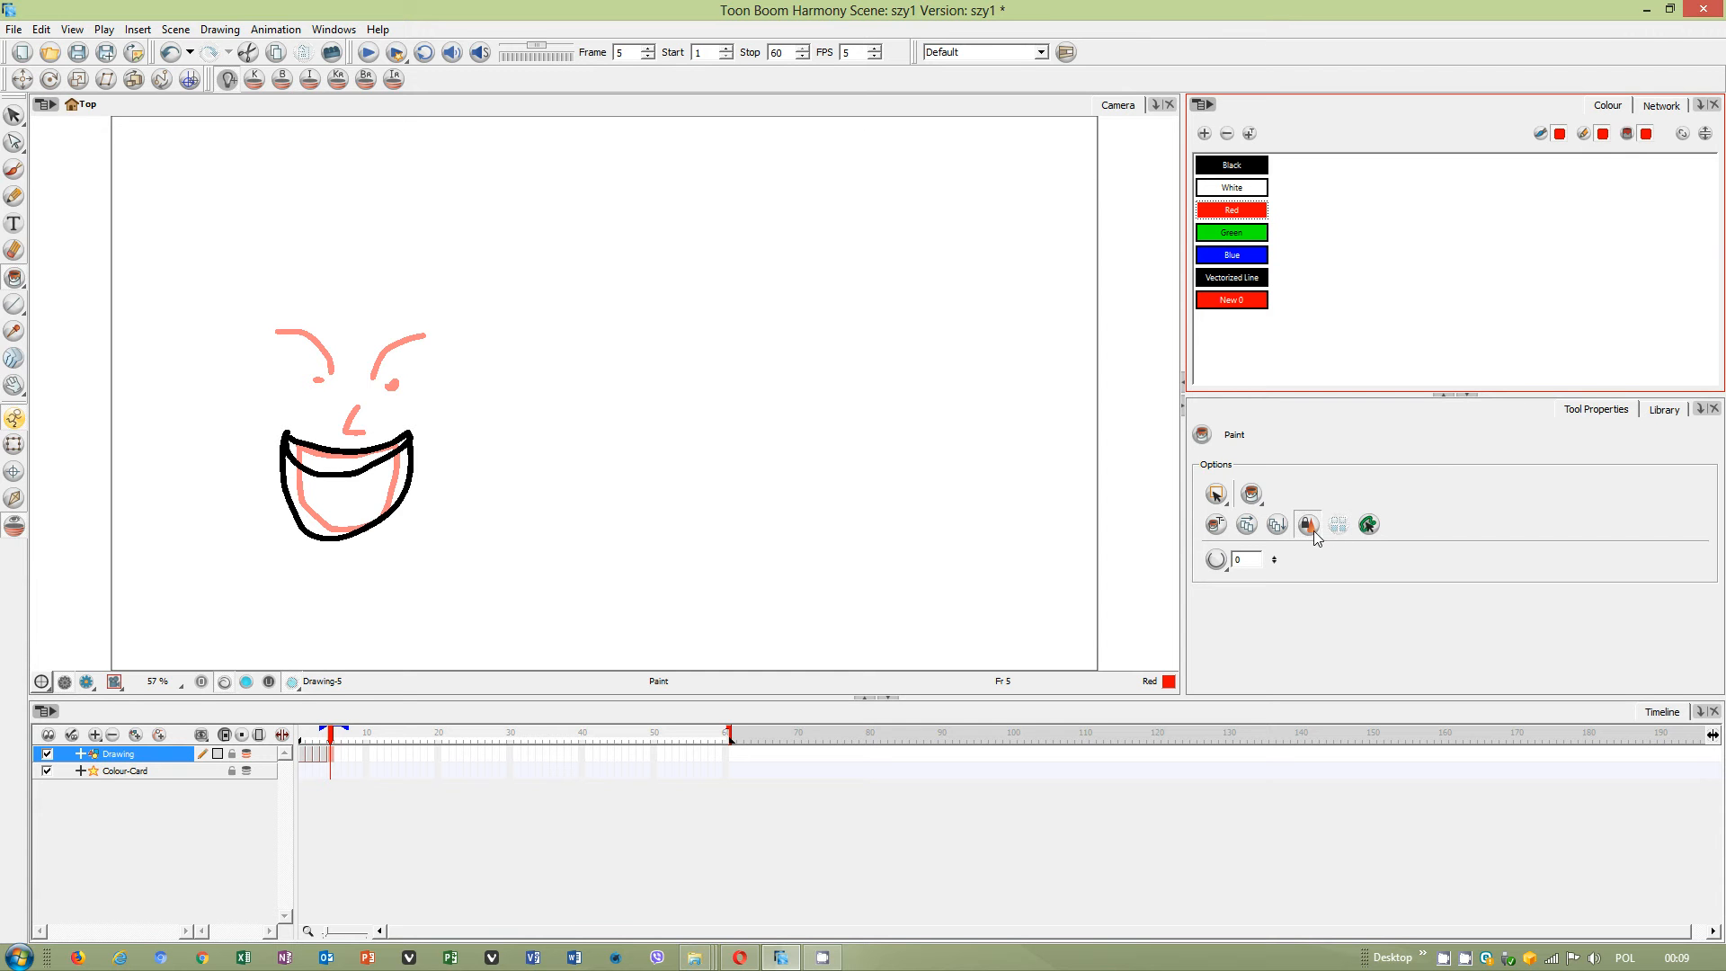
{"action": "mouse_move", "coordinate": [1369, 524]}
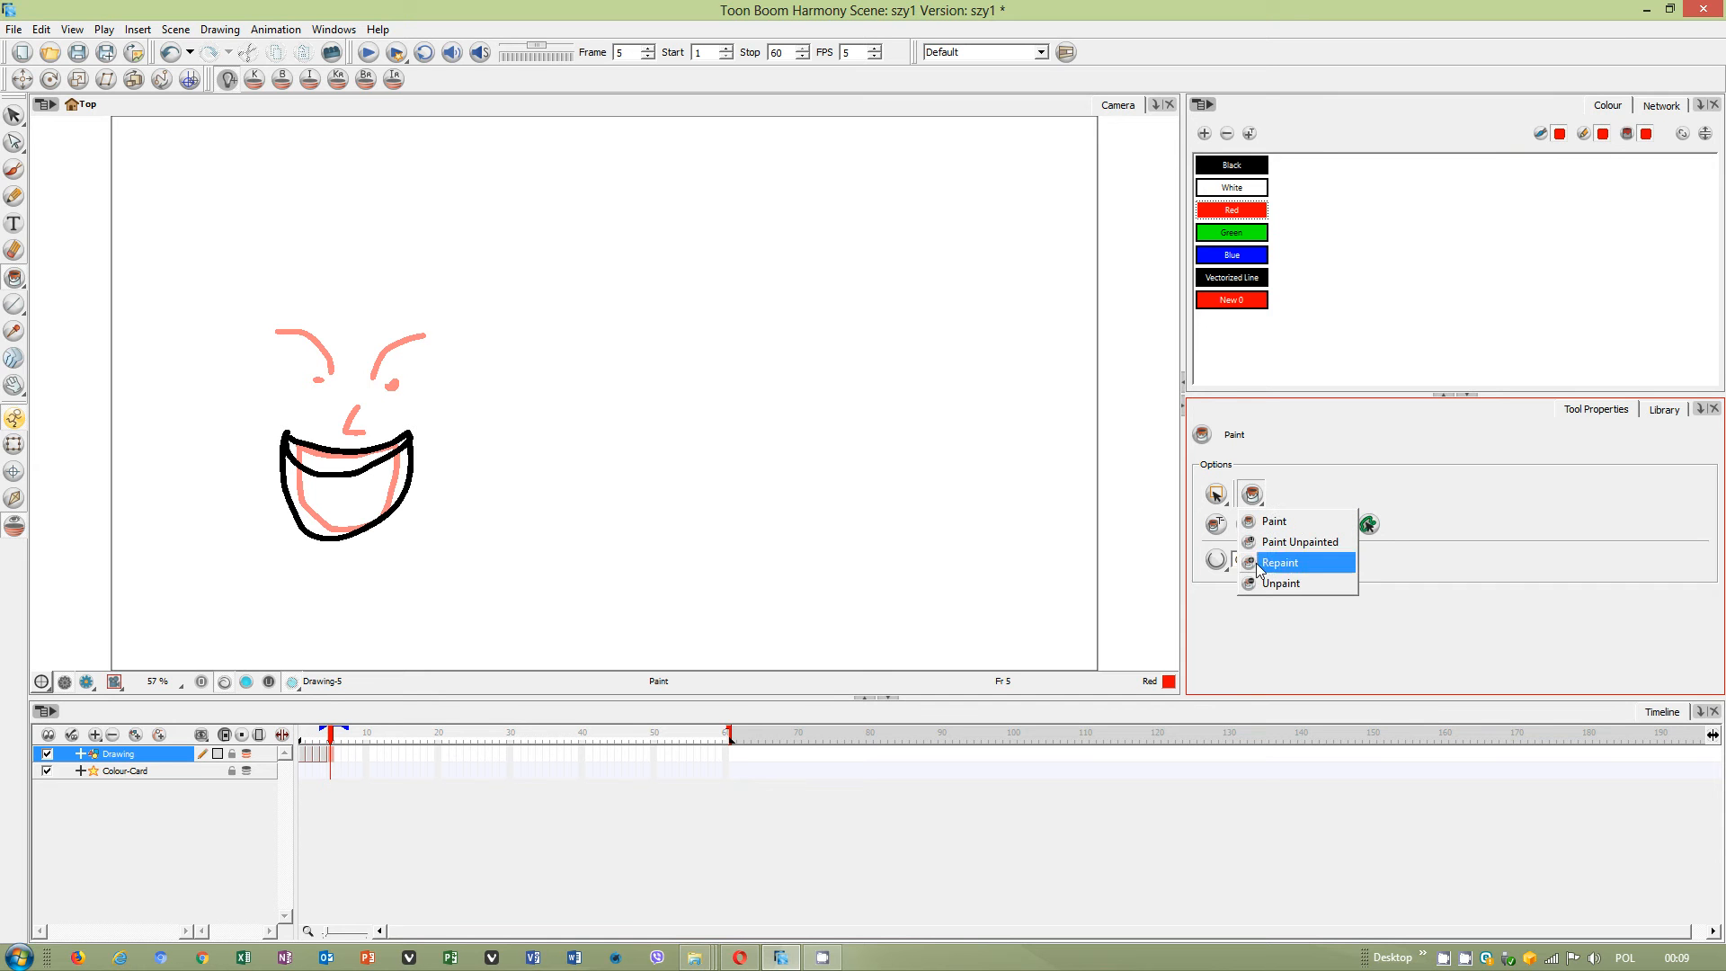
Add a new palette colour named New 1.
{"action": "right_click", "coordinate": [1230, 232]}
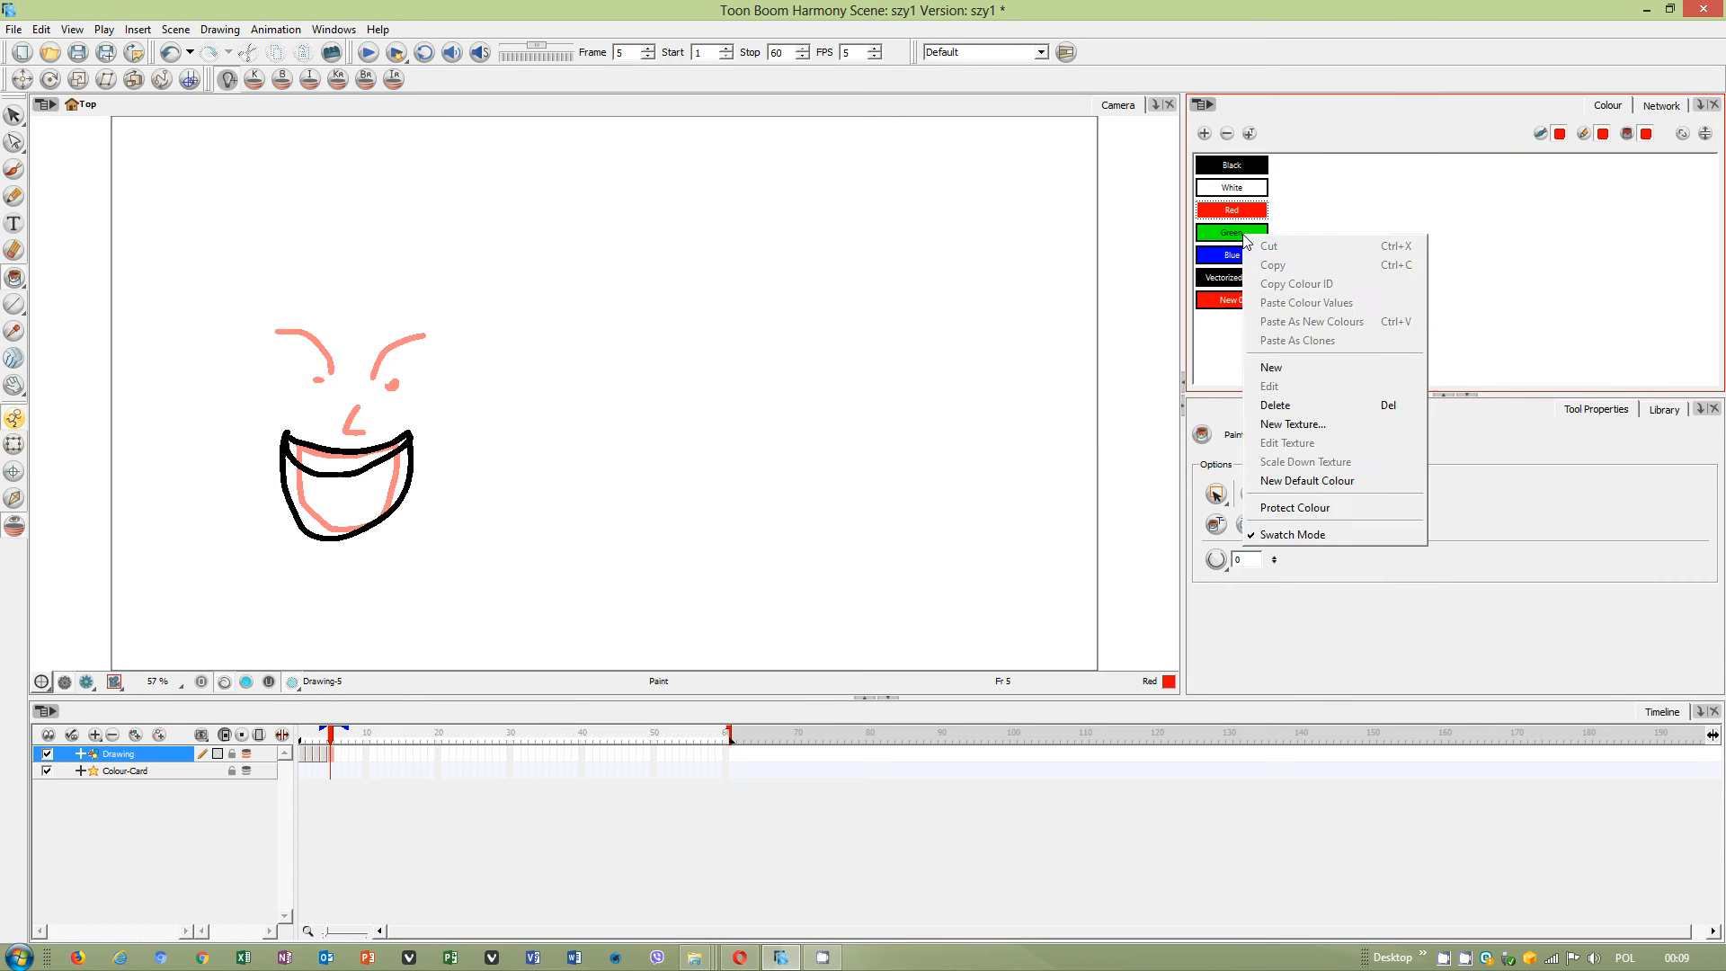
{"action": "left_click", "coordinate": [1271, 367]}
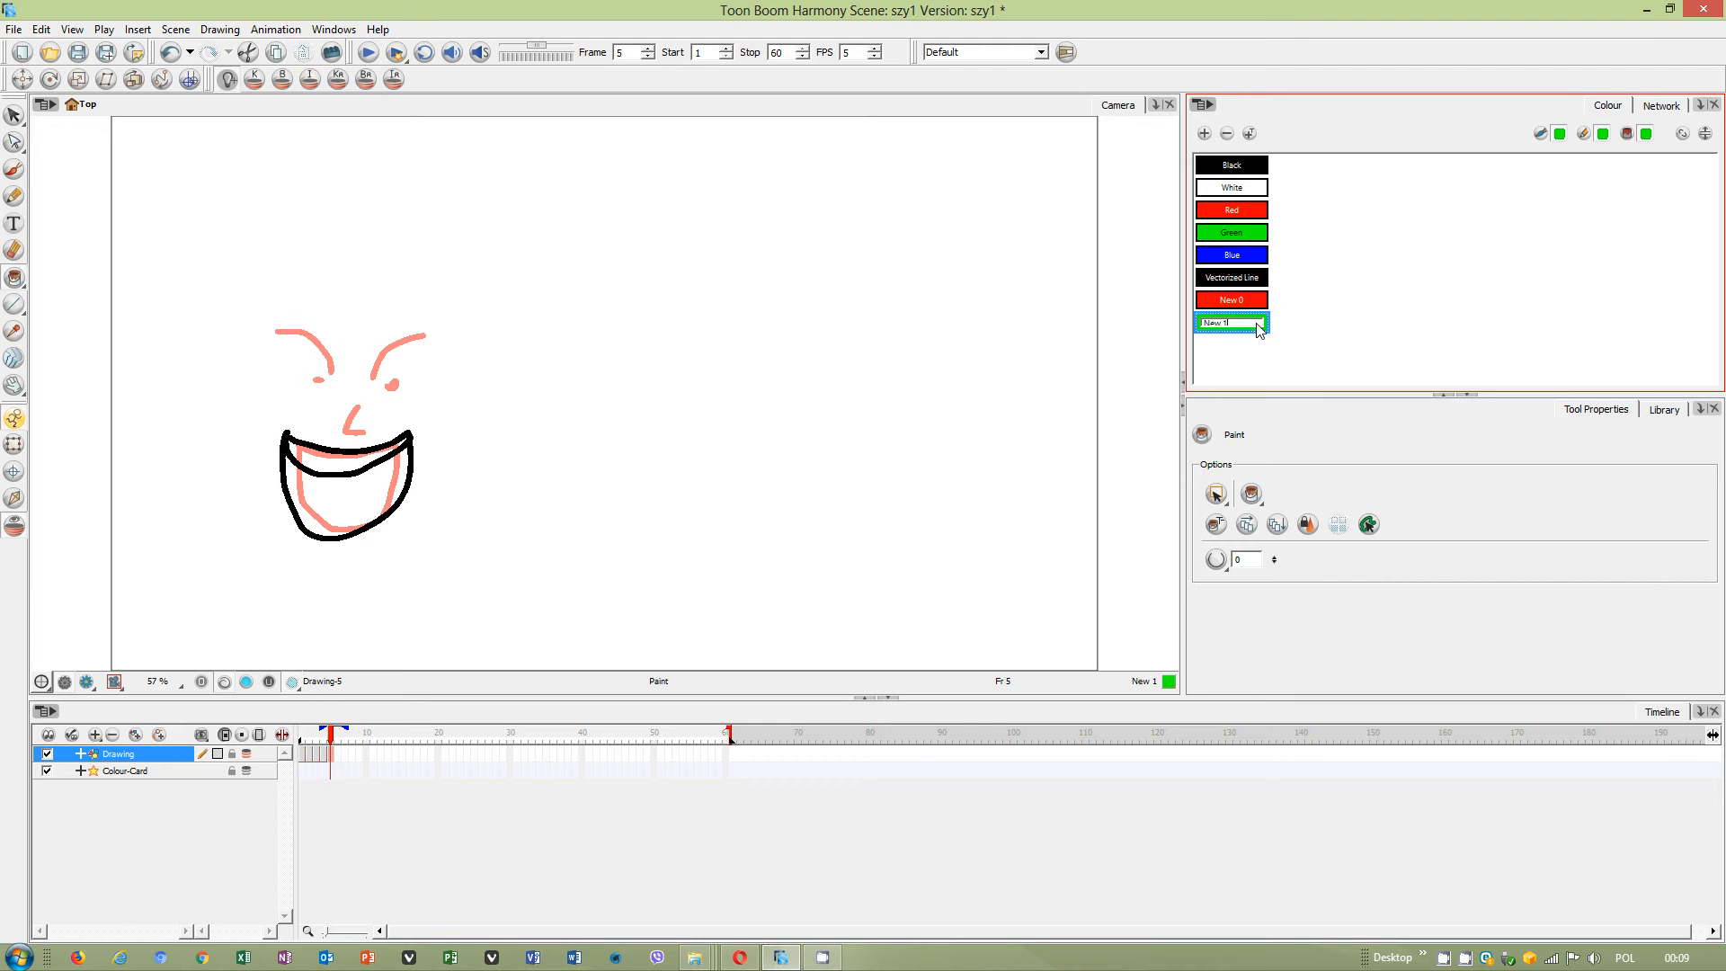
{"action": "right_click", "coordinate": [1230, 322]}
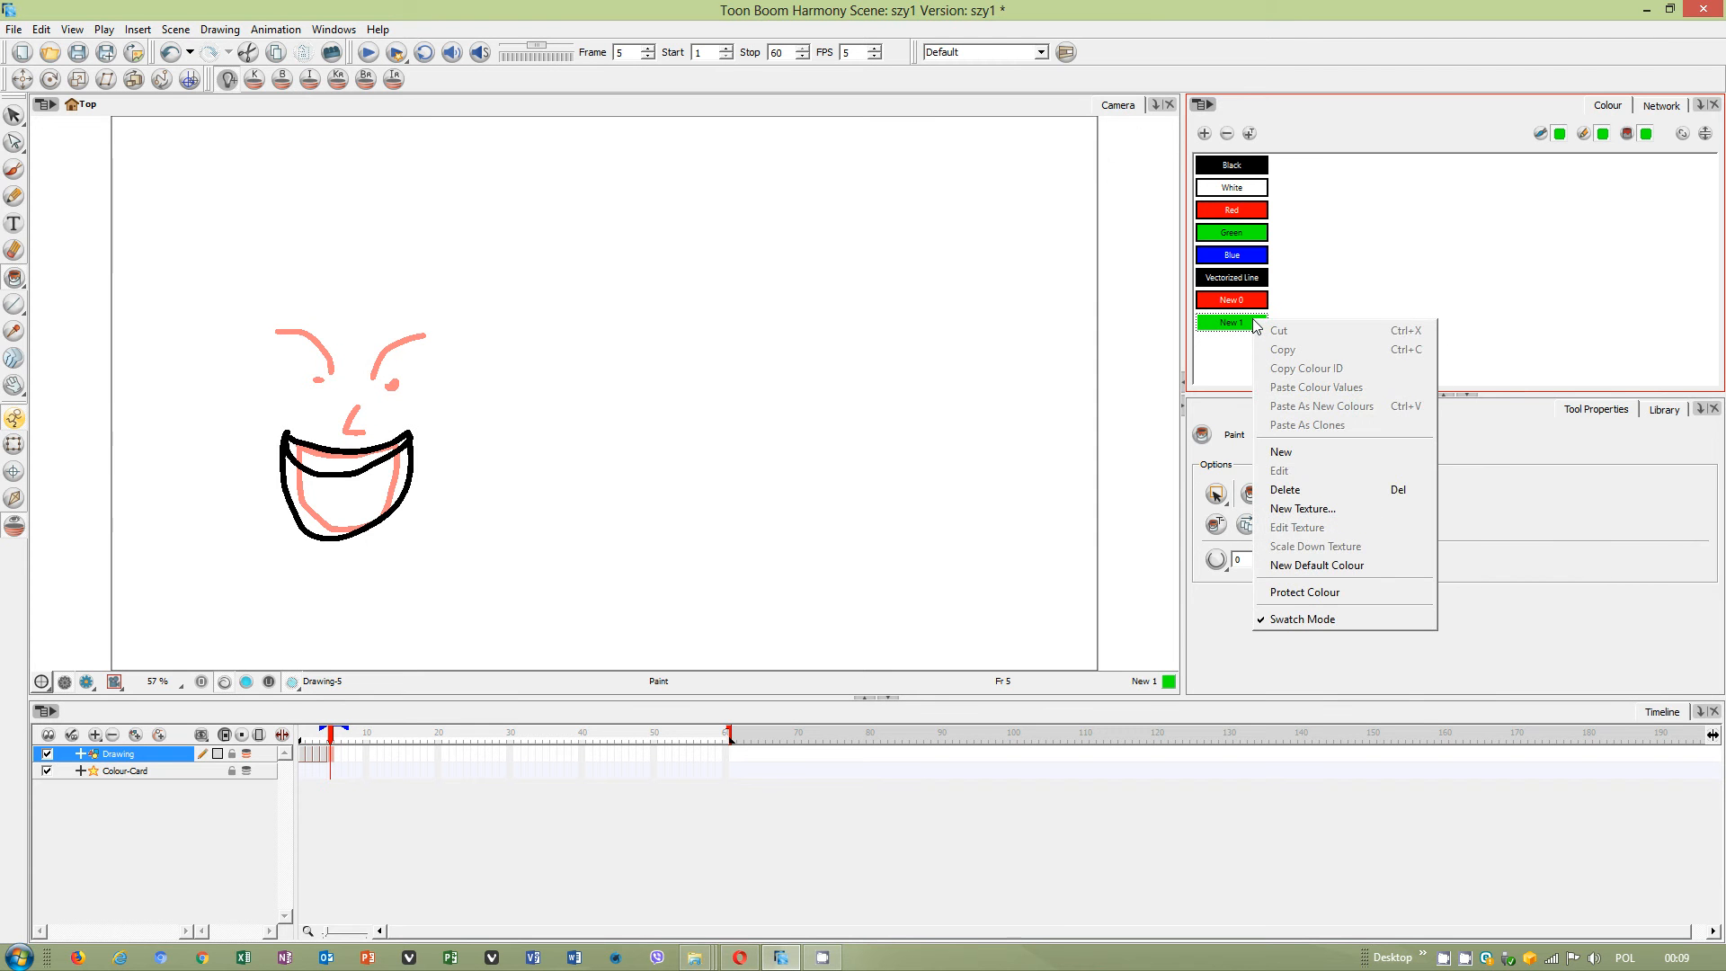
{"action": "mouse_move", "coordinate": [1320, 620]}
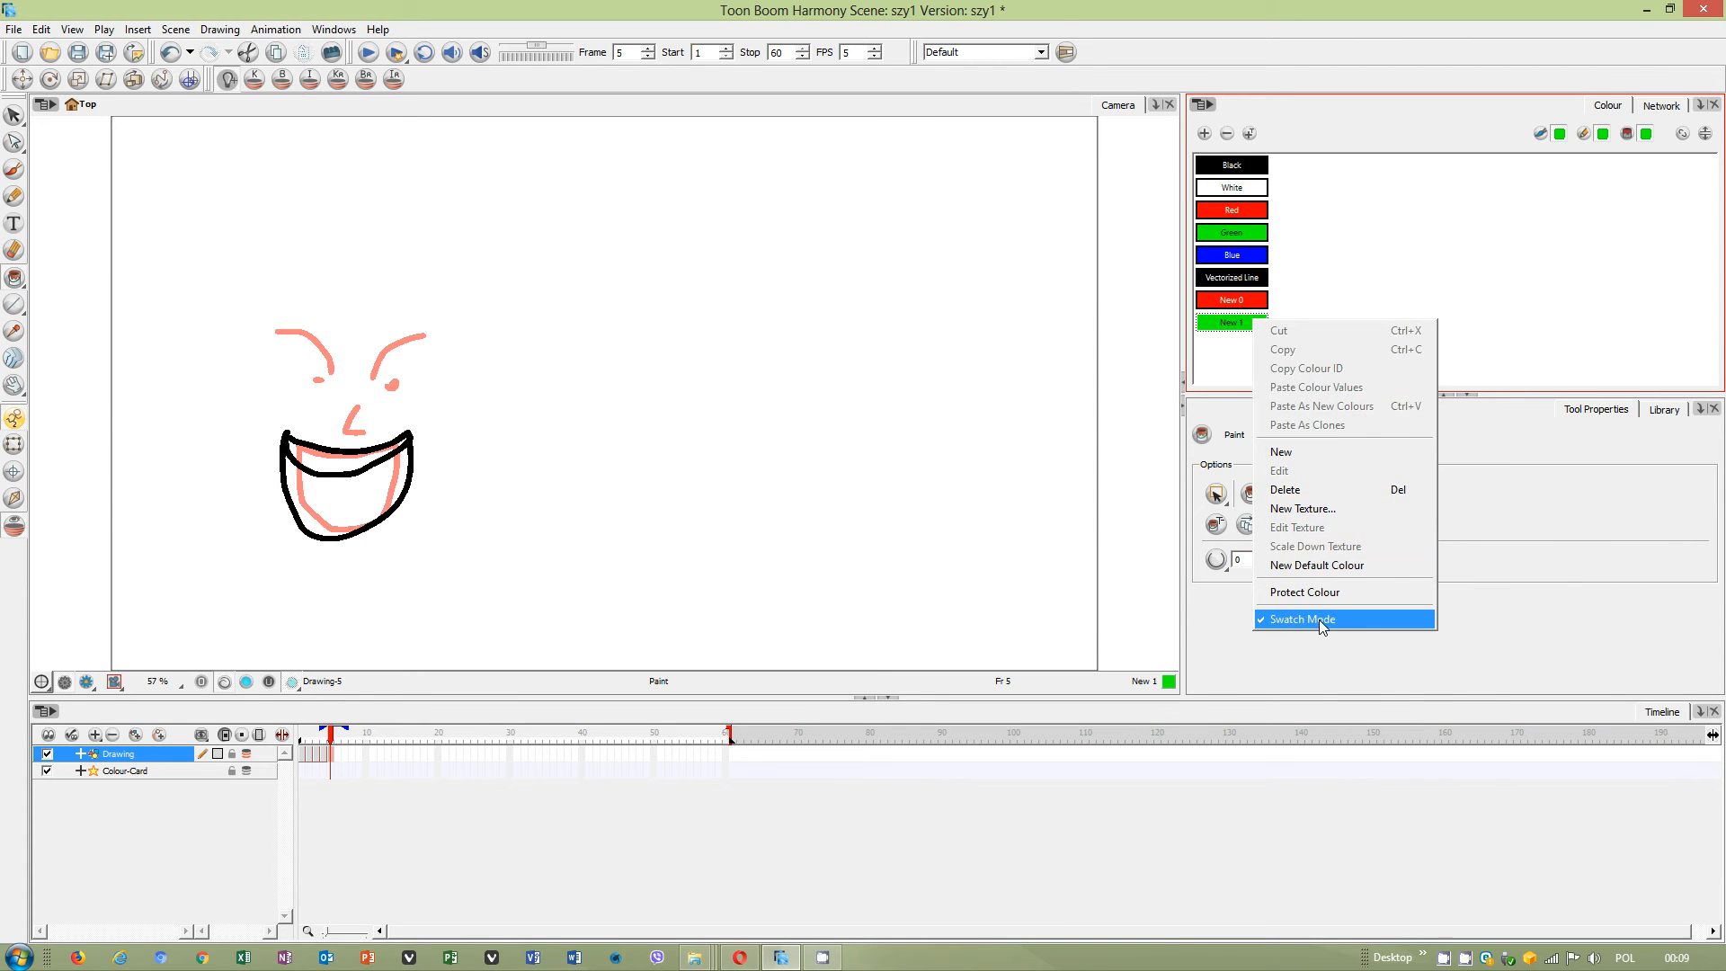
{"action": "left_click", "coordinate": [1302, 618]}
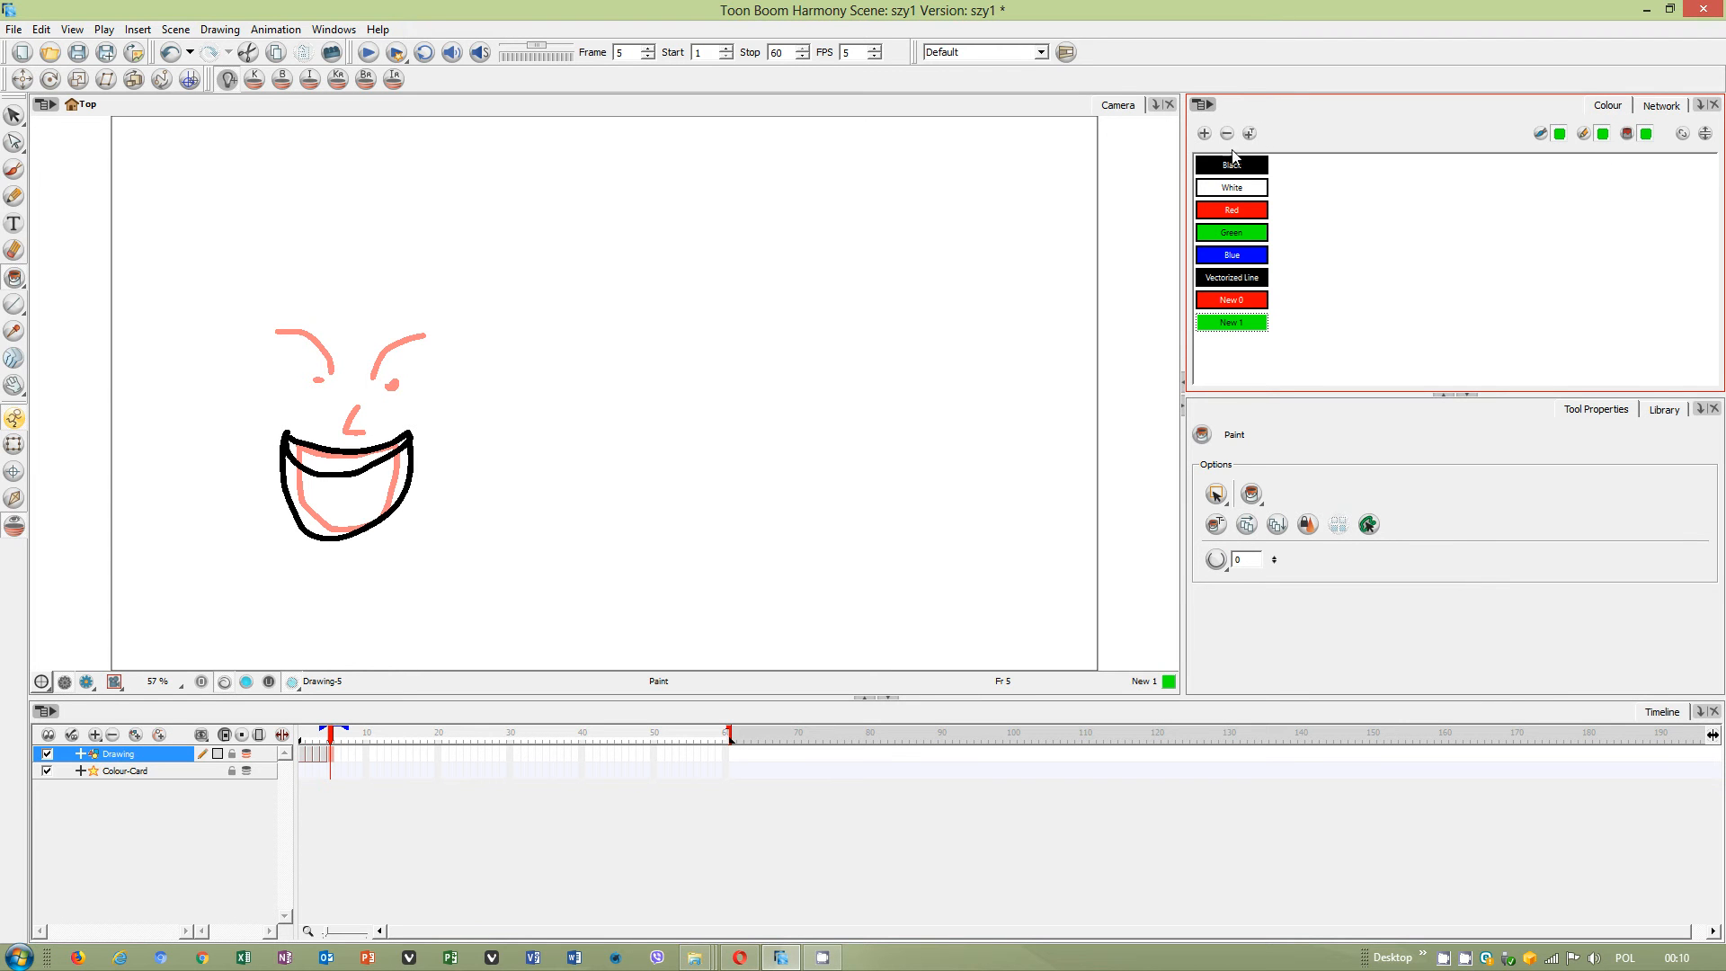
Check Green's colour picker, return to frame 5, and open New 1's colour picker.
{"action": "left_click", "coordinate": [1230, 232]}
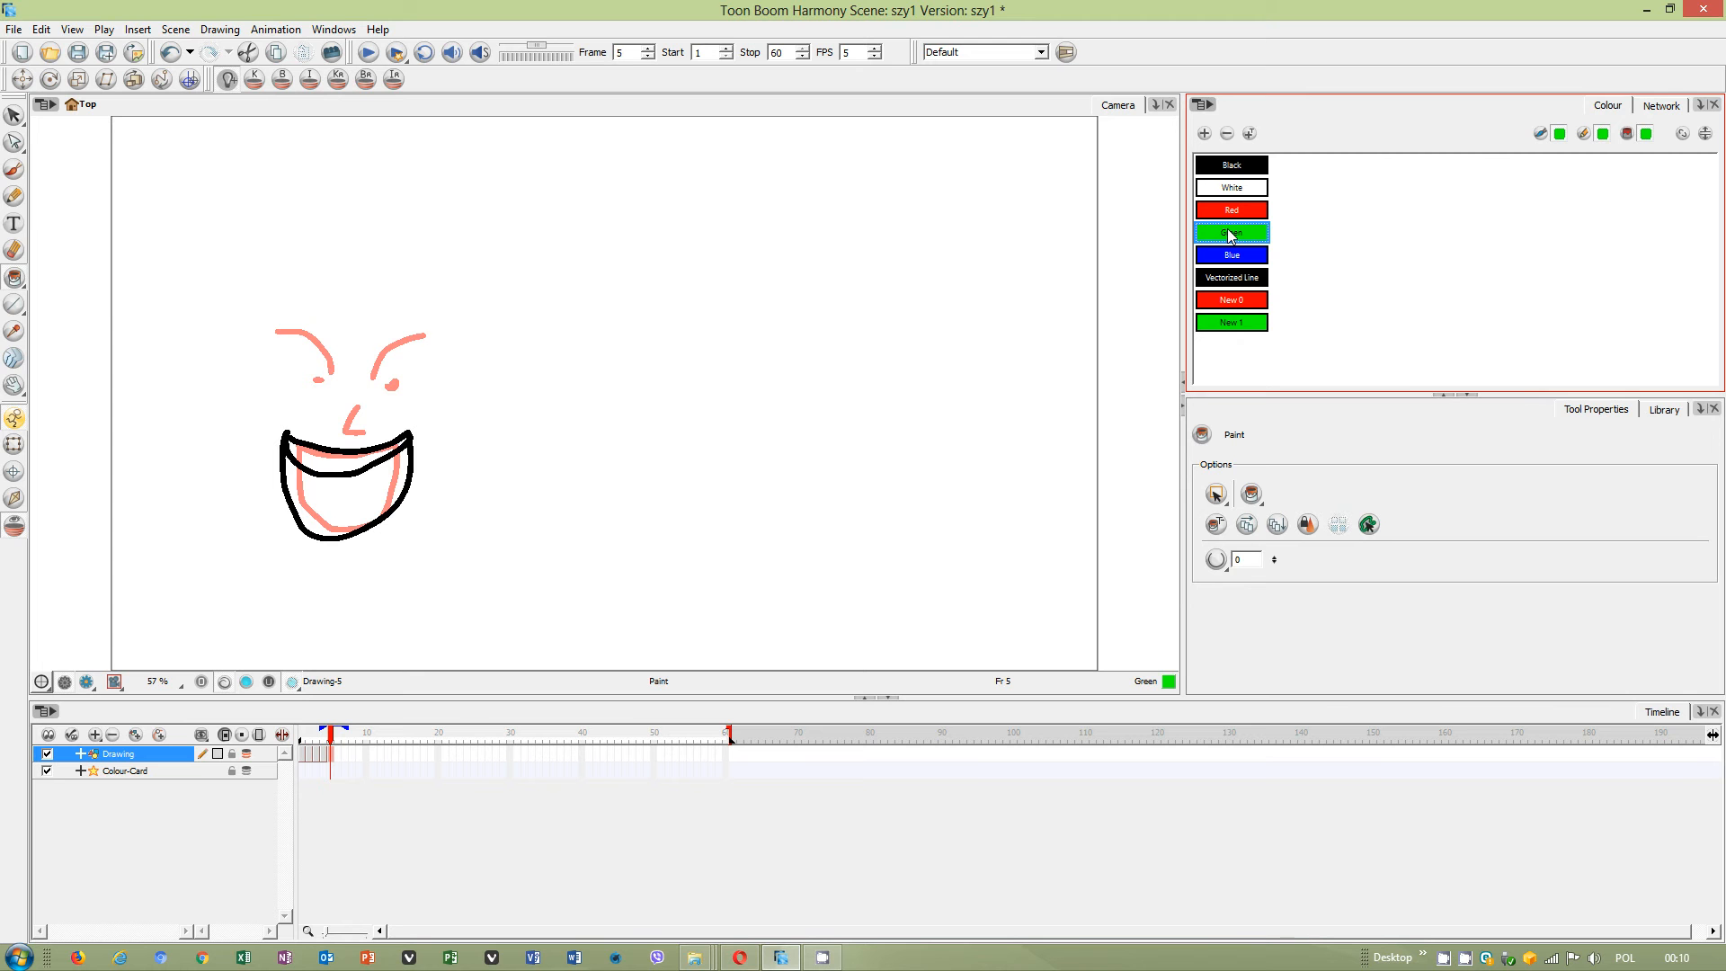
{"action": "double_click", "coordinate": [1230, 232]}
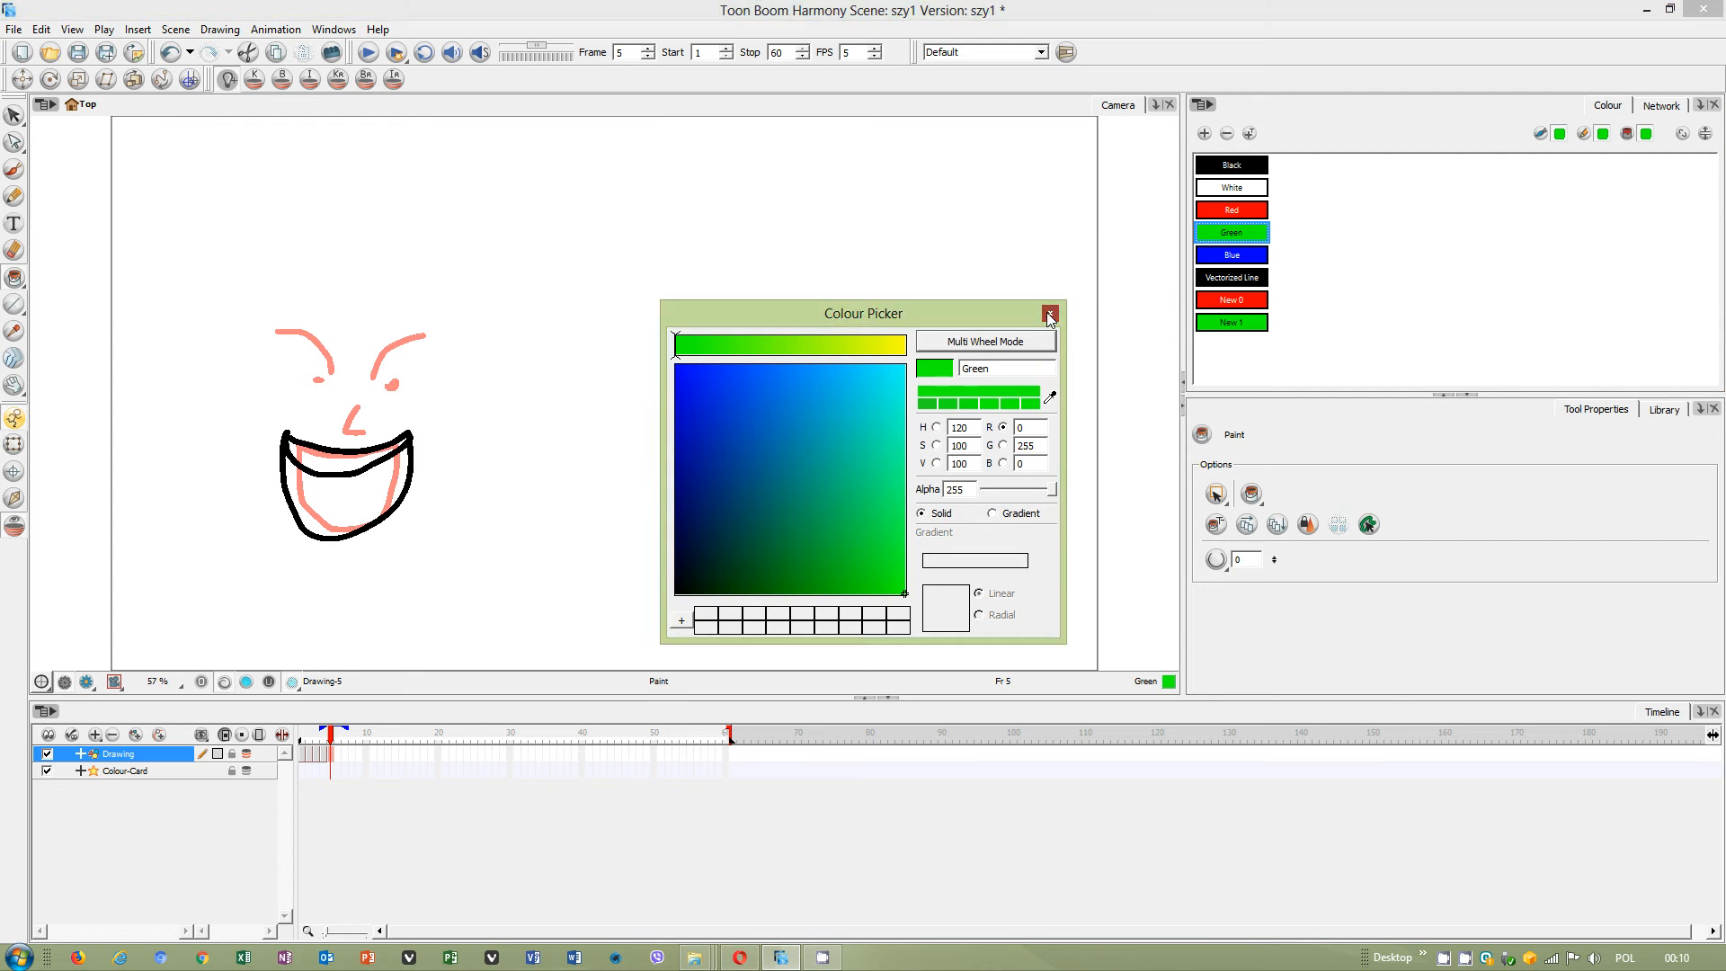
{"action": "left_click", "coordinate": [1048, 313]}
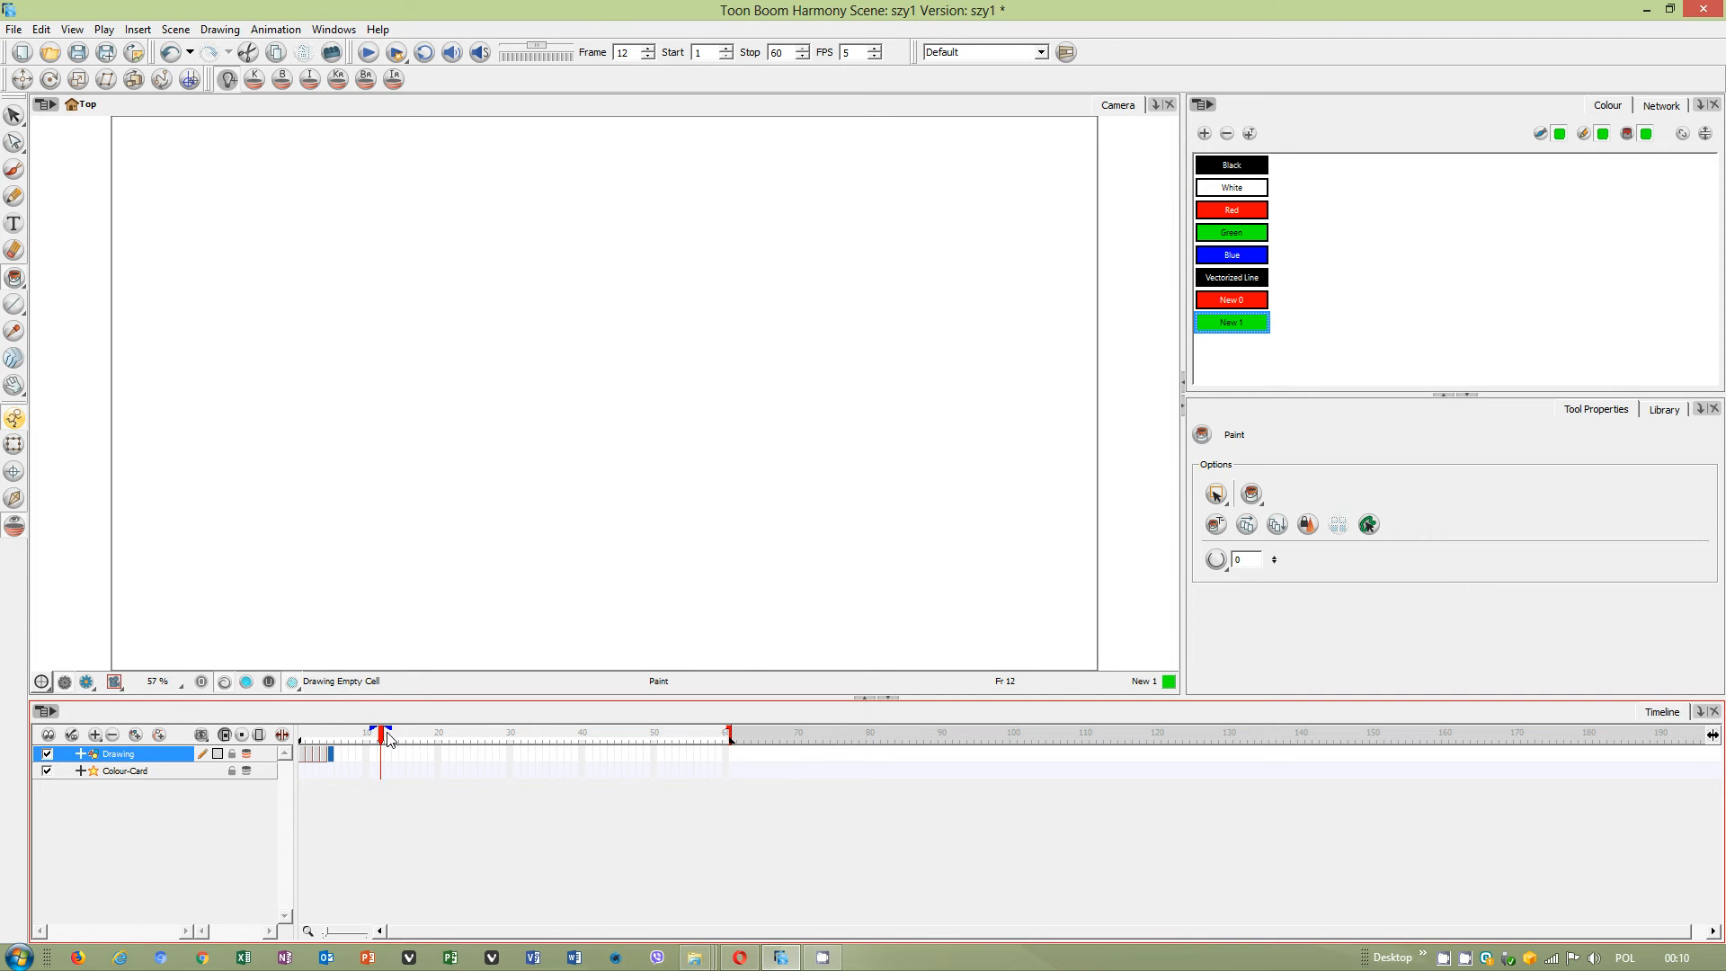
{"action": "left_click", "coordinate": [329, 731]}
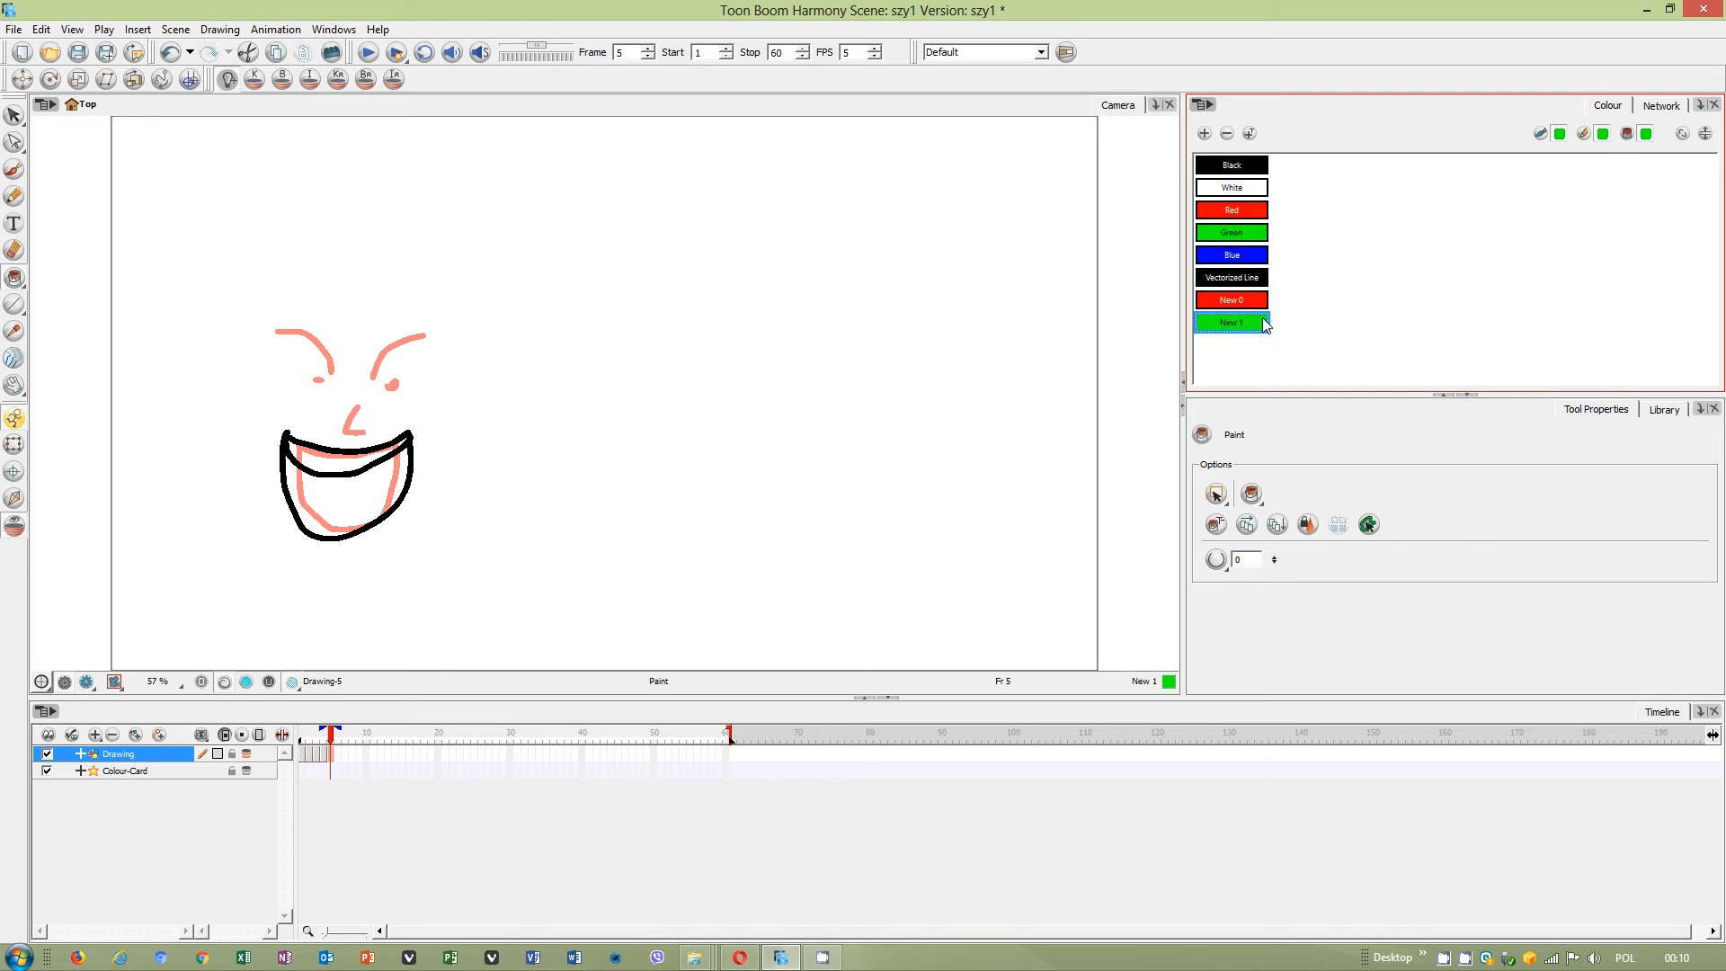
{"action": "double_click", "coordinate": [1230, 323]}
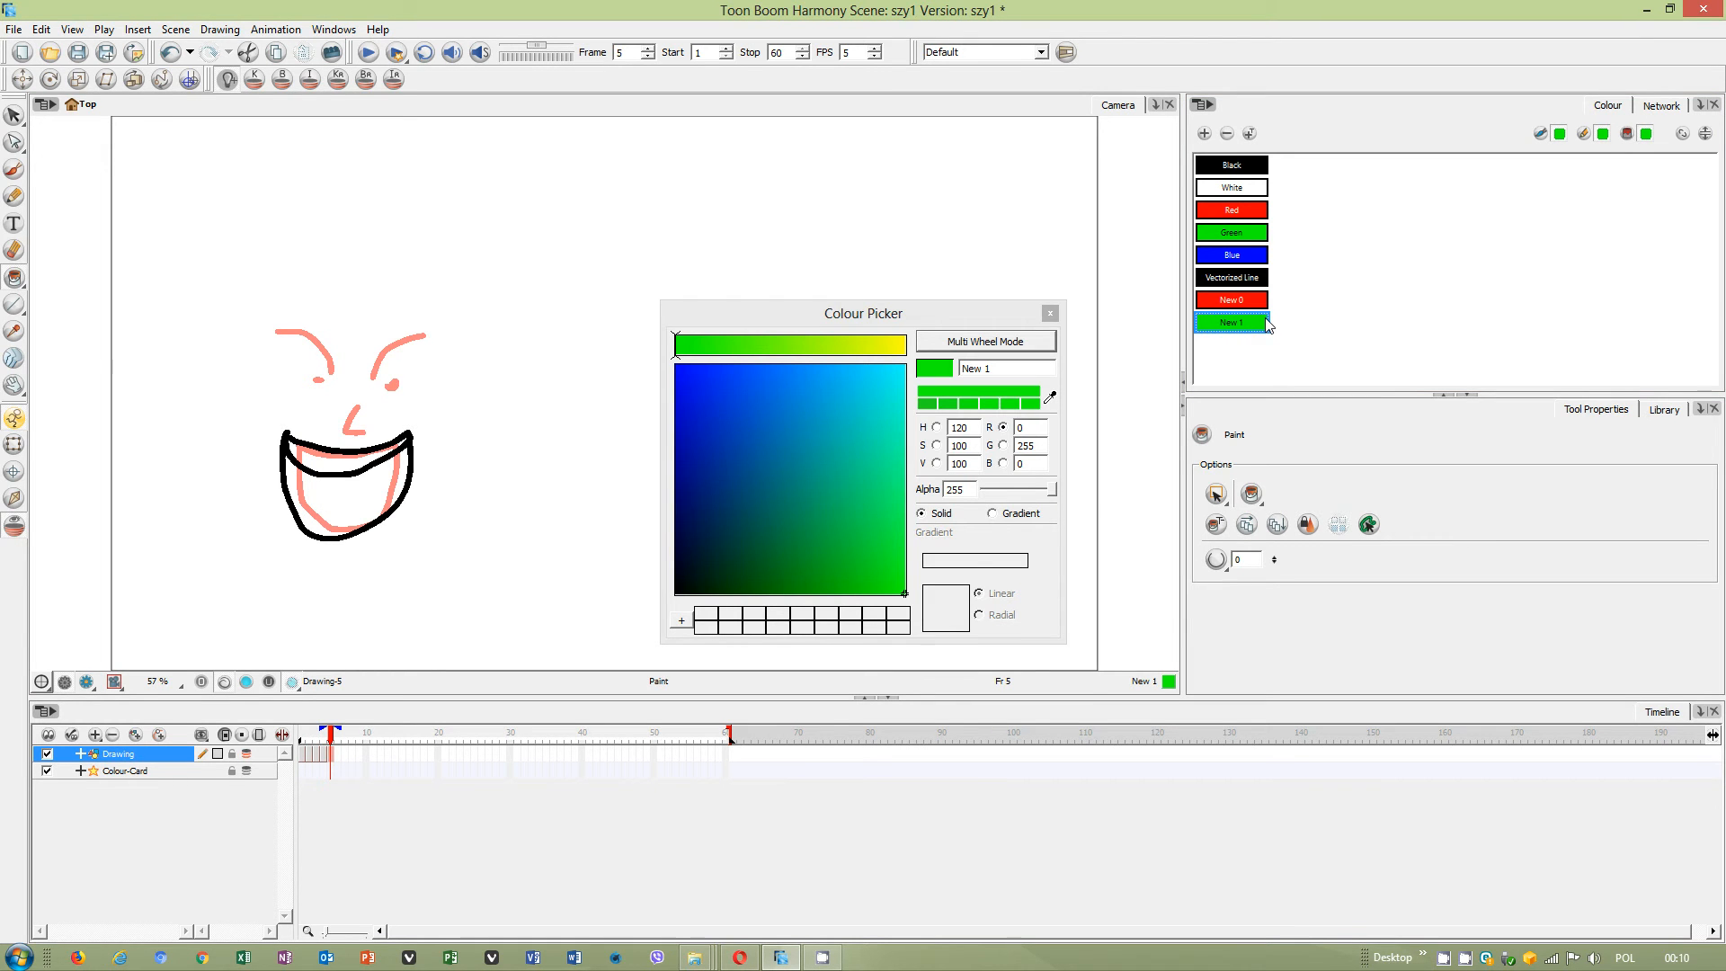
{"action": "mouse_move", "coordinate": [1244, 334]}
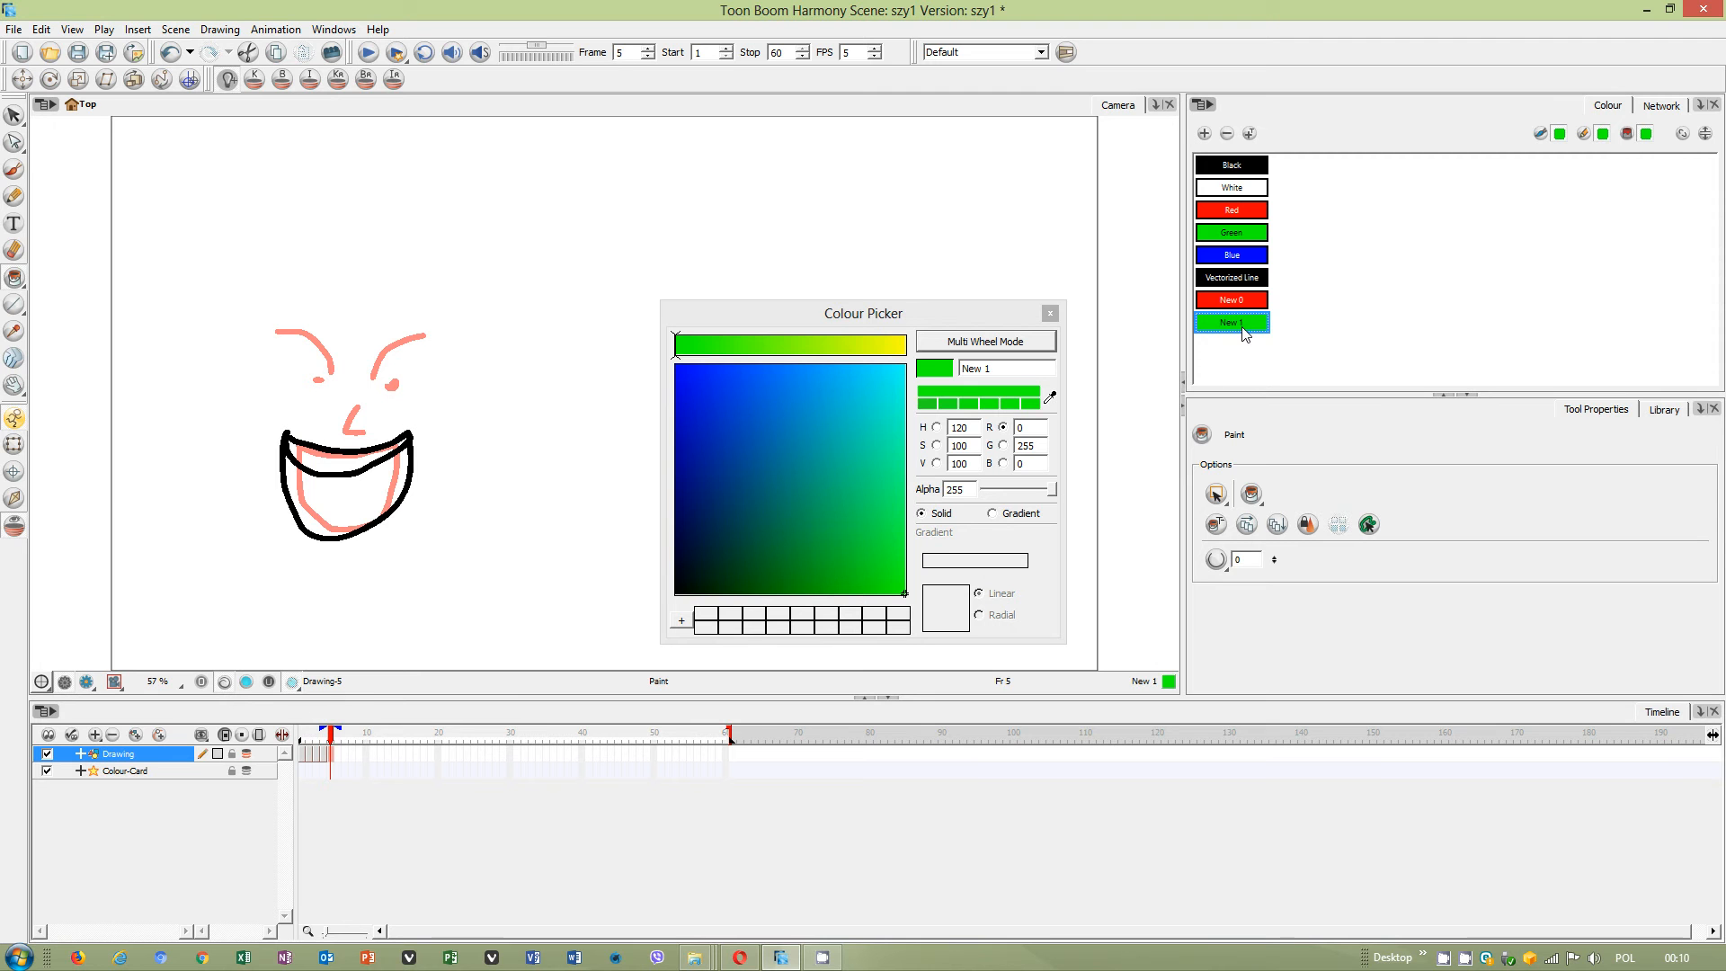
{"action": "mouse_move", "coordinate": [1215, 328]}
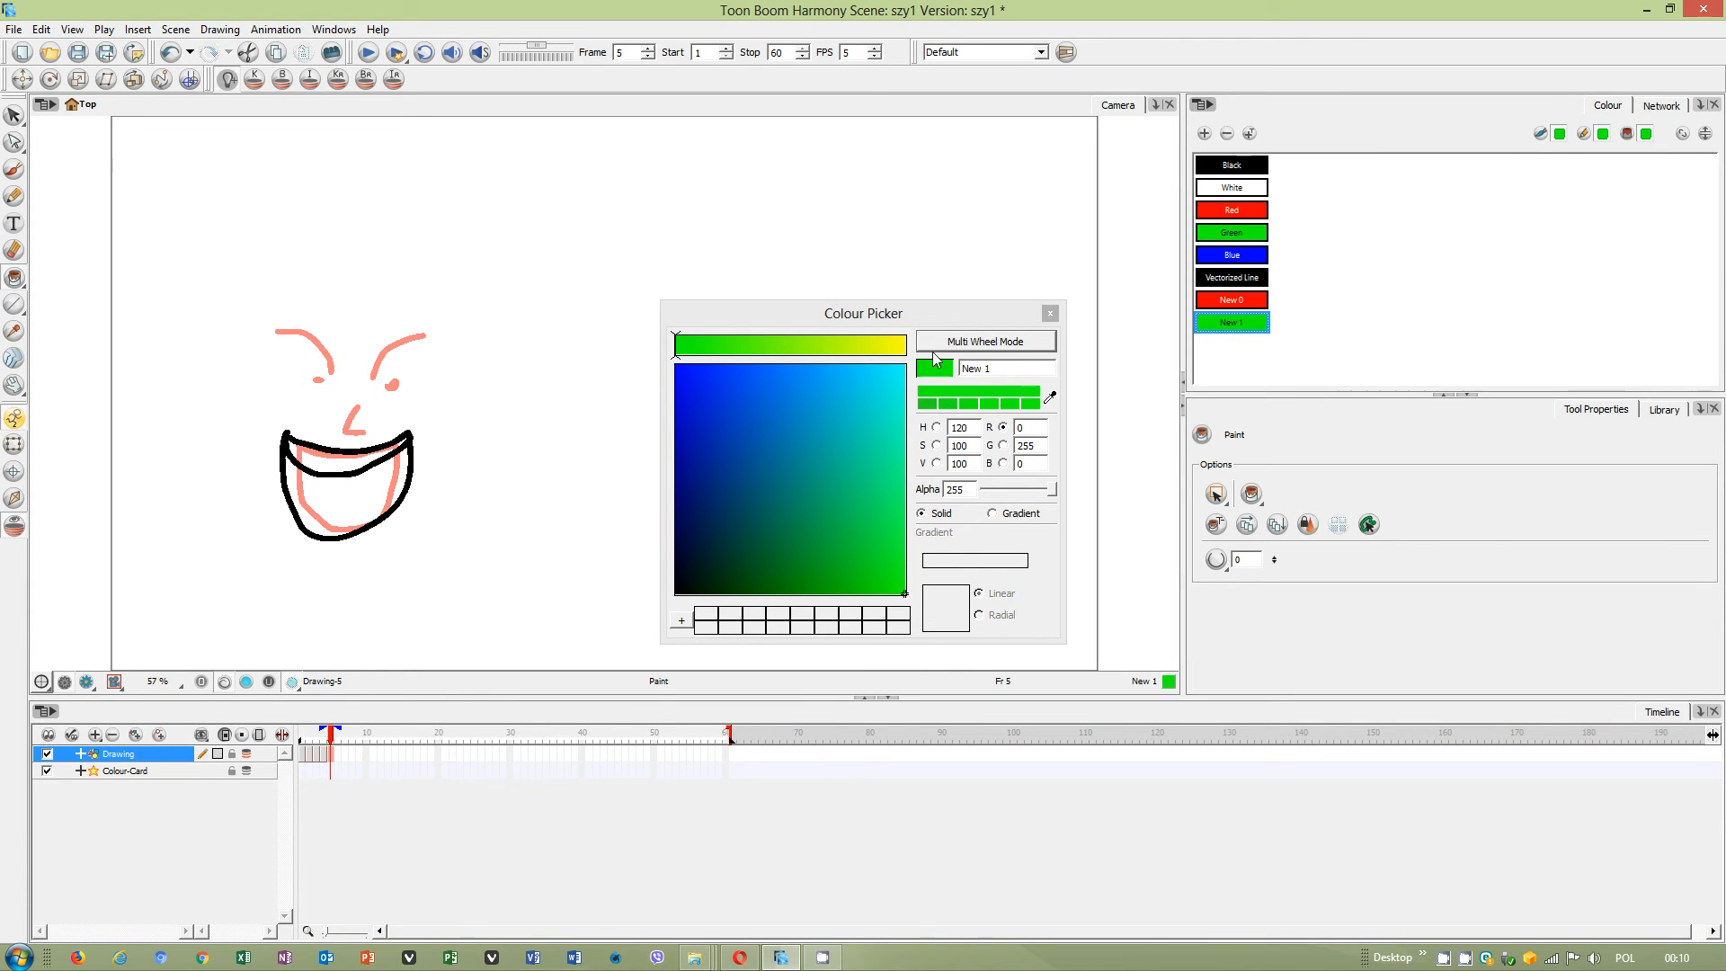
Adjust New 1's hue and RGB wheels to a darkened orange-red (about R217 G81 B66).
{"action": "left_click", "coordinate": [837, 443]}
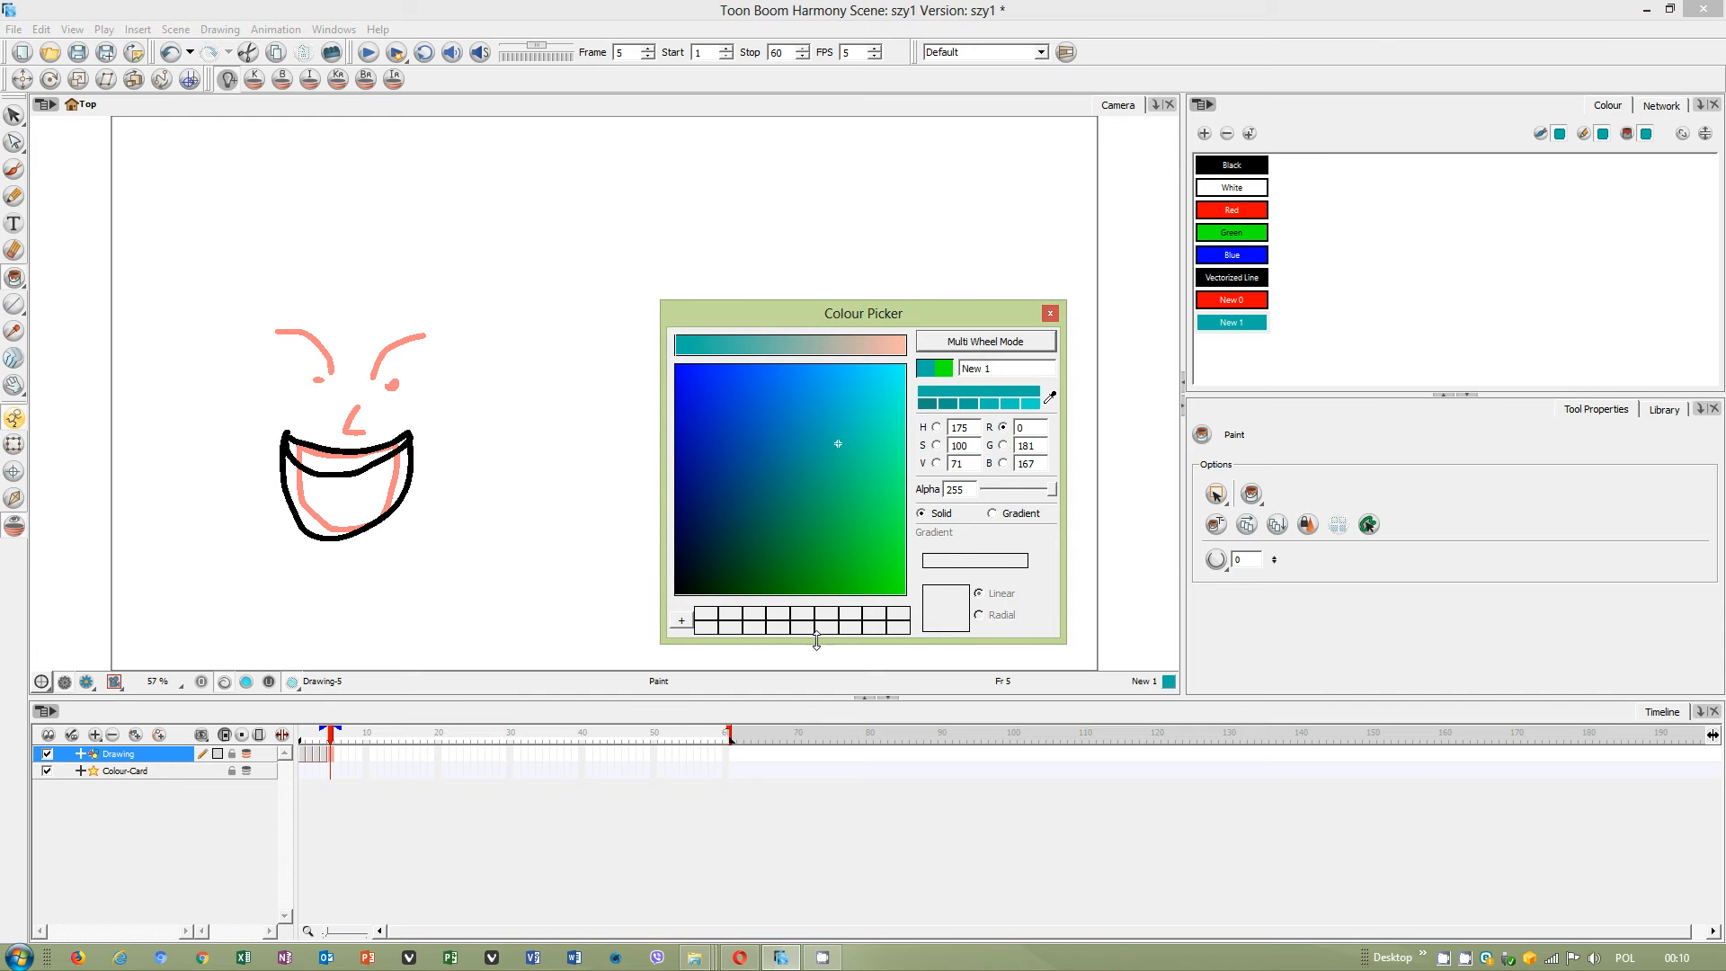
{"action": "left_click", "coordinate": [984, 340]}
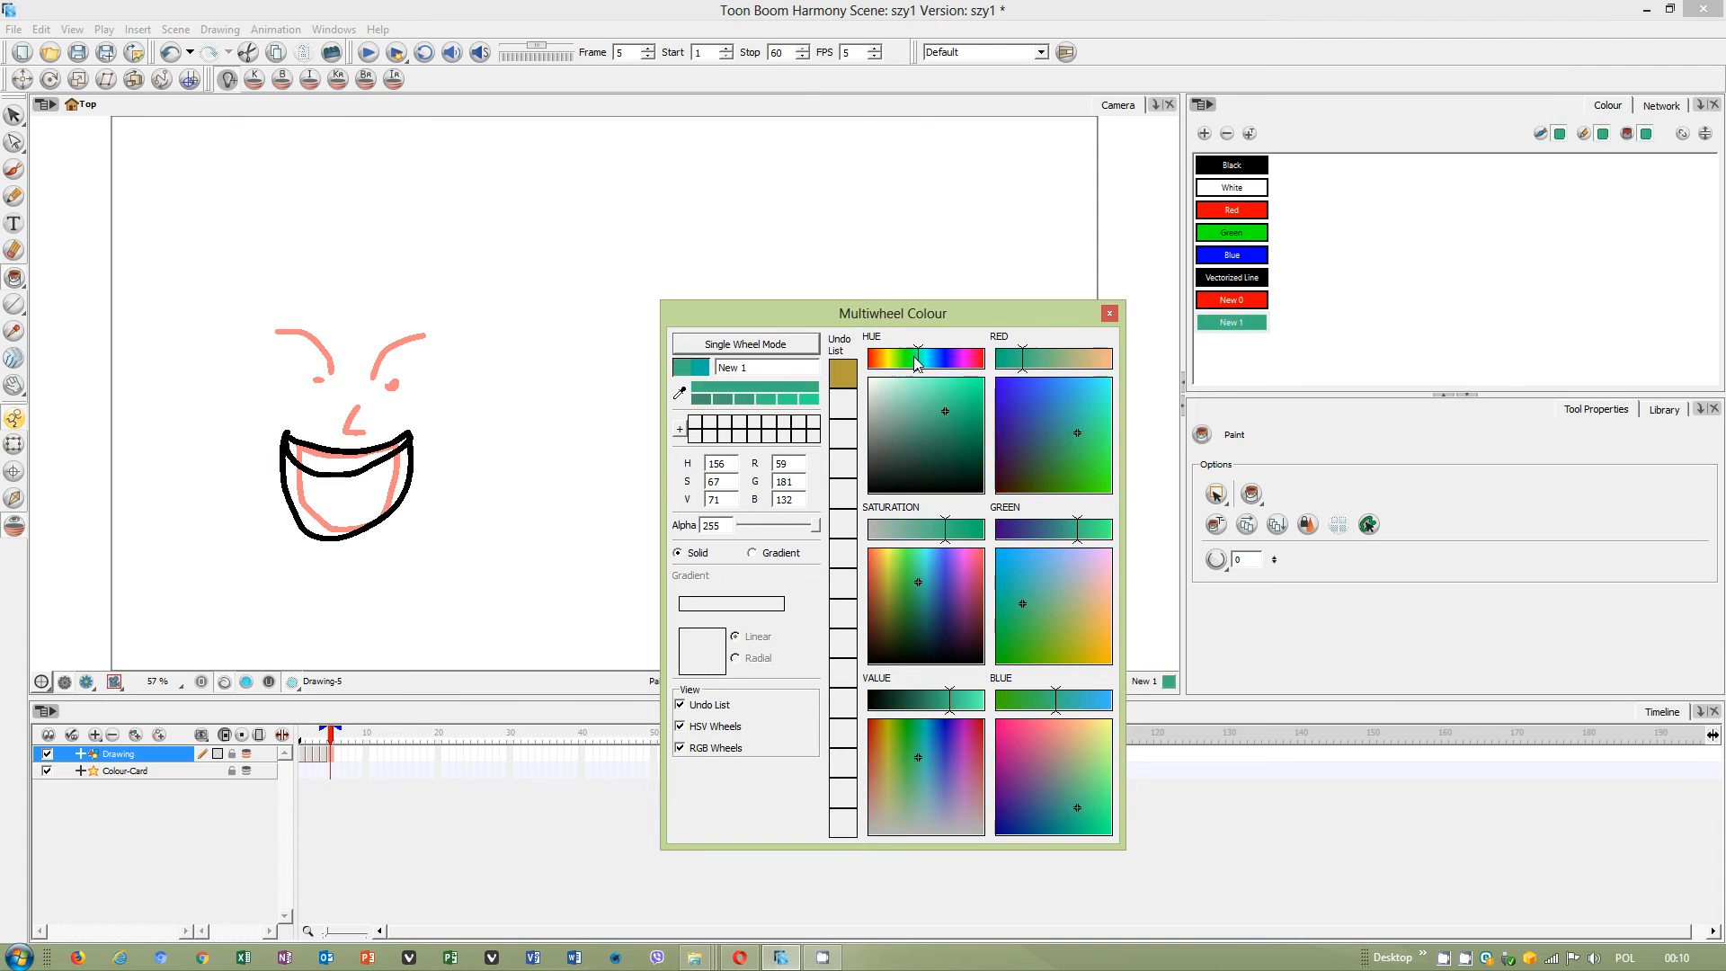
{"action": "left_click", "coordinate": [936, 405]}
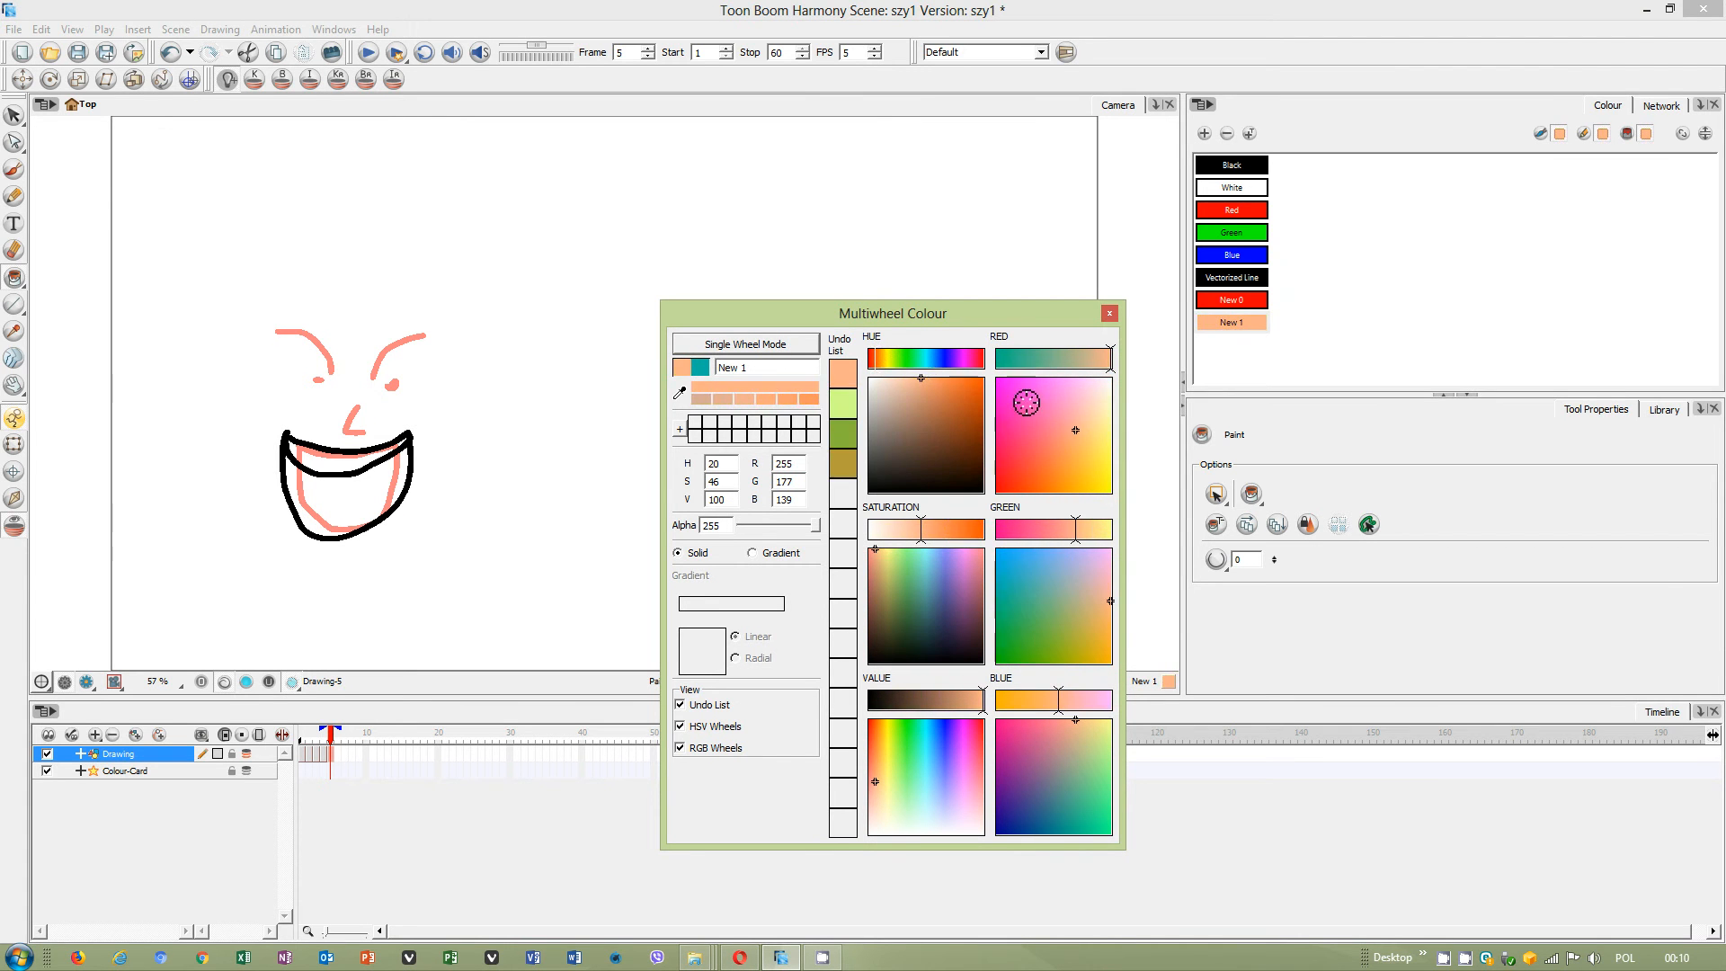
{"action": "left_click", "coordinate": [1050, 460]}
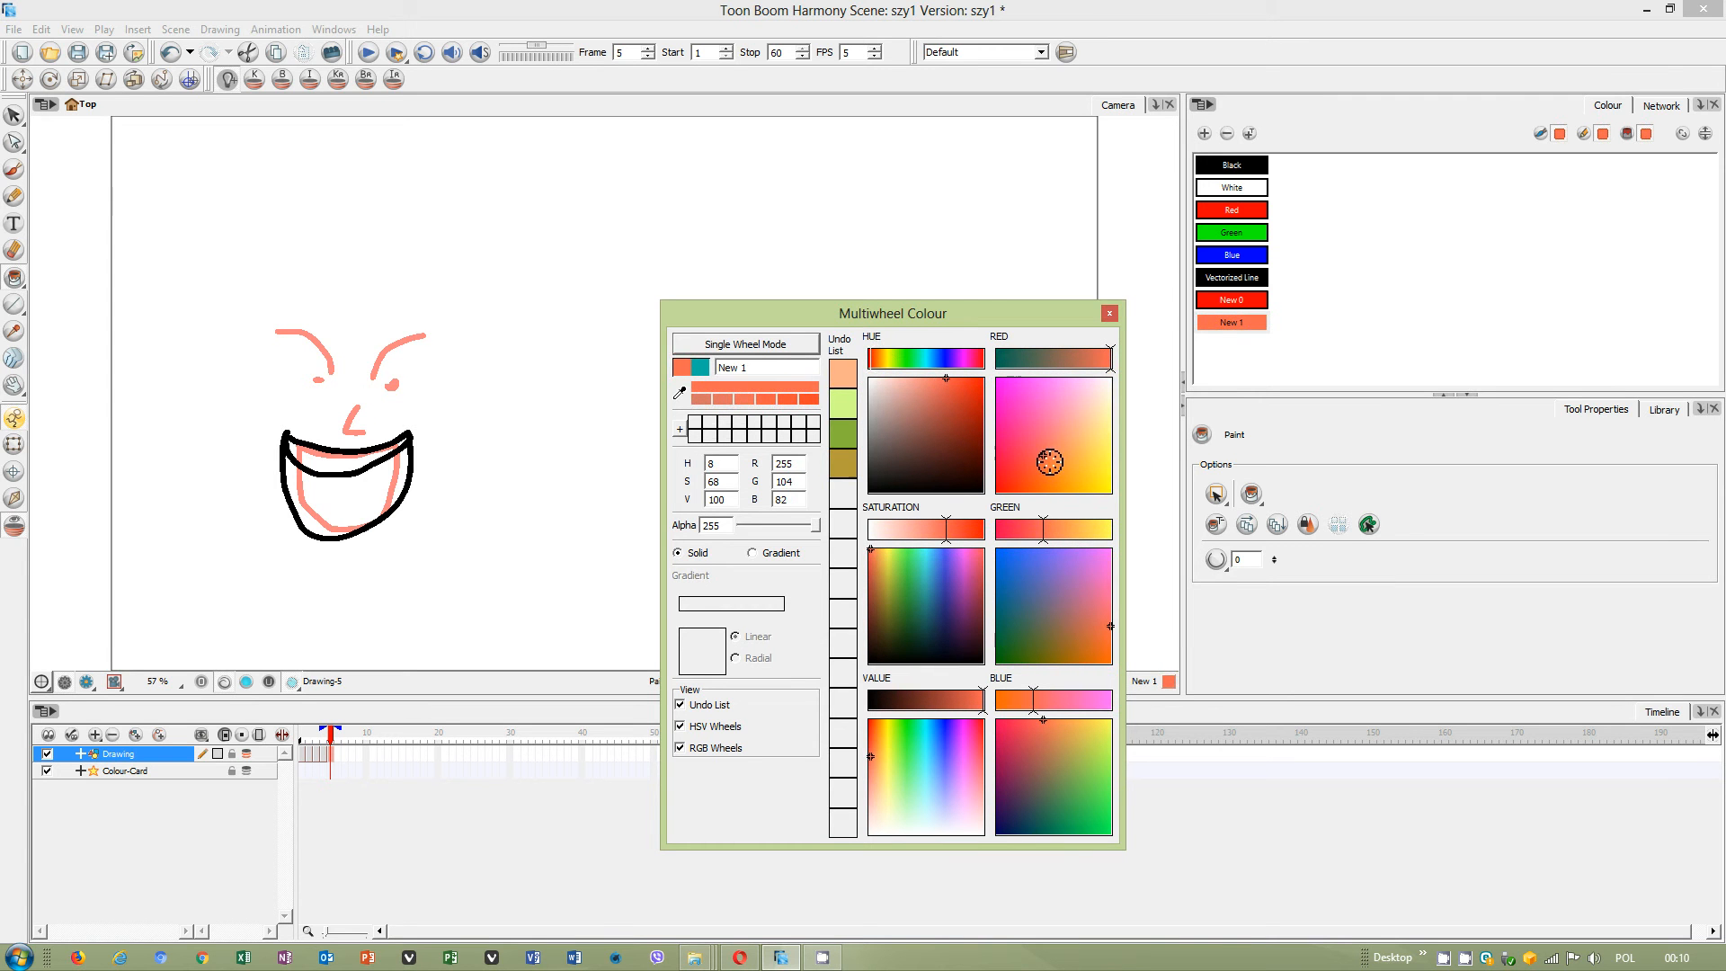
{"action": "left_click", "coordinate": [1043, 456]}
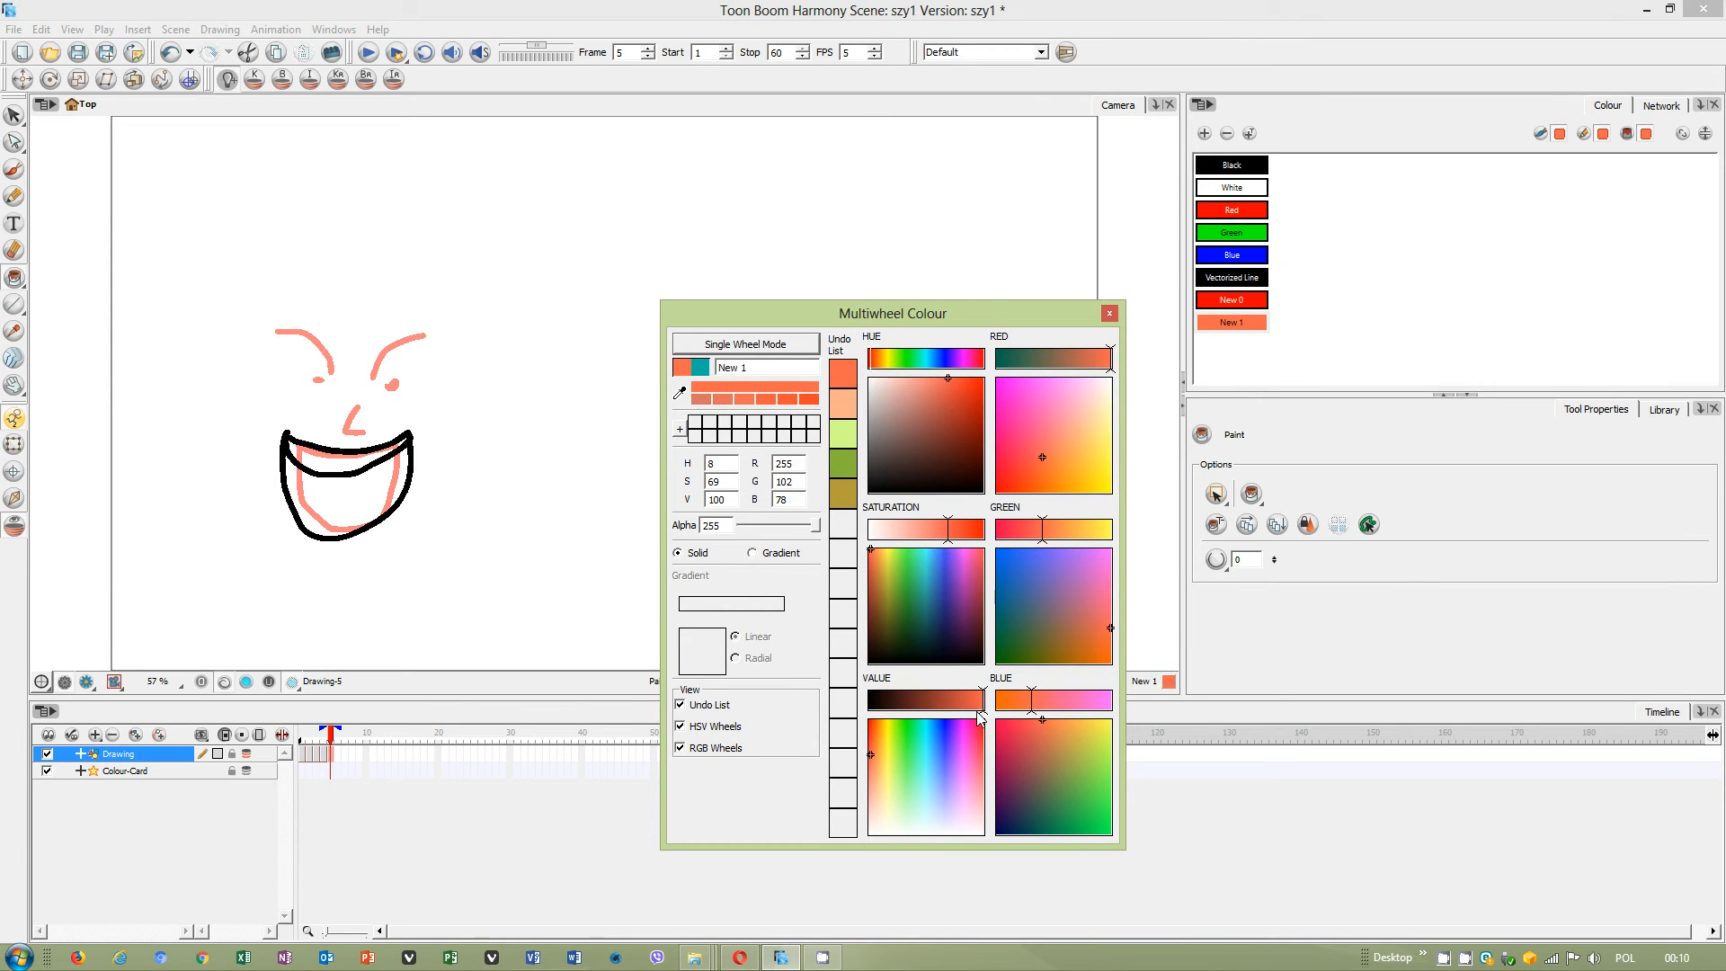
{"action": "left_click", "coordinate": [952, 357]}
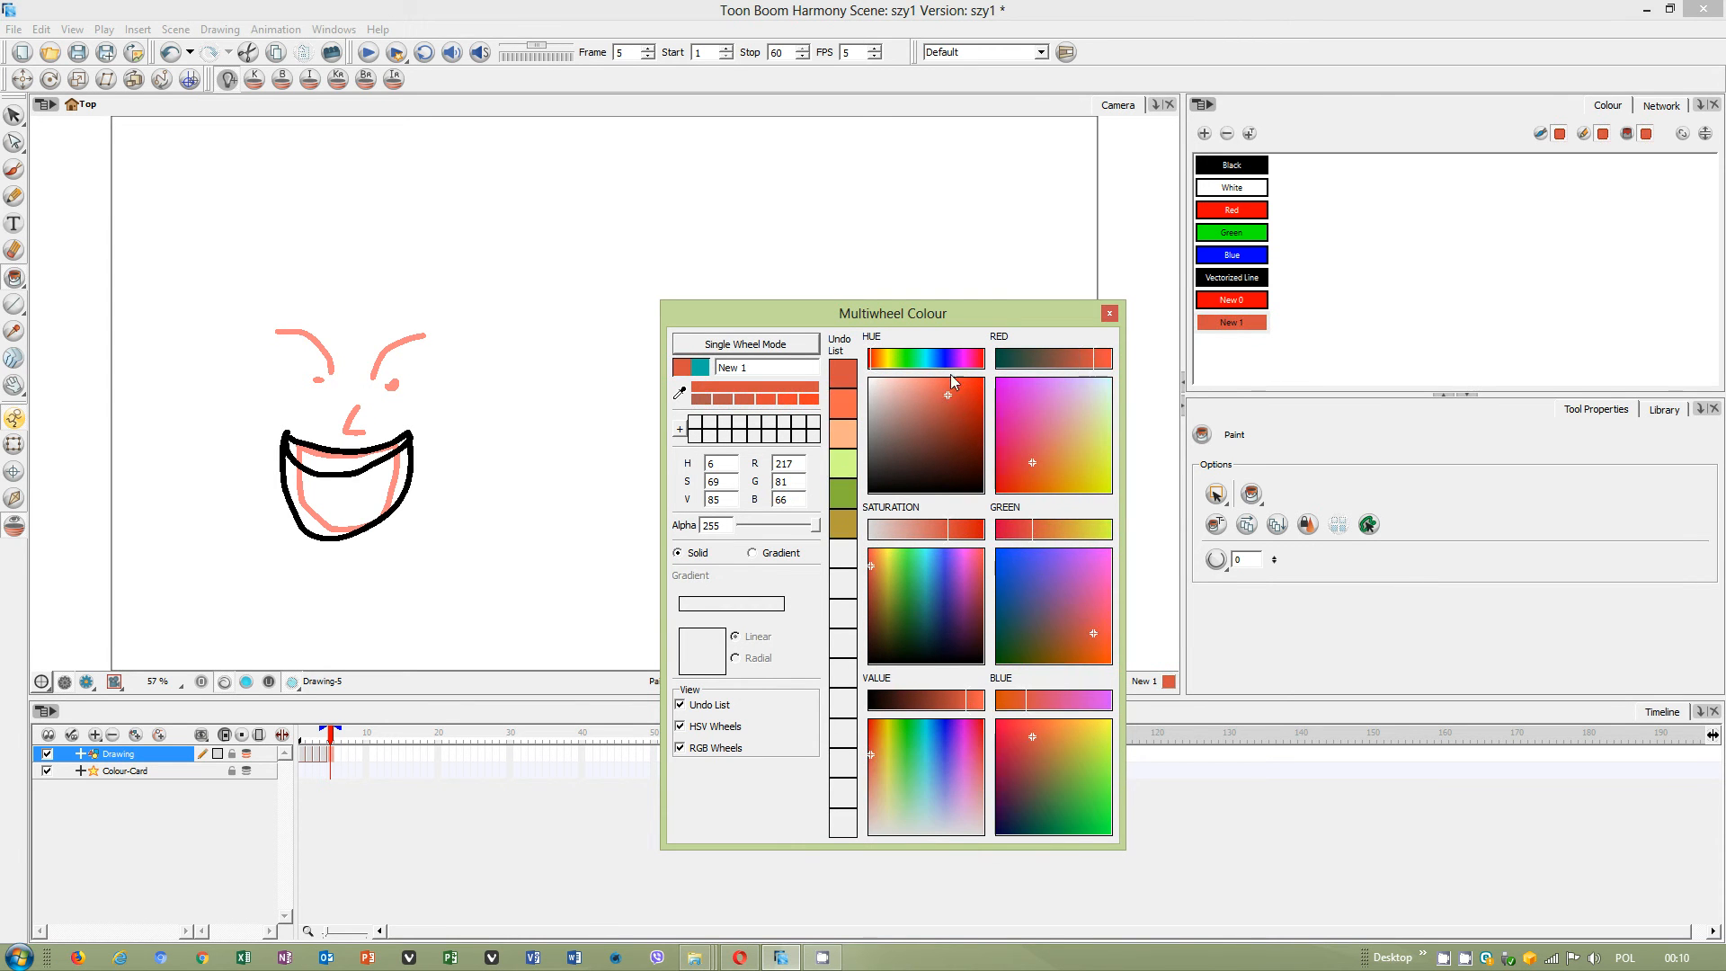
{"action": "left_click", "coordinate": [1108, 313]}
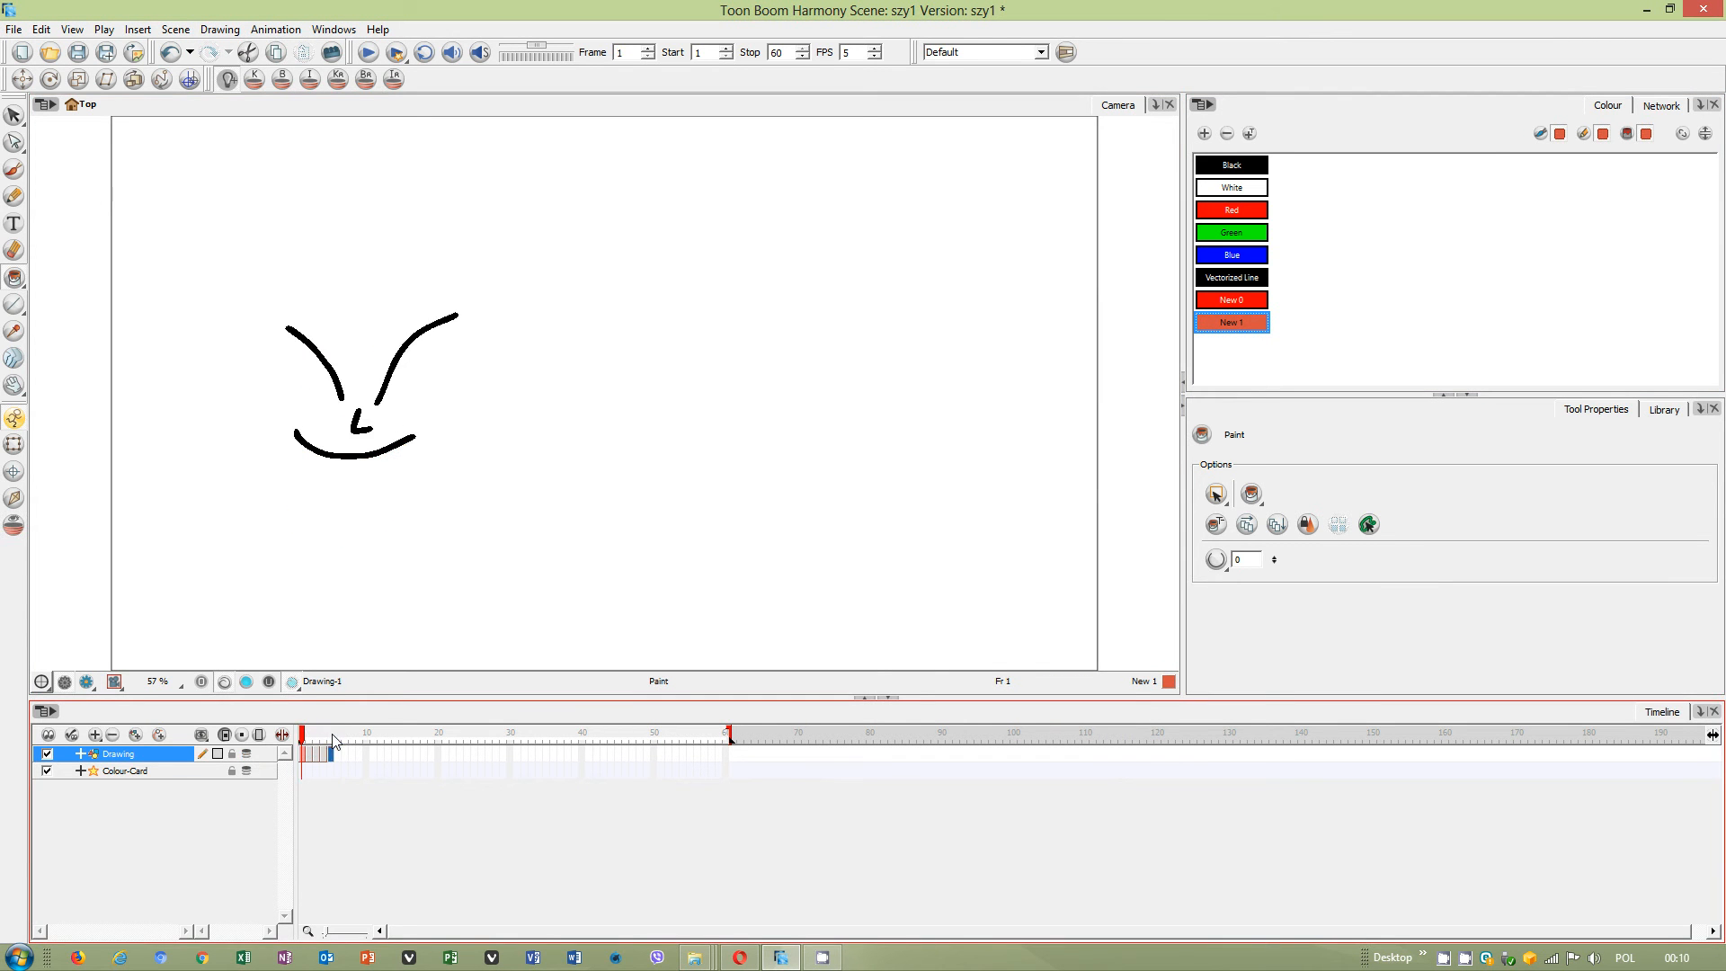
Export frames 1–5 as a movie, accepting the default movie and compression settings.
{"action": "left_click", "coordinate": [15, 29]}
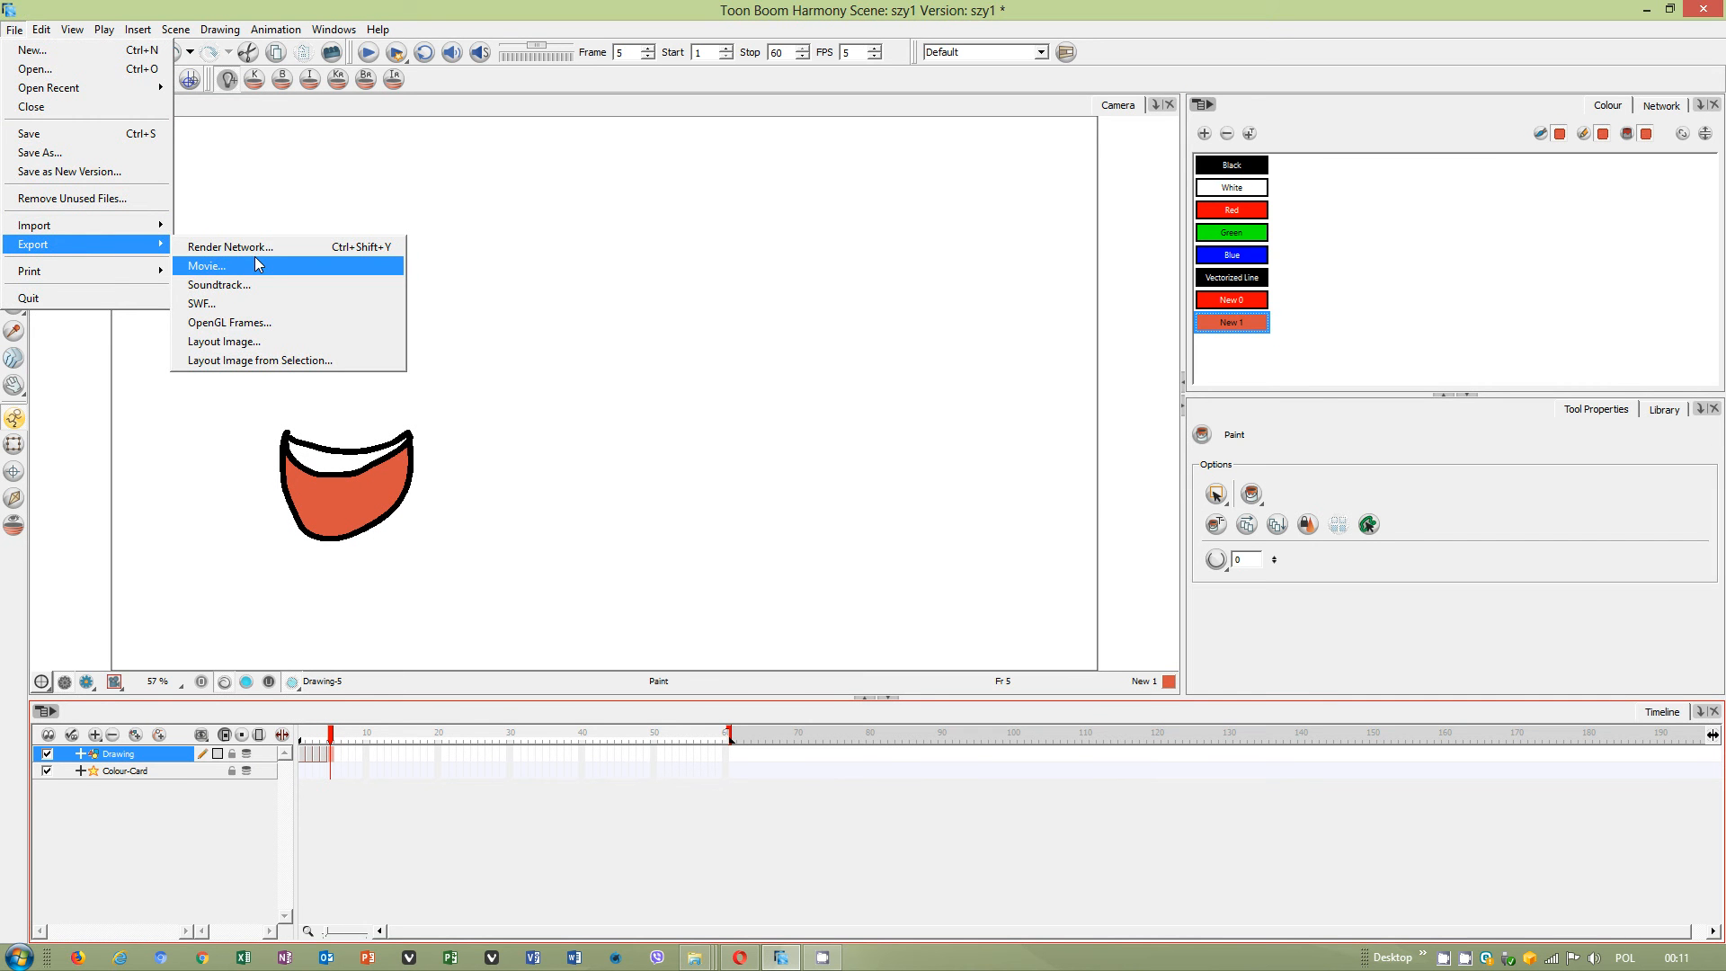
{"action": "left_click", "coordinate": [207, 265]}
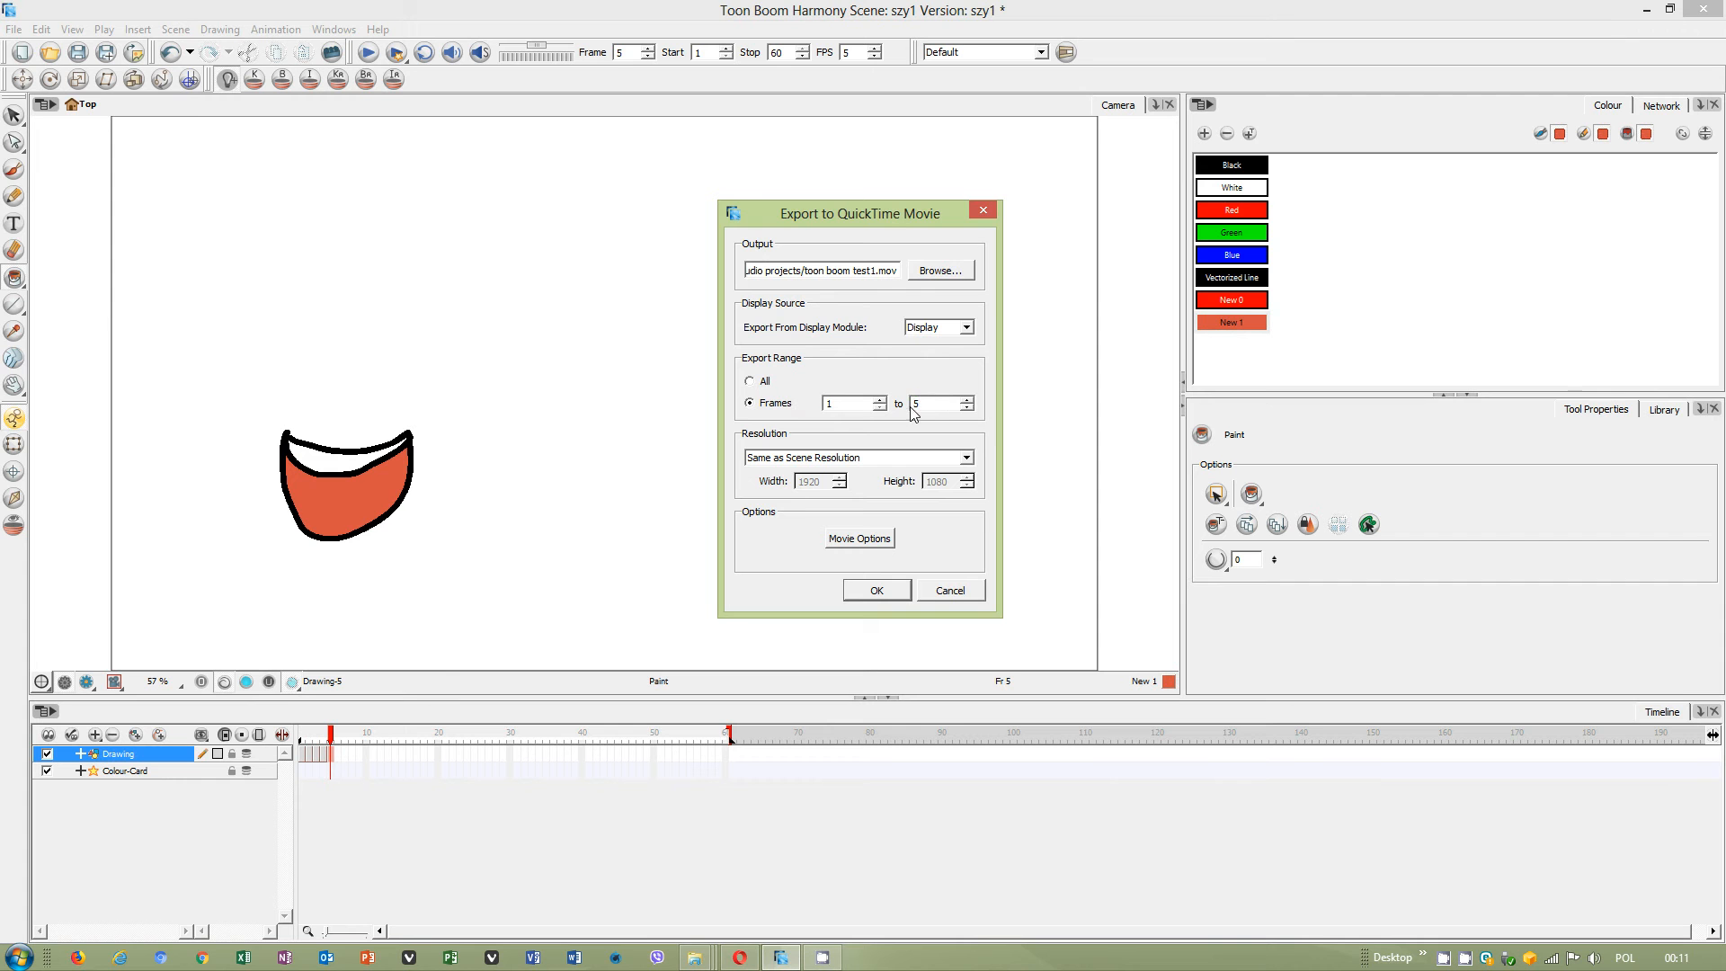
{"action": "mouse_move", "coordinate": [873, 541]}
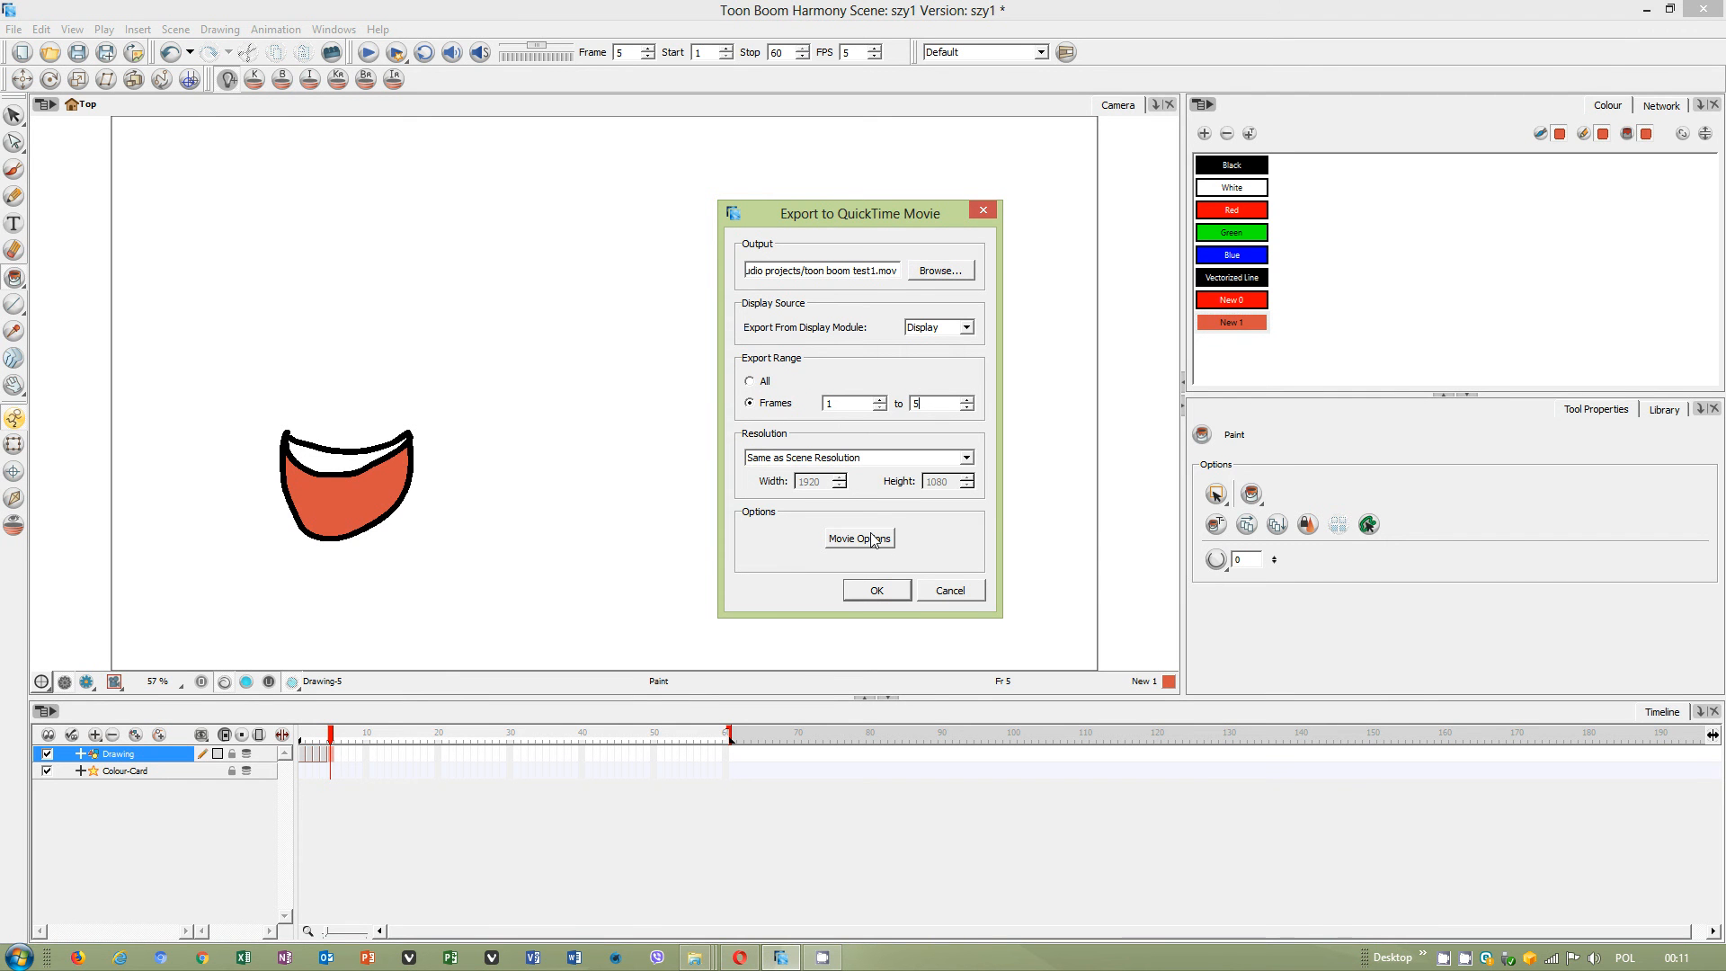
{"action": "mouse_move", "coordinate": [856, 553]}
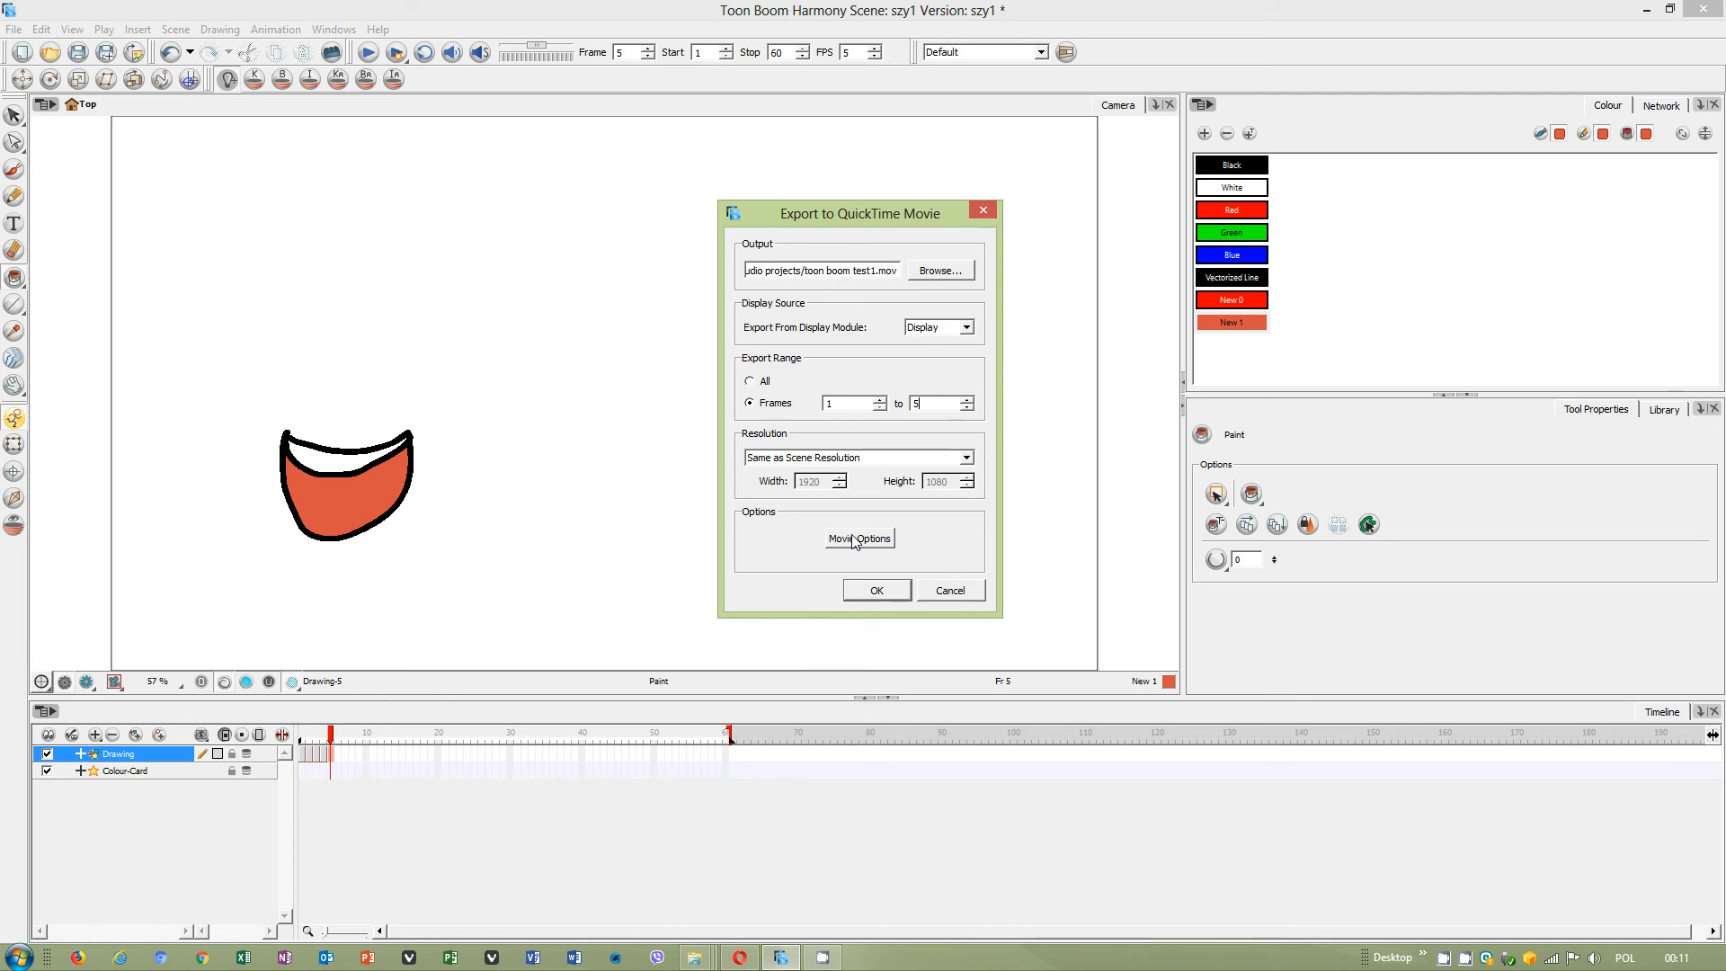
{"action": "left_click", "coordinate": [859, 538]}
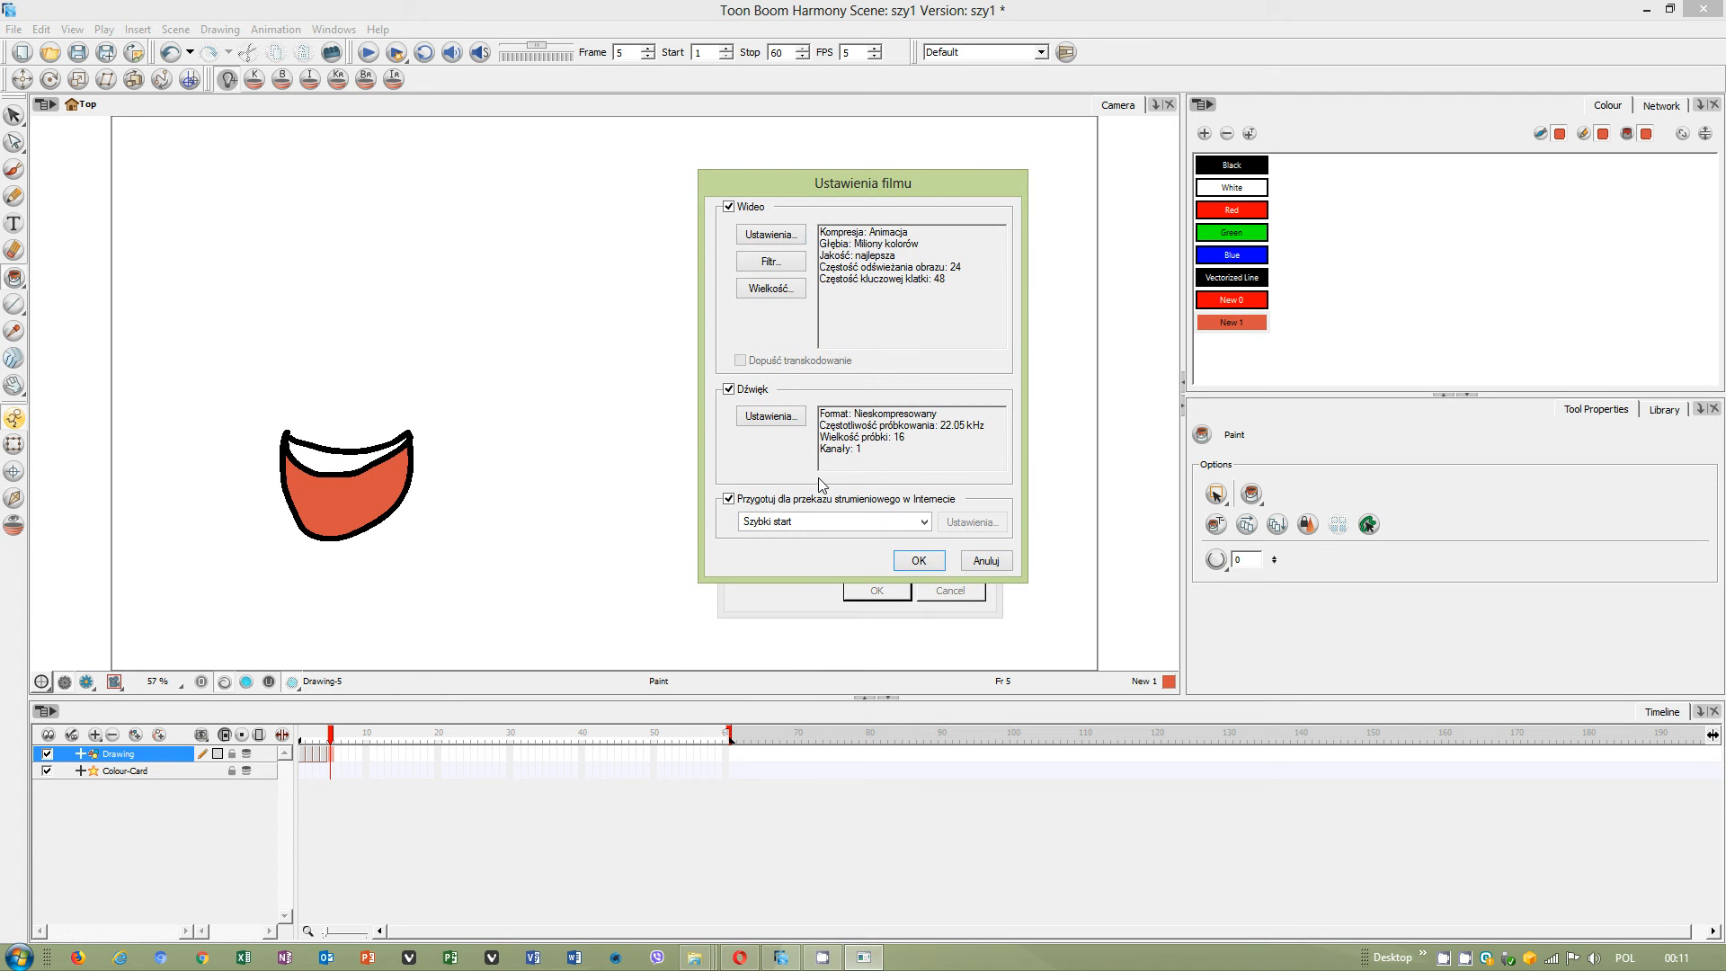
{"action": "left_click", "coordinate": [771, 235]}
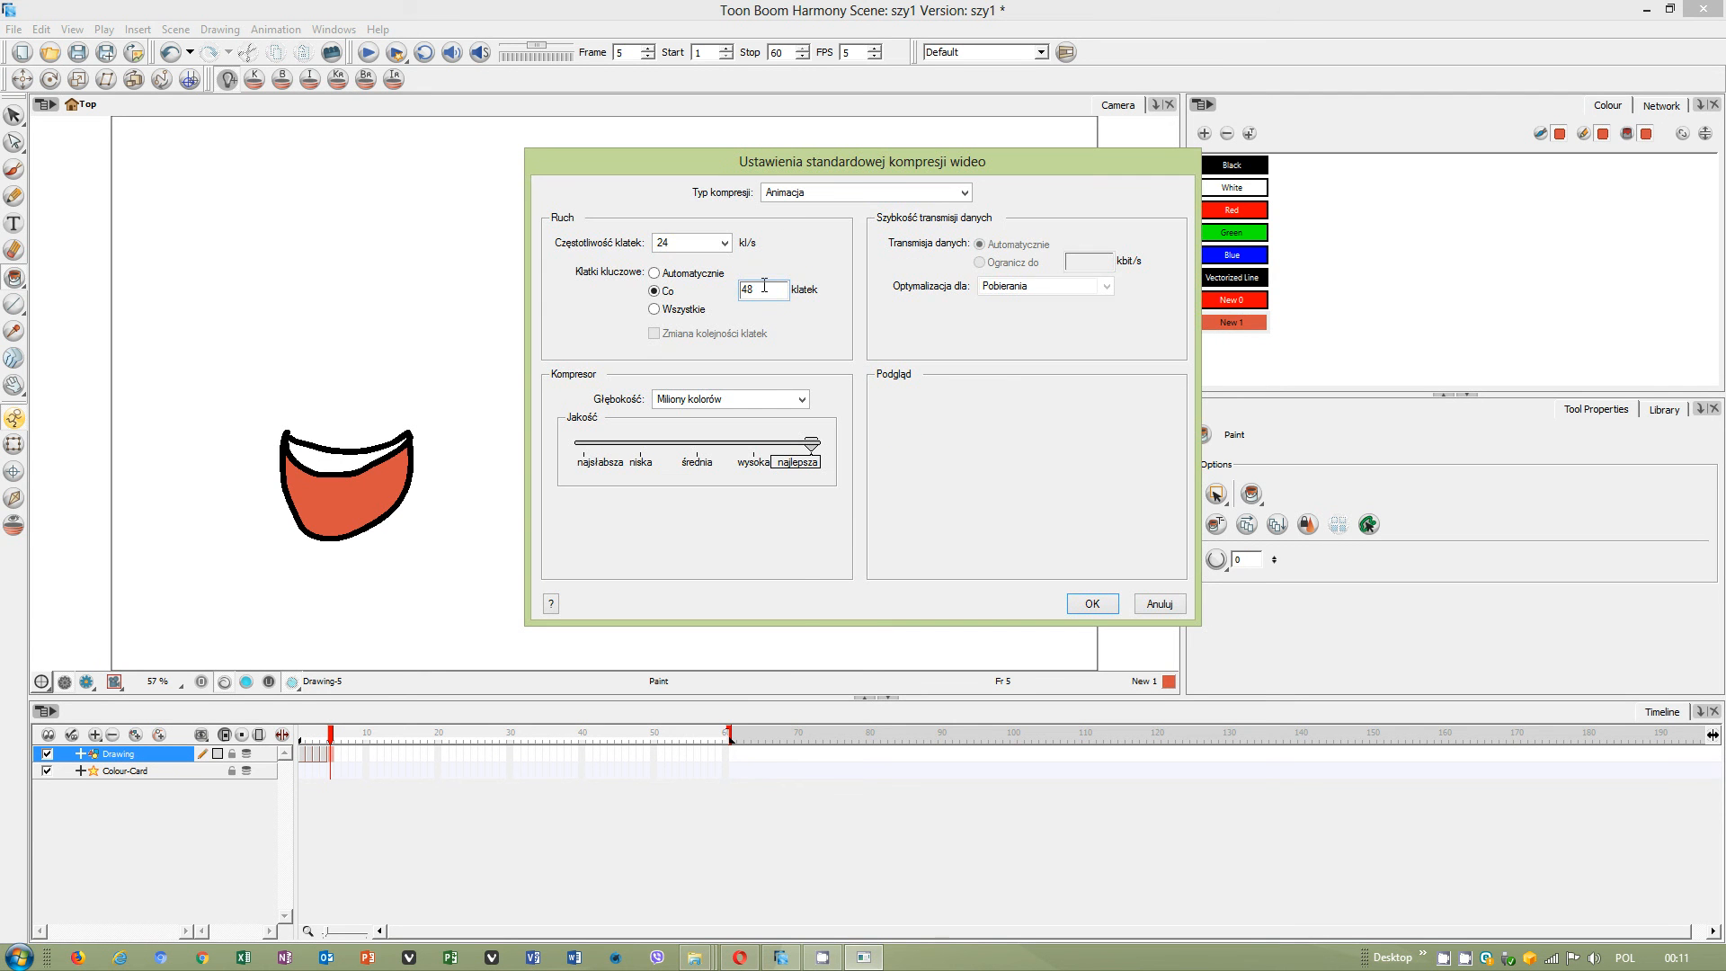
{"action": "mouse_move", "coordinate": [688, 242]}
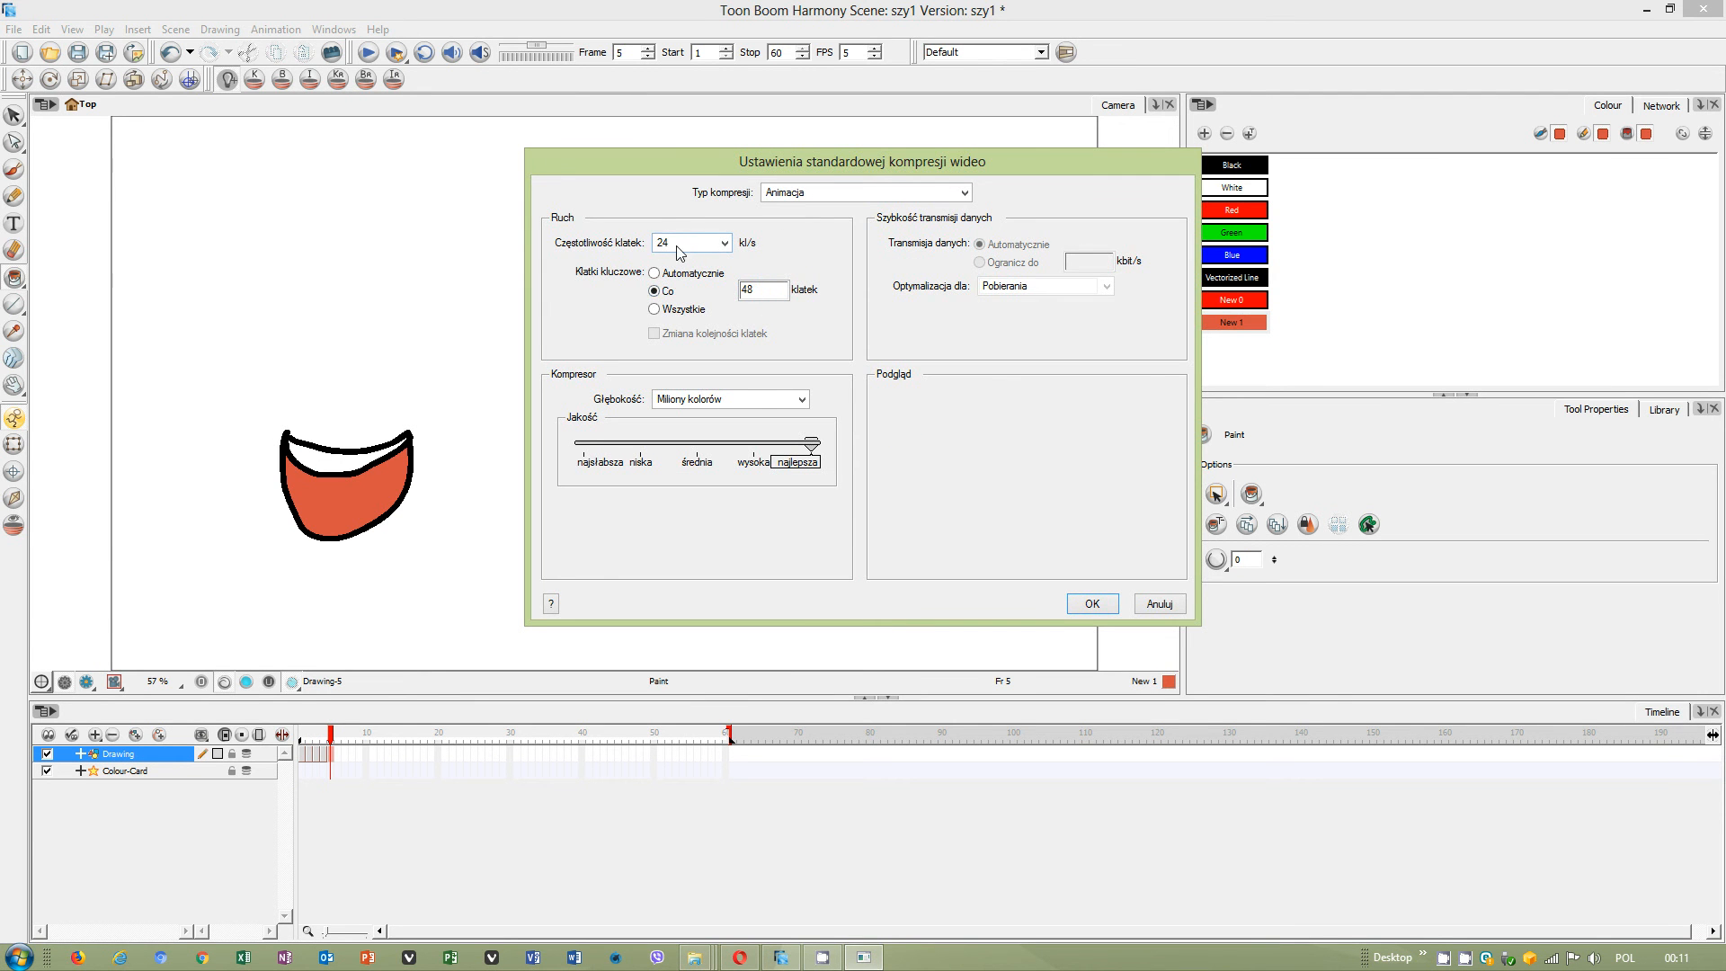
{"action": "mouse_move", "coordinate": [649, 255]}
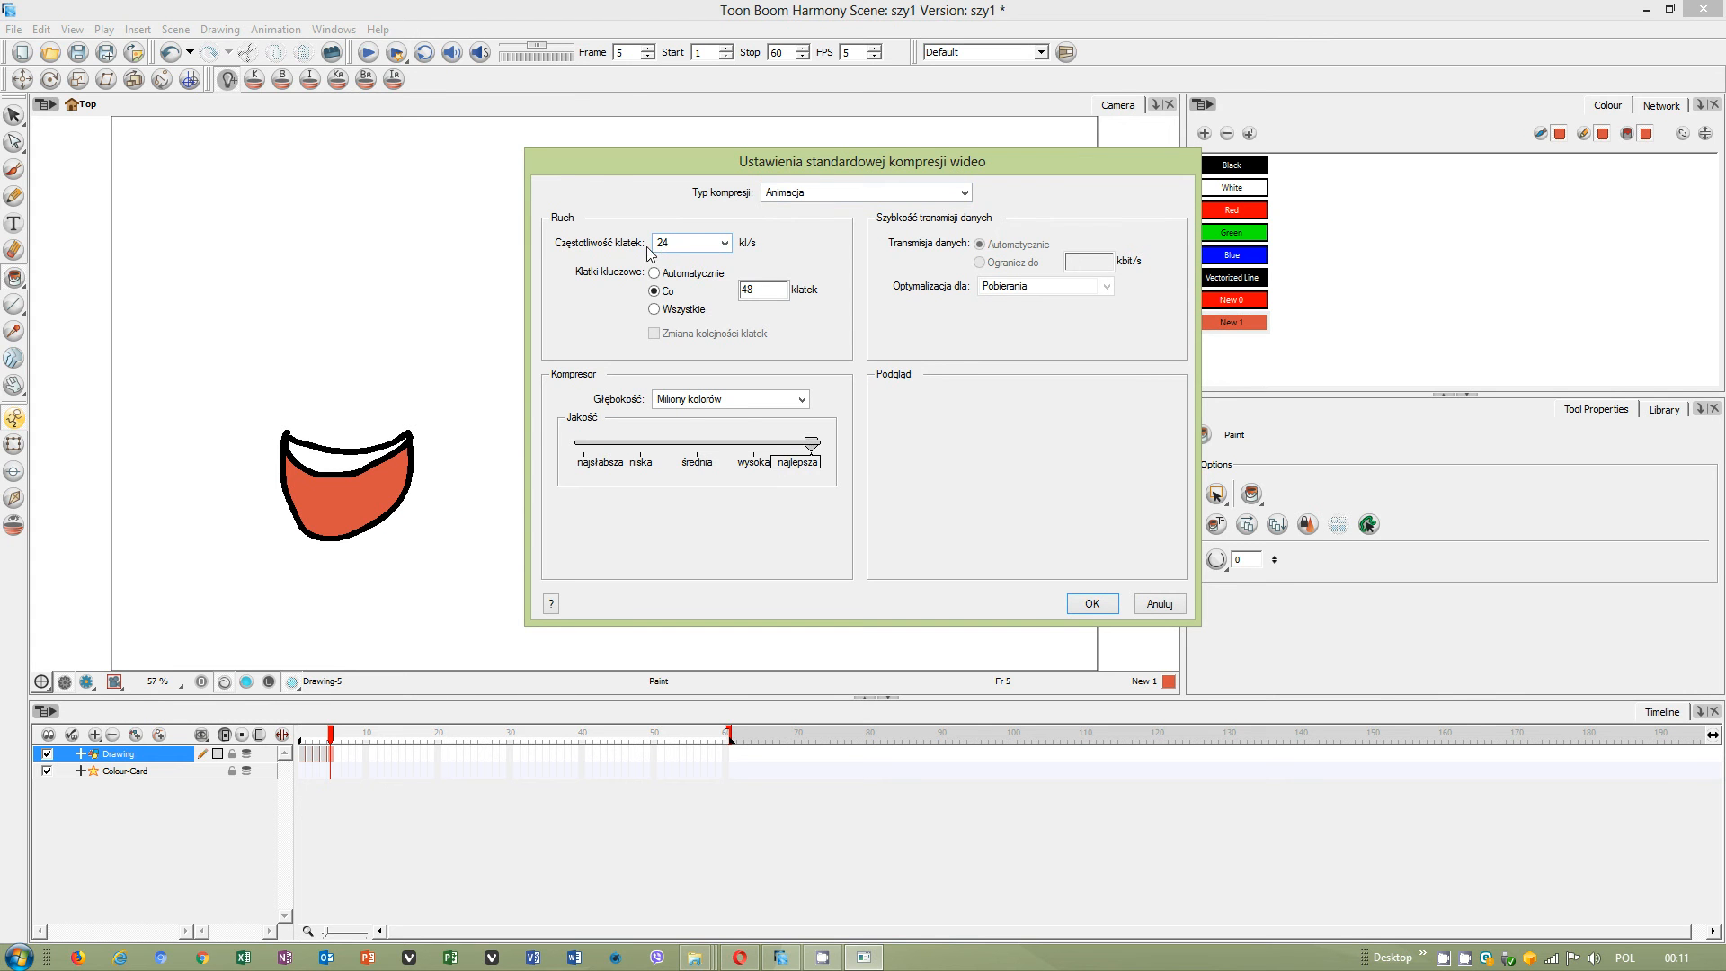
{"action": "left_click", "coordinate": [1089, 603]}
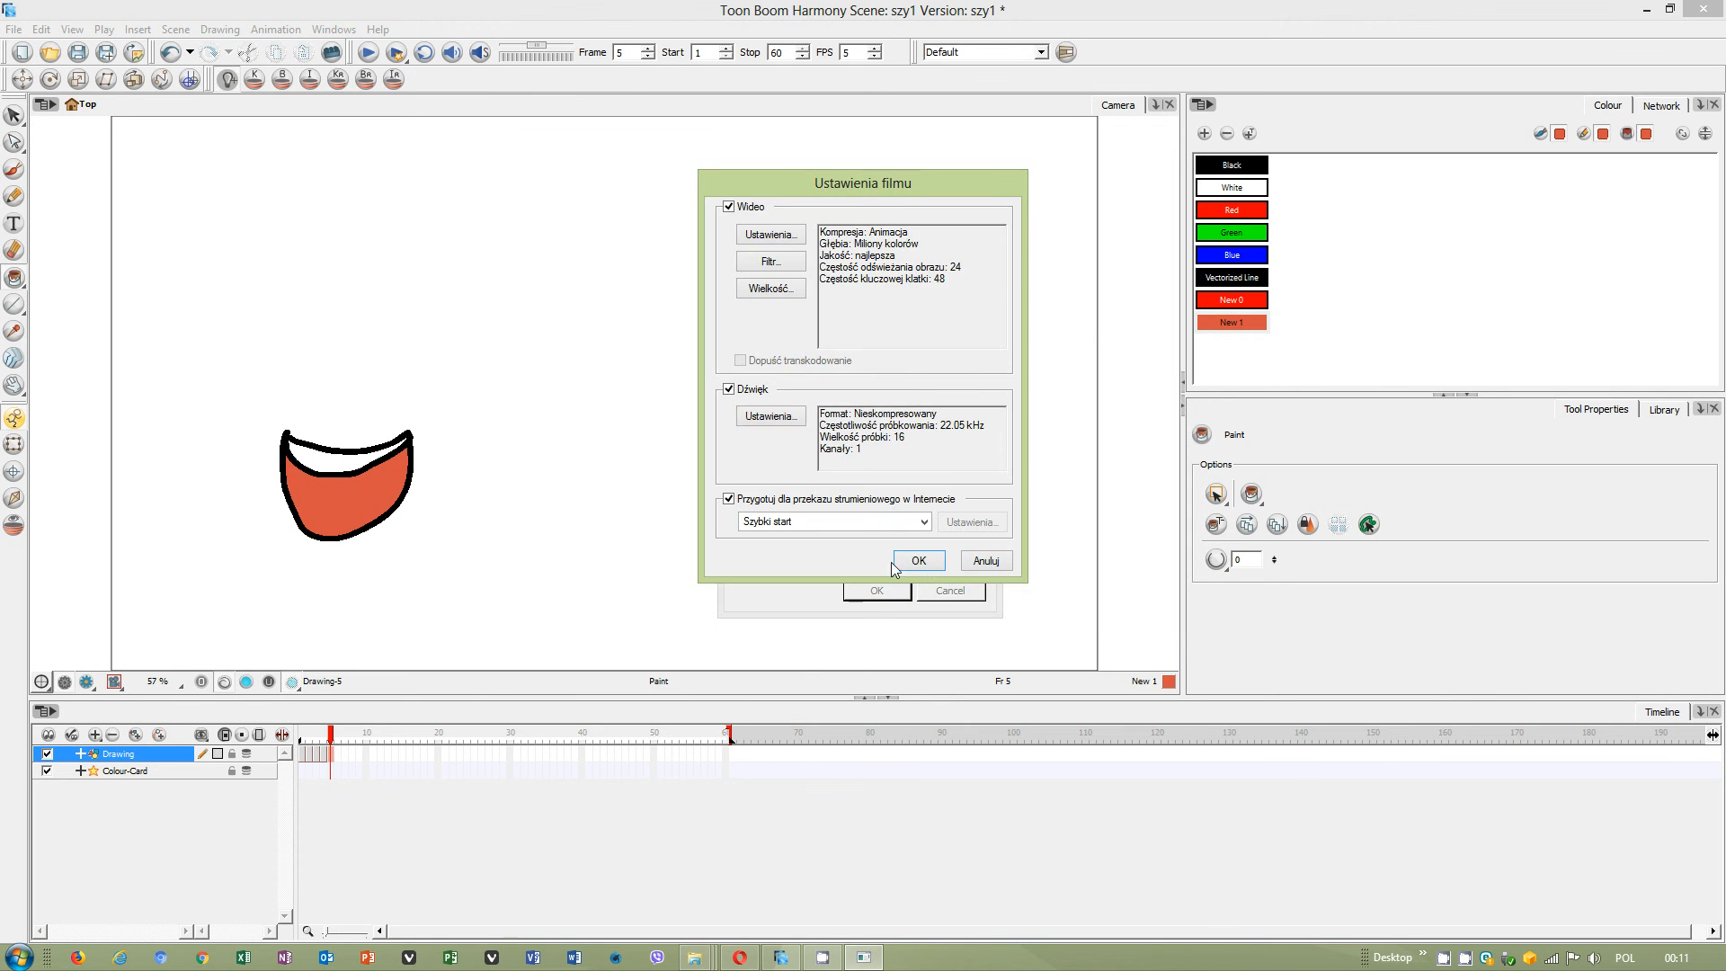
{"action": "left_click", "coordinate": [916, 559]}
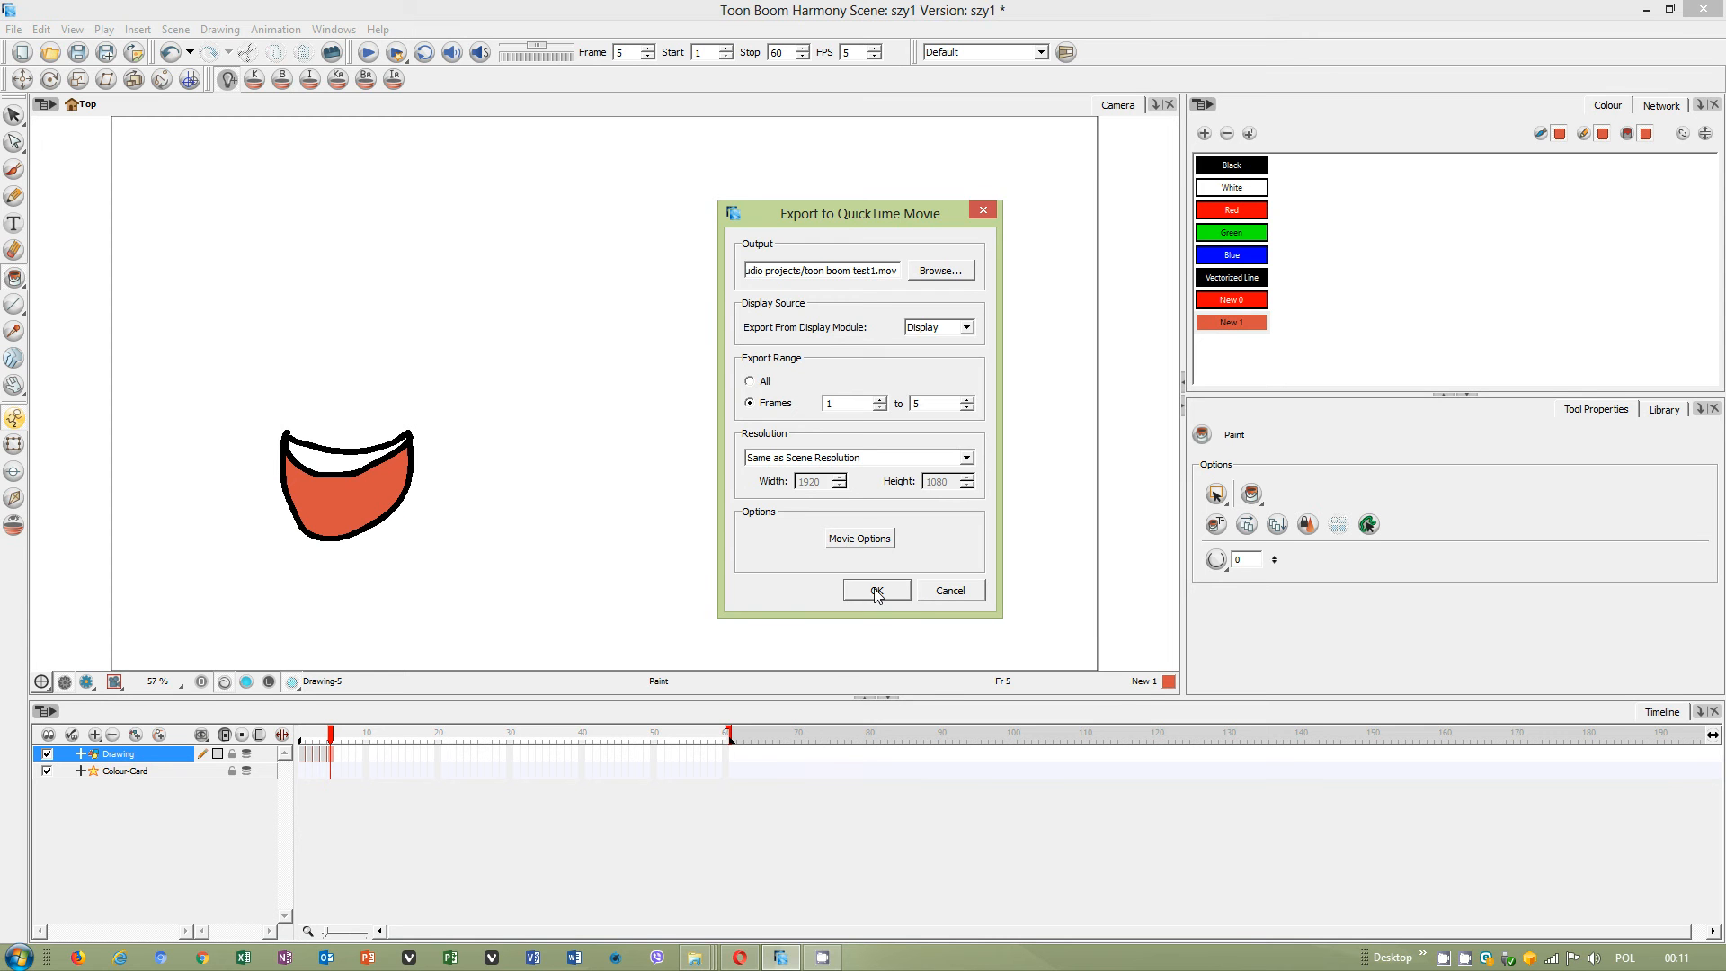
{"action": "left_click", "coordinate": [876, 590]}
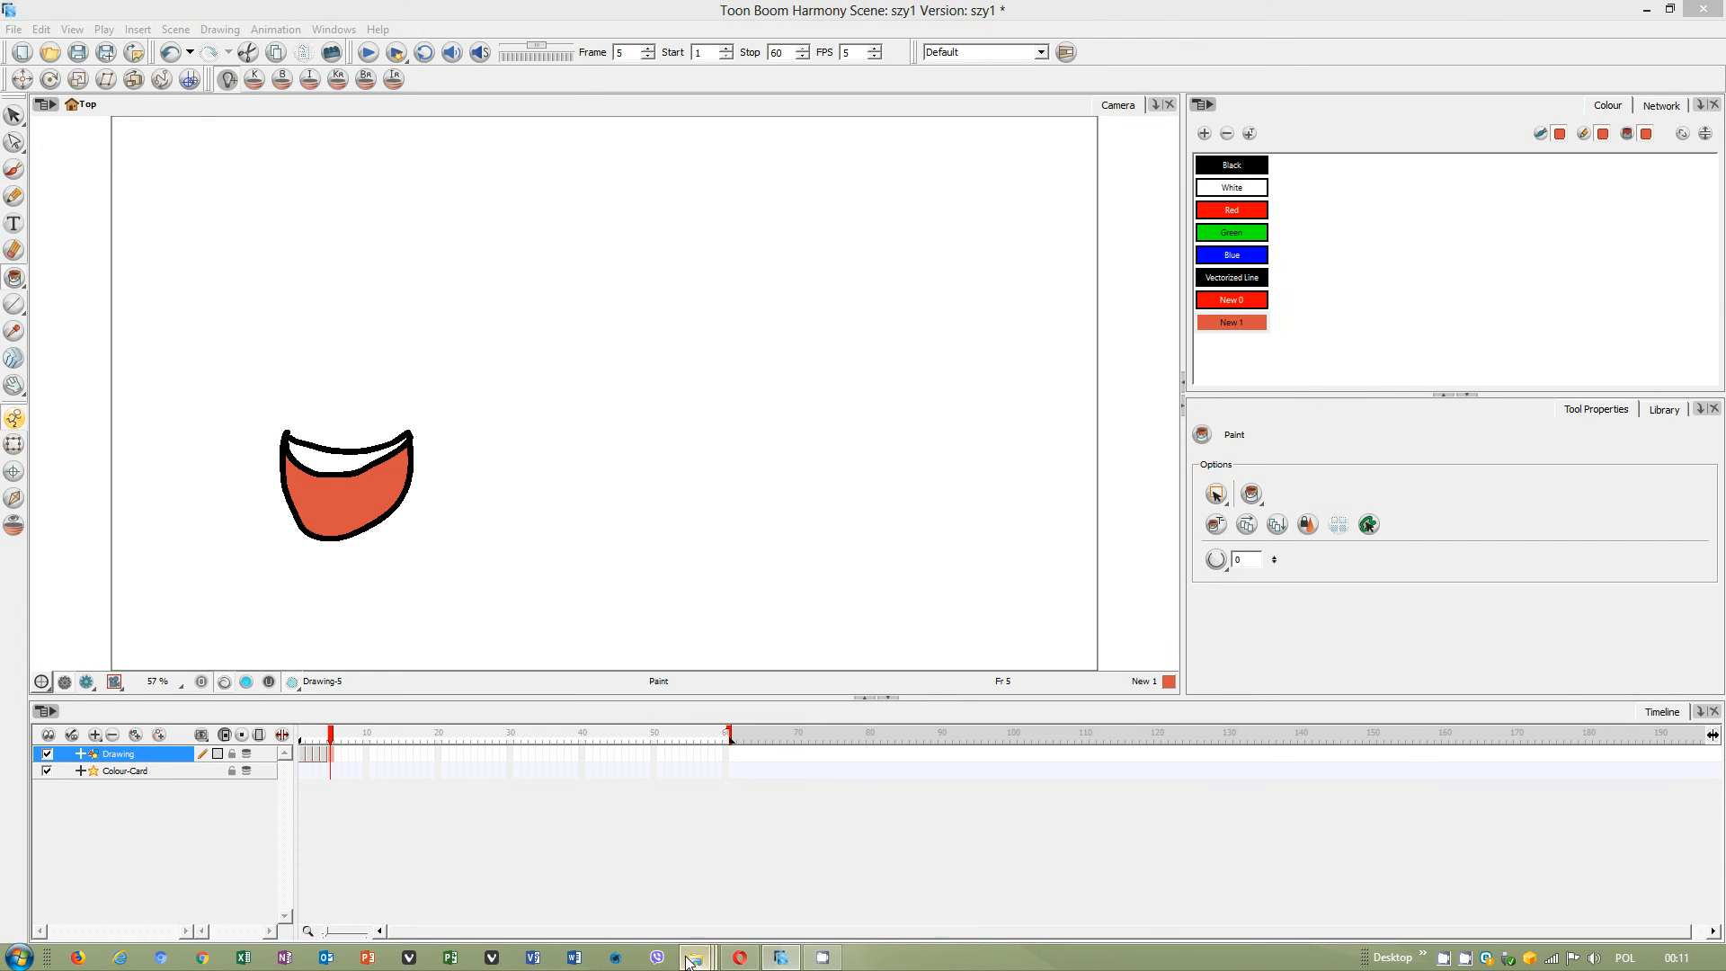
Bring up the exported videos folder, then dismiss the mistakenly launched OpenToonz startup window.
{"action": "left_click", "coordinate": [692, 956]}
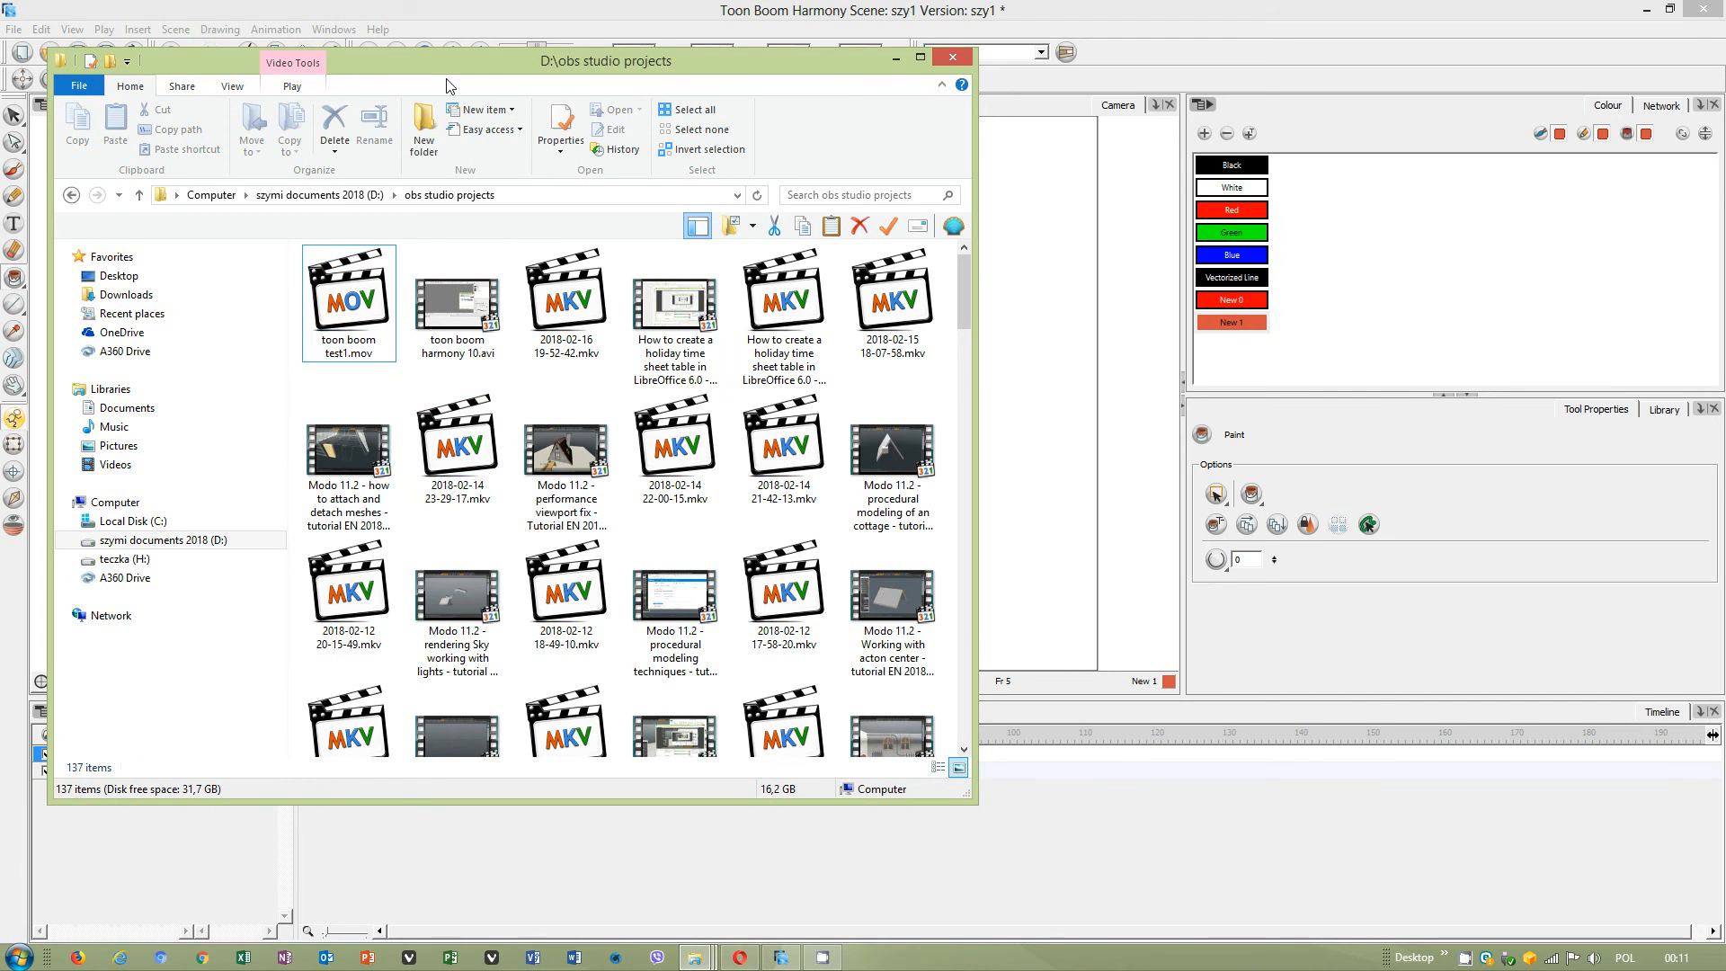
{"action": "left_click", "coordinate": [13, 955]}
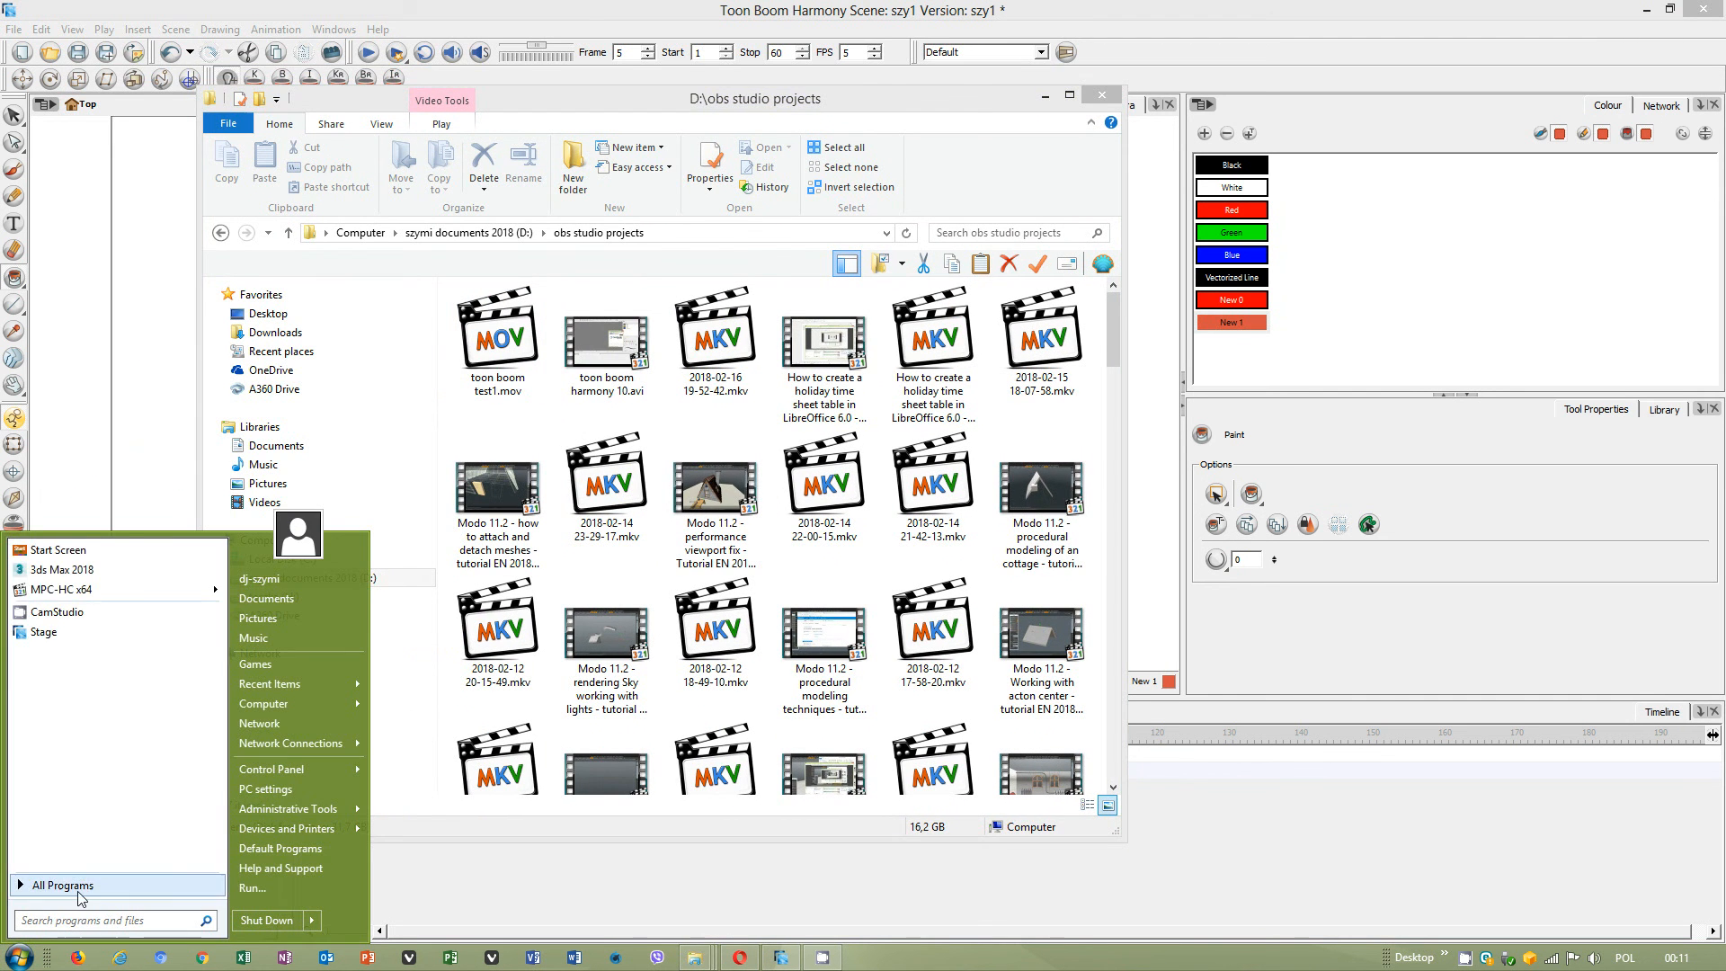
{"action": "left_click", "coordinate": [62, 883]}
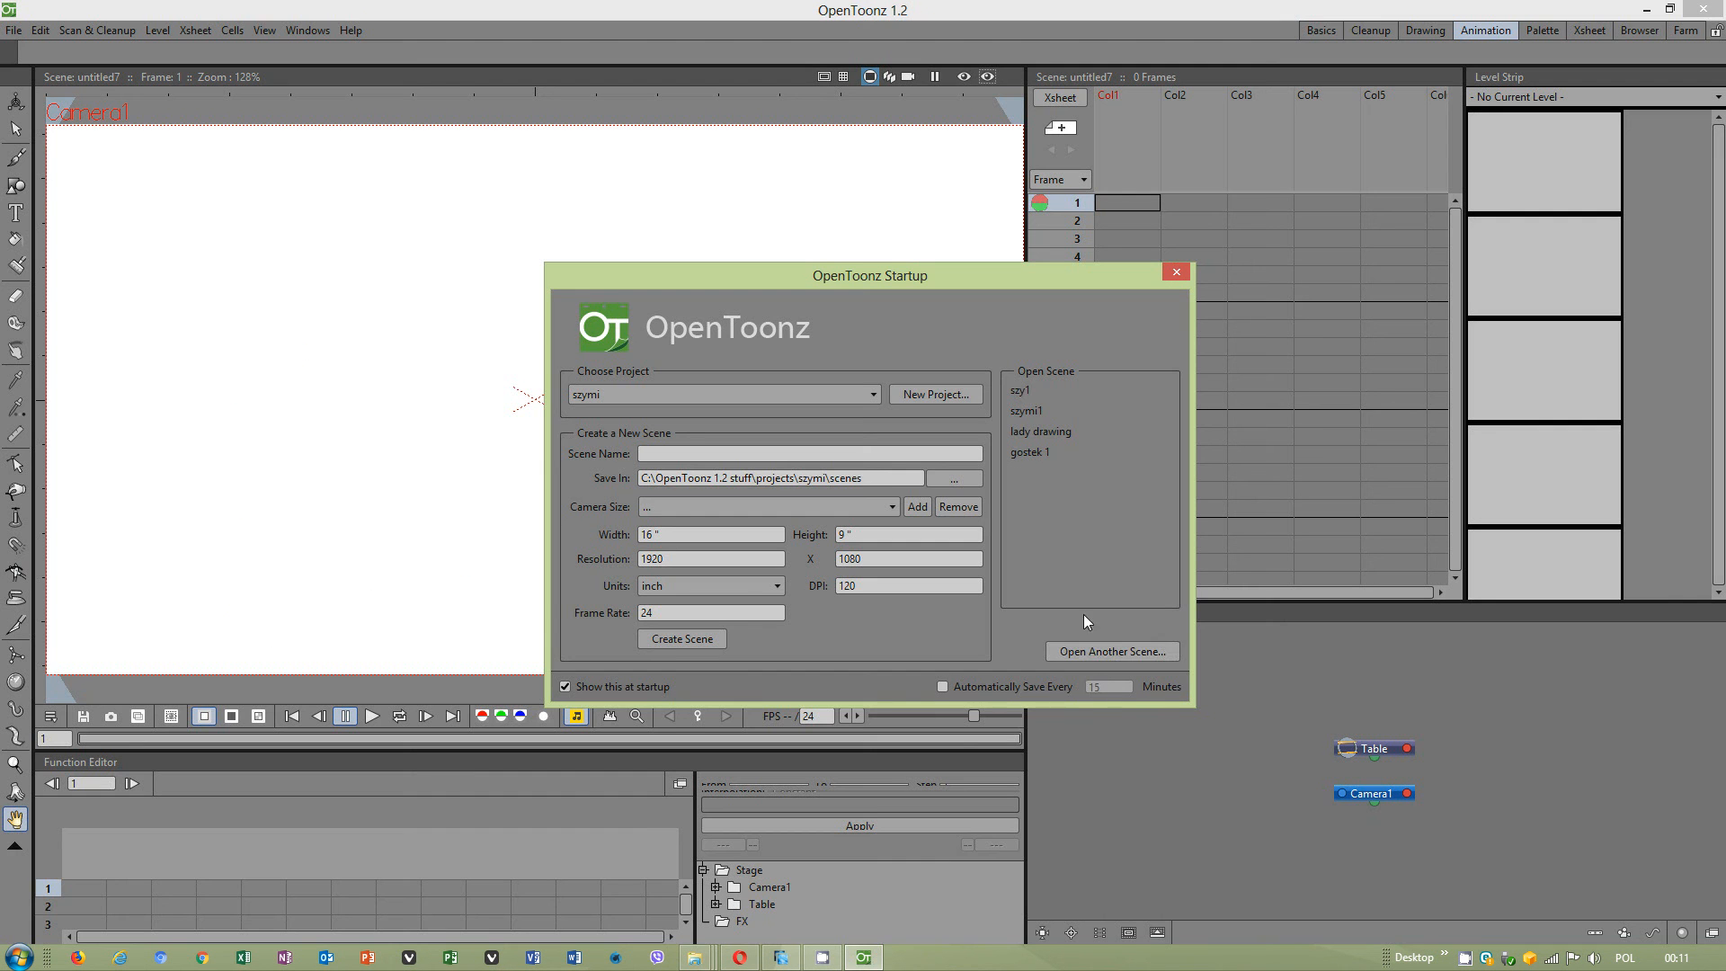
{"action": "left_click", "coordinate": [1175, 271]}
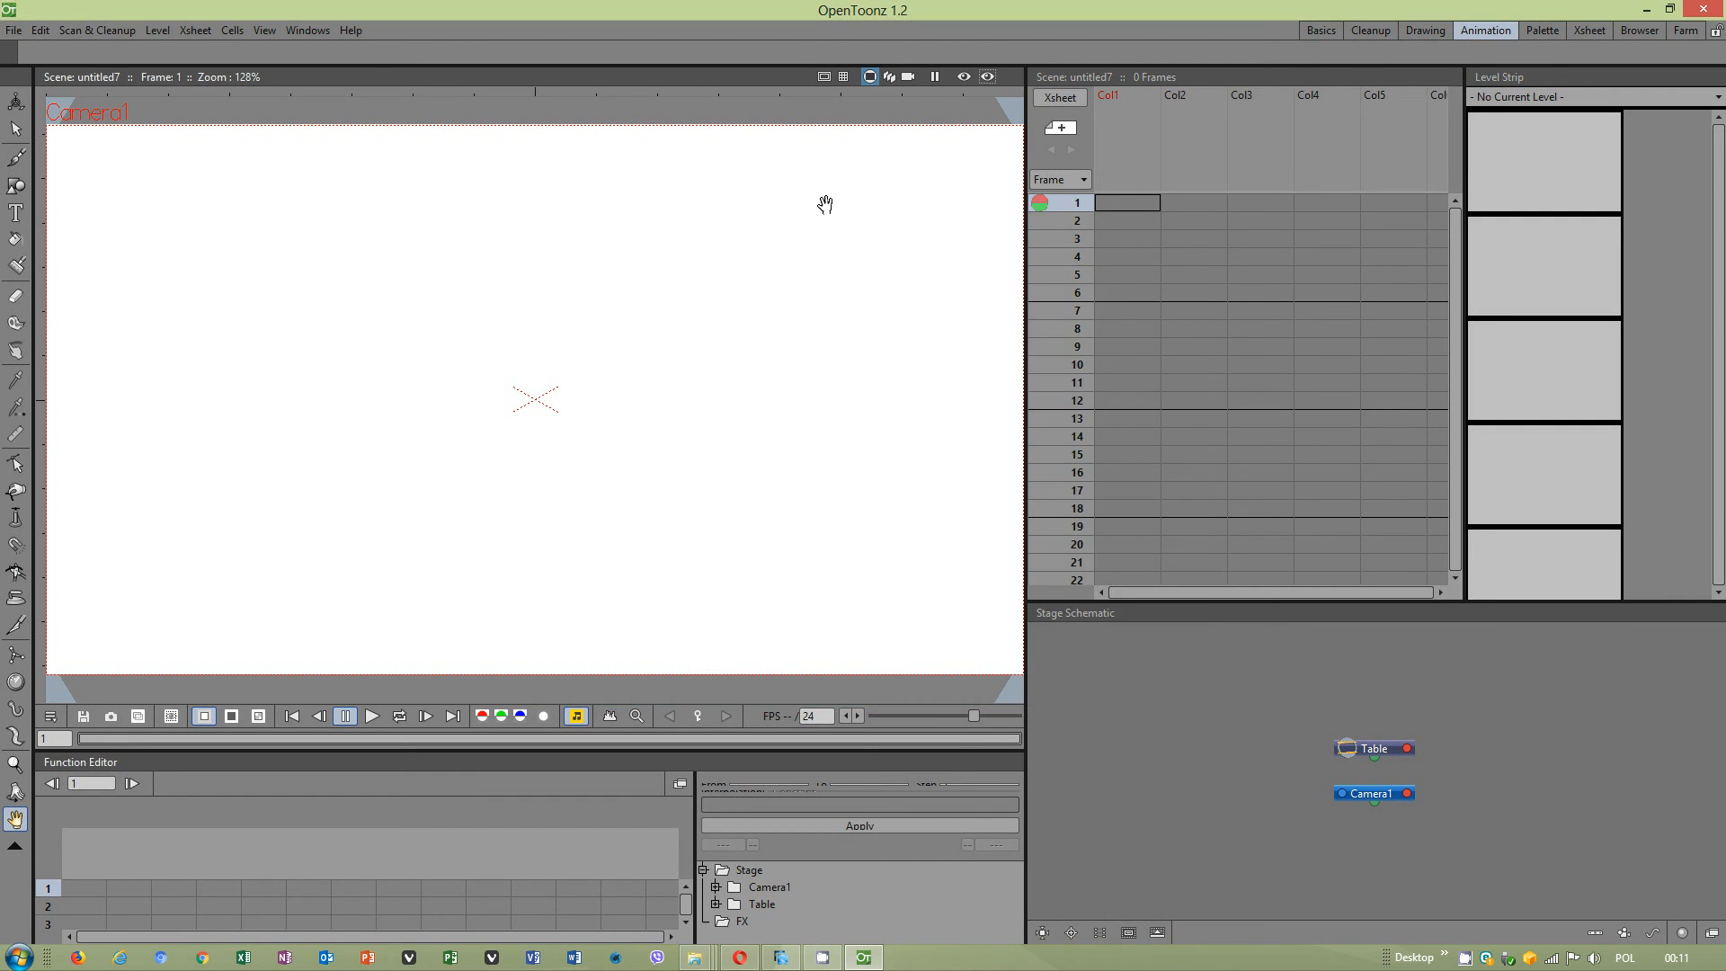
{"action": "mouse_move", "coordinate": [348, 734]}
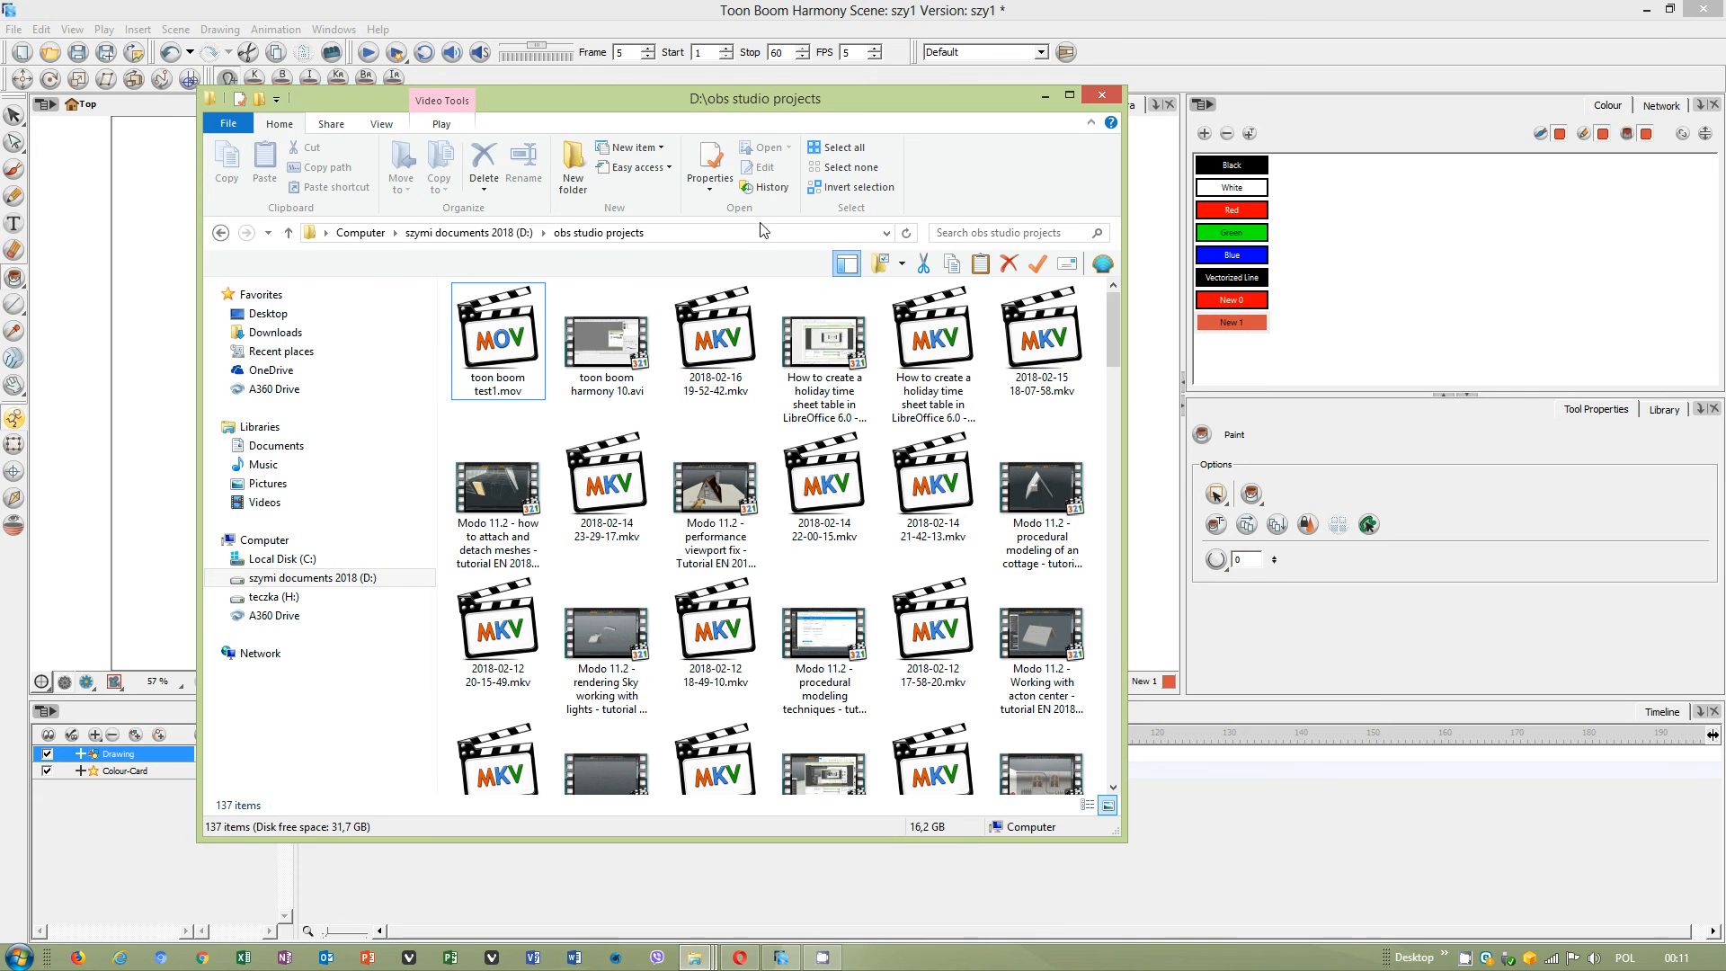
Go to frame 1, set the playback Stop to 5, play, and return to Explorer.
{"action": "left_click", "coordinate": [1099, 94]}
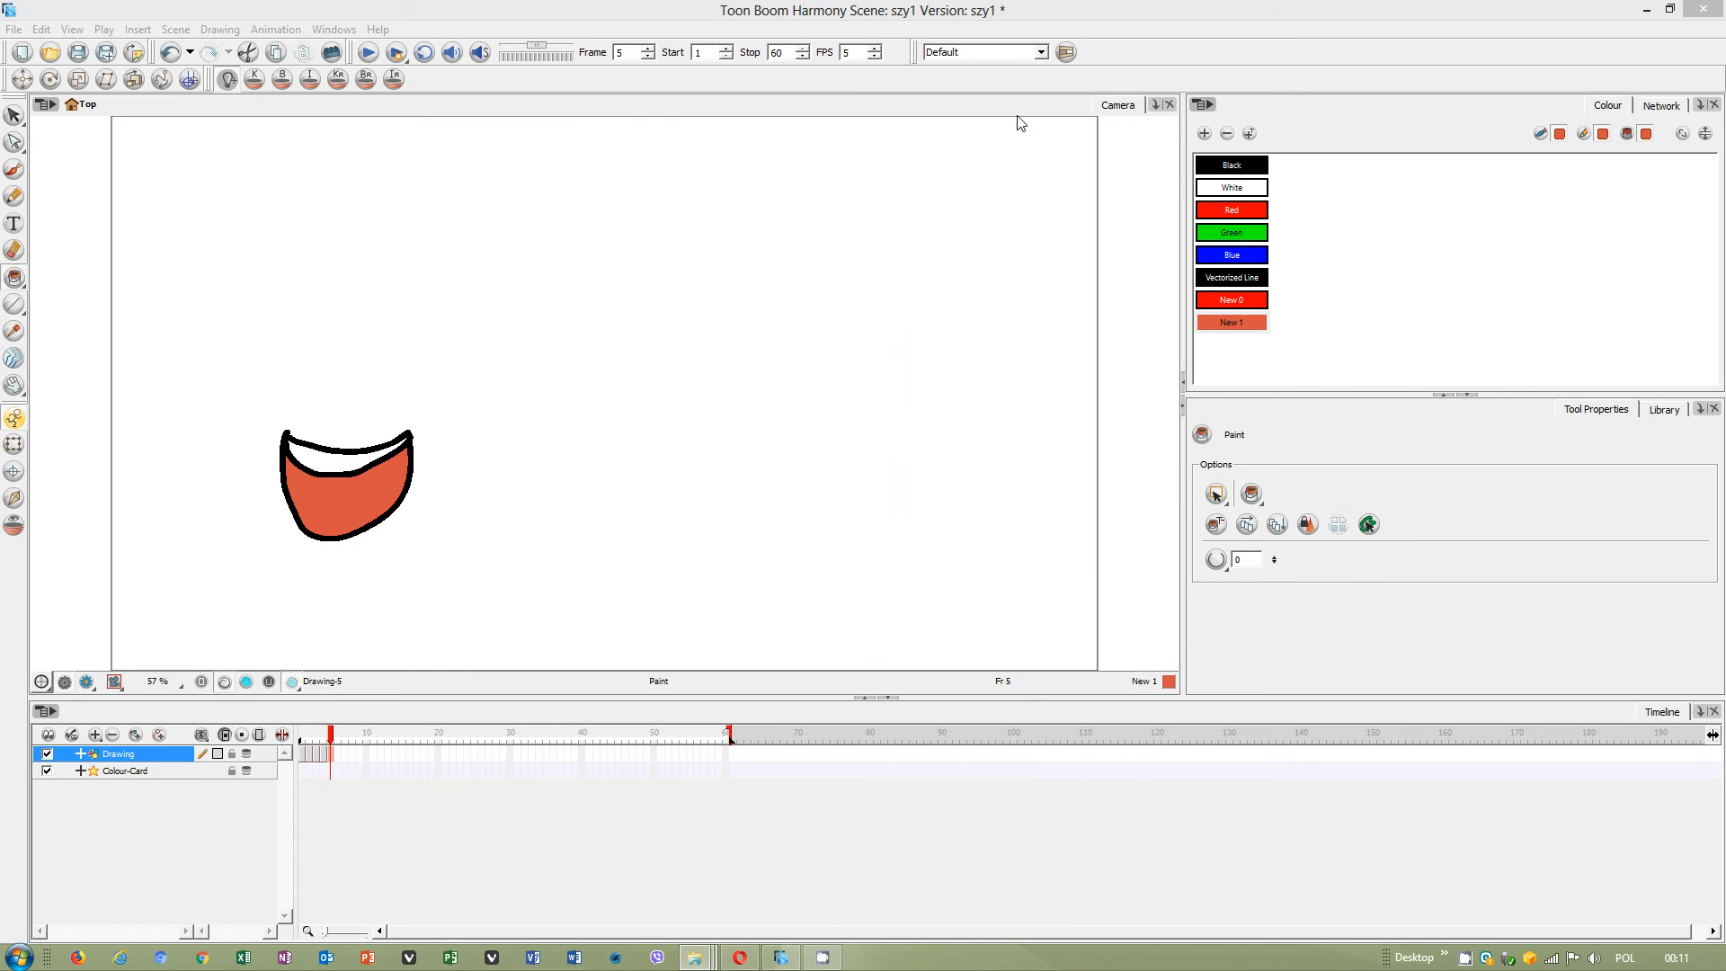
{"action": "left_click", "coordinate": [1230, 322]}
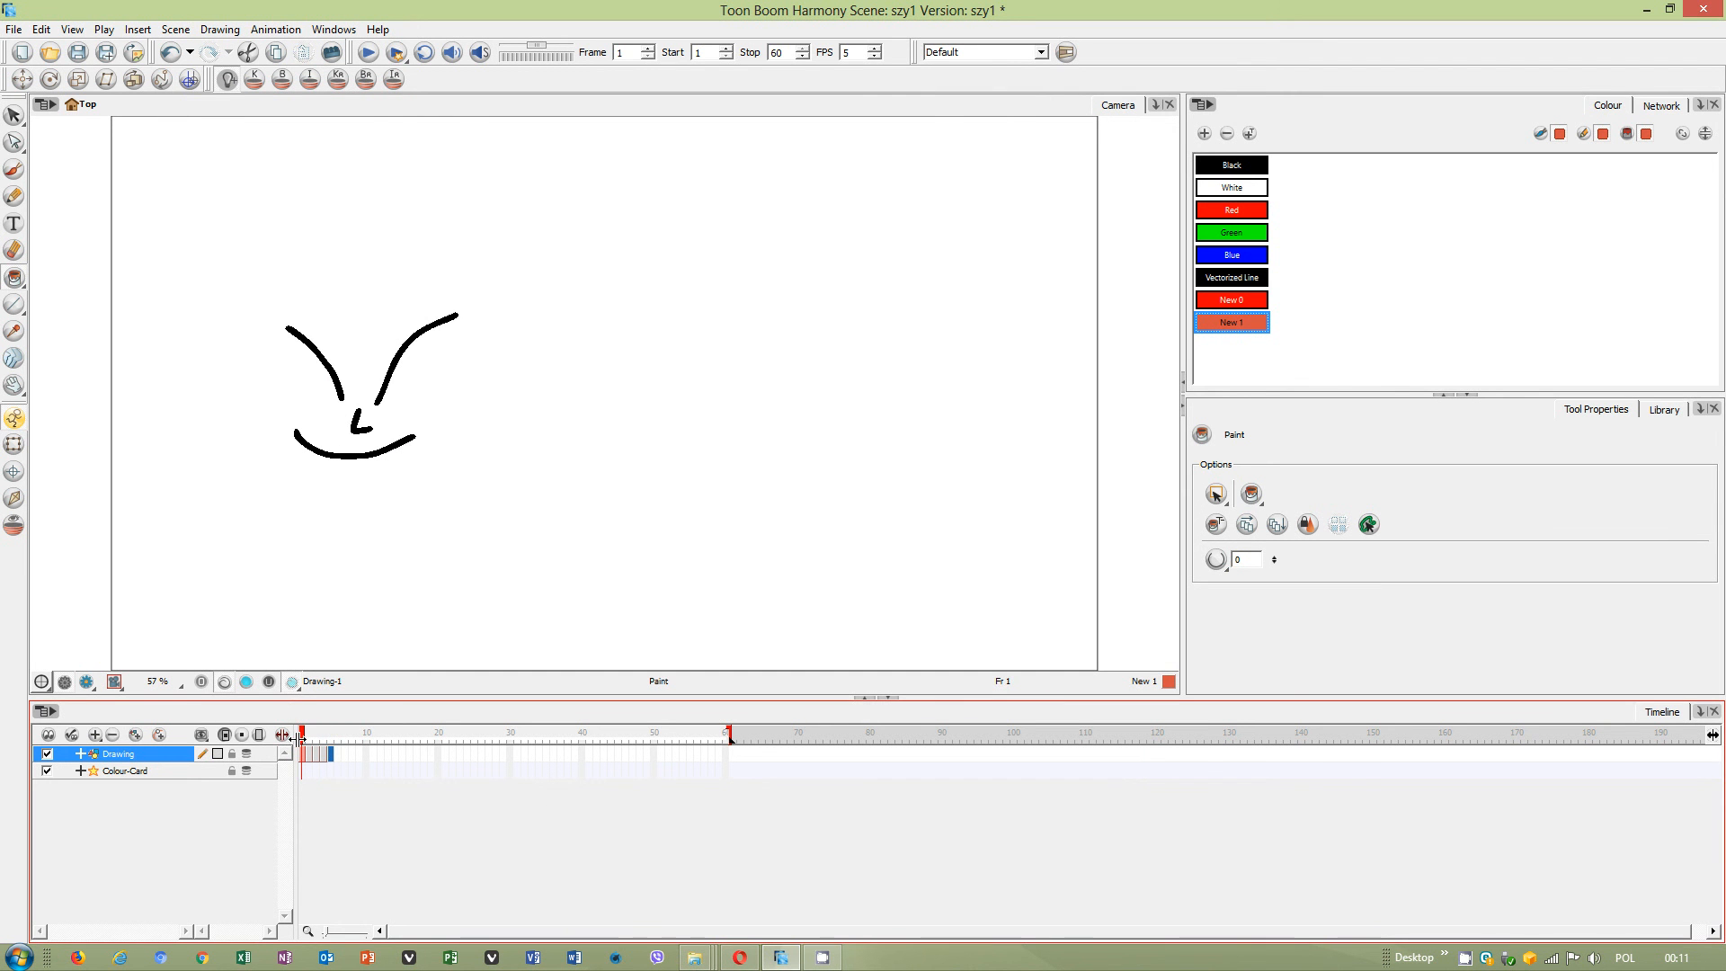
{"action": "mouse_move", "coordinate": [592, 741]}
{"action": "type", "text": "5"}
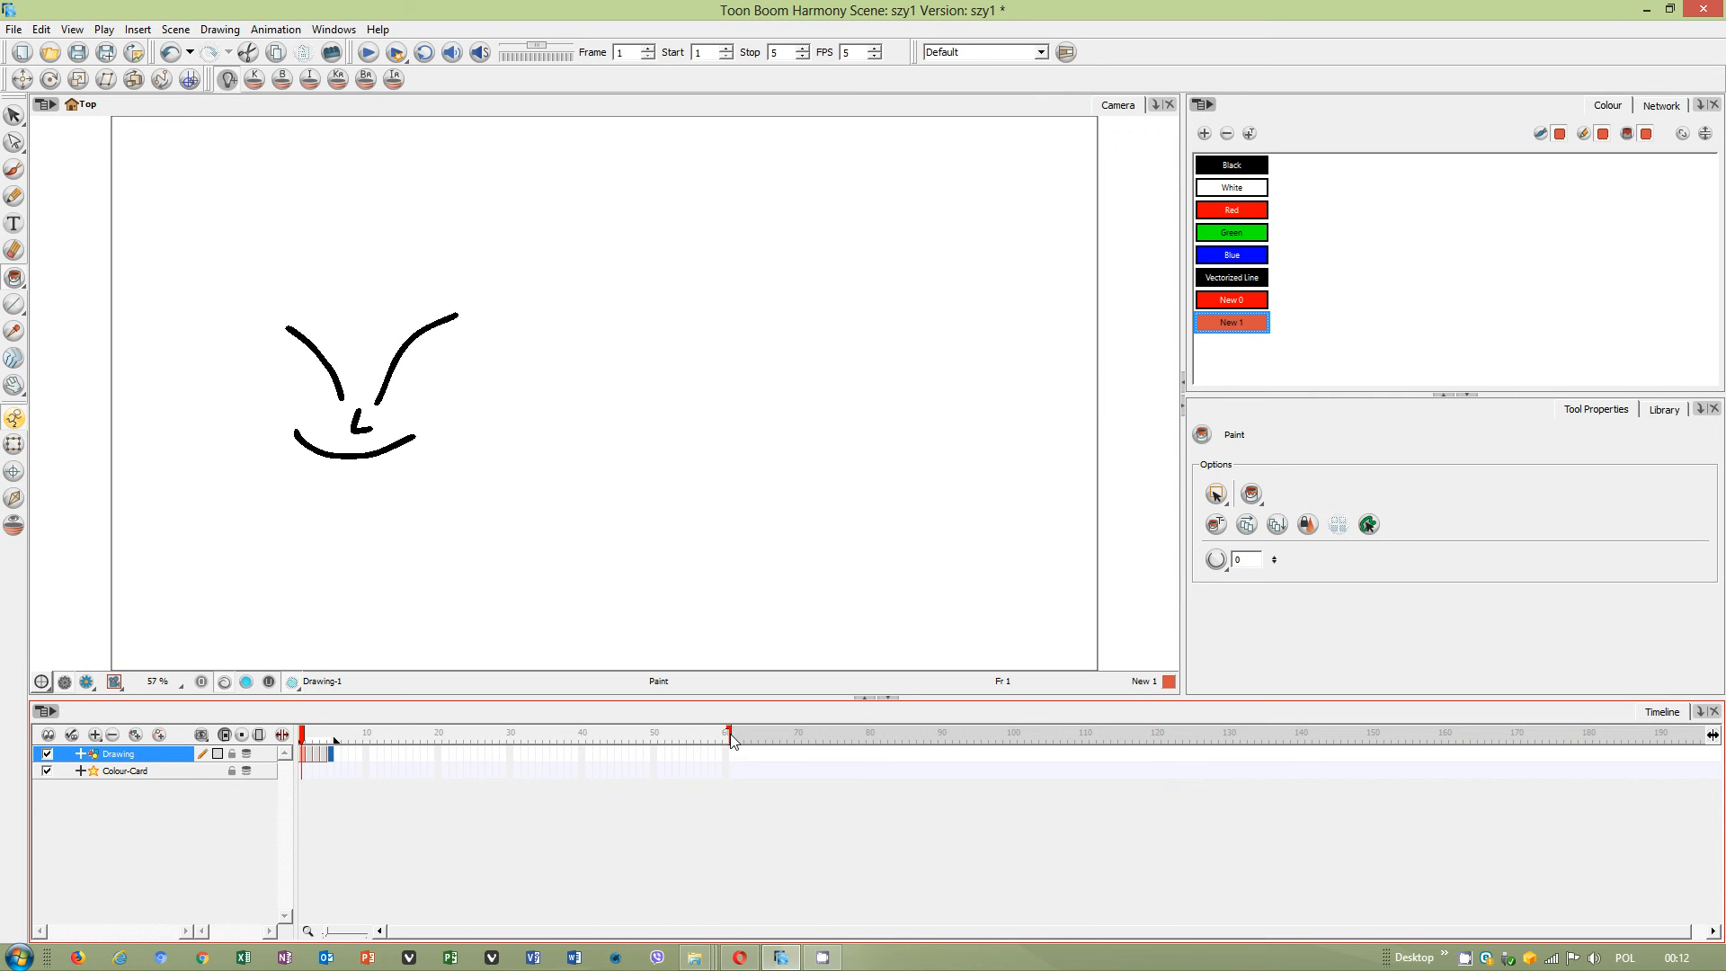
{"action": "left_click", "coordinate": [319, 734]}
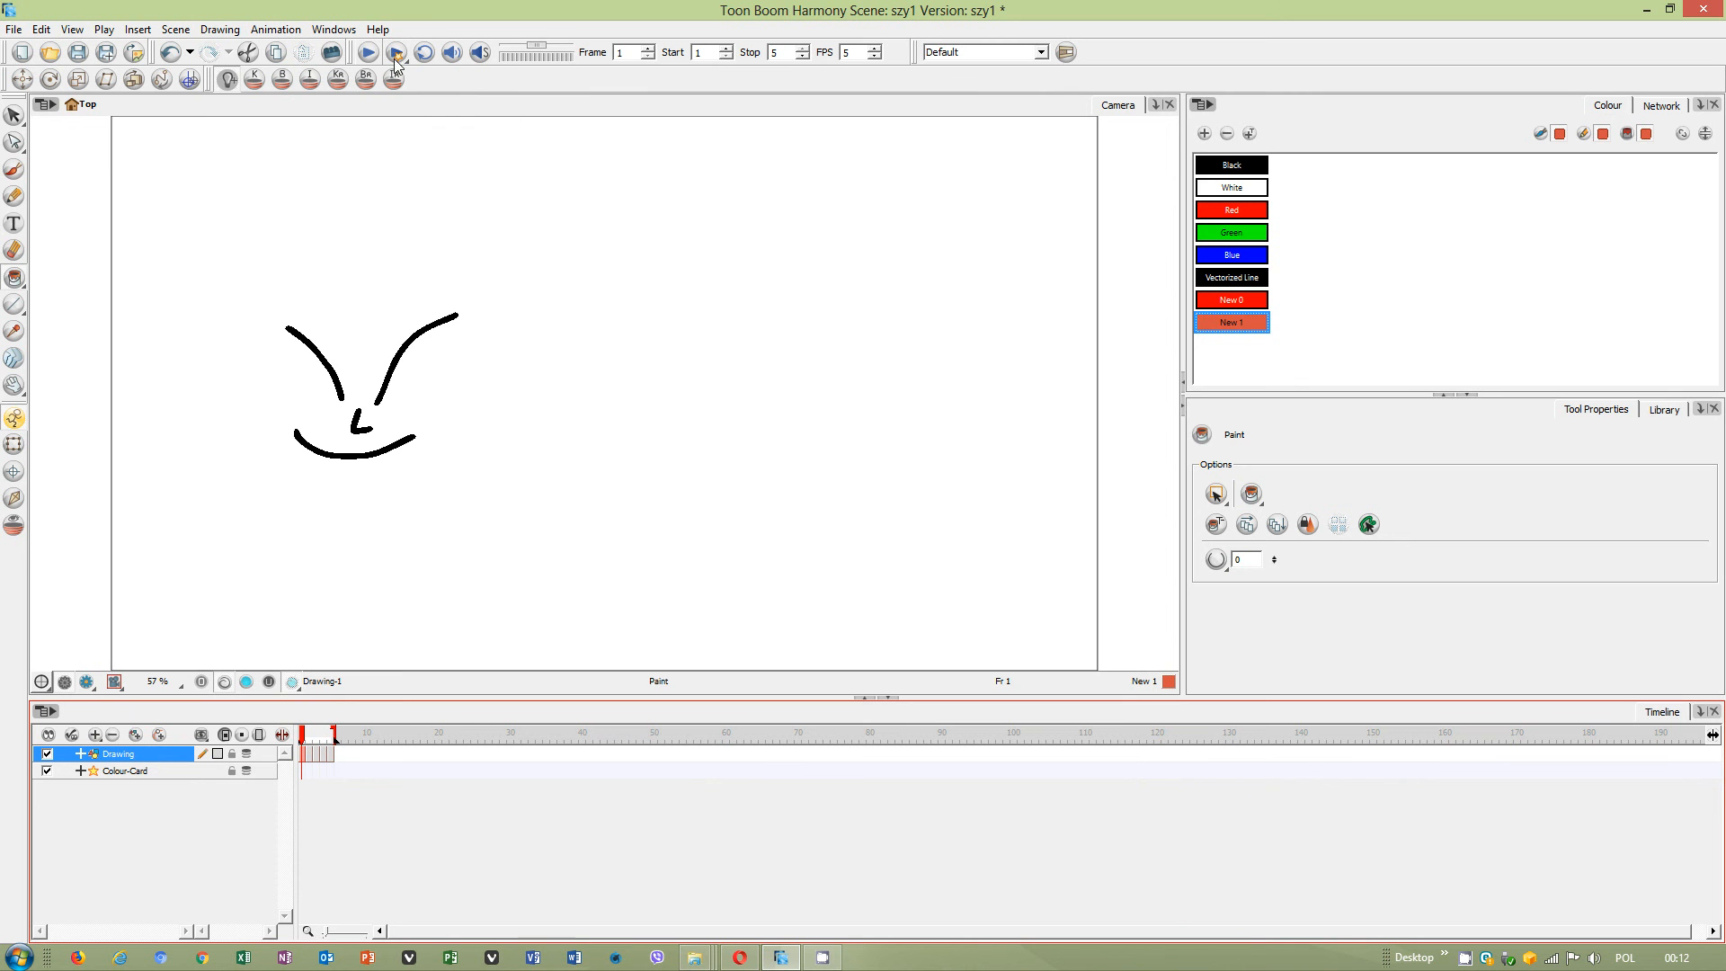
{"action": "left_click", "coordinate": [366, 52]}
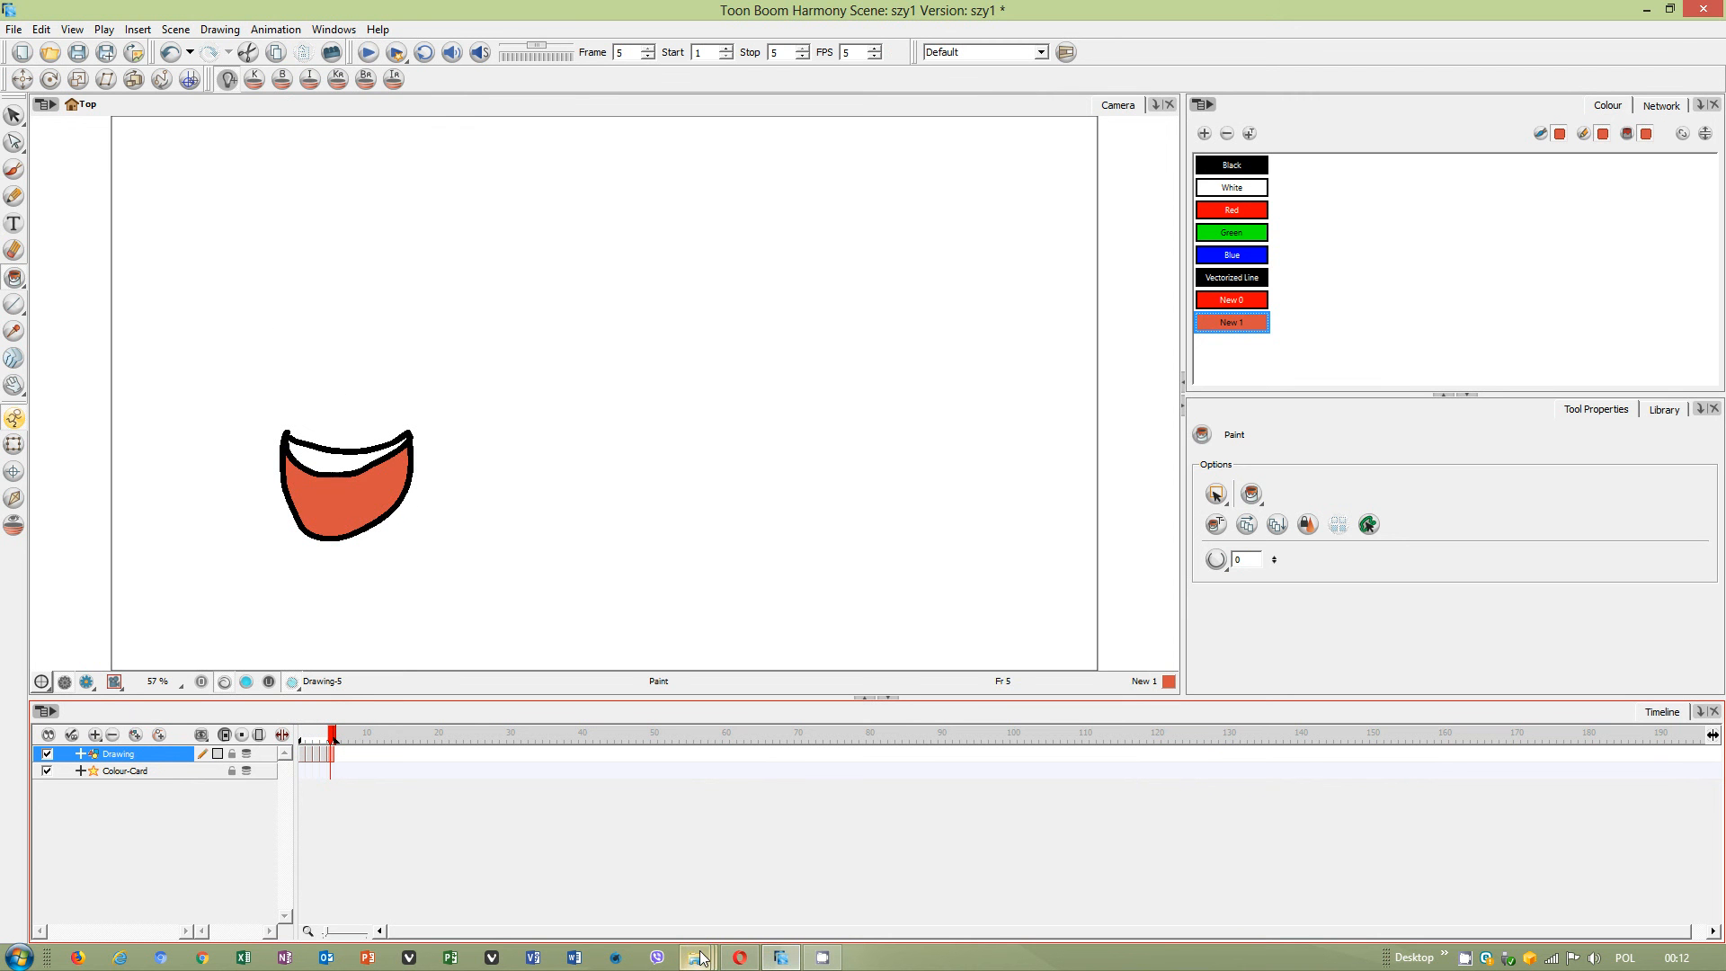
{"action": "left_click", "coordinate": [695, 956]}
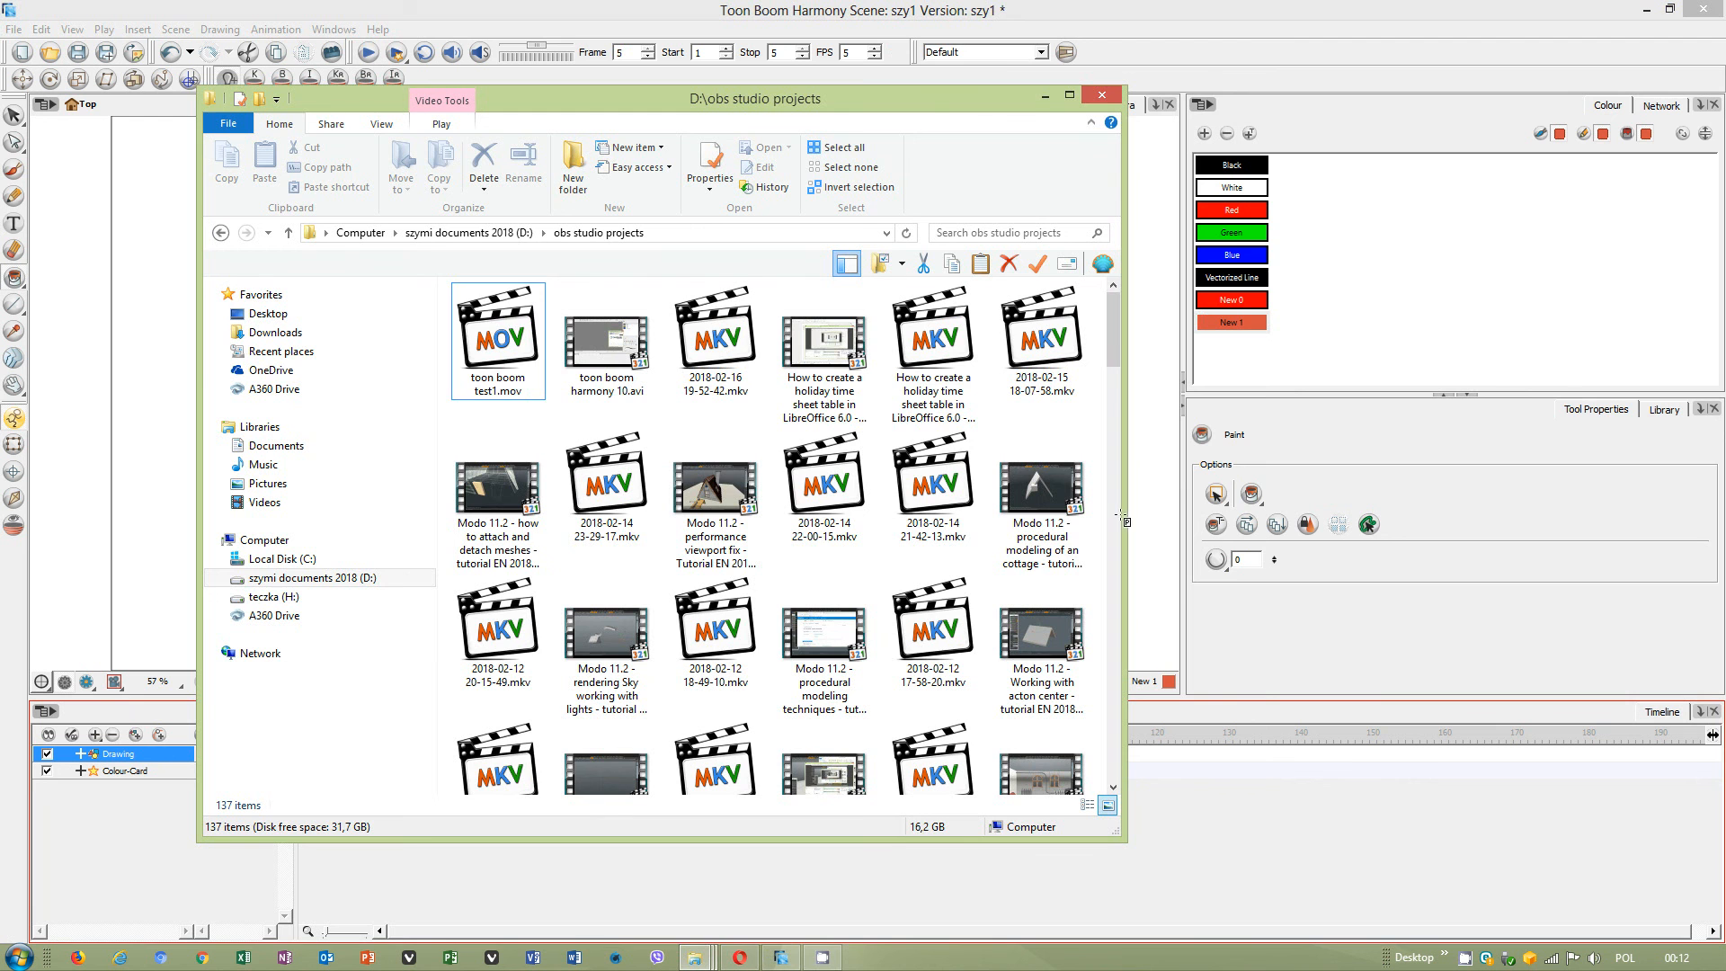
Play toon boom test1.mov from the obs studio projects folder.
{"action": "double_click", "coordinate": [496, 330]}
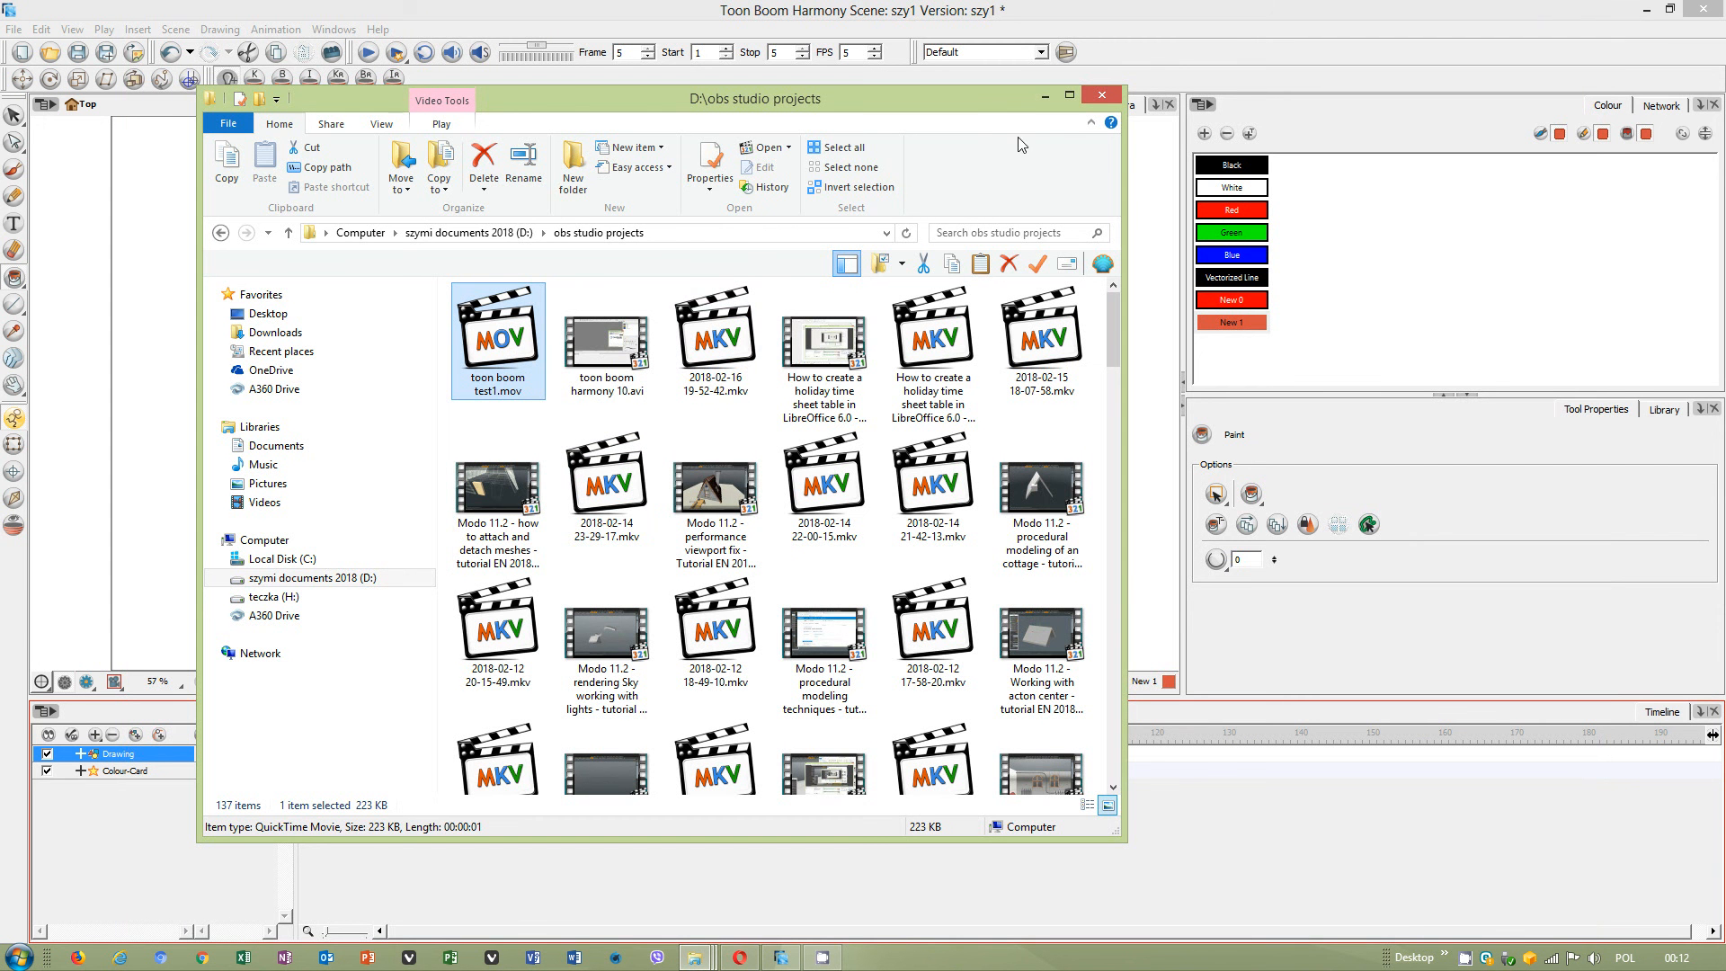
{"action": "double_click", "coordinate": [497, 338]}
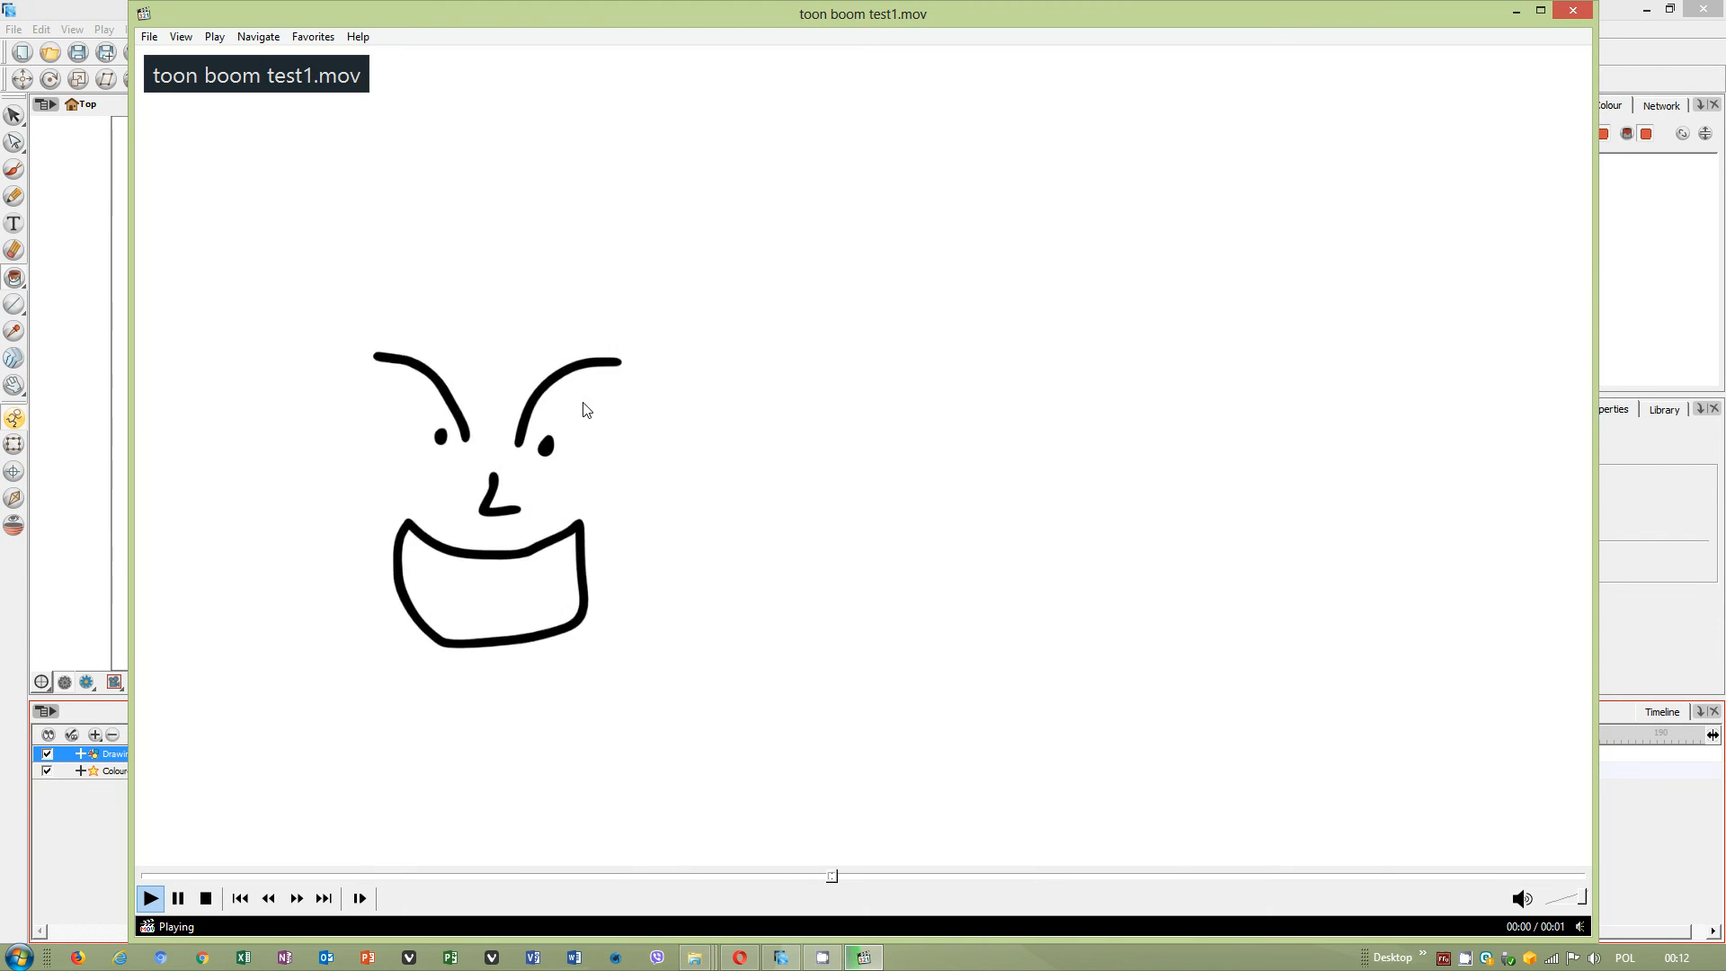